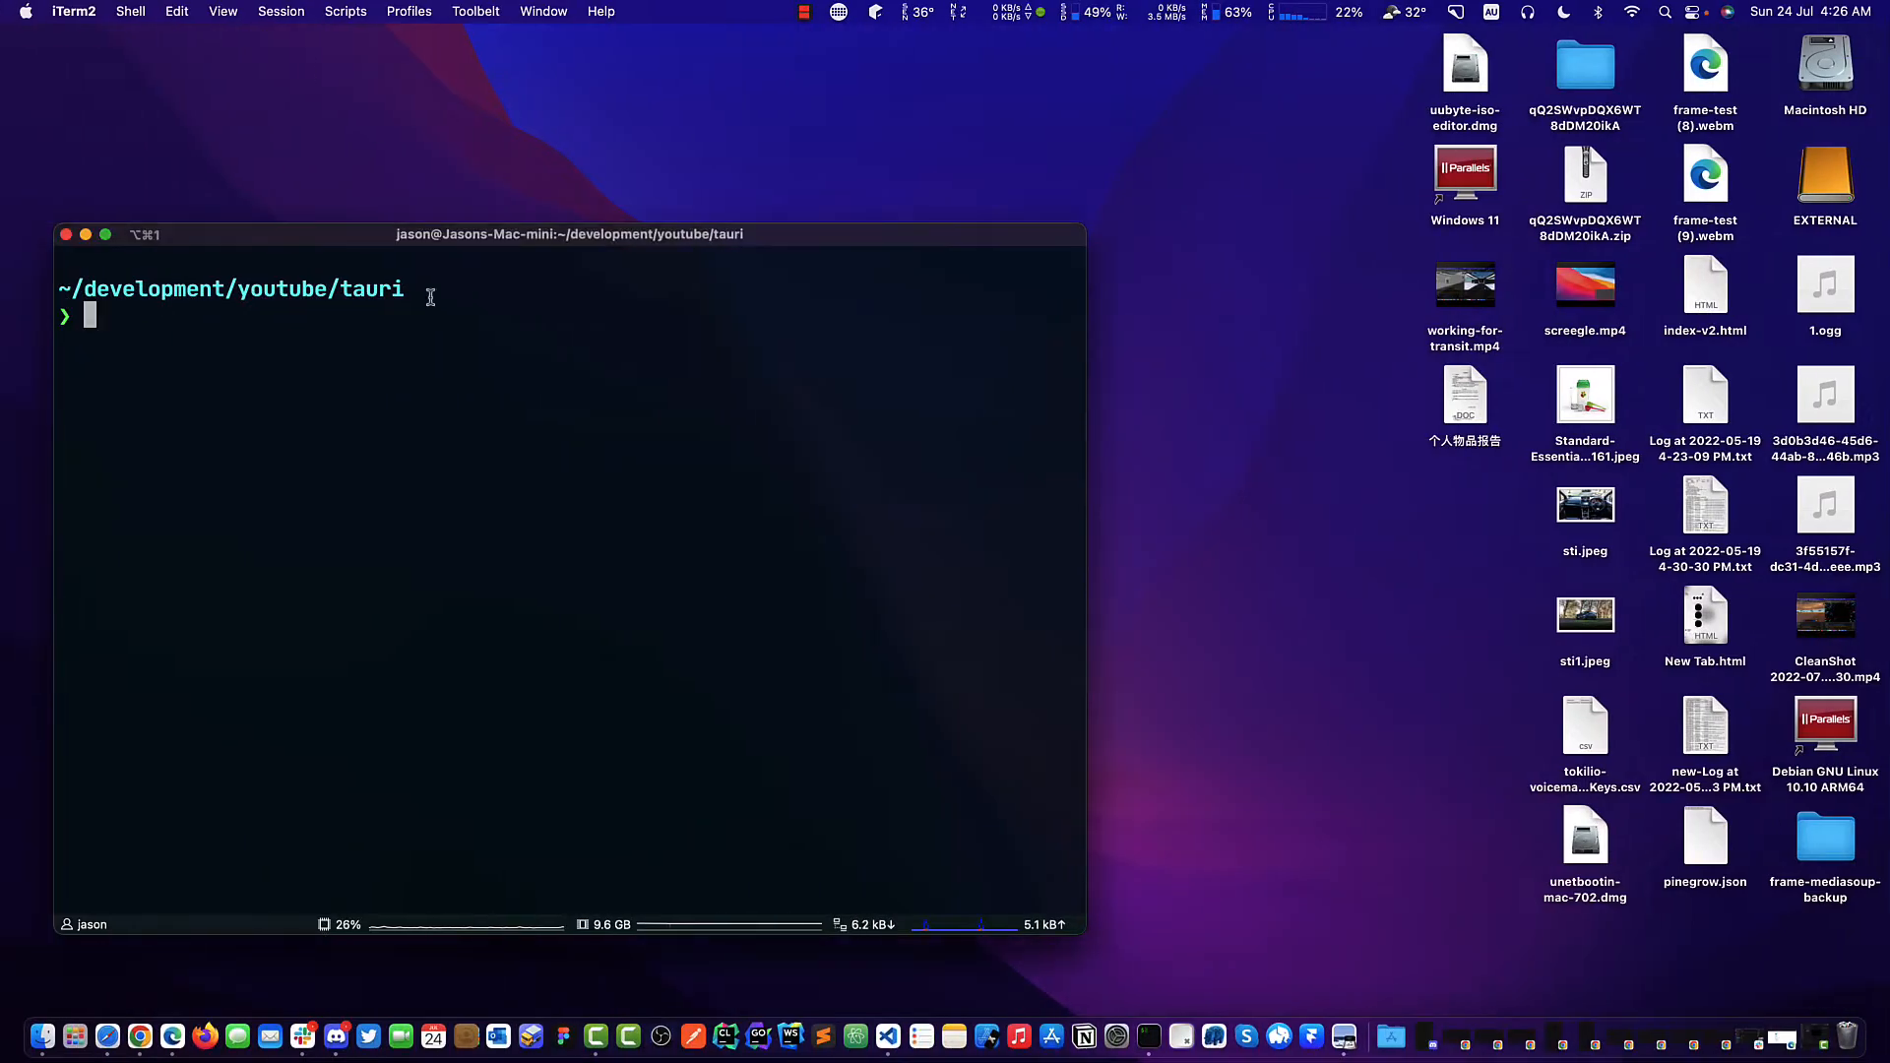
Start the Tauri project scaffolding from iTerm2 after stopping the earlier dev script.
click(179, 1018)
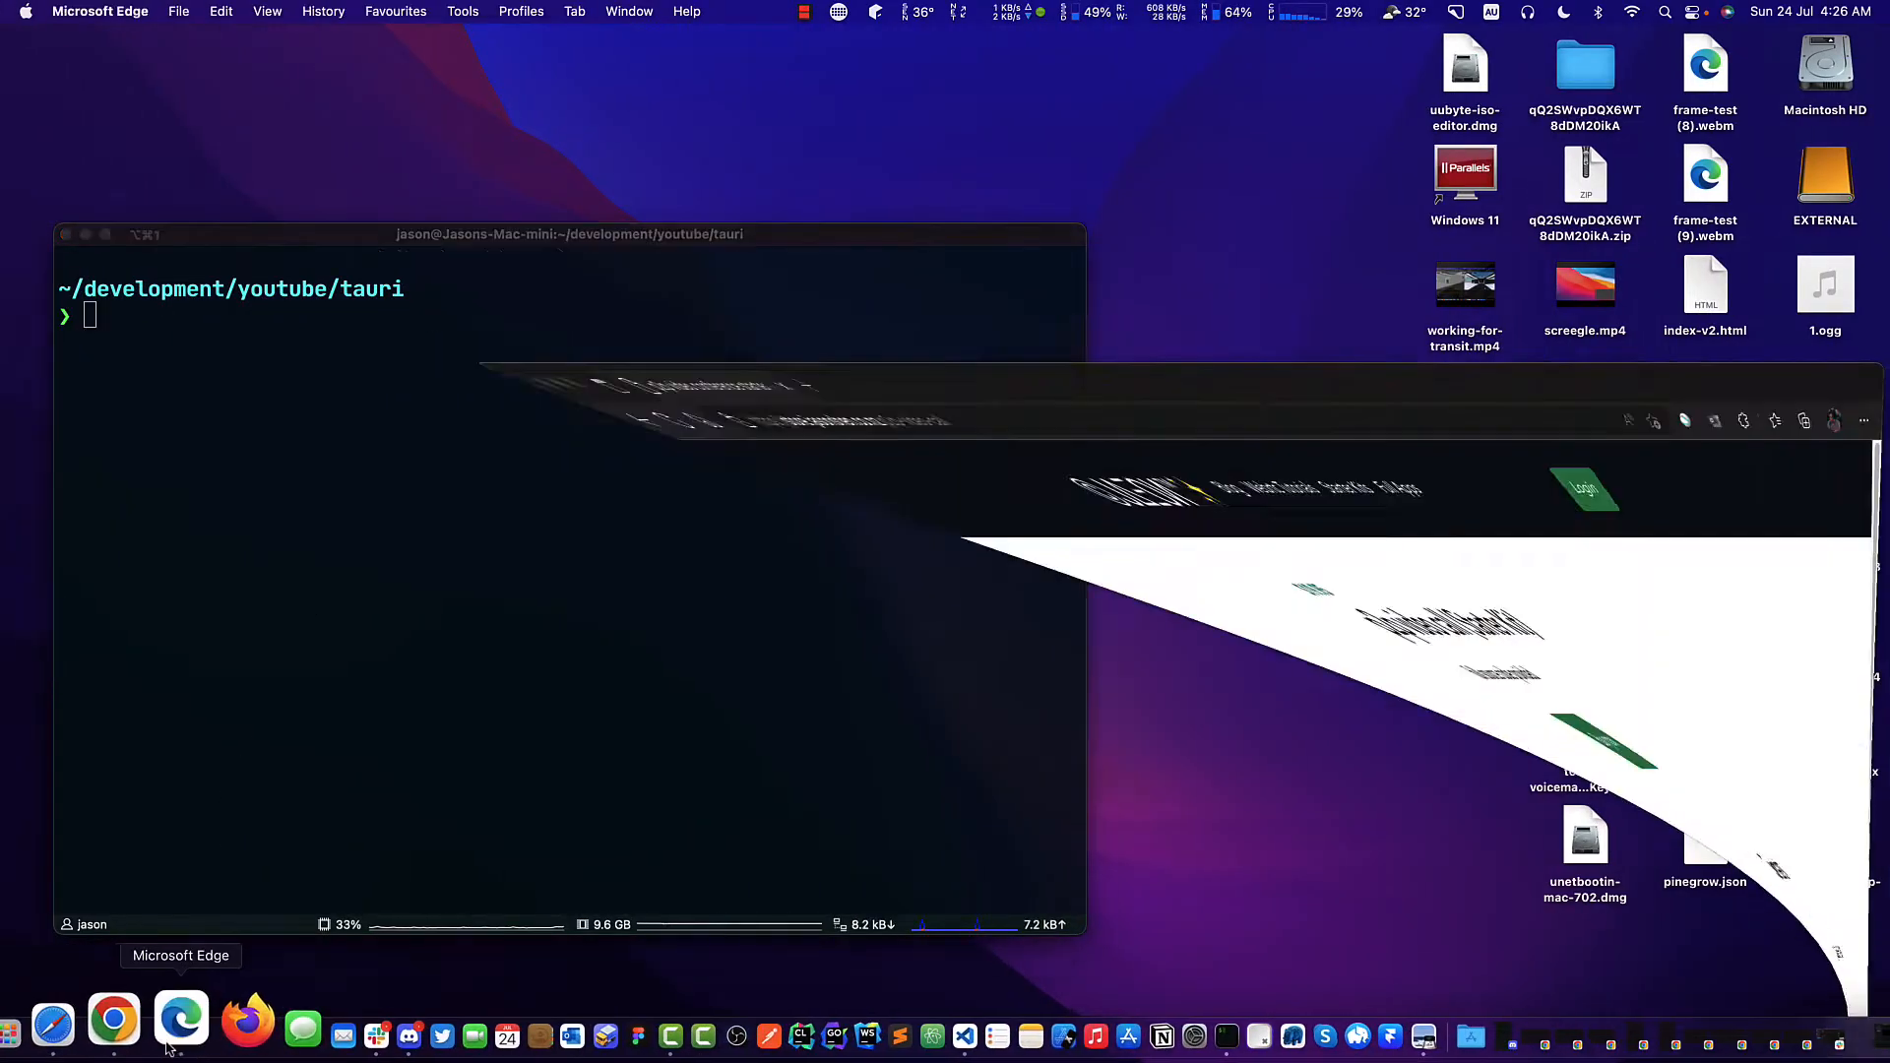
click(179, 1018)
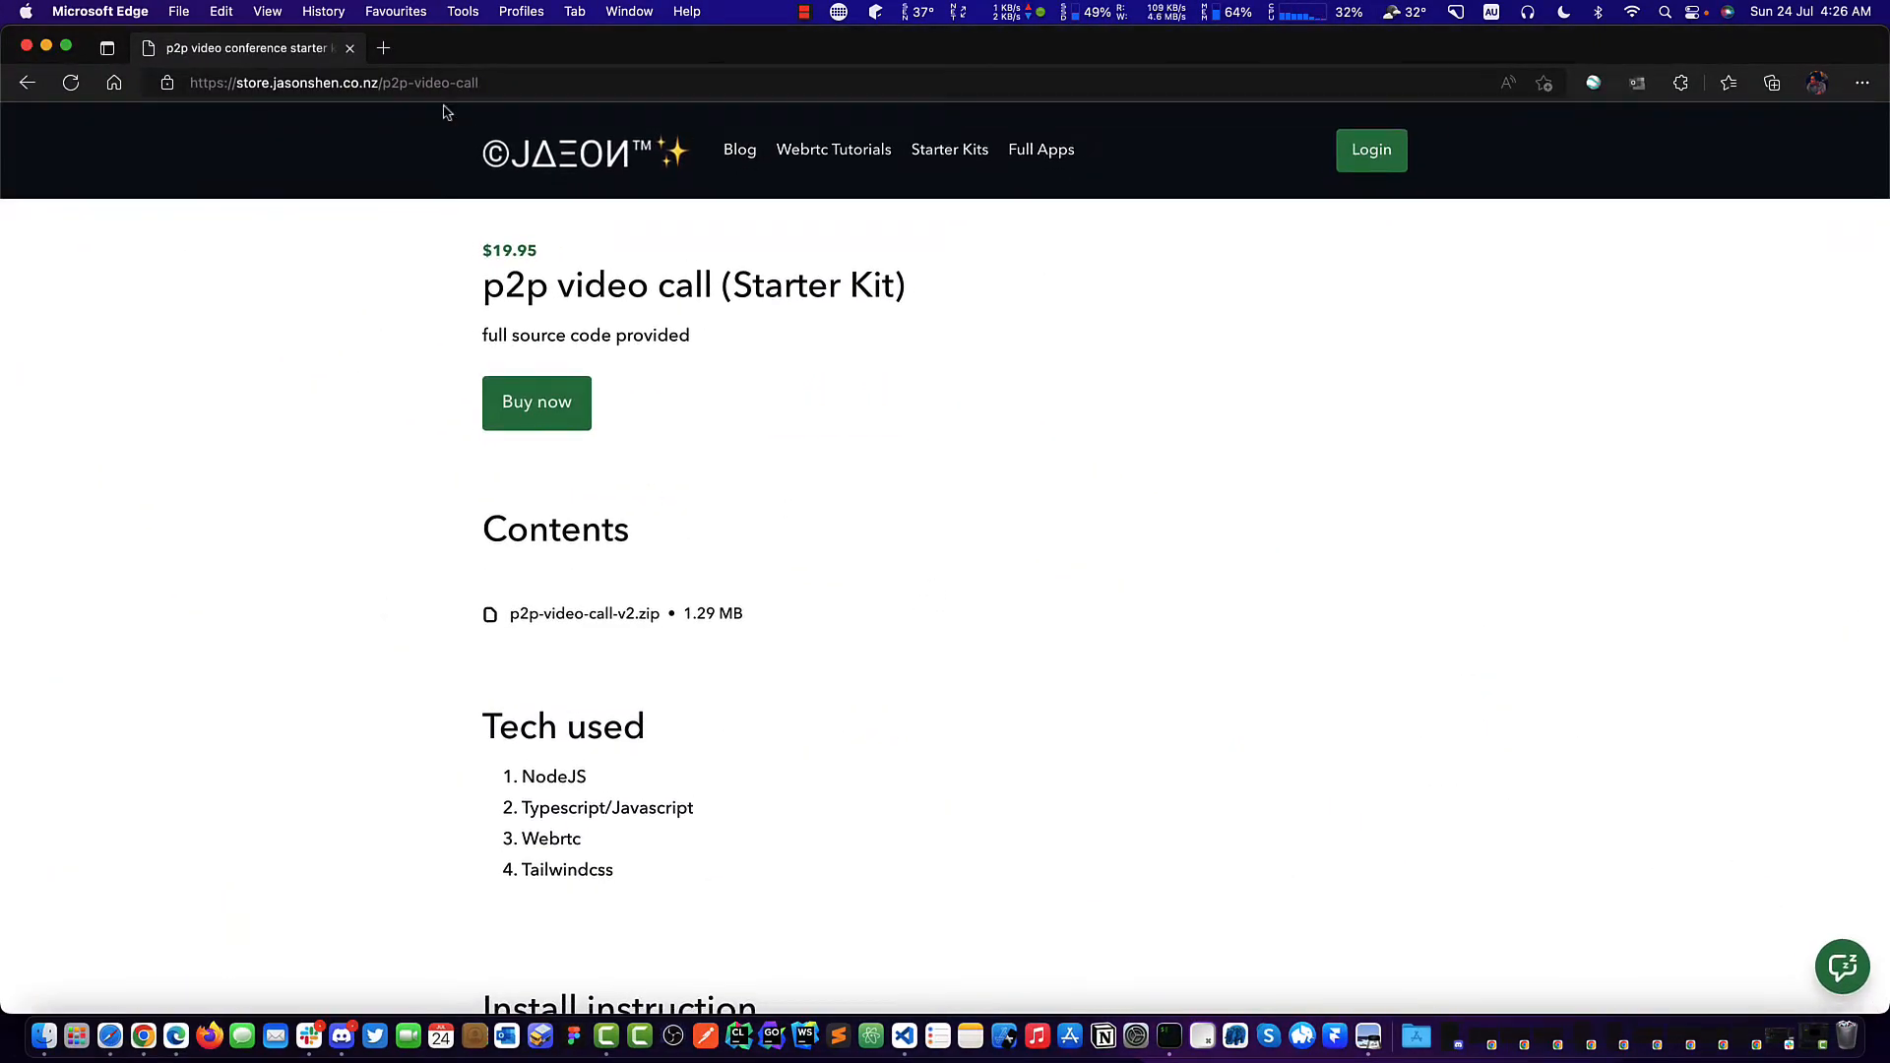
click(331, 82)
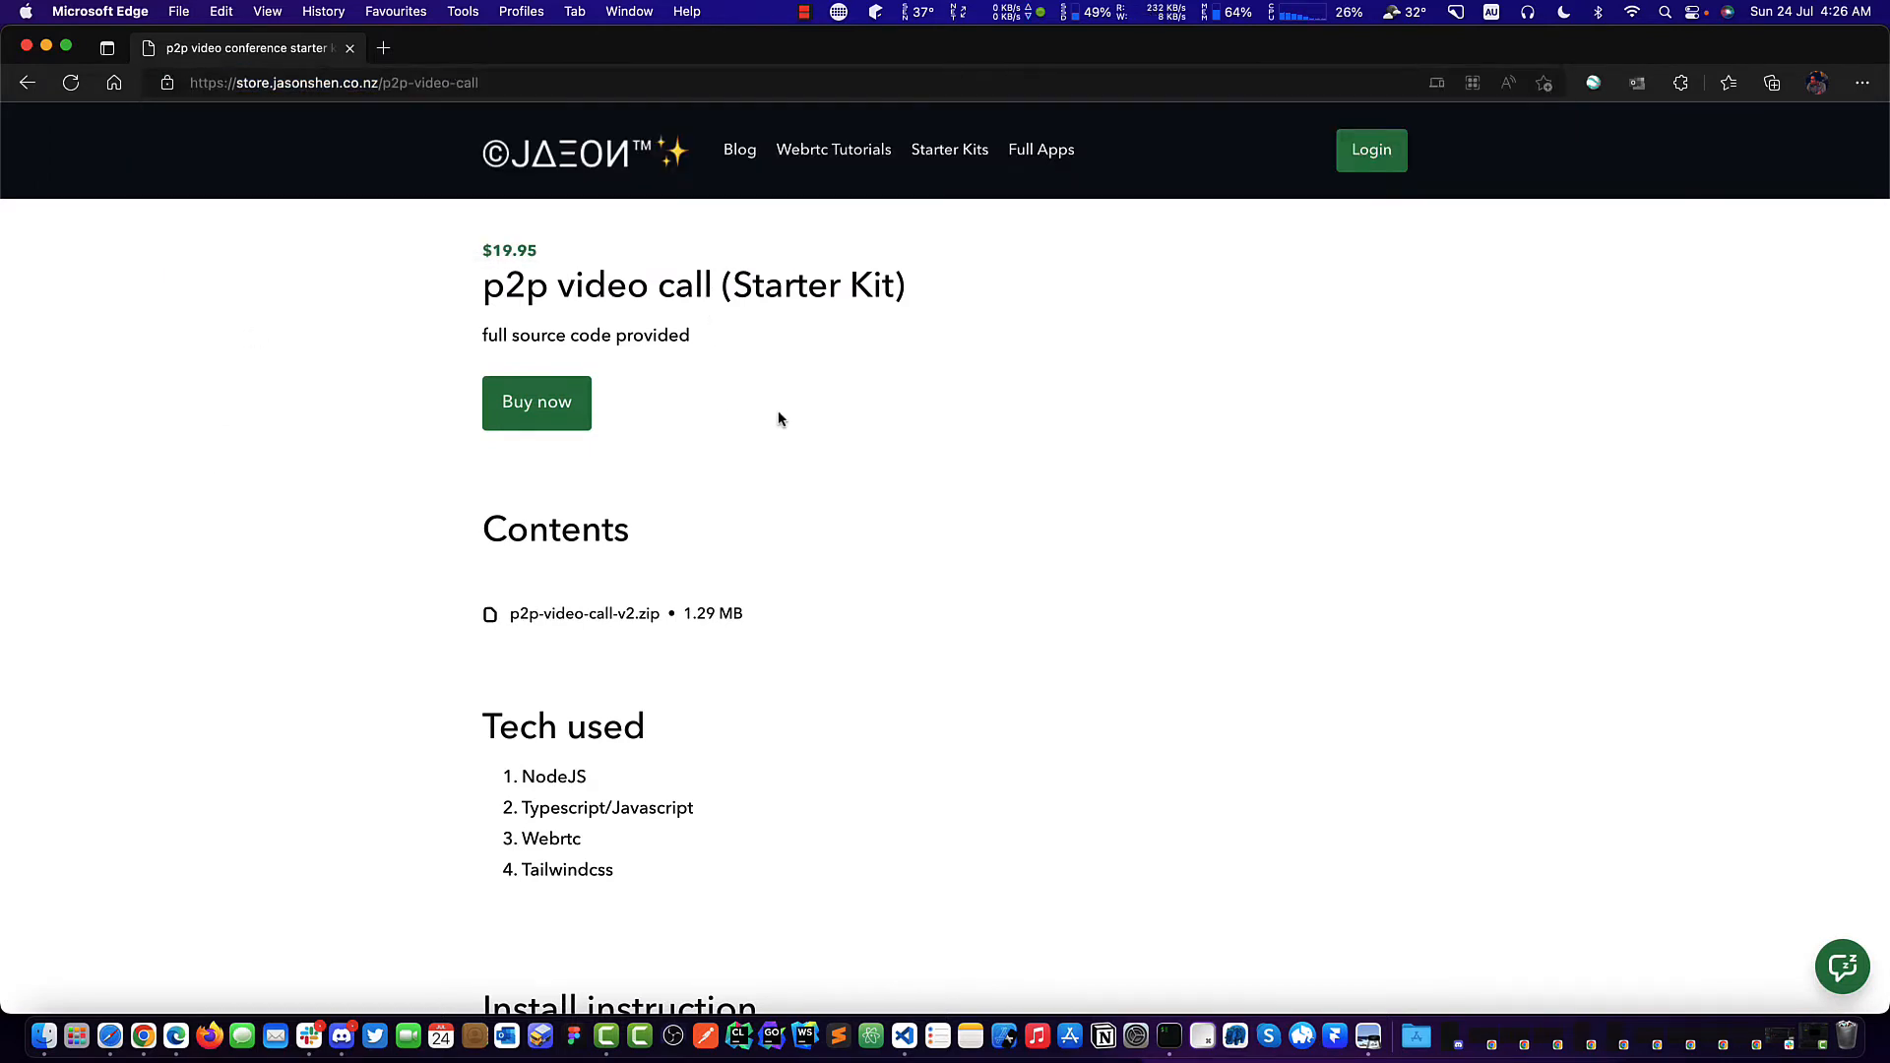
scroll(down, 3)
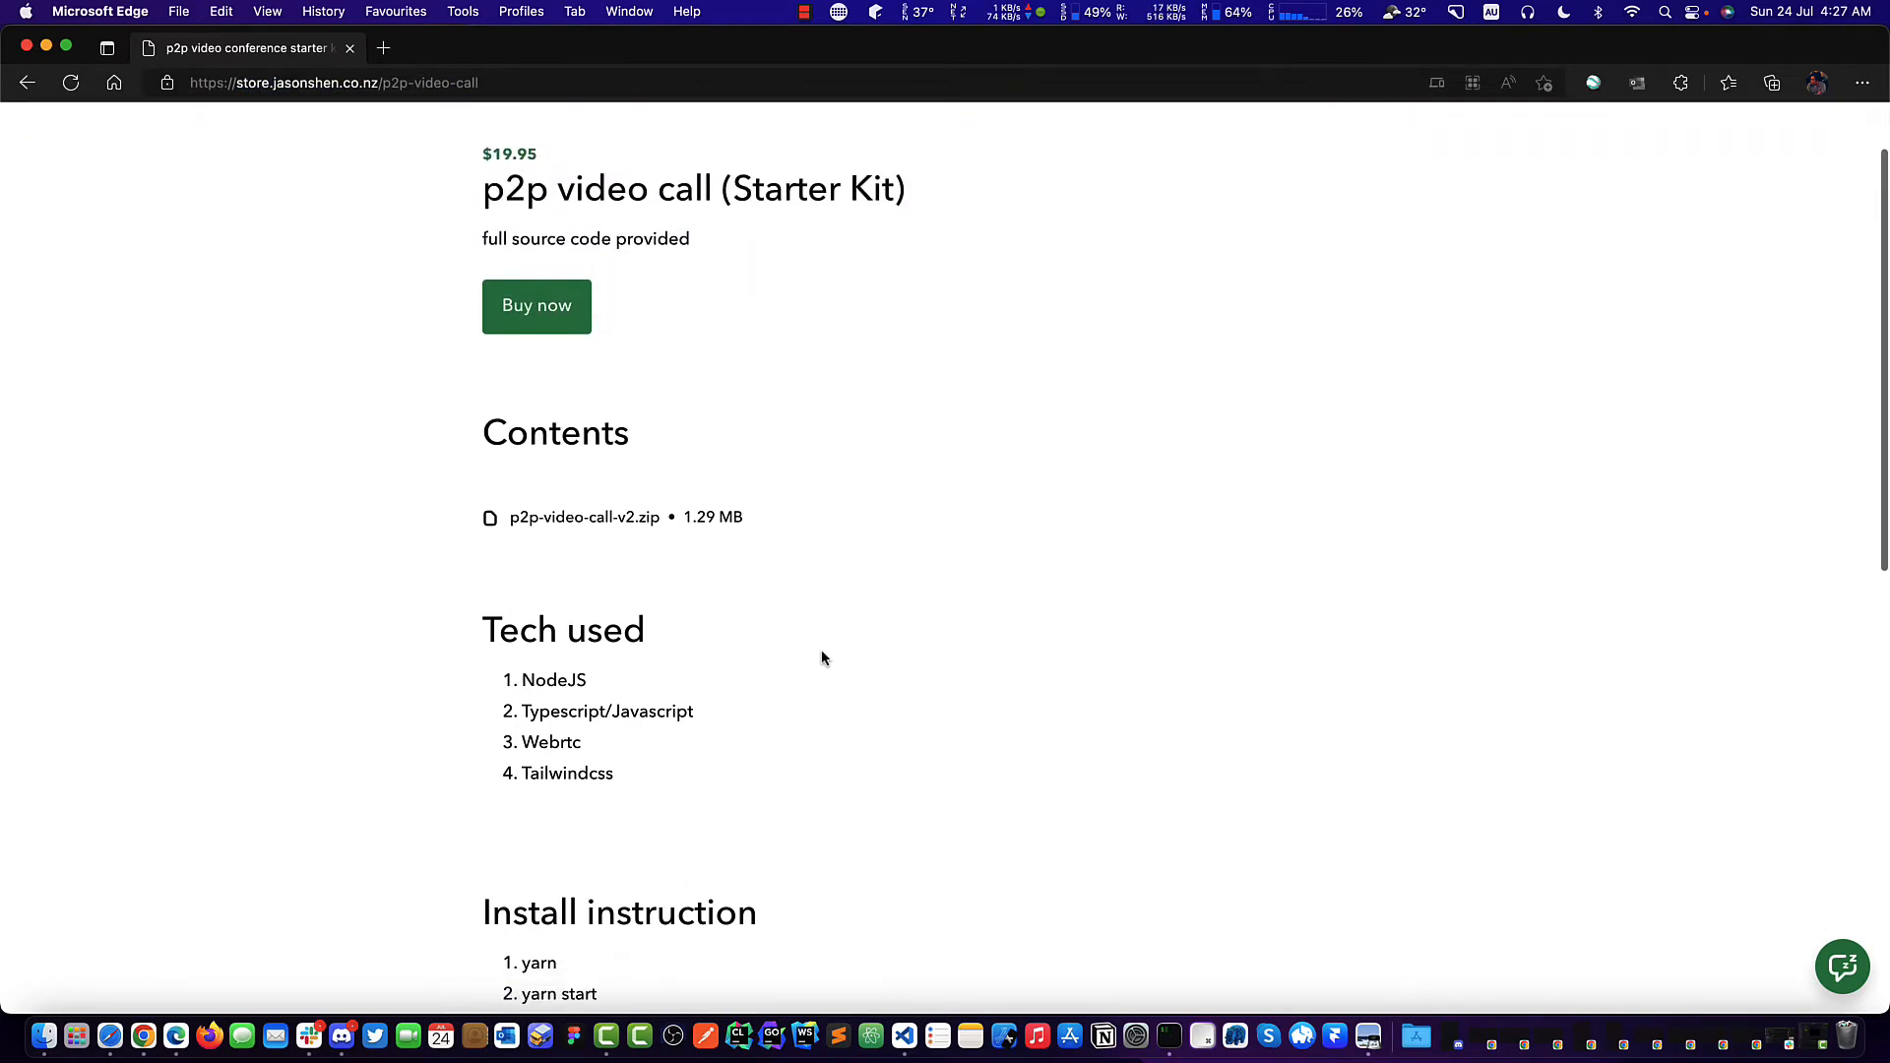
scroll(down, 3)
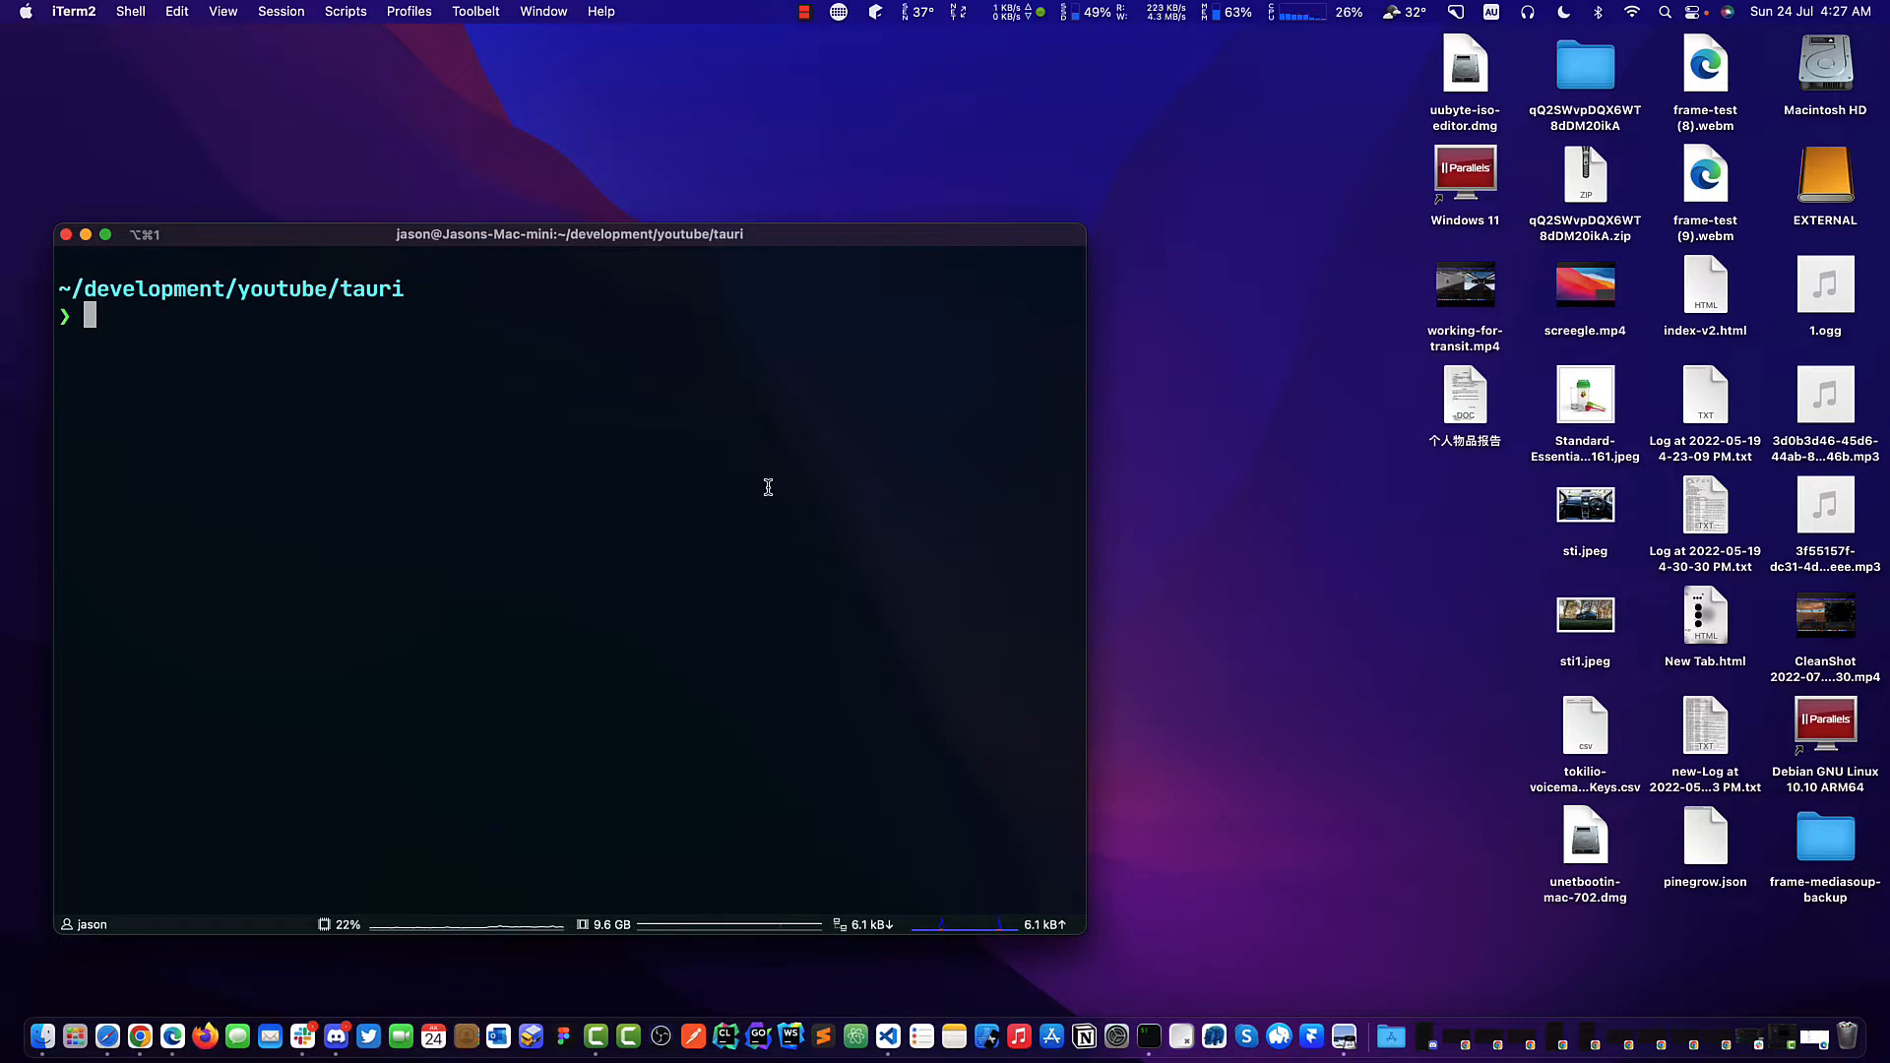
text(npm run start)
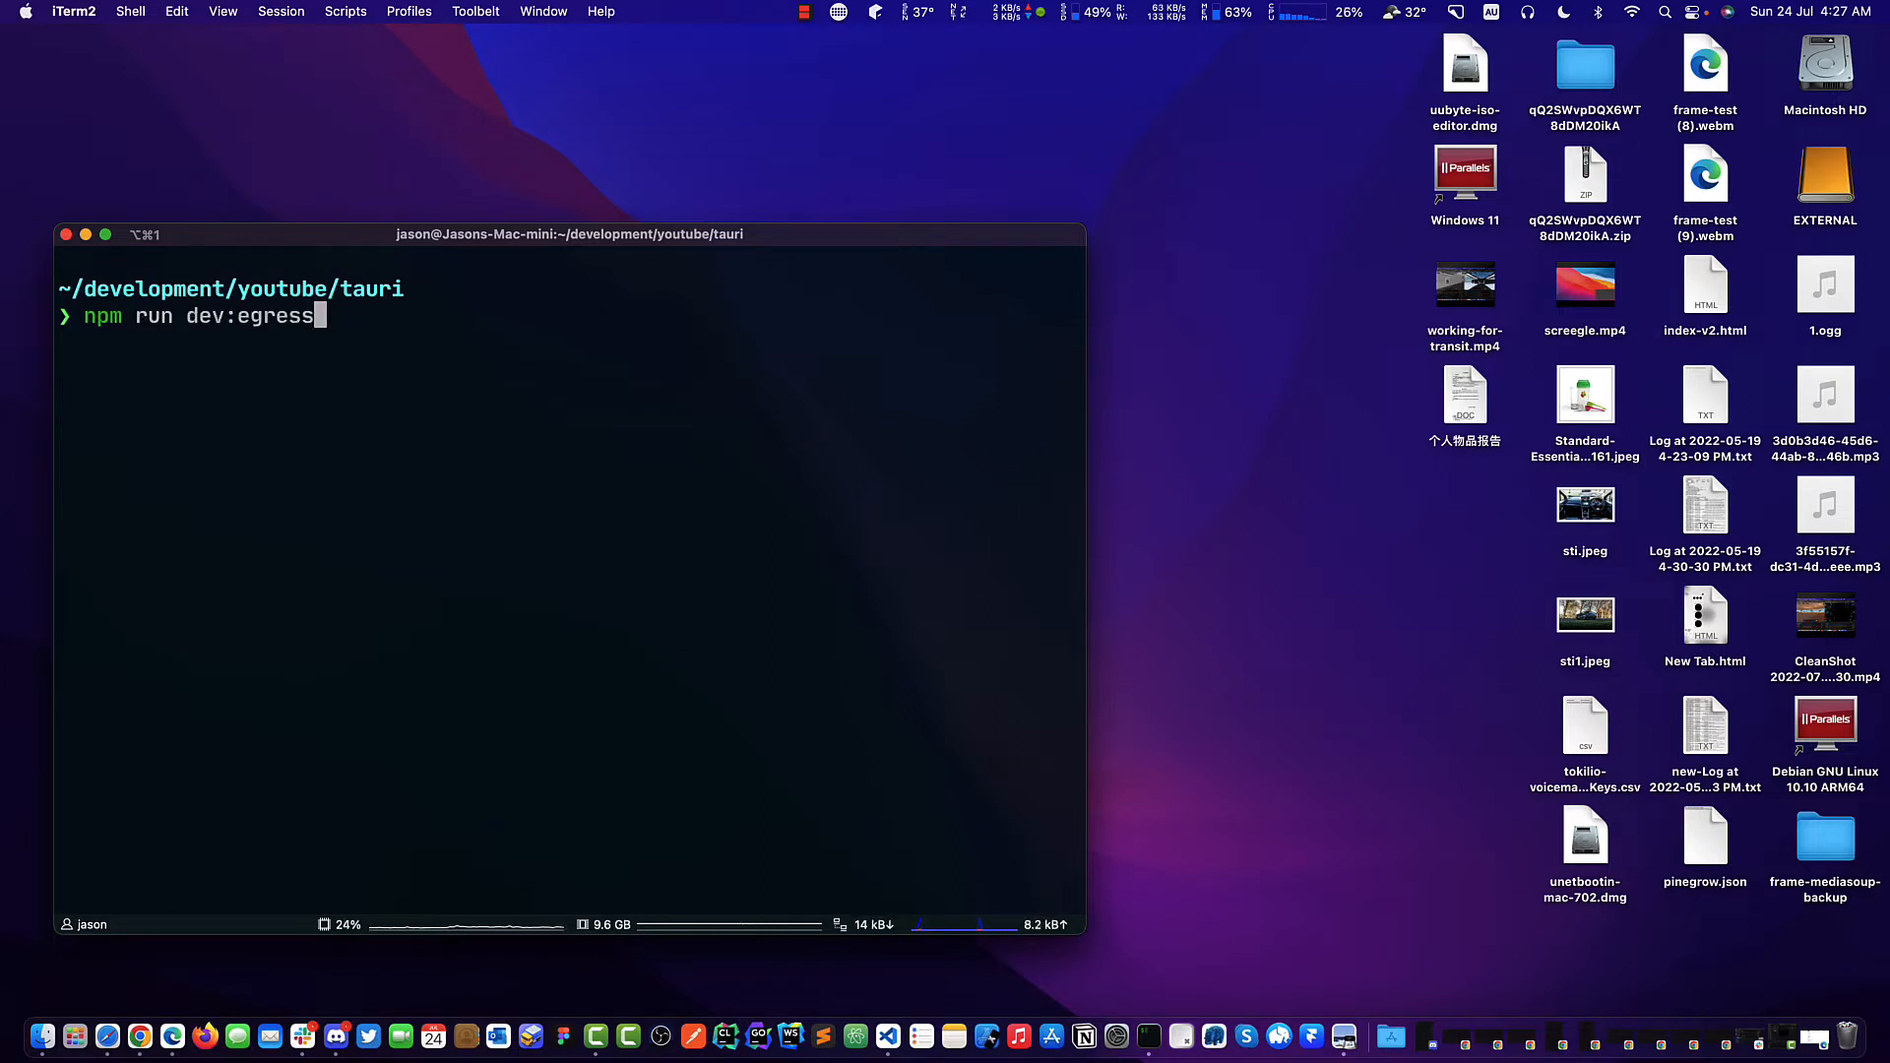
key(ctrl+c)
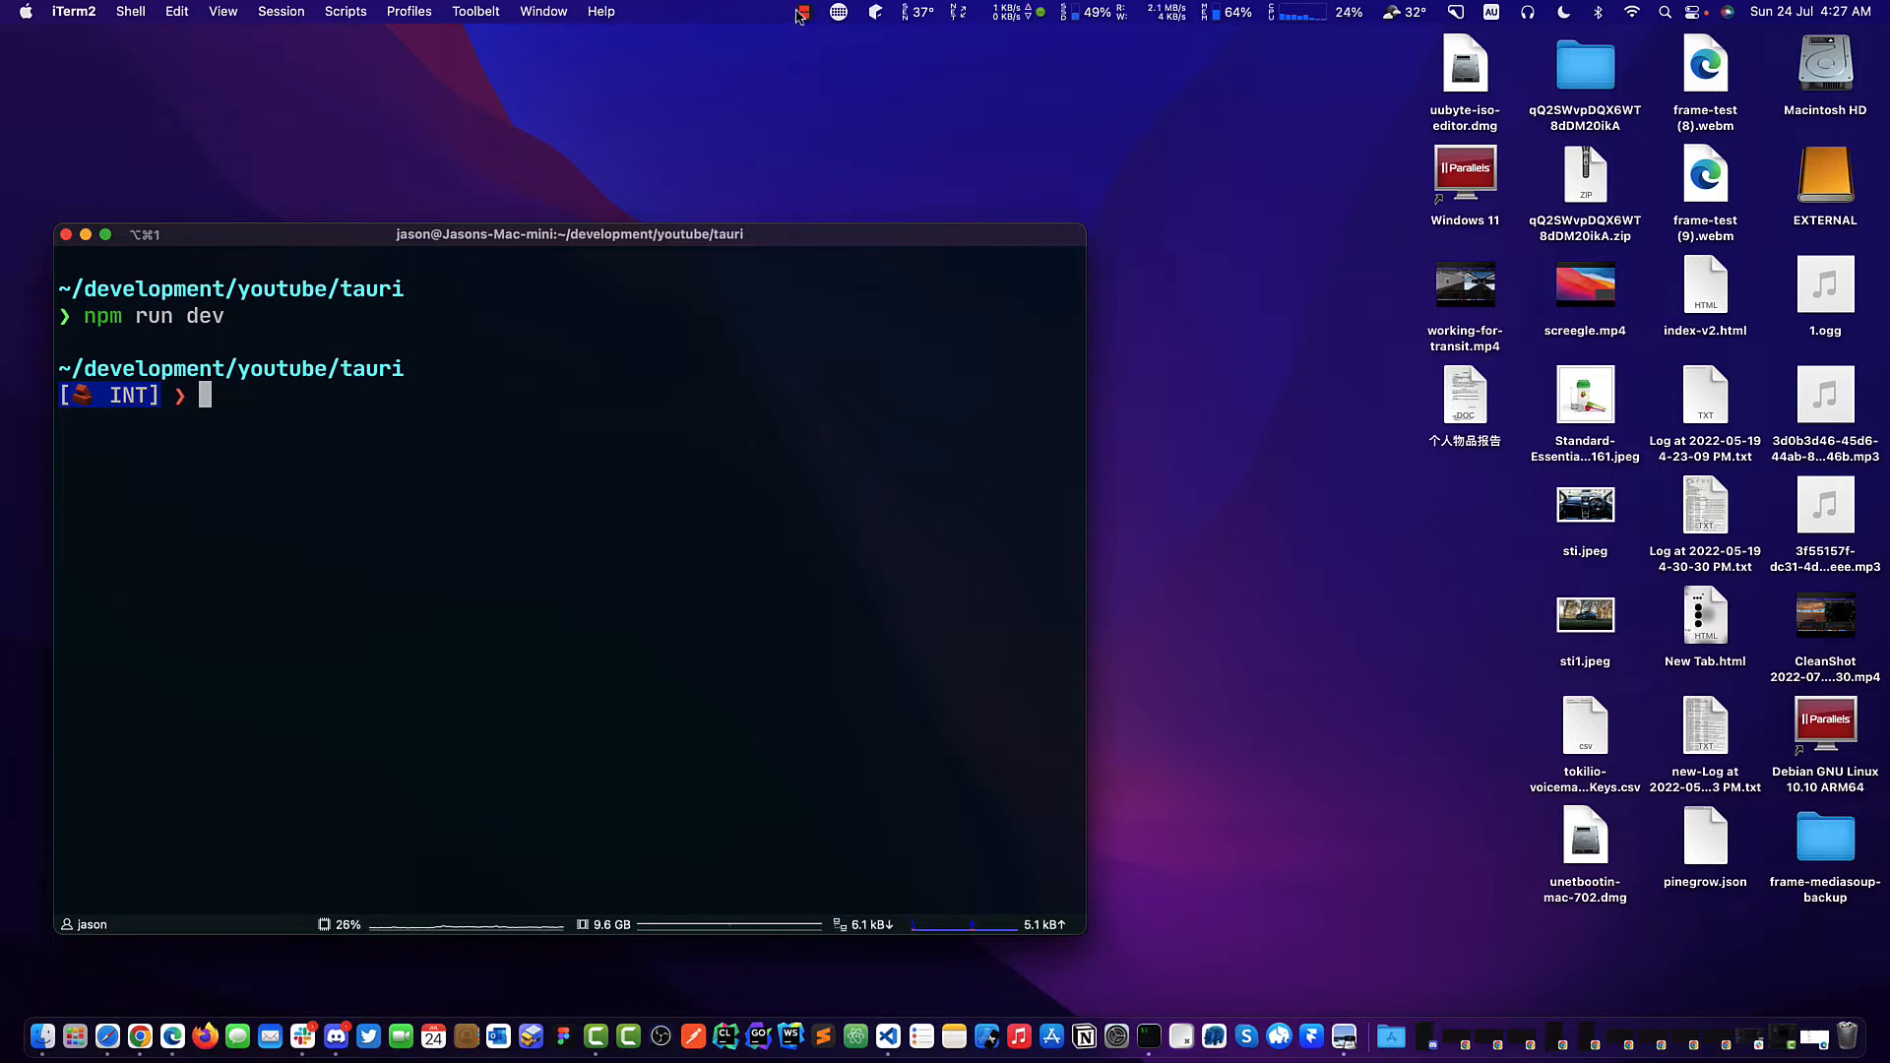
click(803, 11)
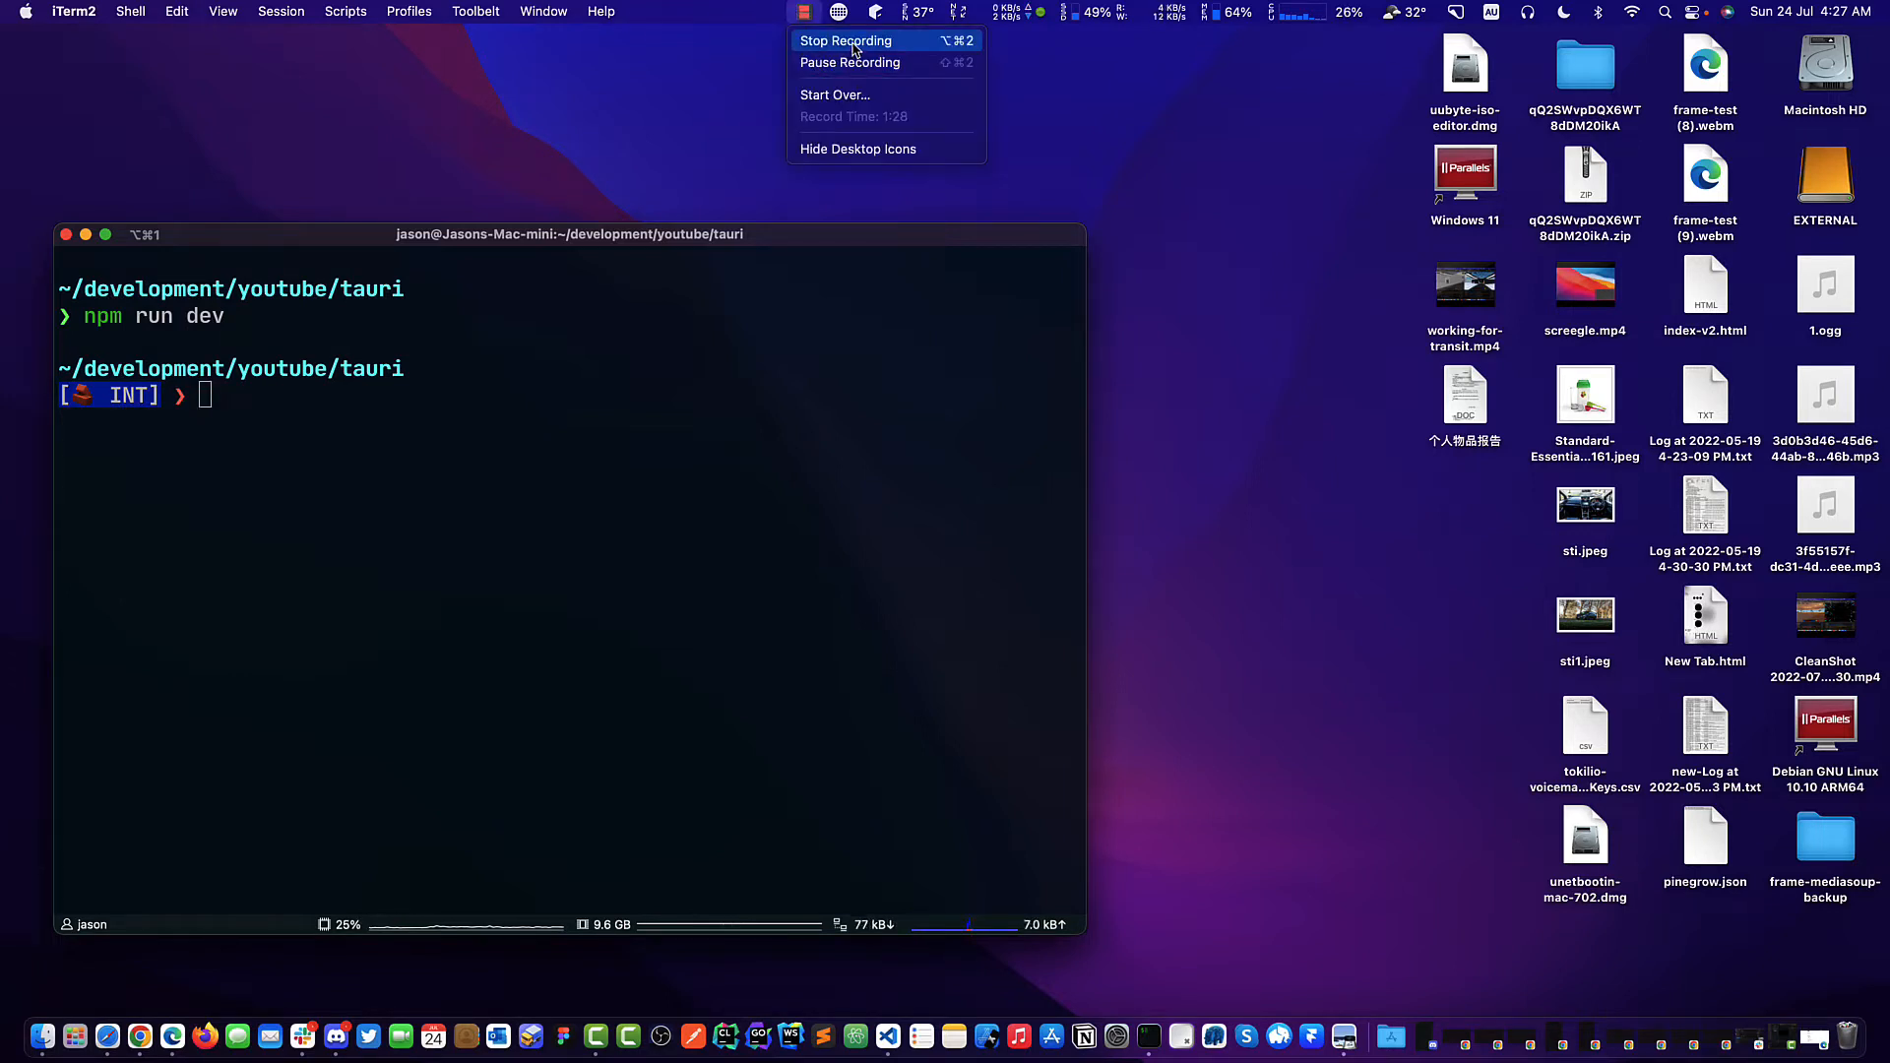
click(845, 39)
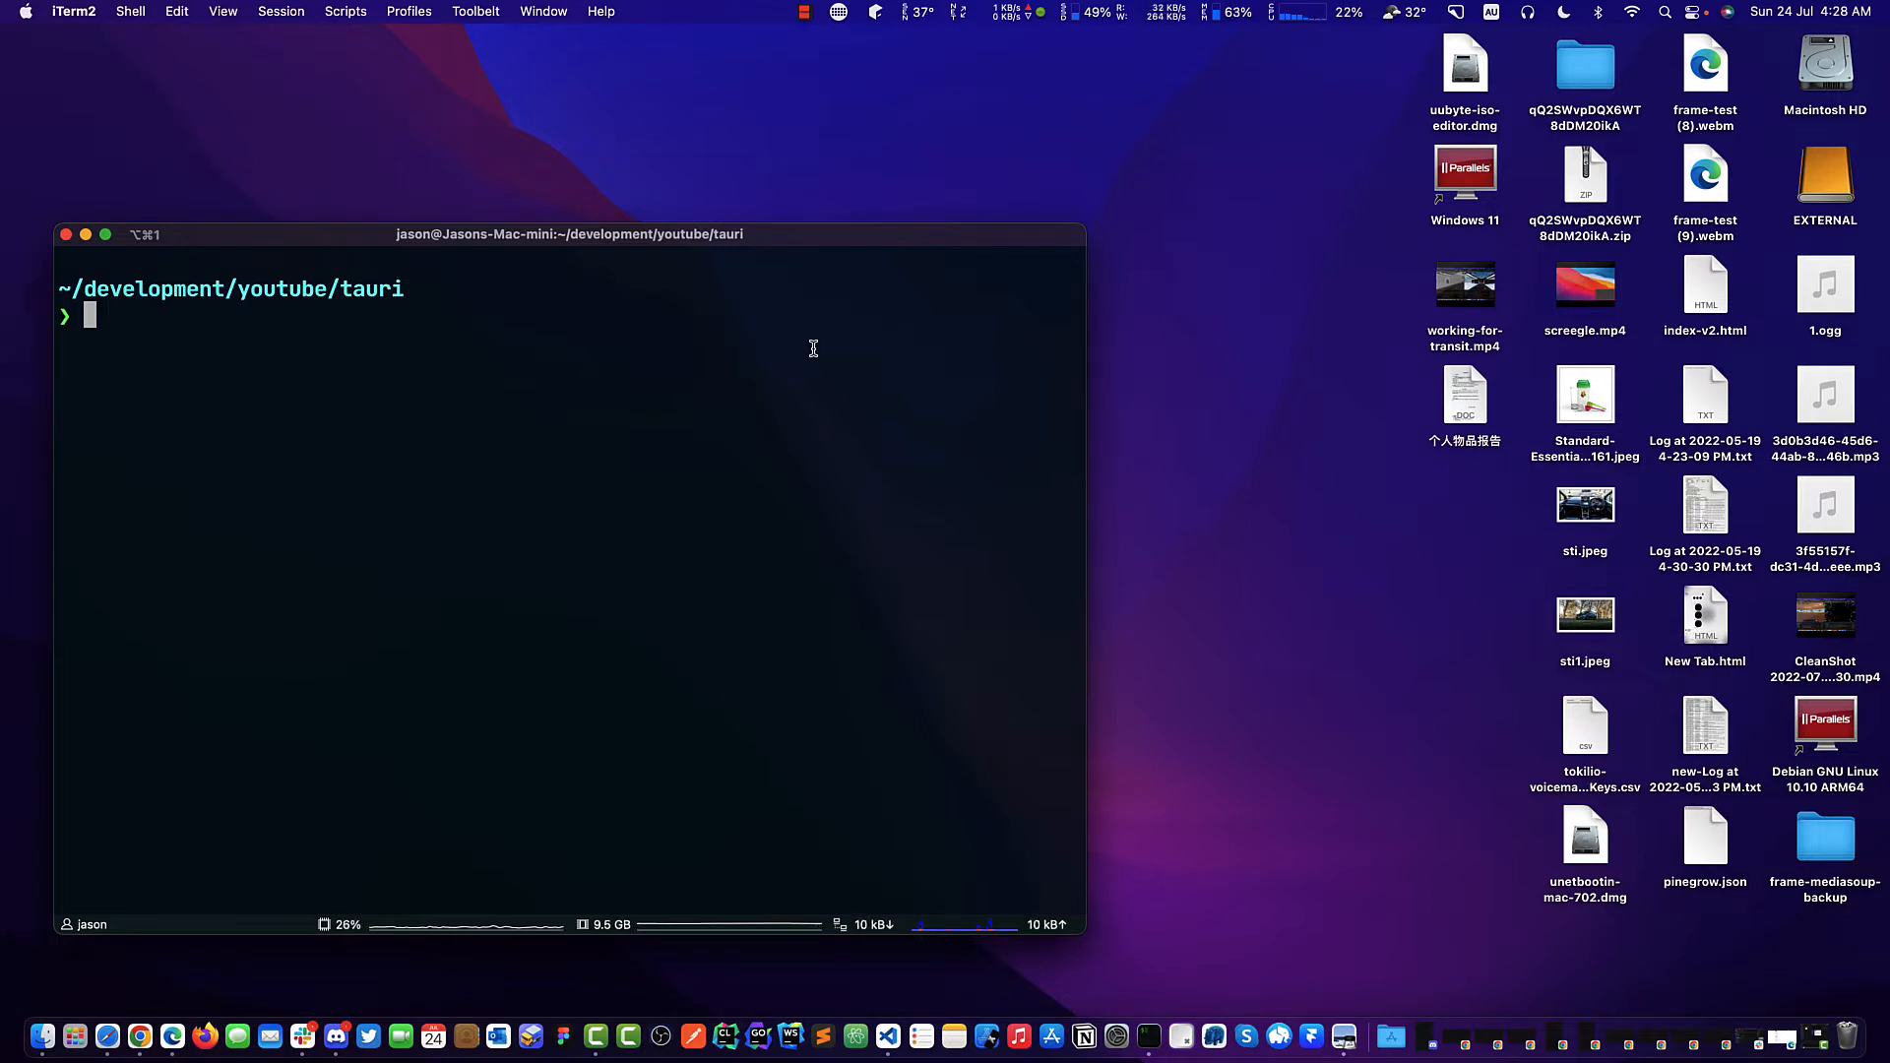
text(npm run start)
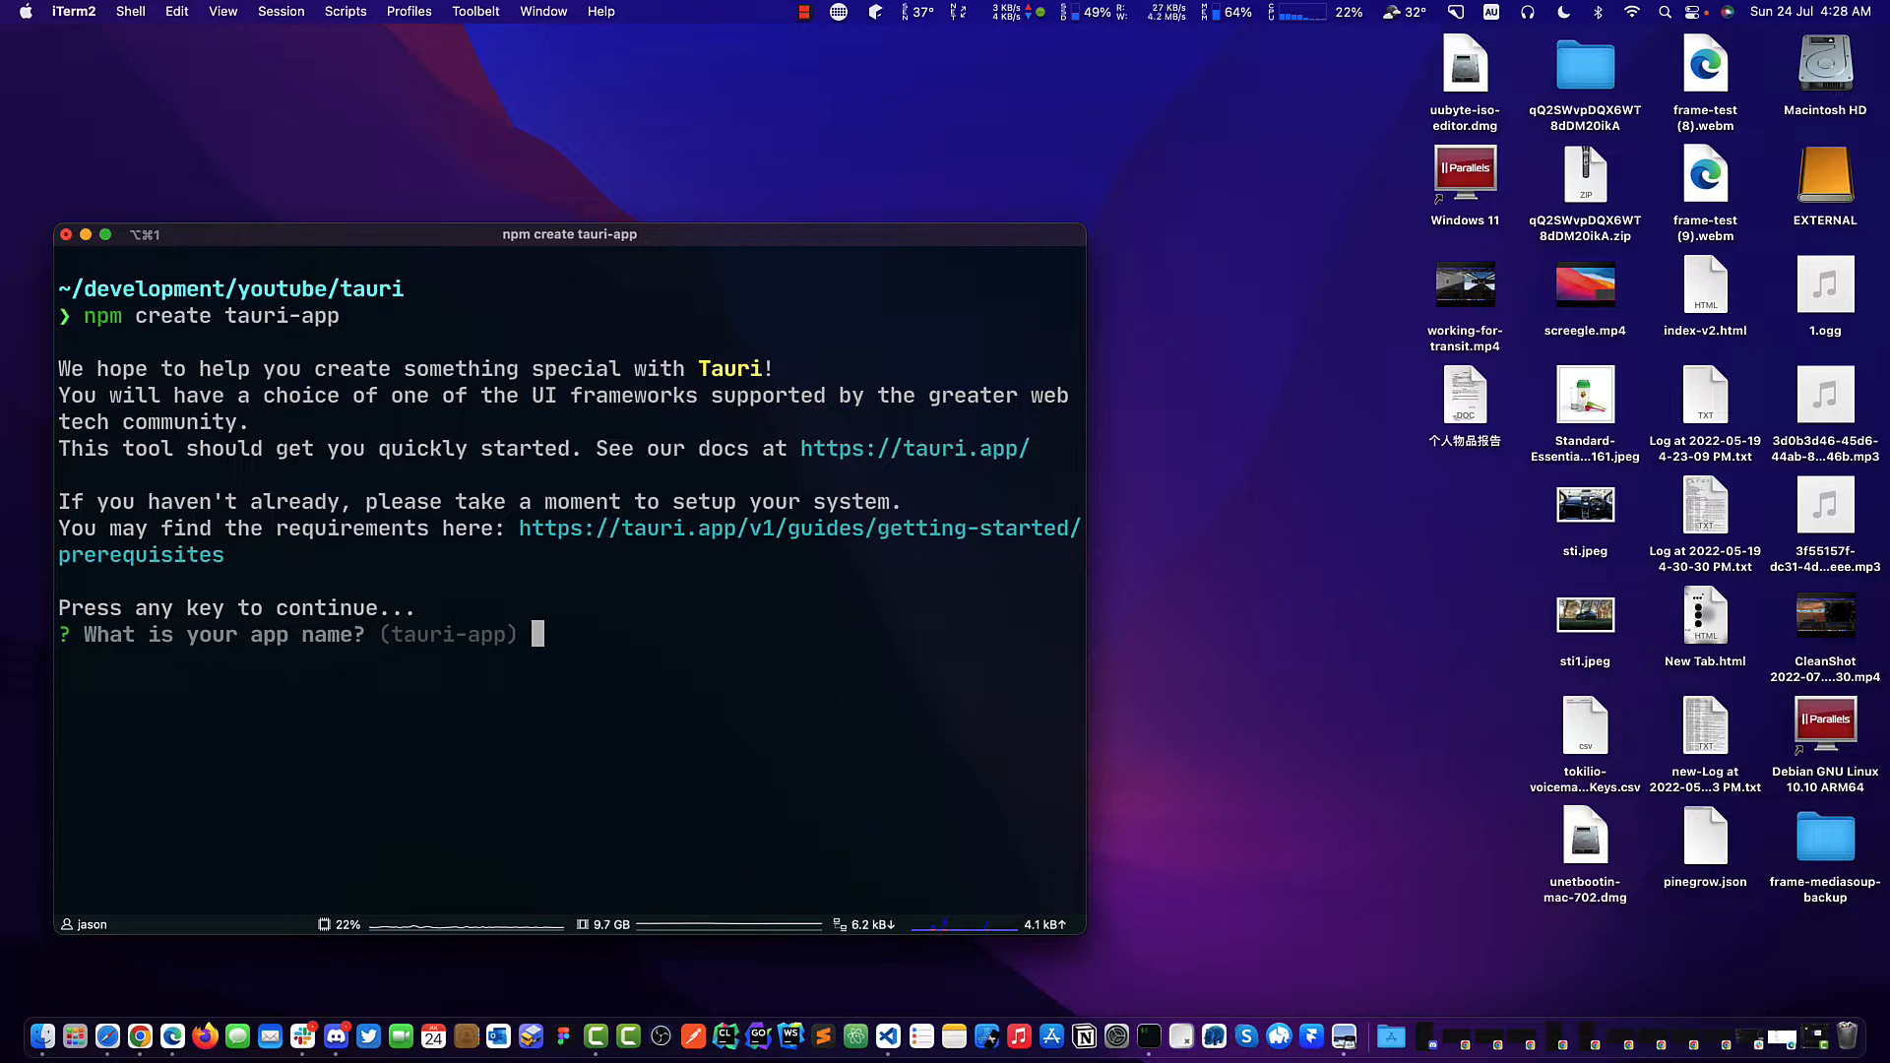
Answer the prompts with name videocall-app, title video call and the UI recipe, then launch the editor.
text(videocall-app)
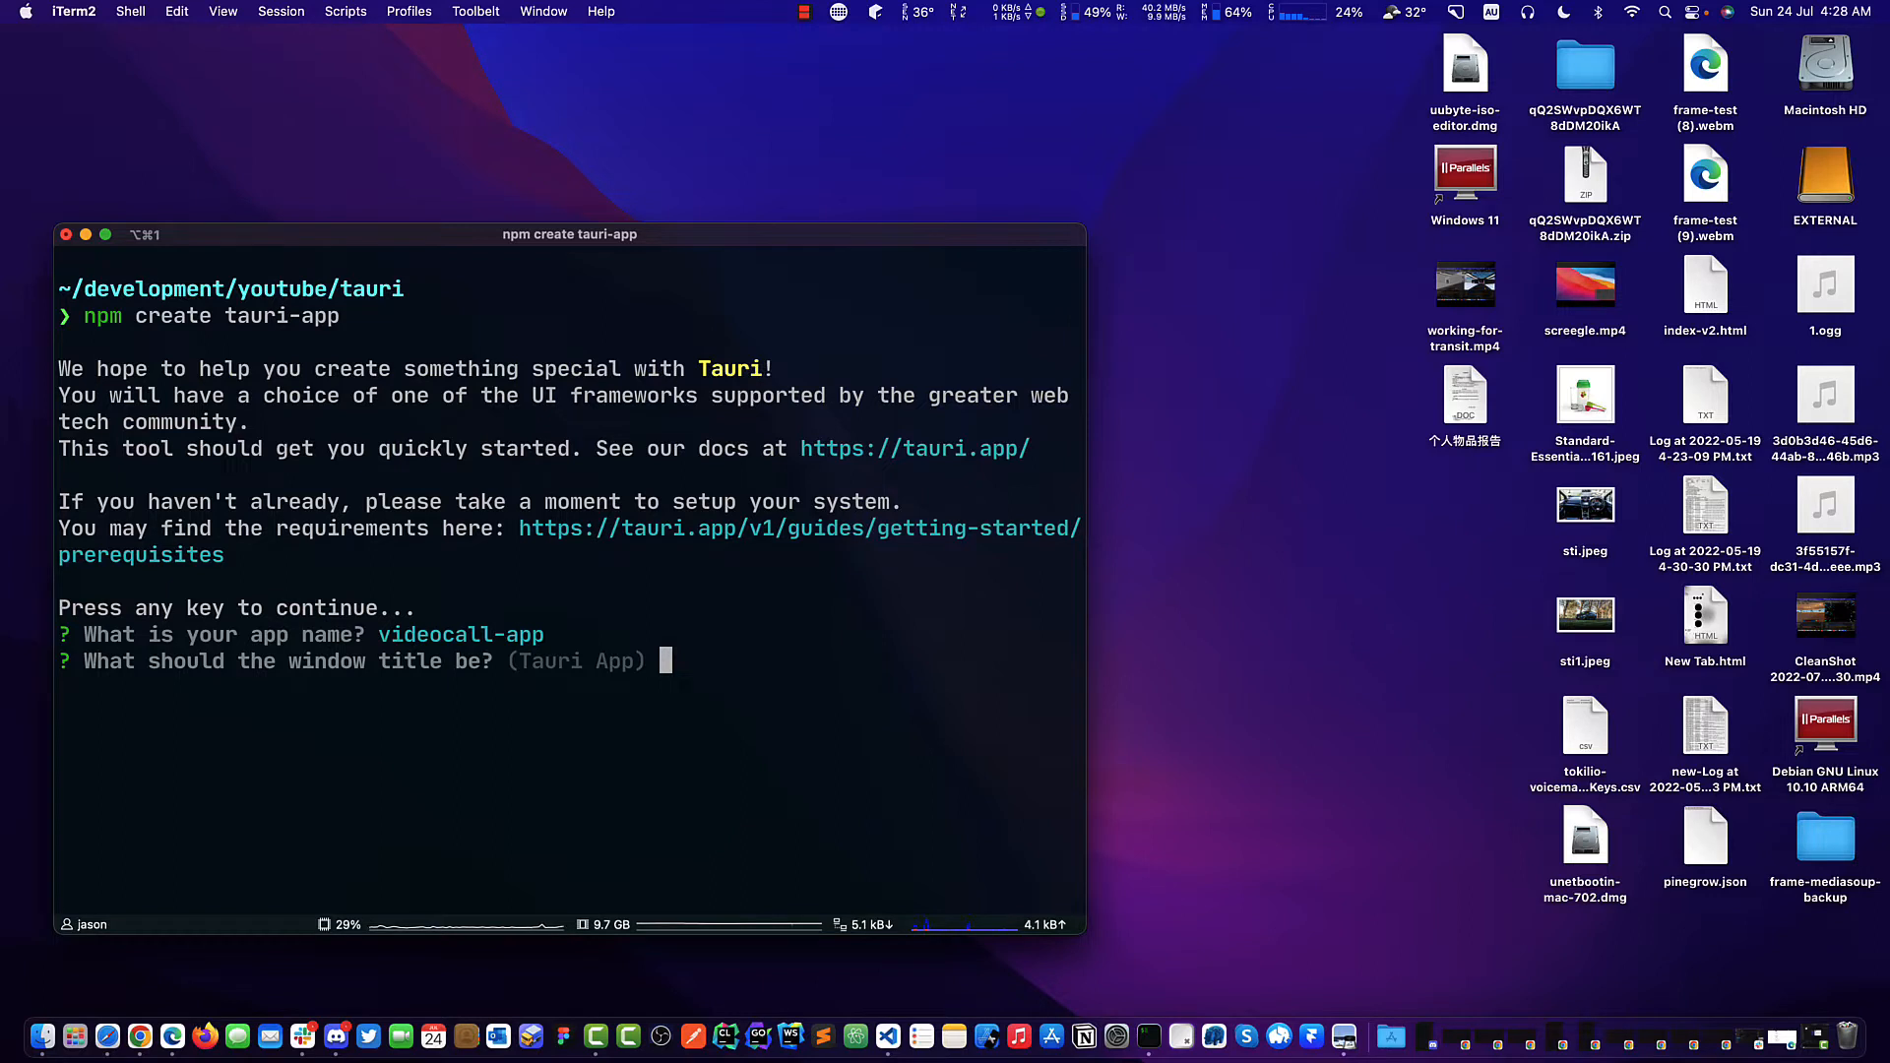
text(video ca)
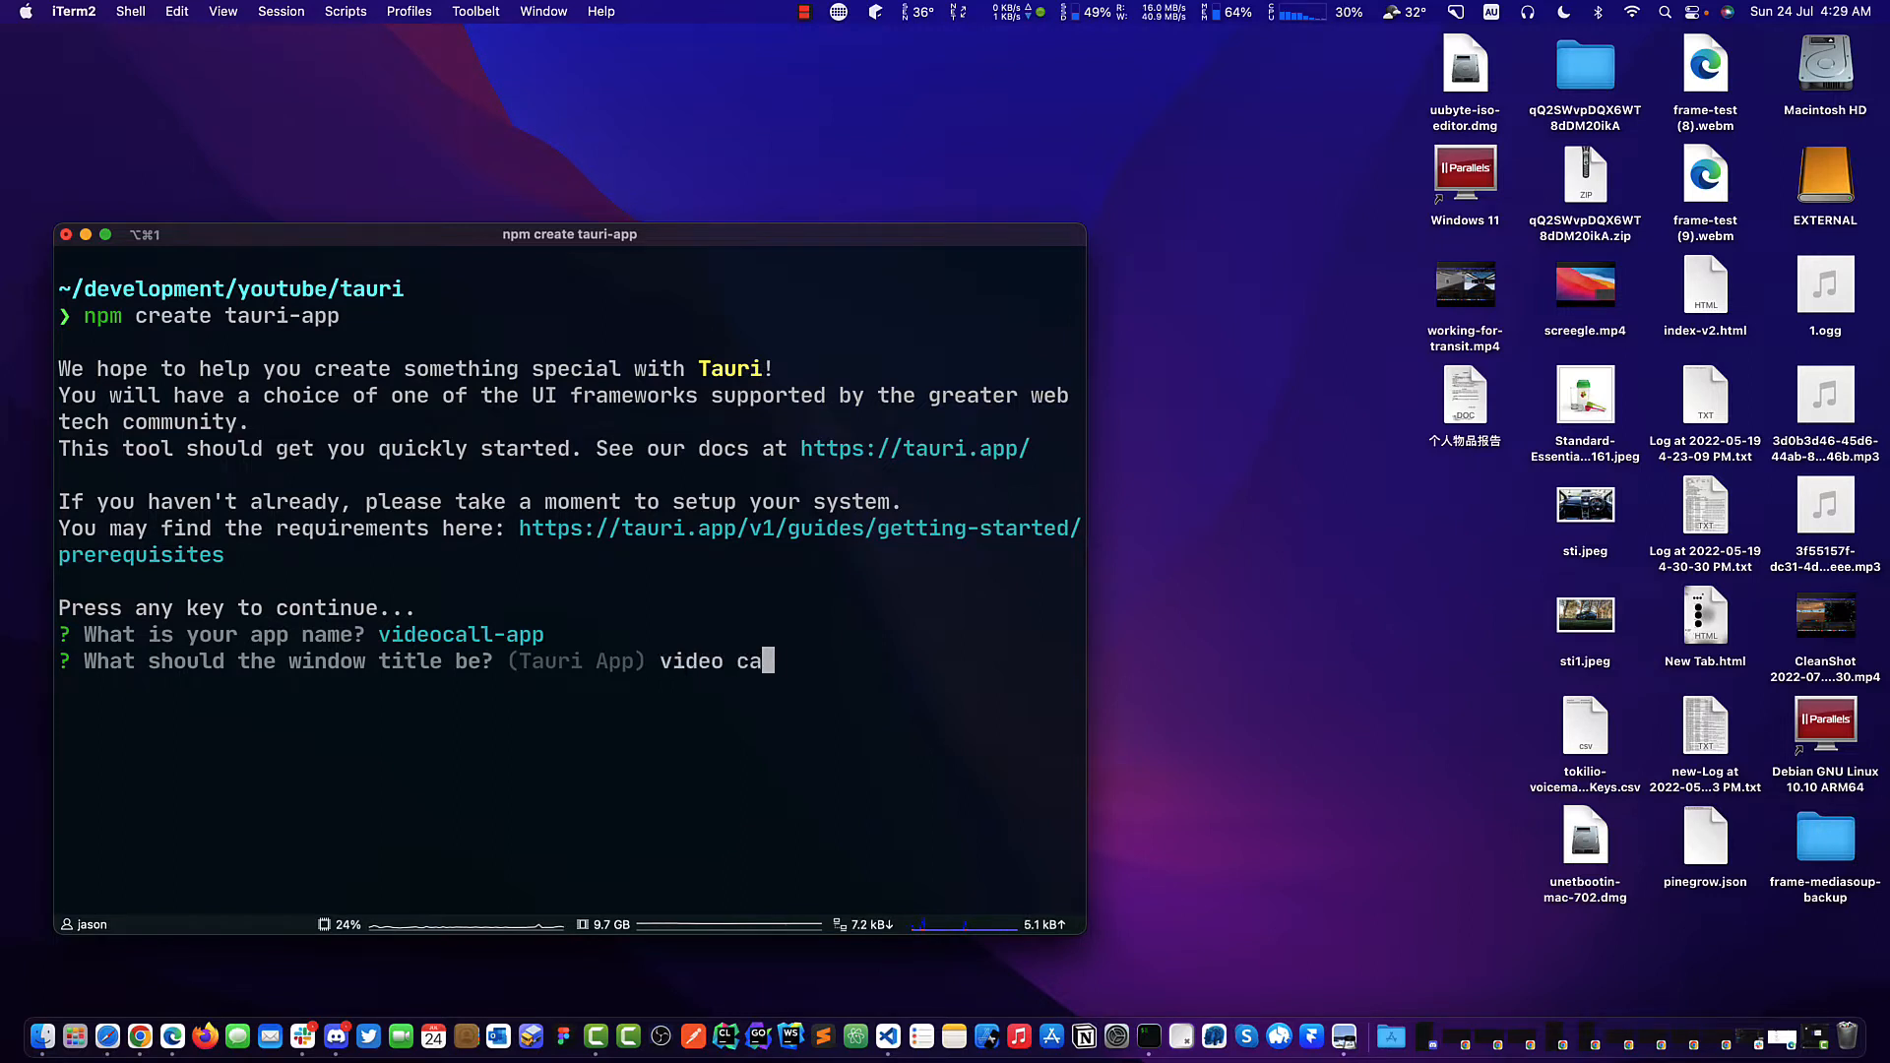
key(enter)
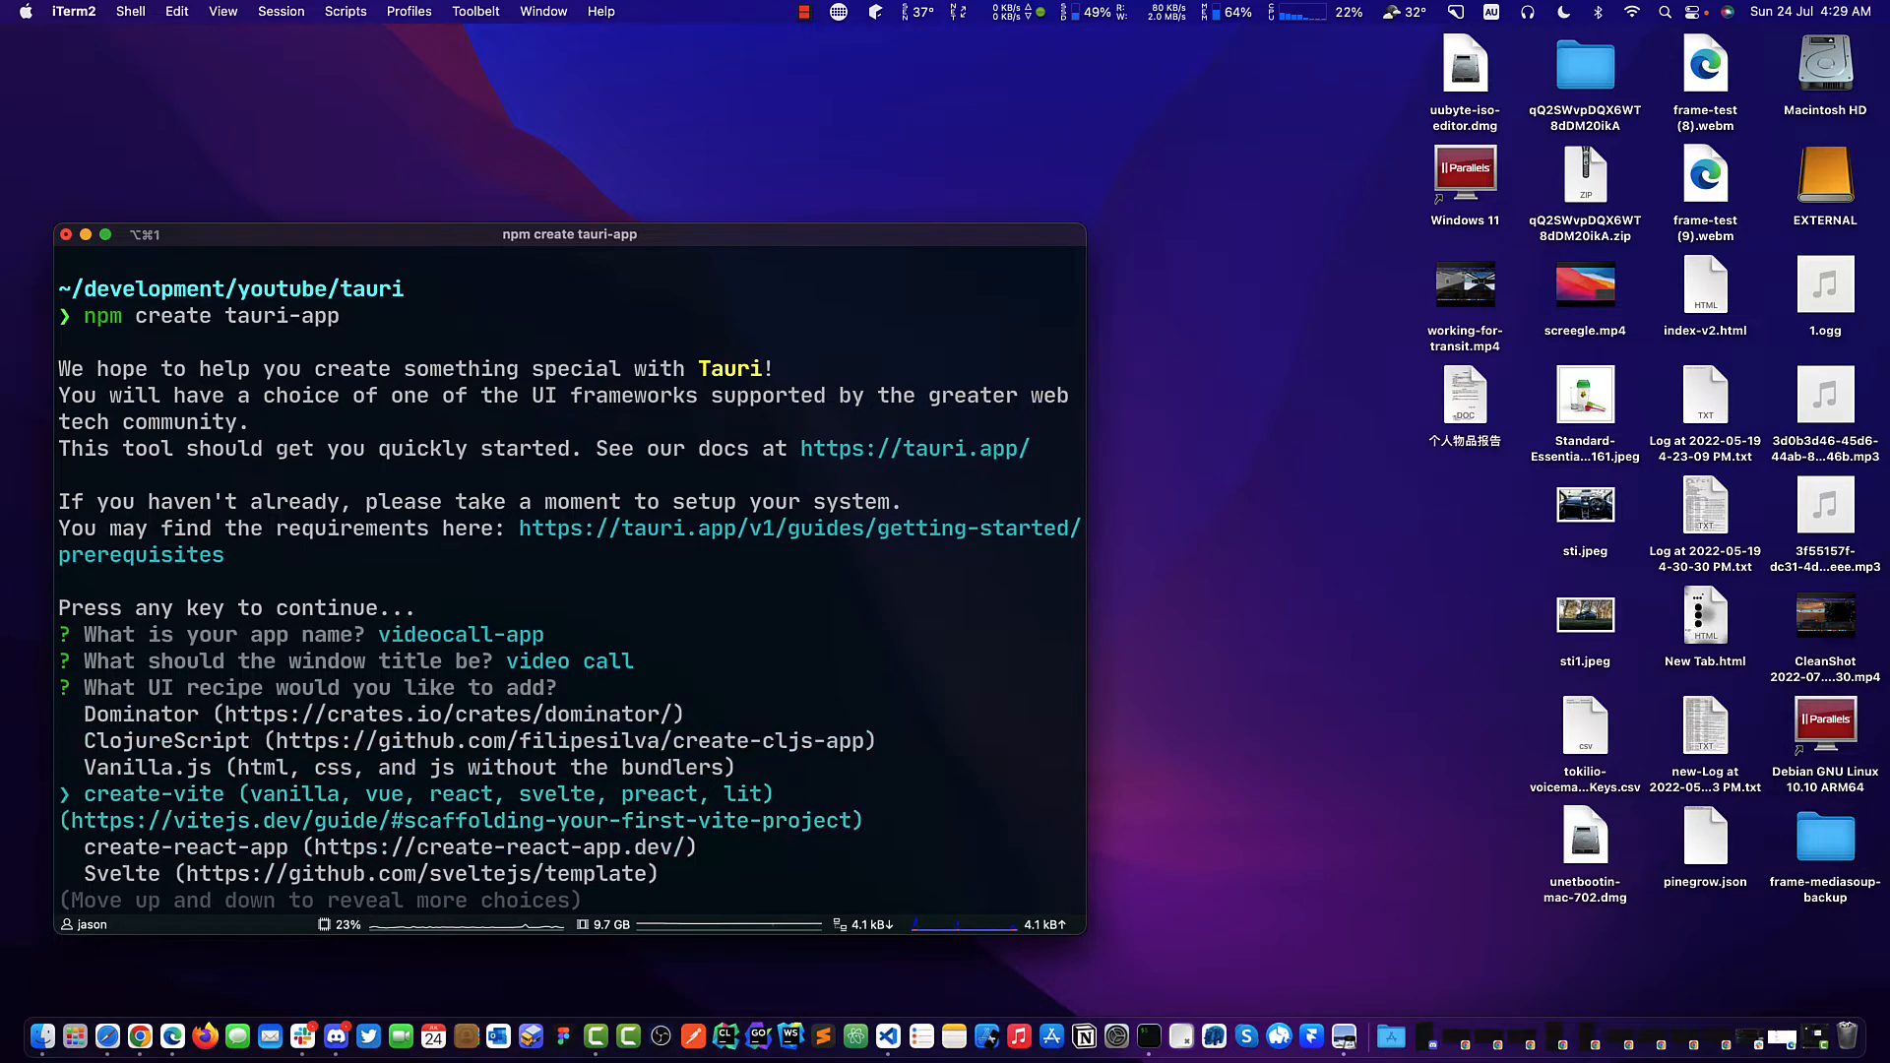
key(up)
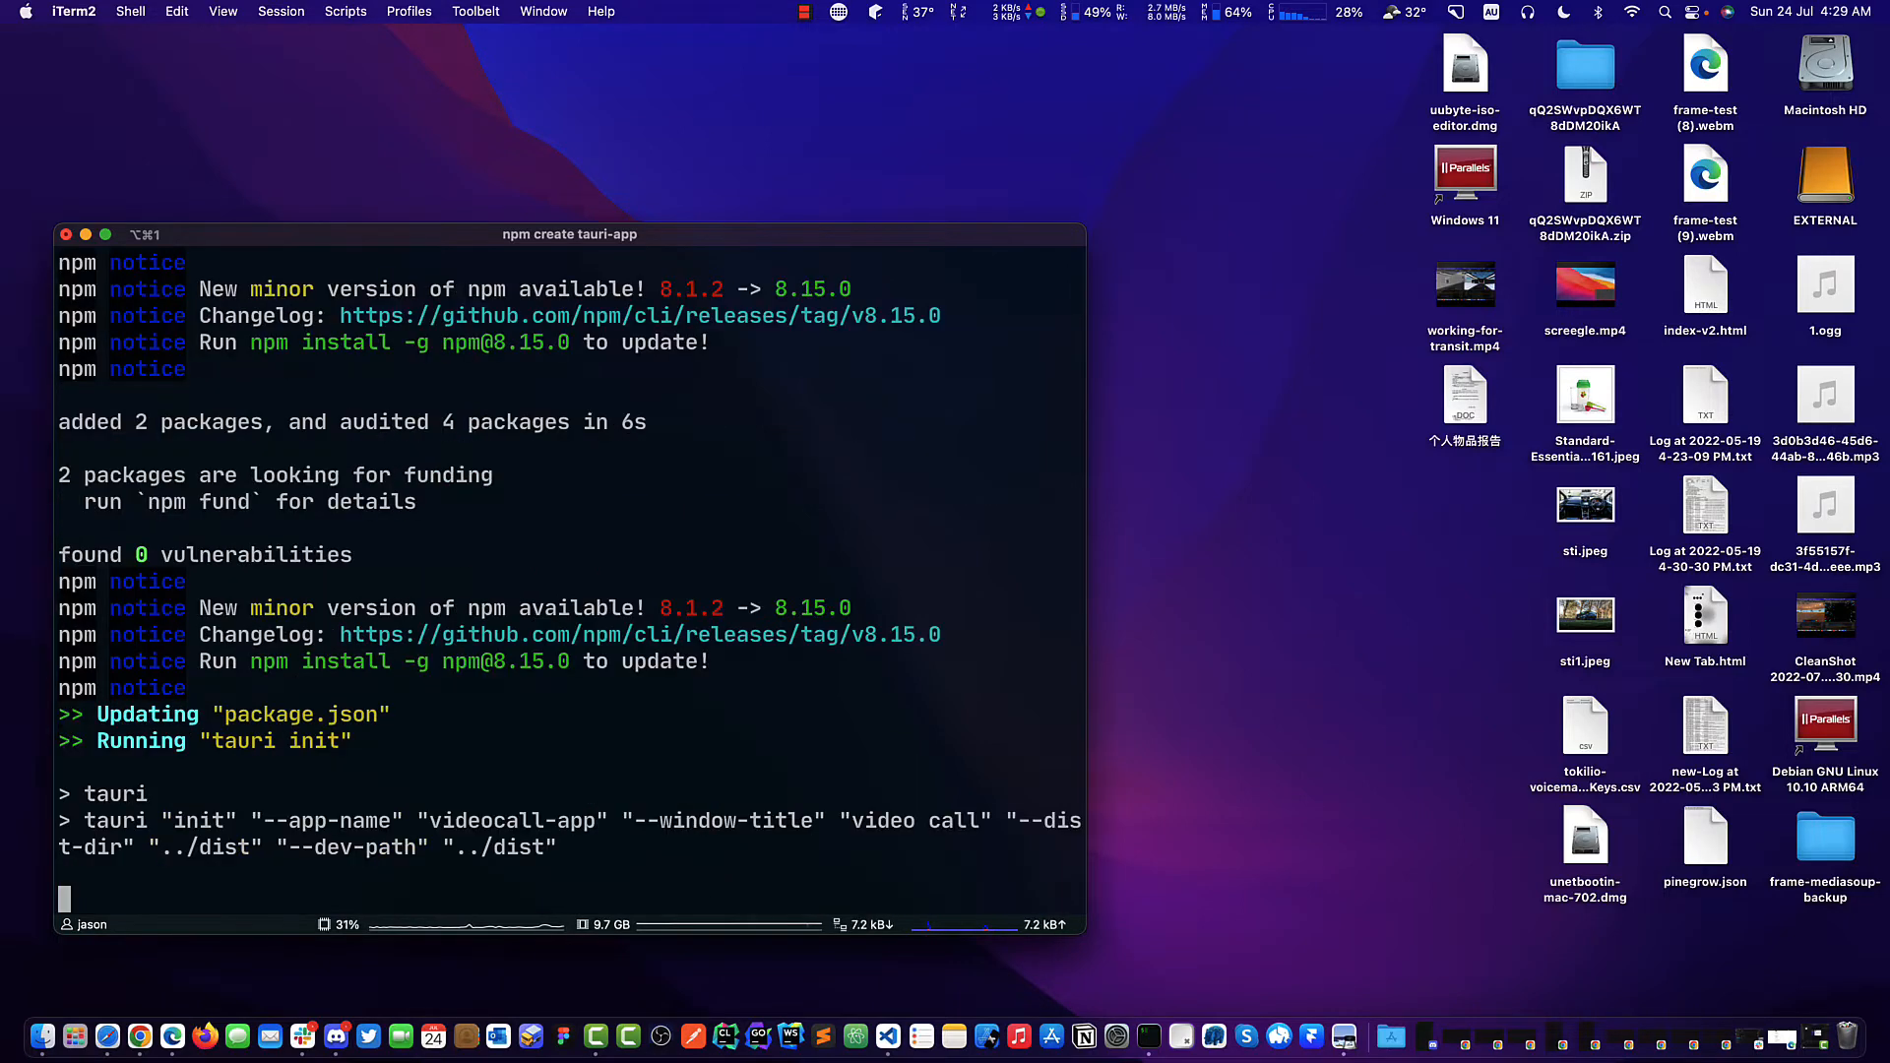
text(ls)
text(code .)
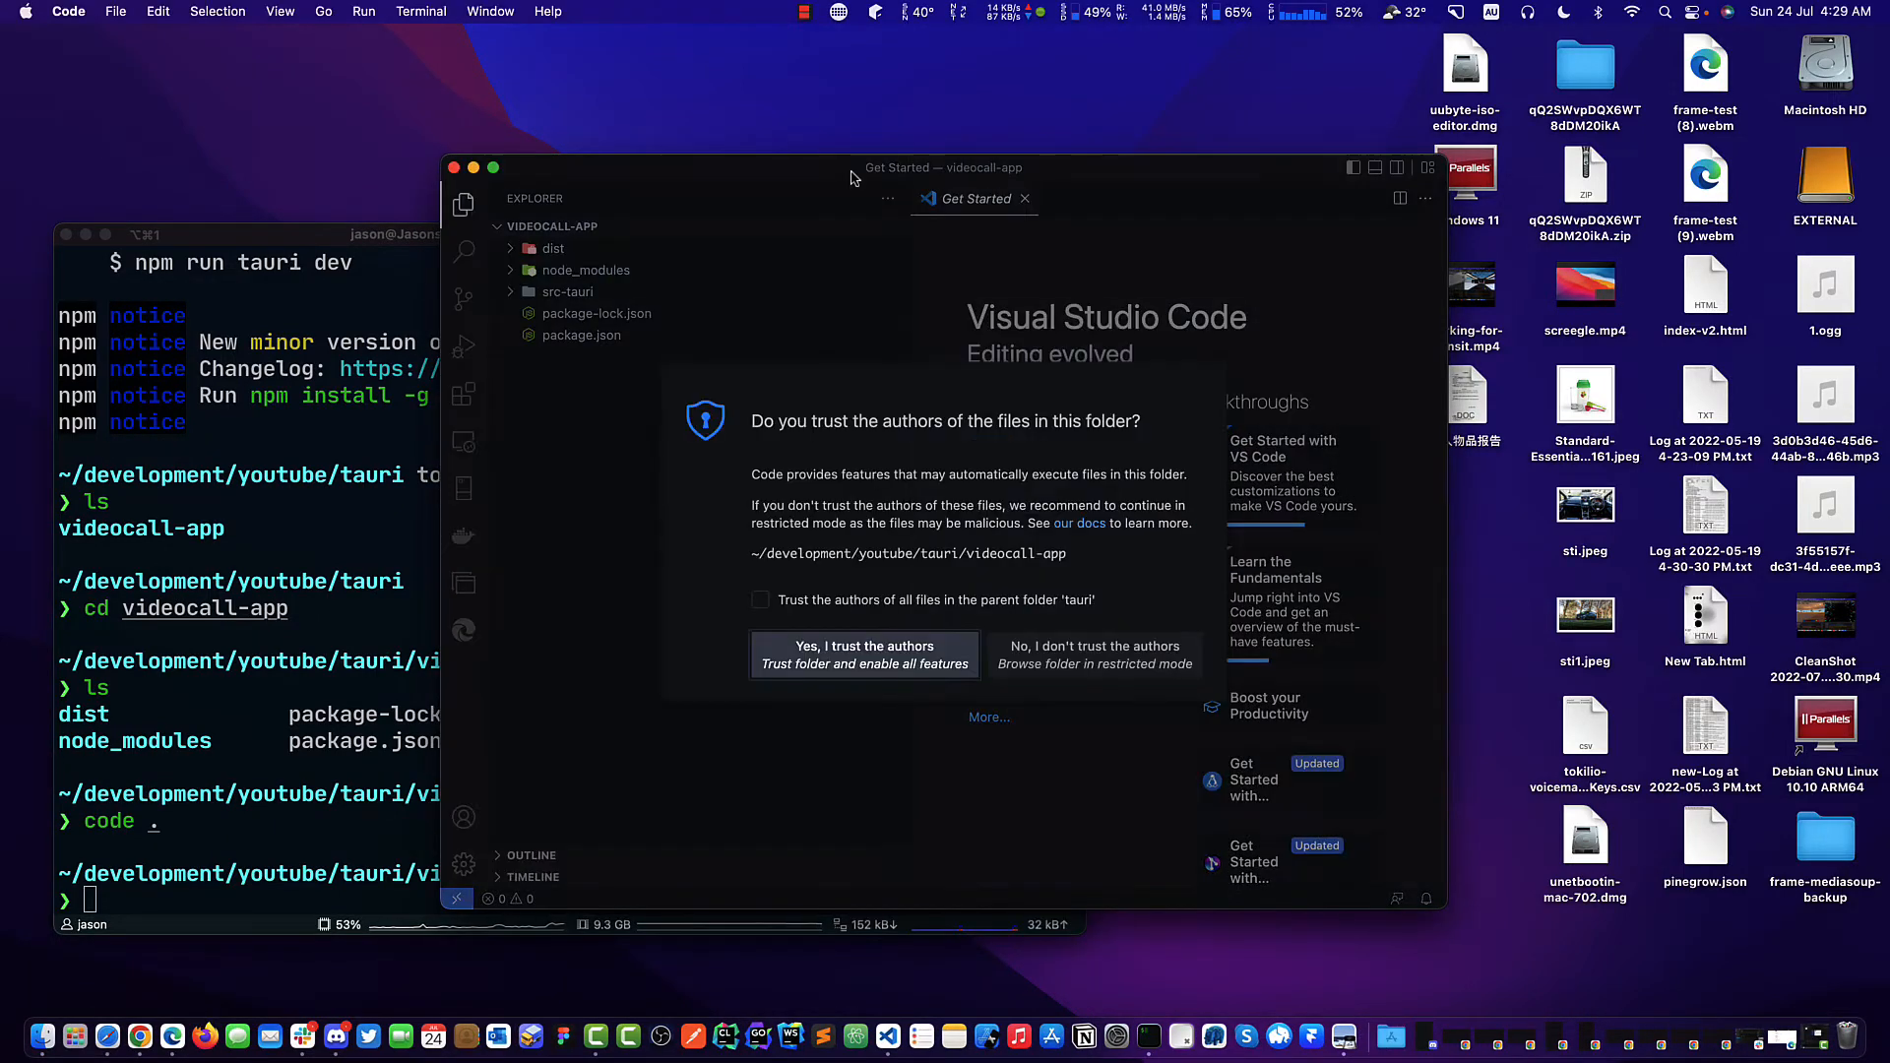
Trust the videocall-app authors, maximize the editor and start a new file inside src-tauri.
click(862, 654)
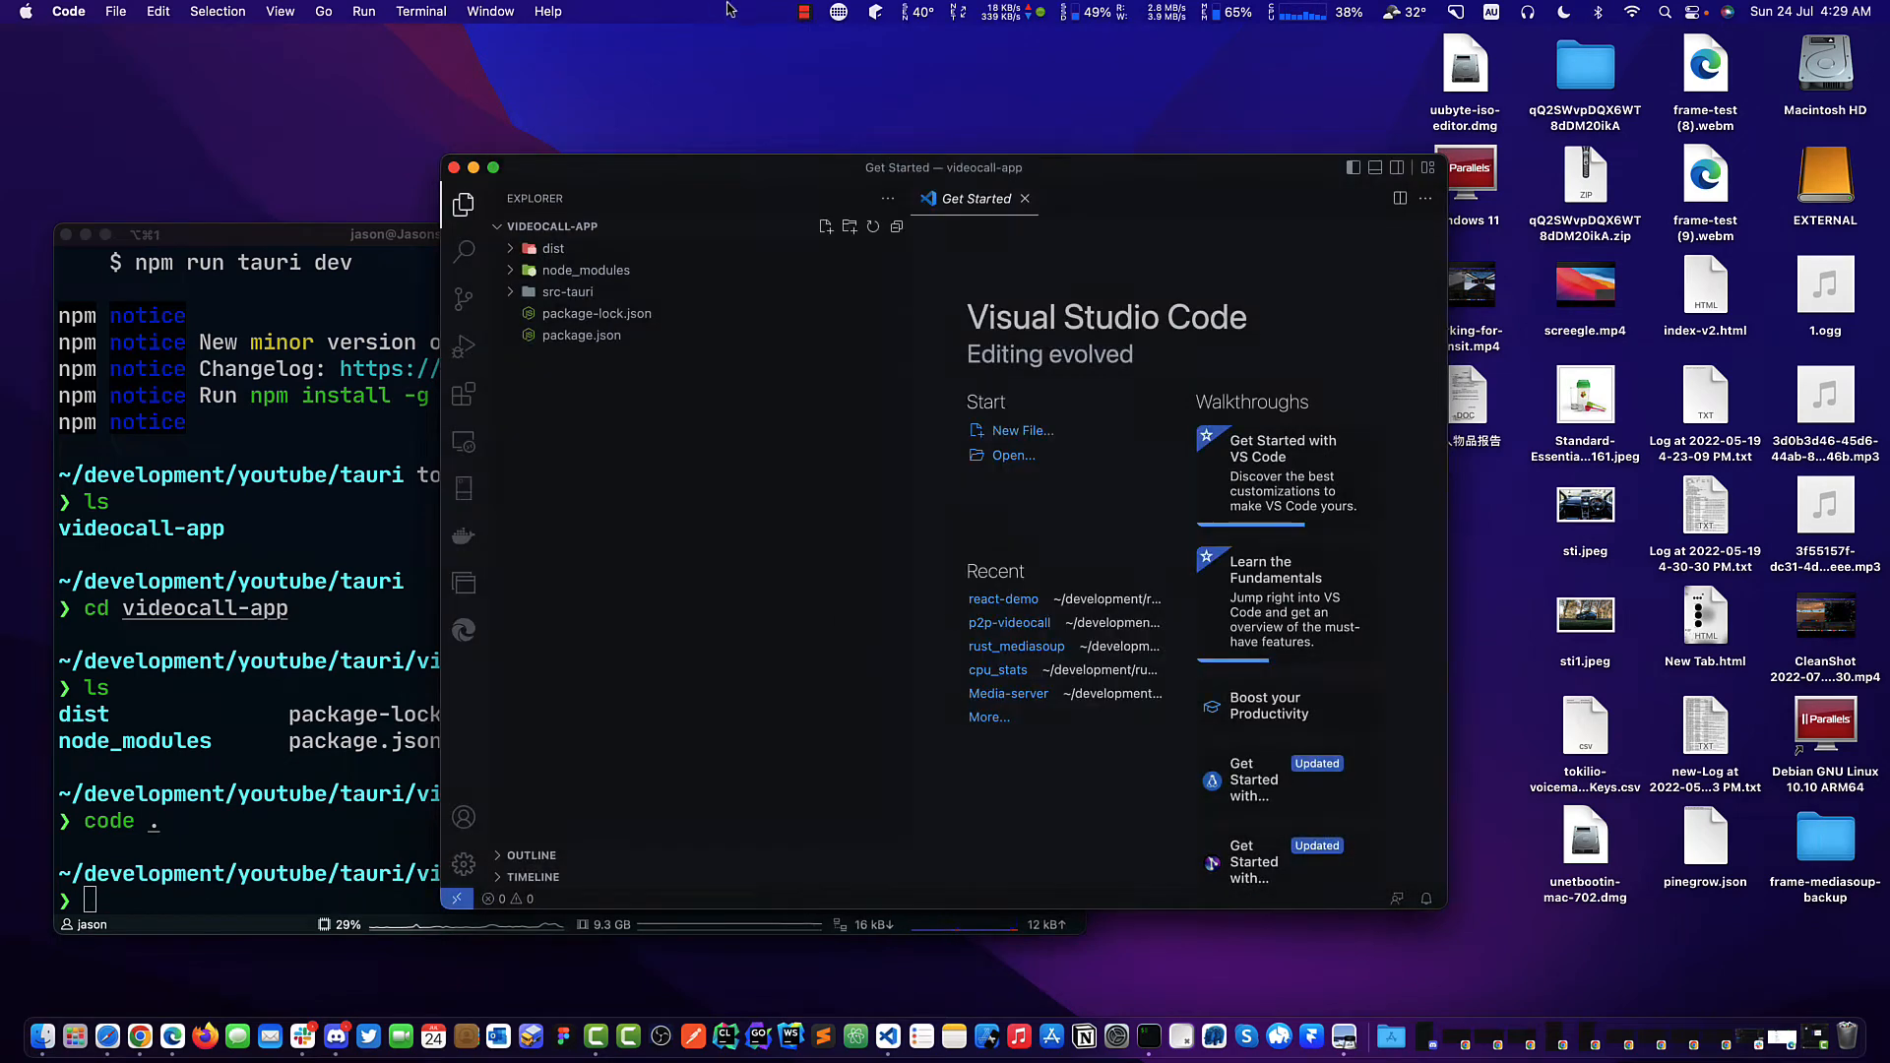
click(492, 166)
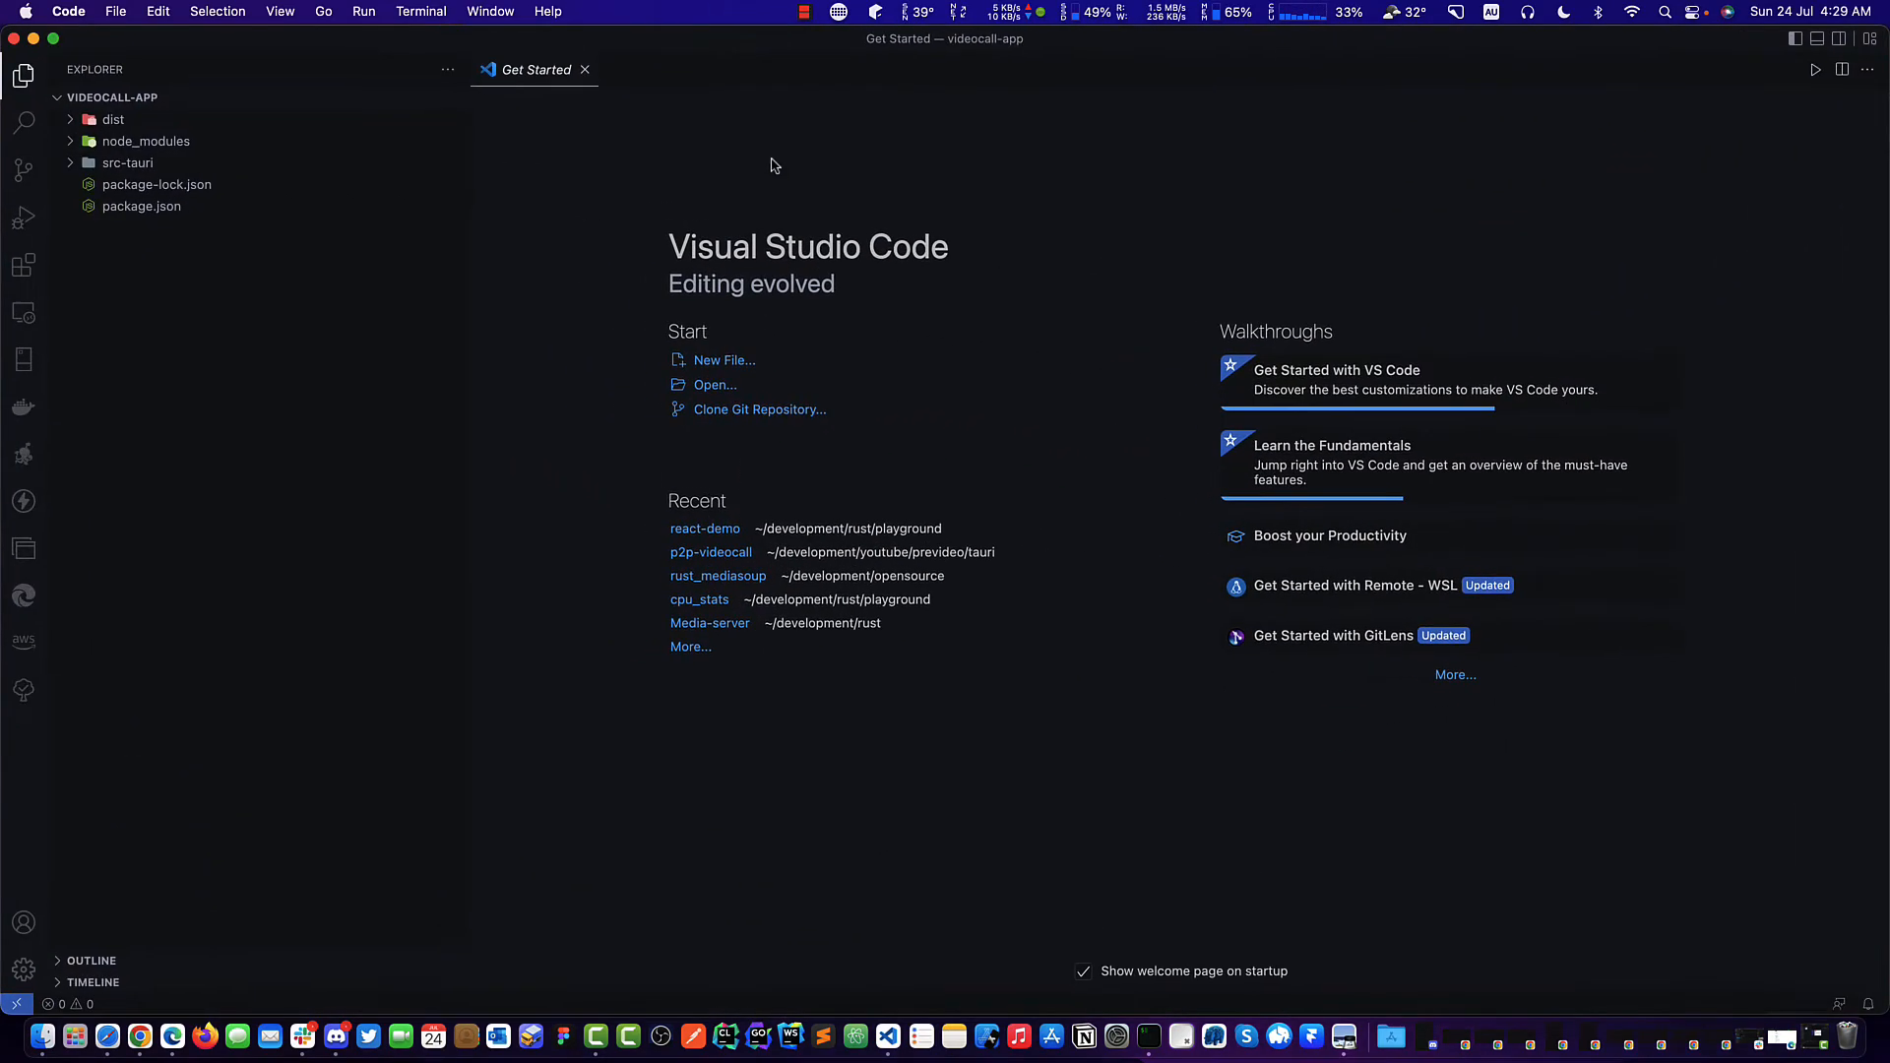
click(128, 164)
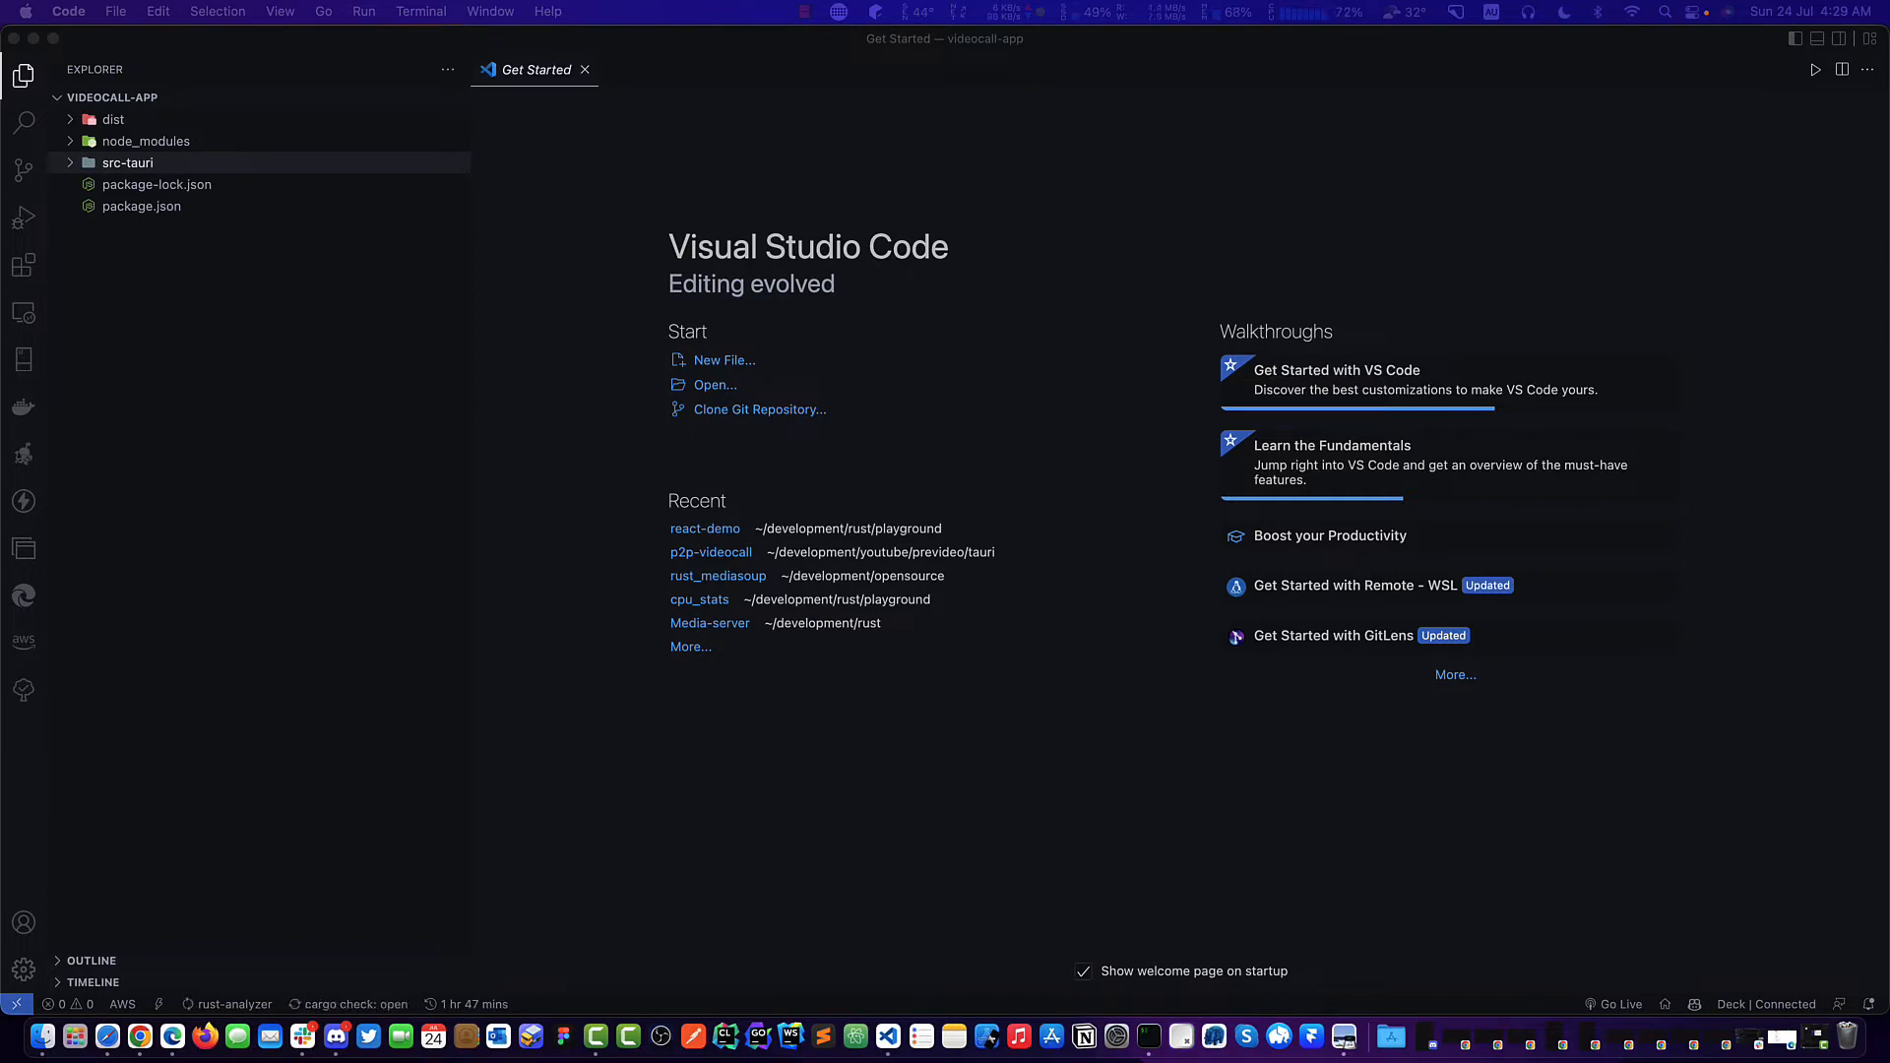
mouse_move(1631, 336)
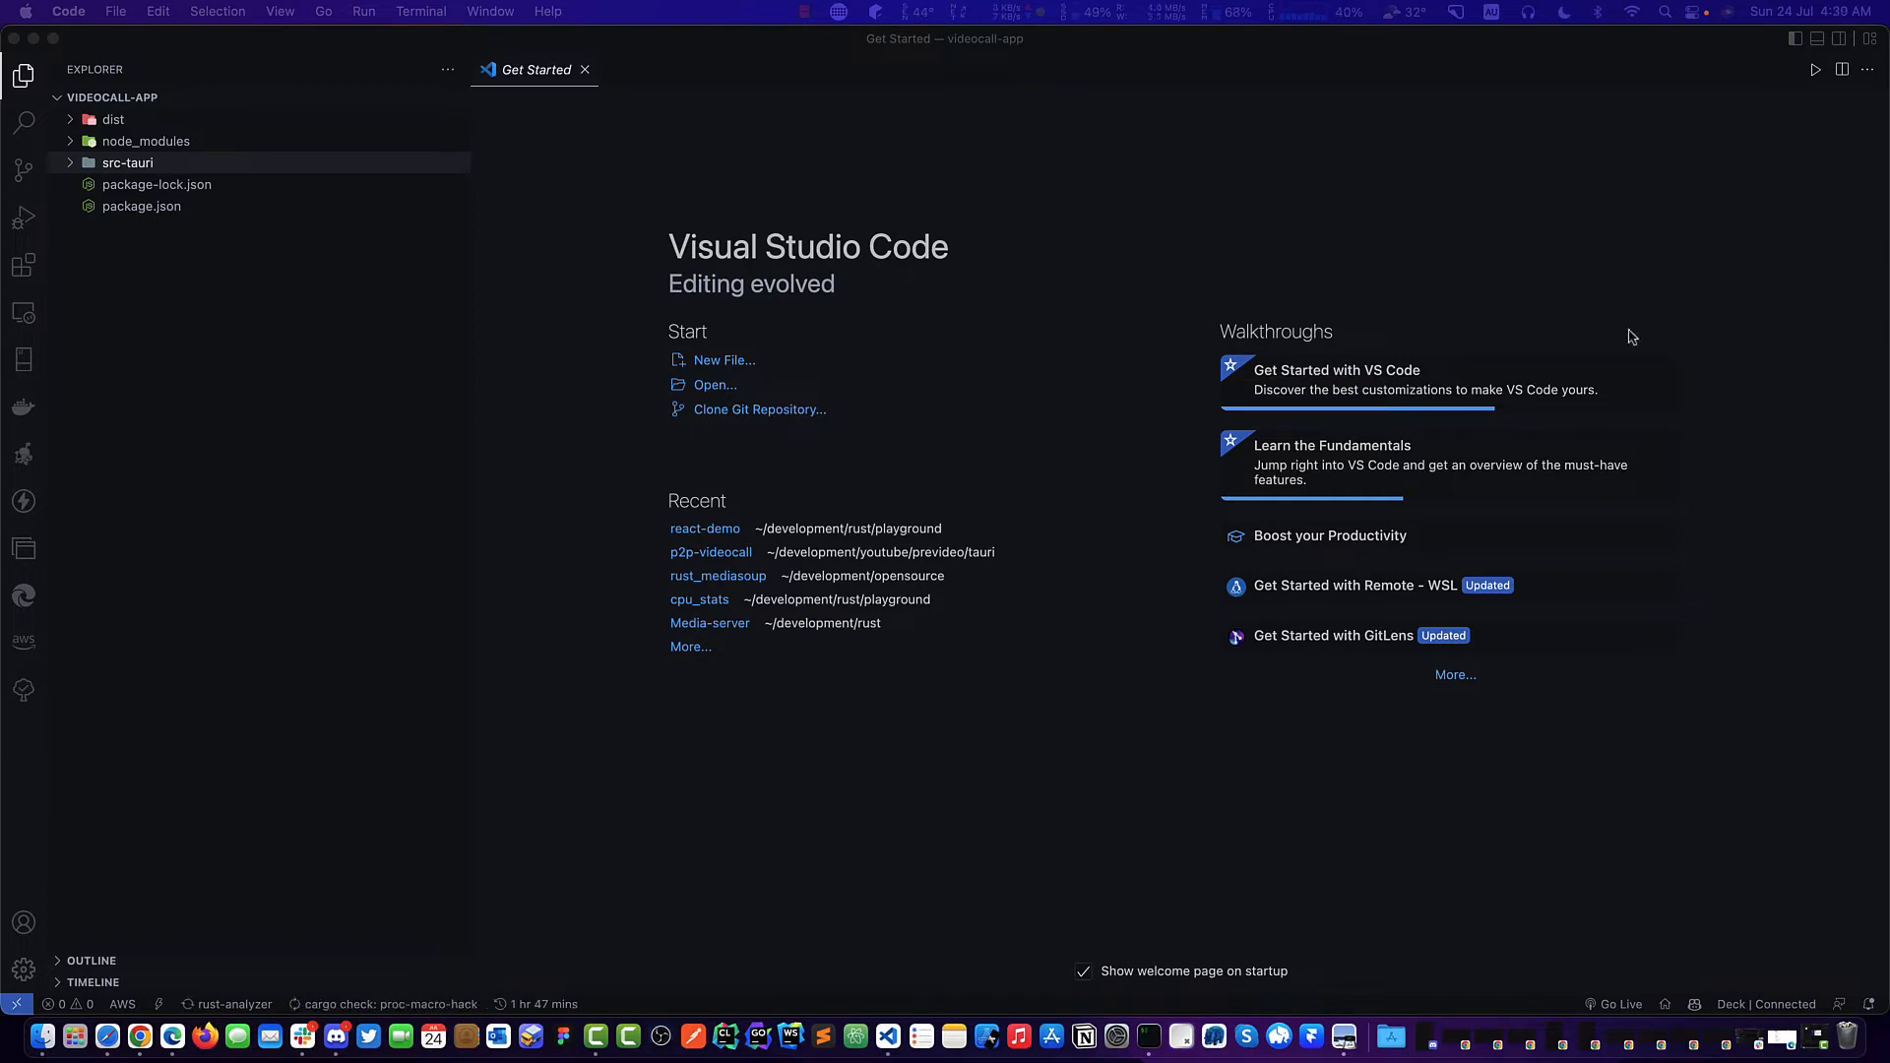
click(128, 161)
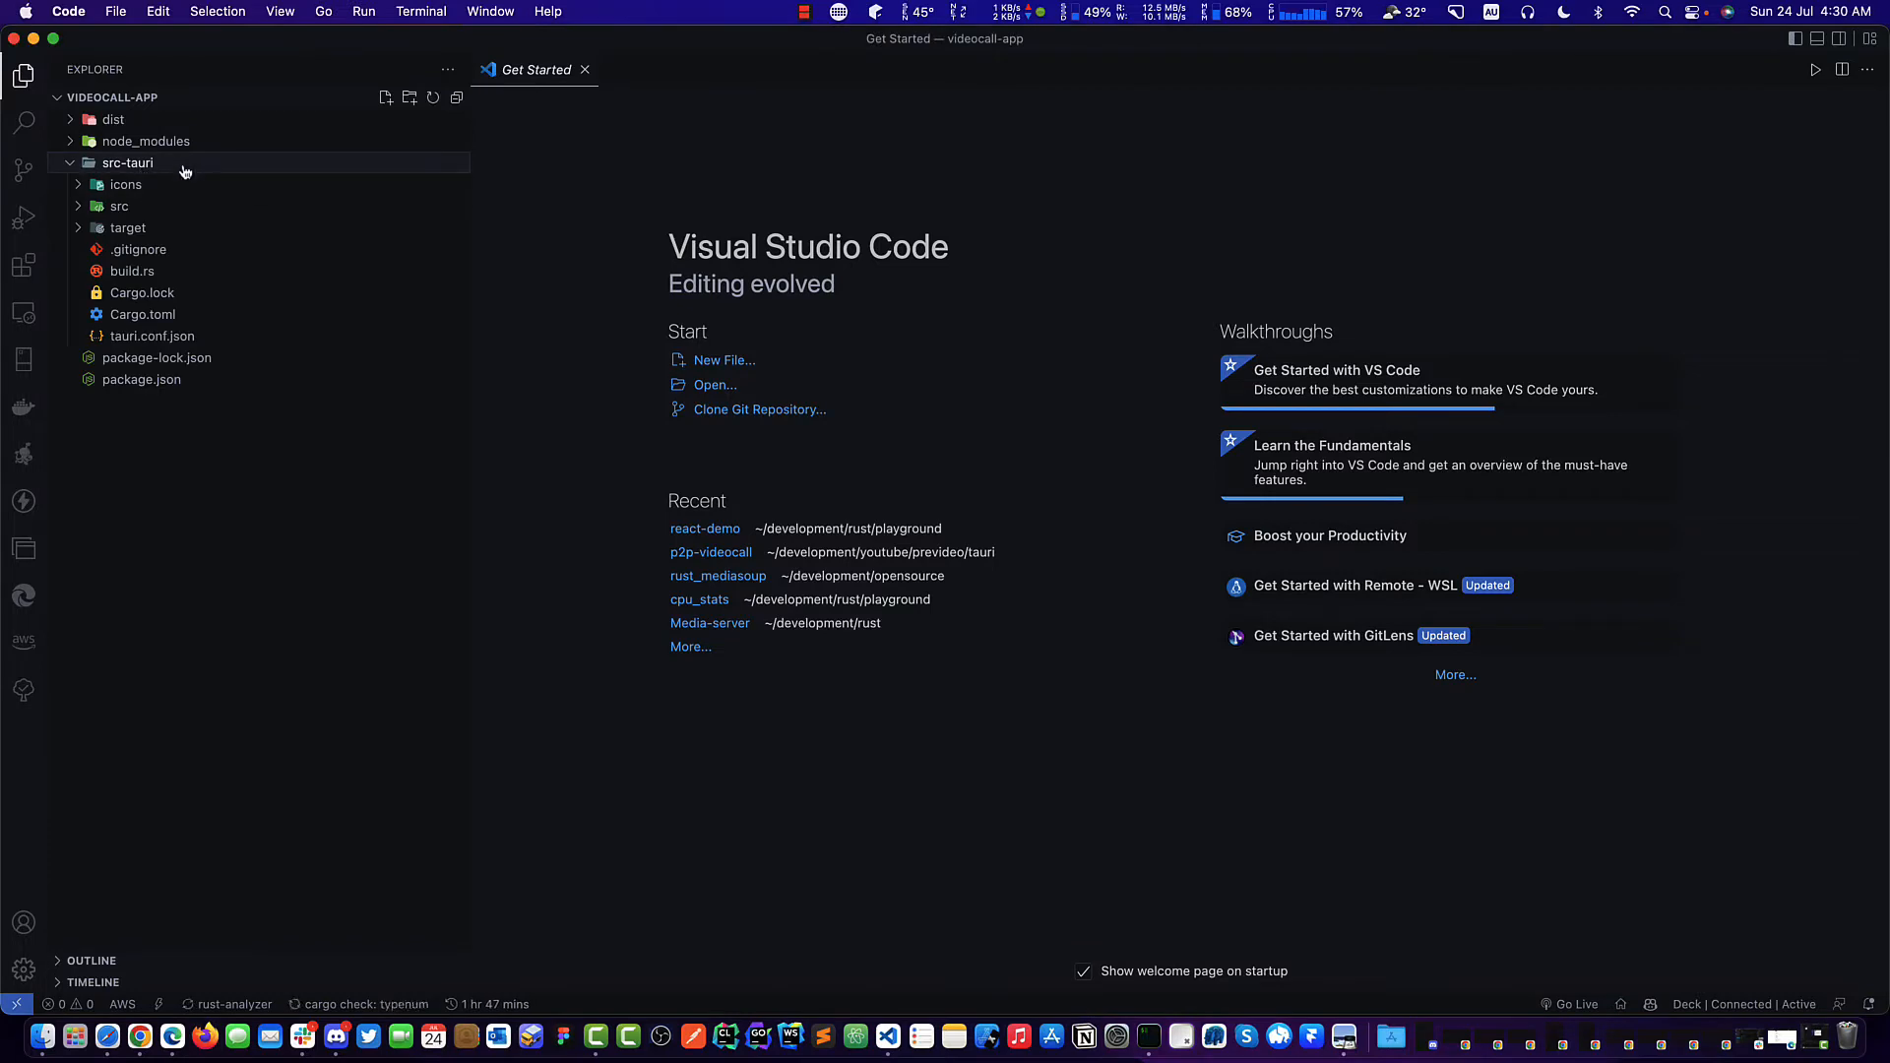
click(384, 96)
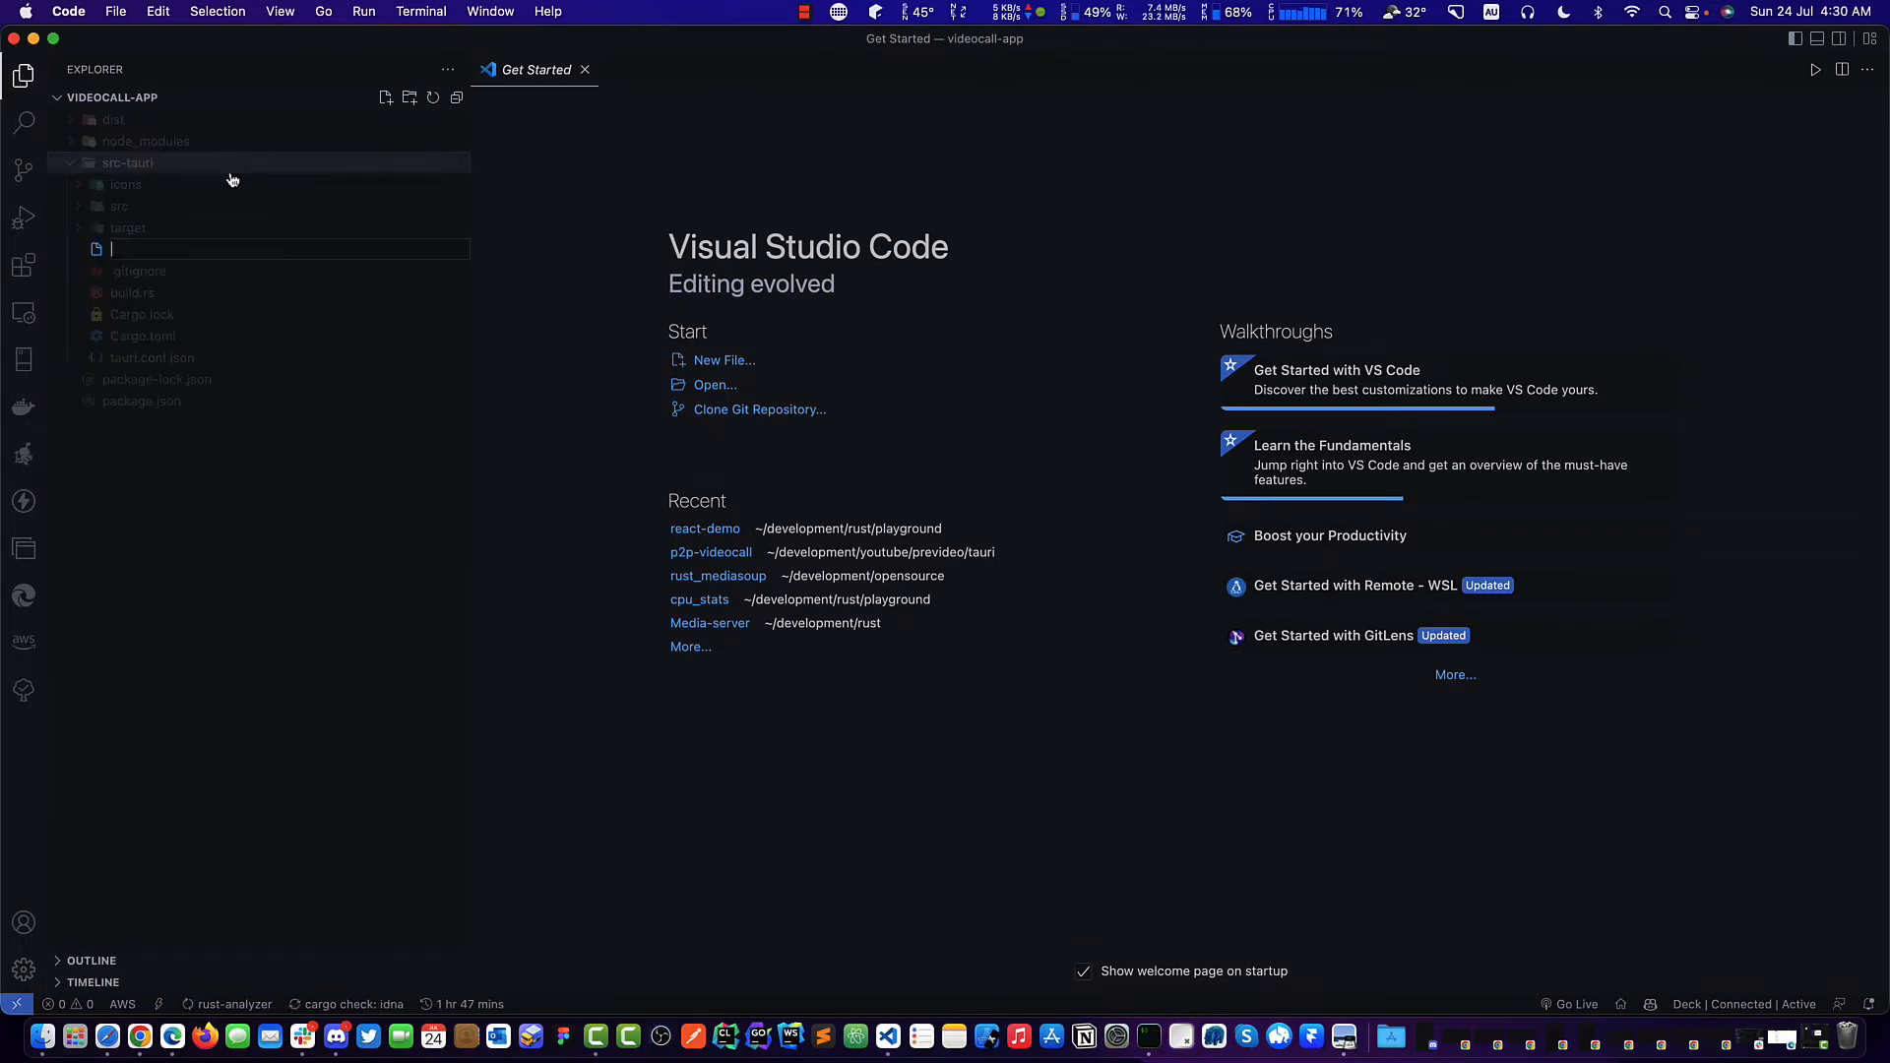
Create info.plist with NSCameraUsageDescription and NSMicrophoneUsageDescription entries for WebRTC.
text(info.plist)
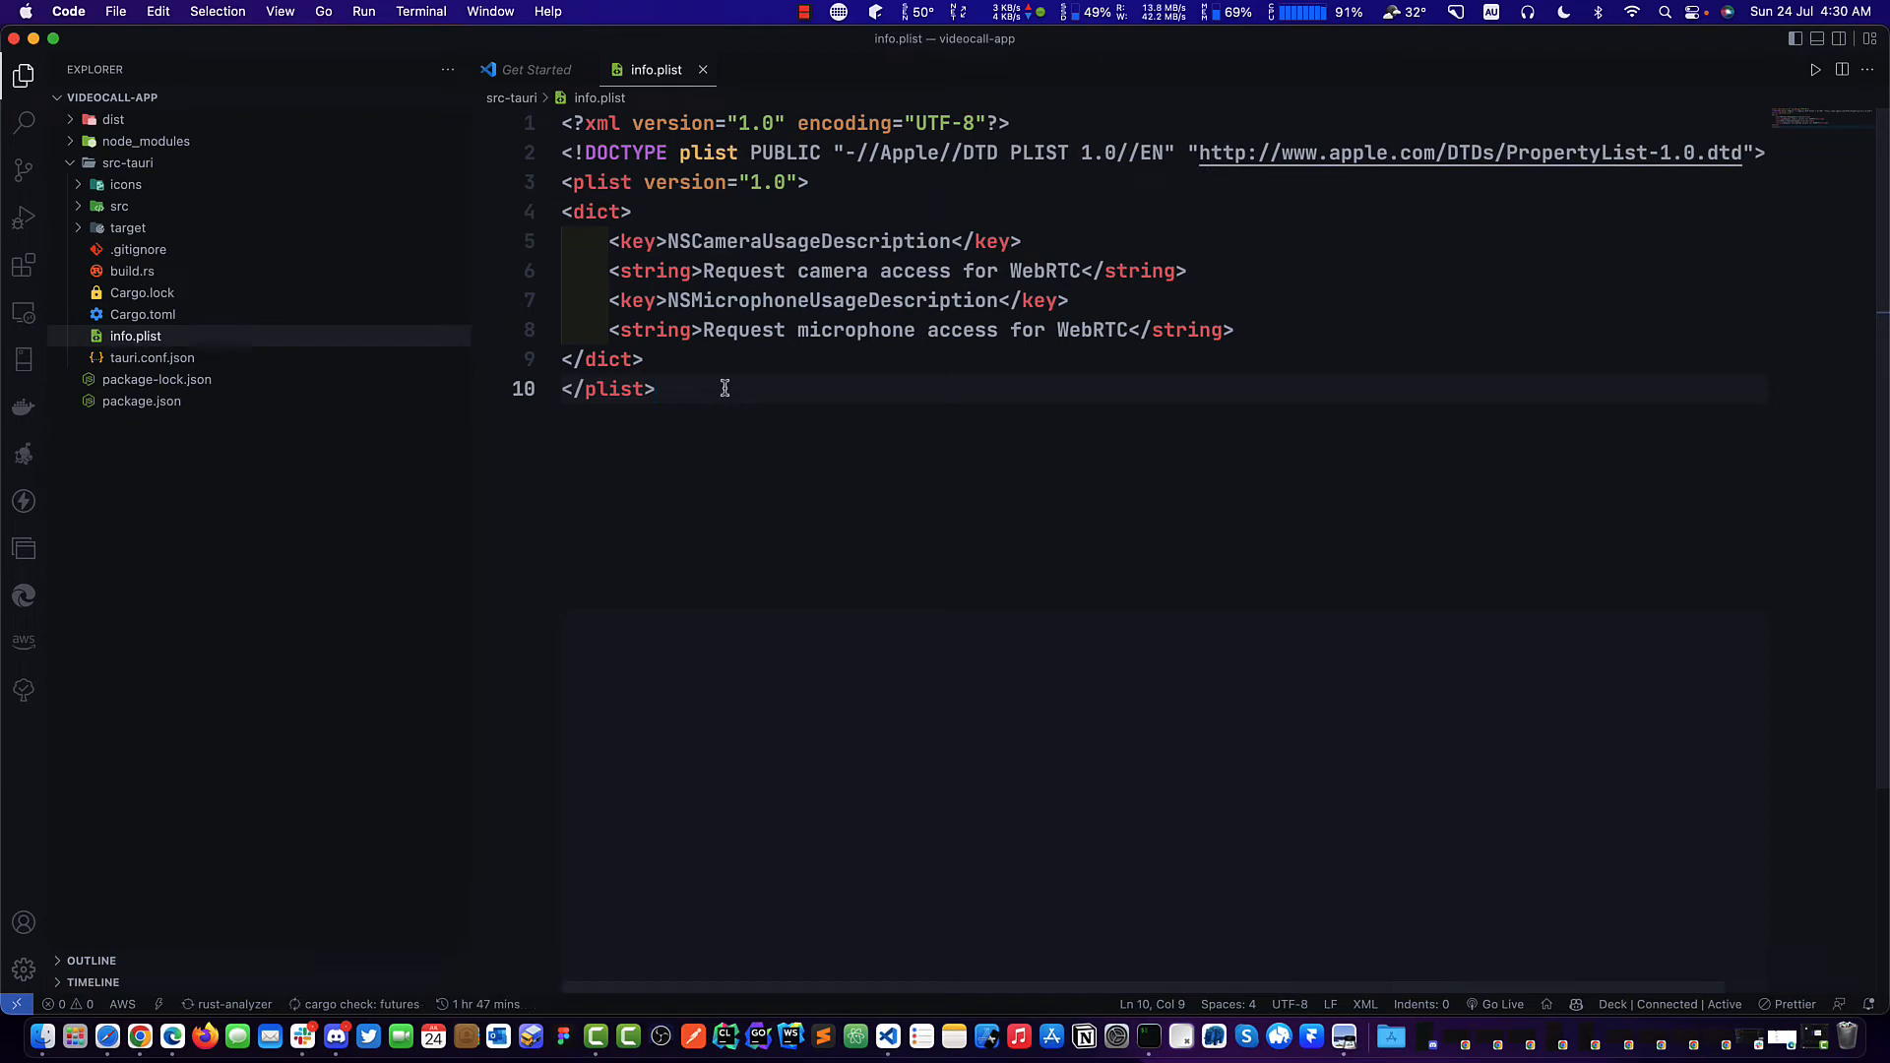
double_click(807, 240)
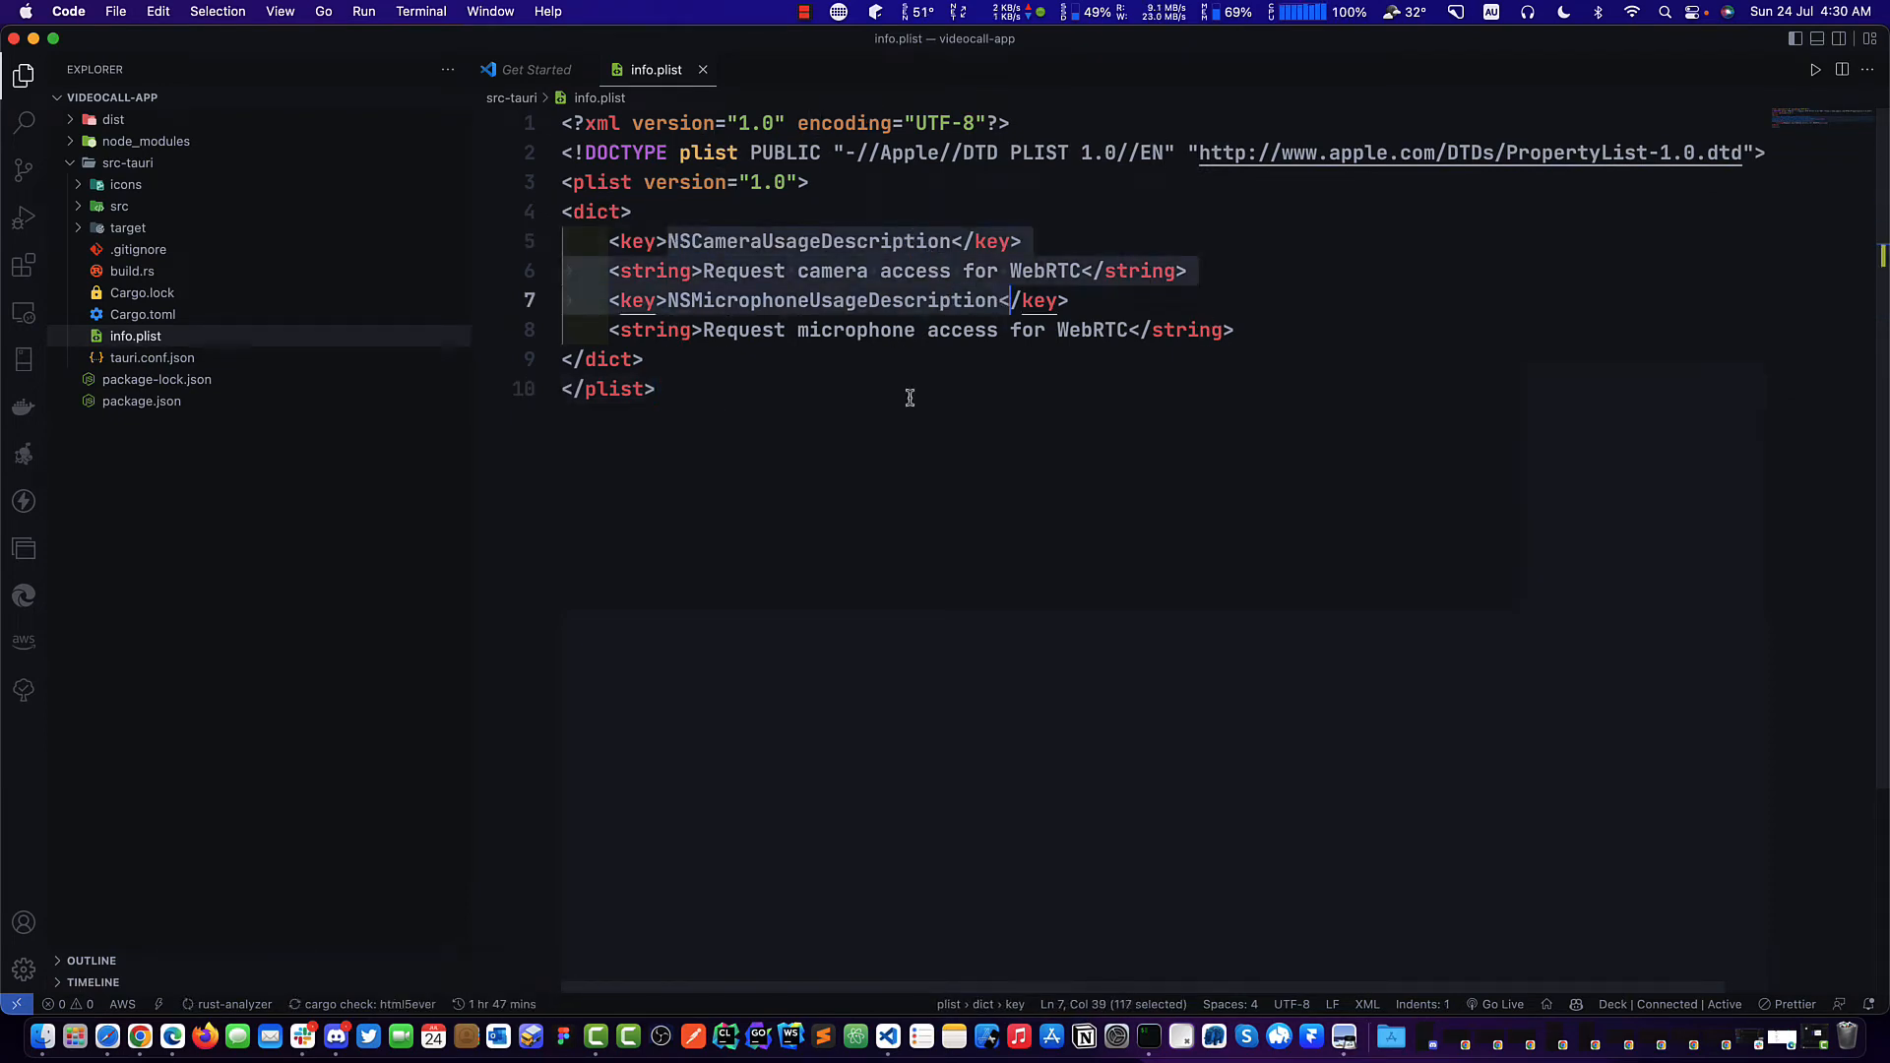
click(653, 388)
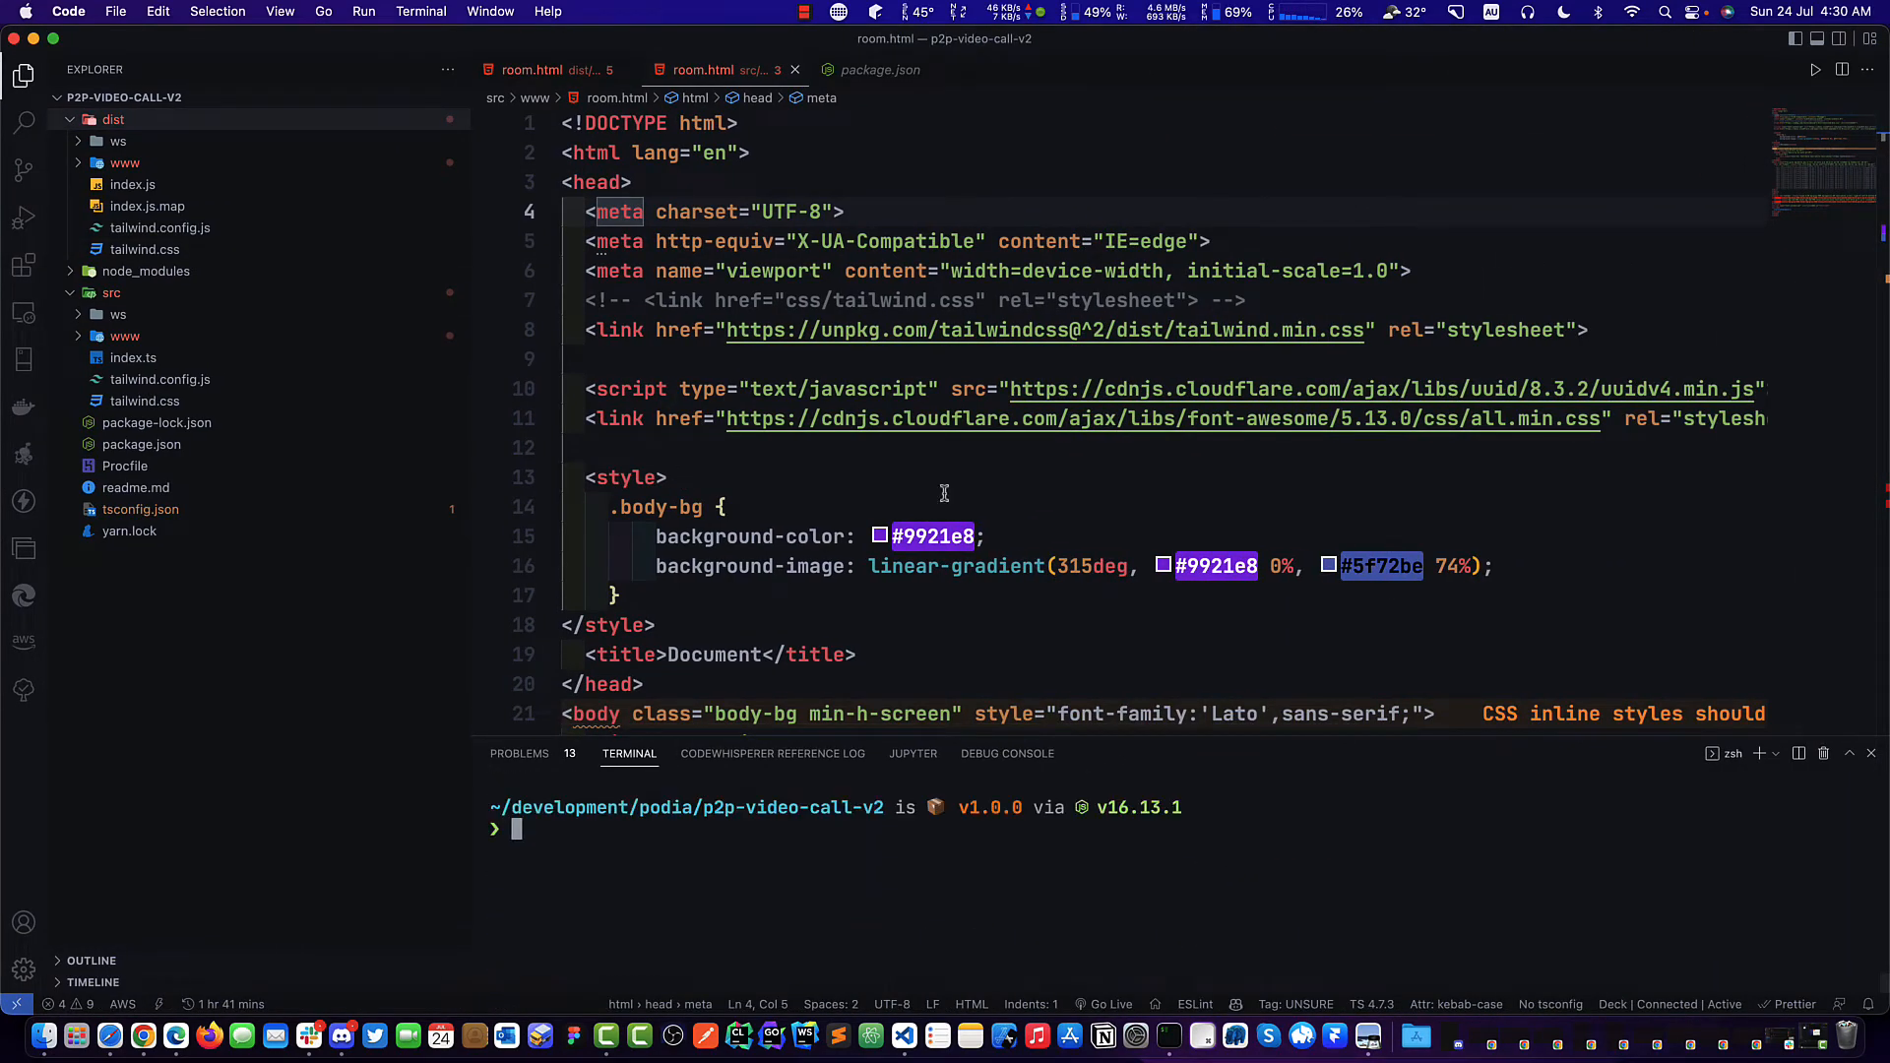
mouse_move(657, 908)
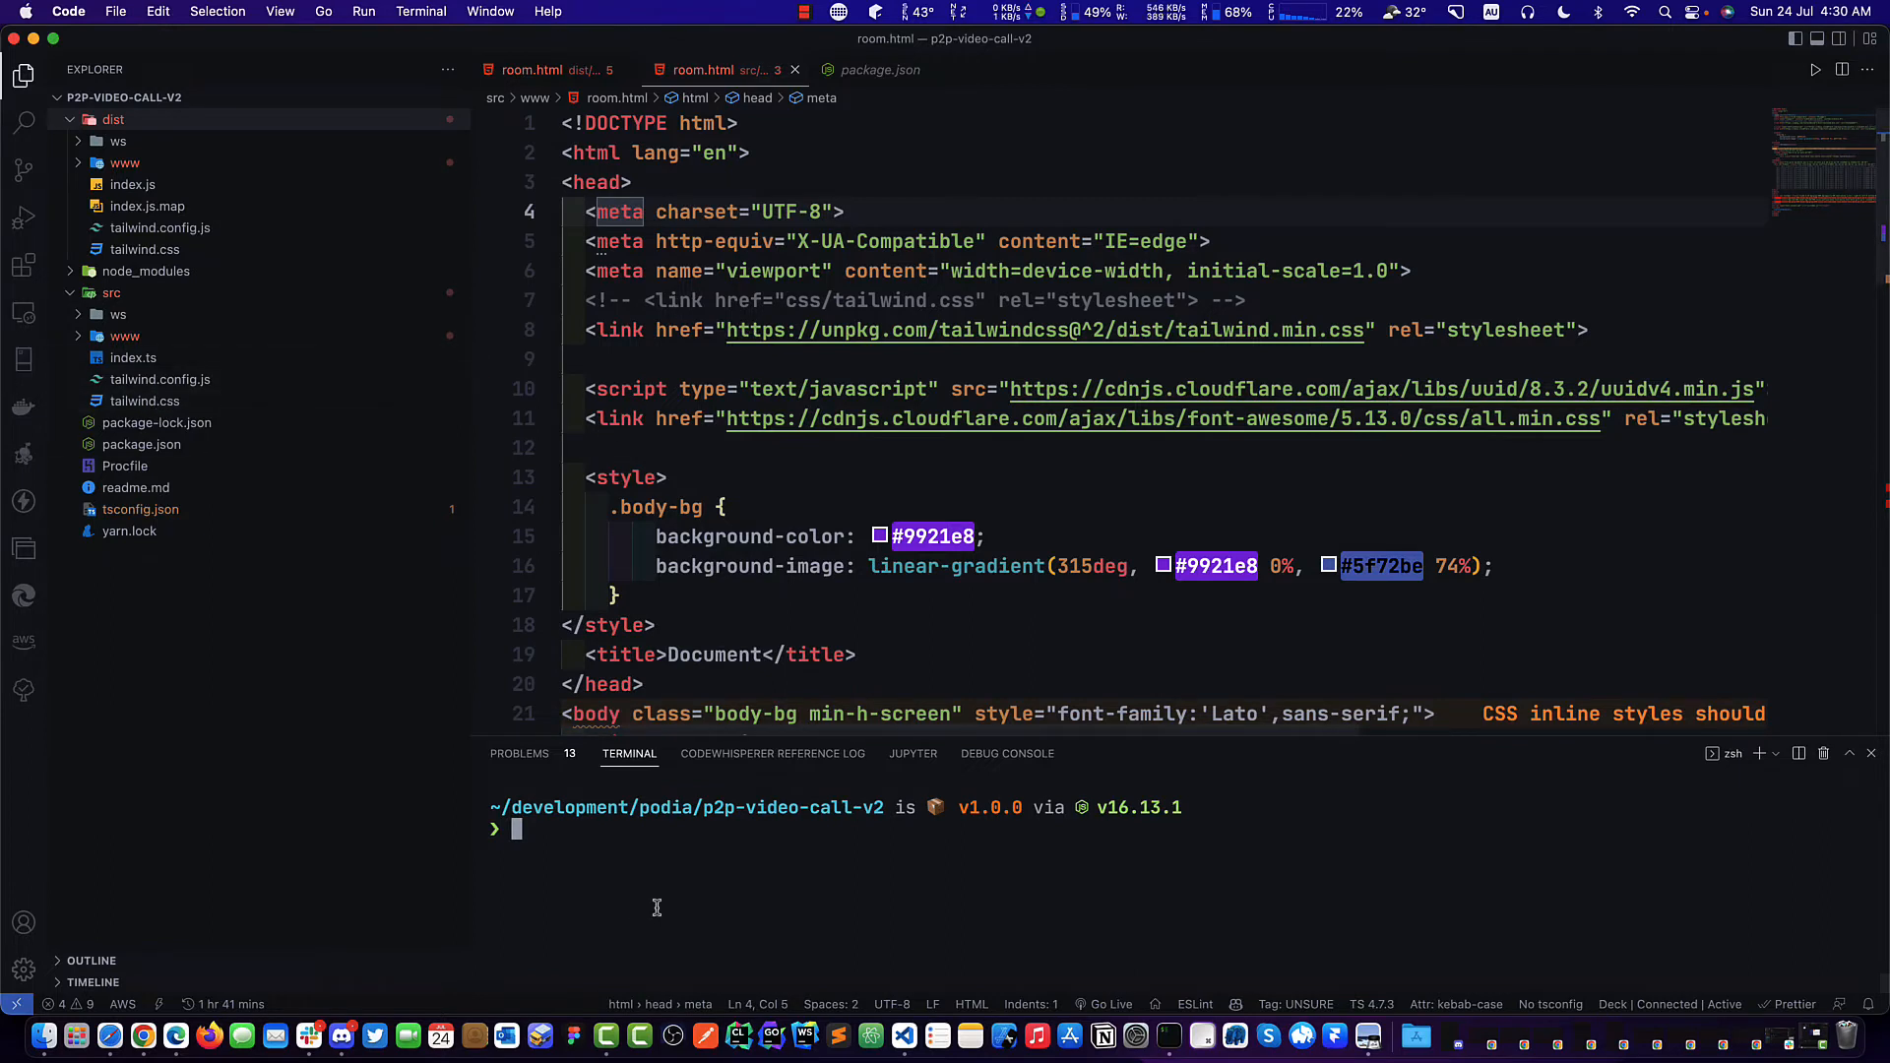
Run npm install for p2p-video-call-v2 in the integrated terminal, then clear it.
text(nm)
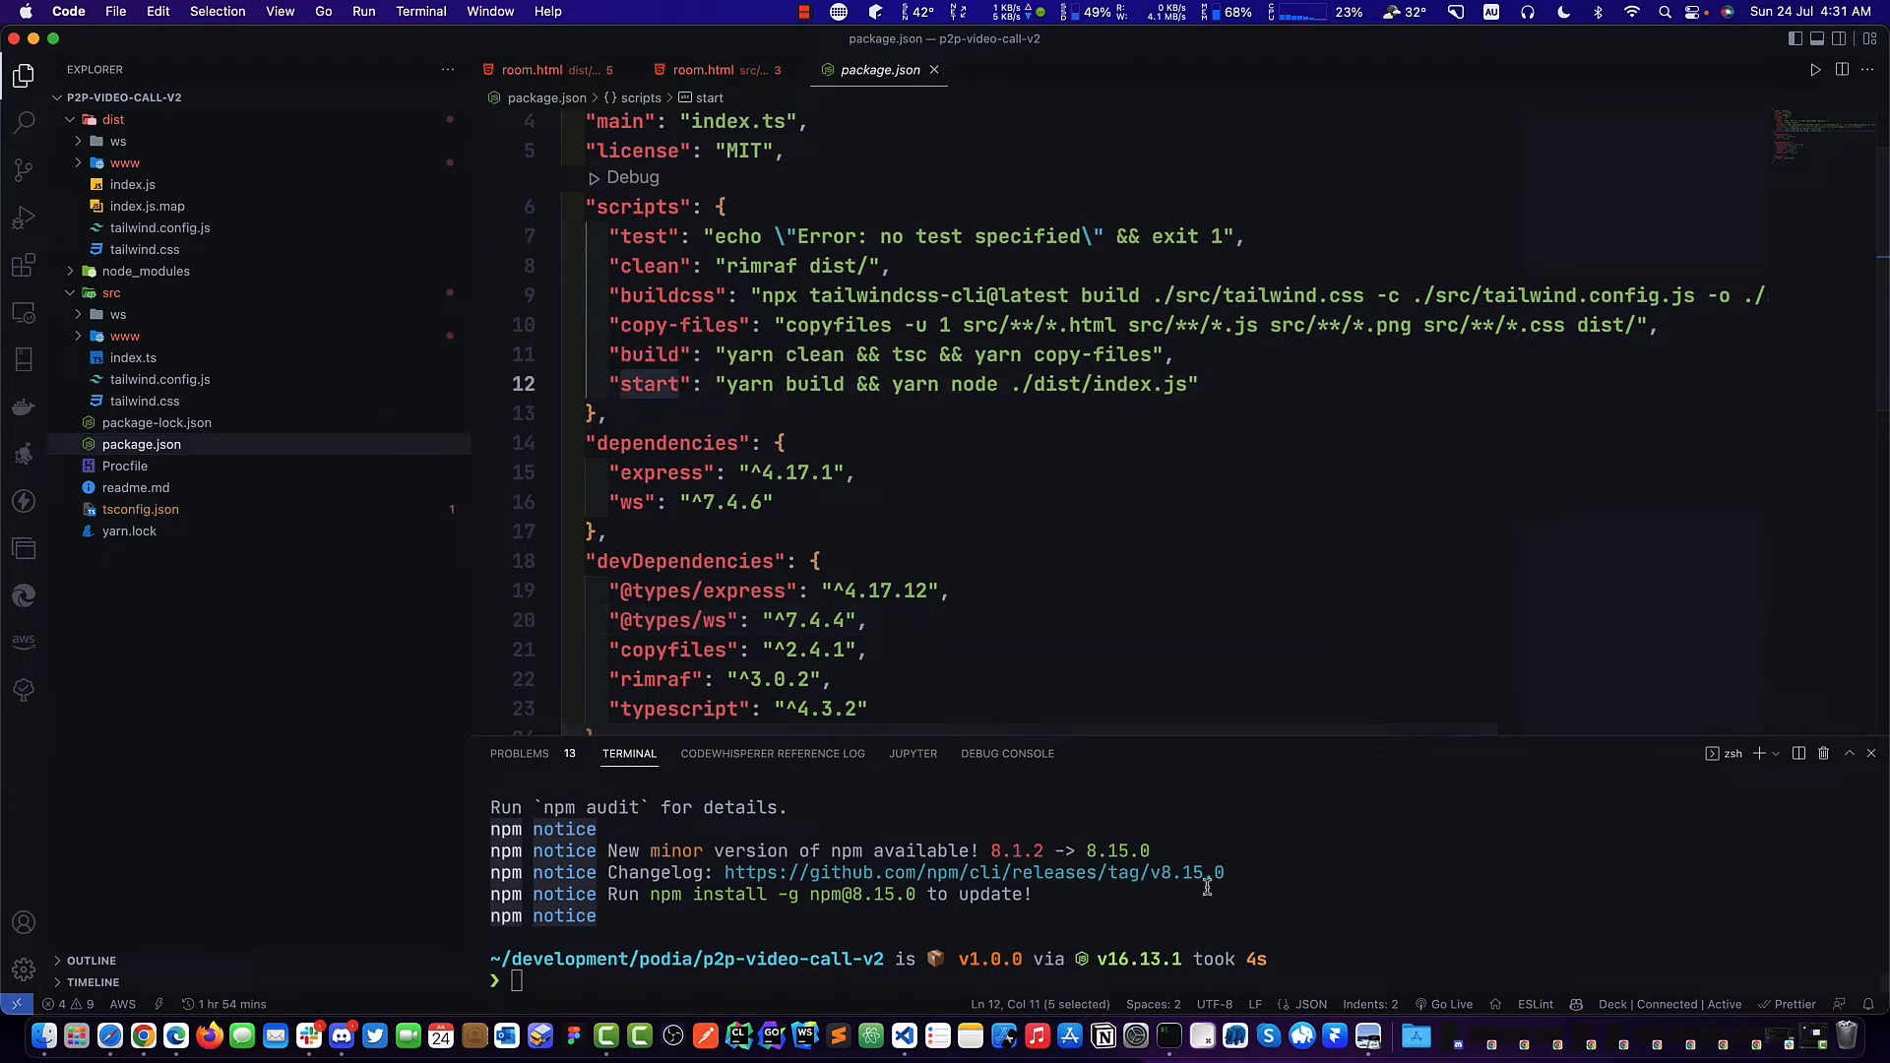
text(clear)
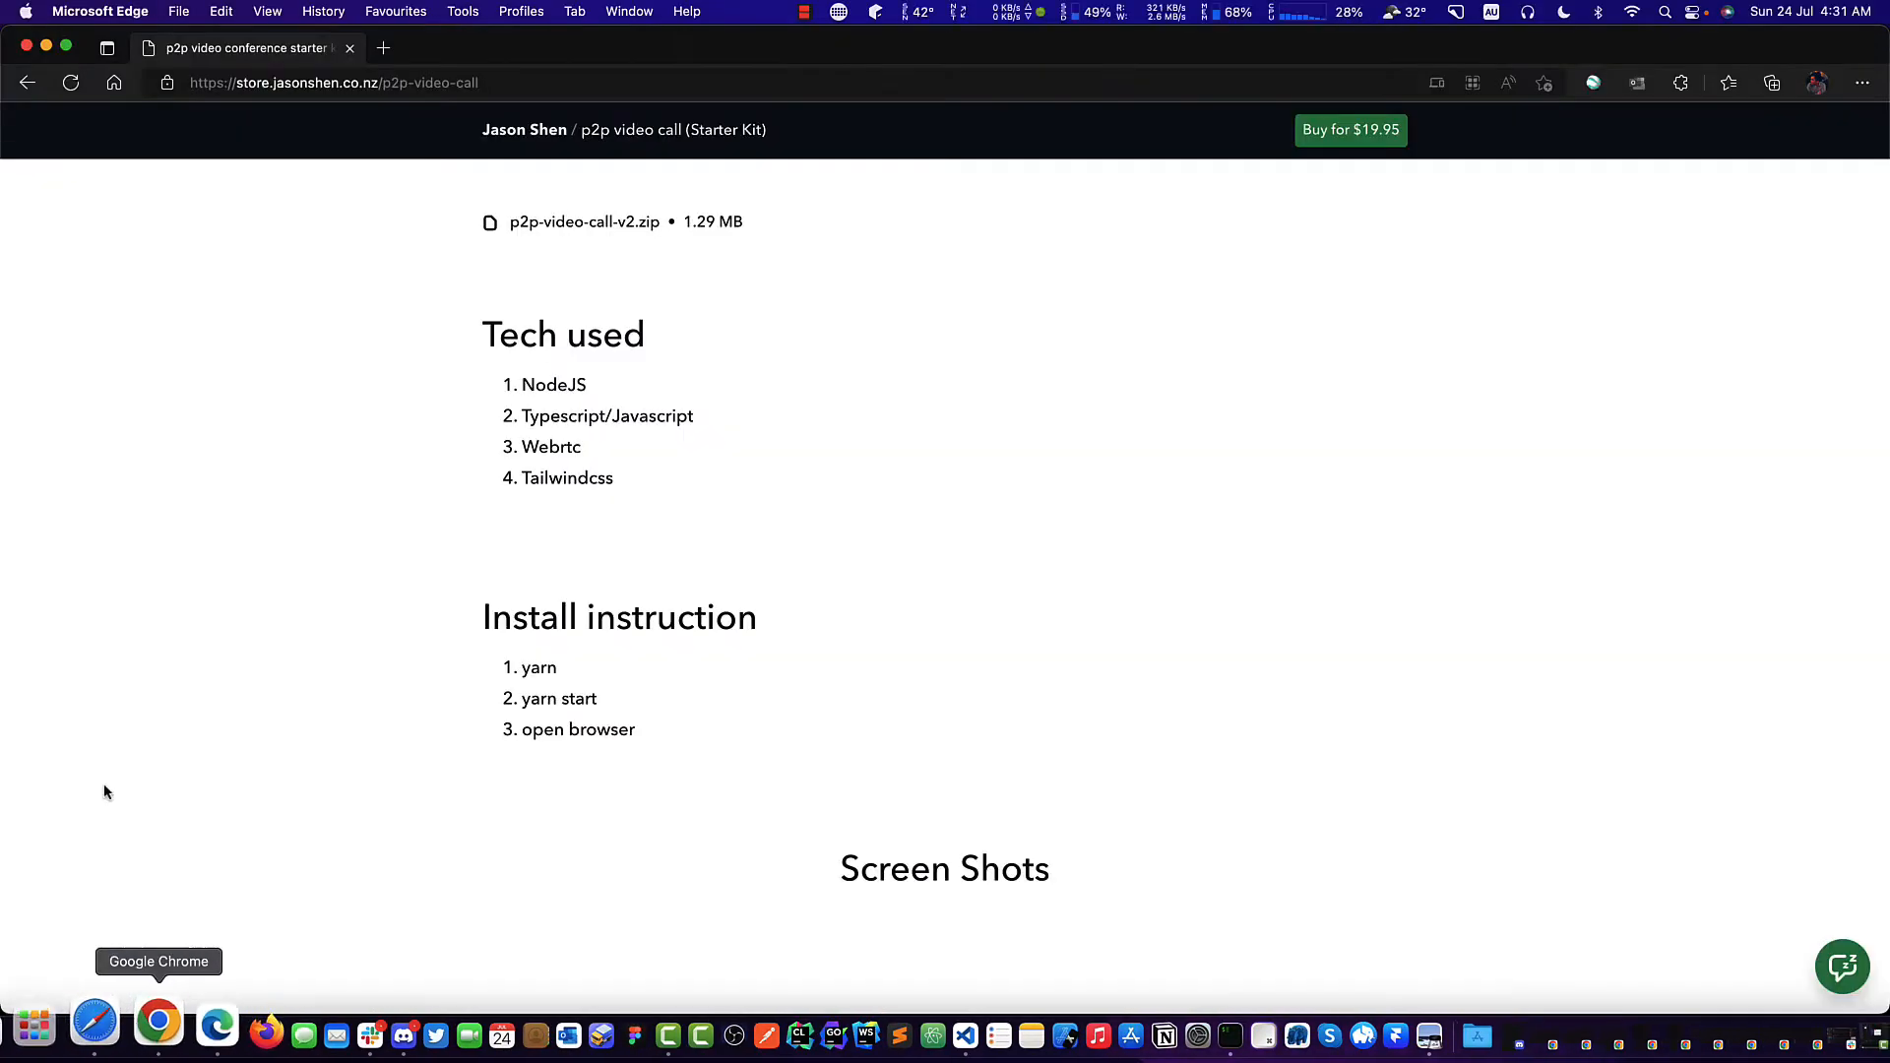
Load localhost:8080, join room test with a full name, confirm the camera feed, then end the call.
click(384, 48)
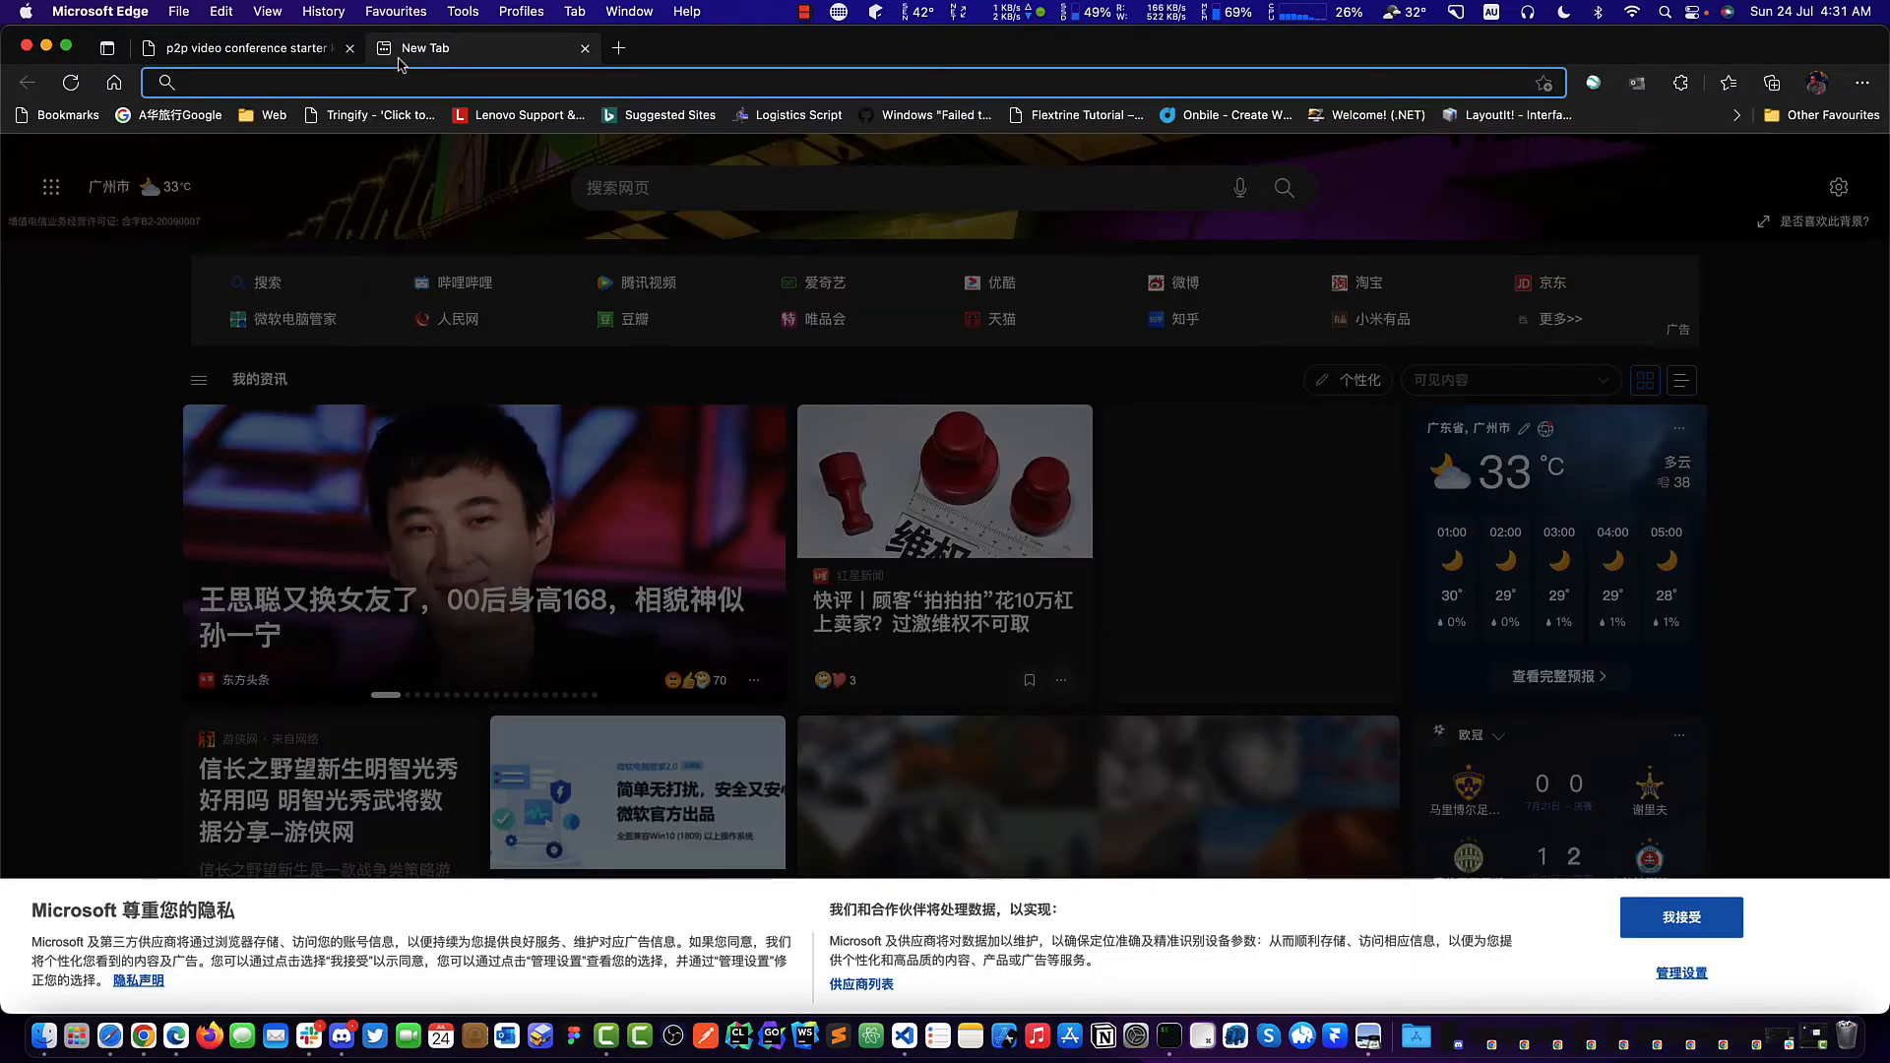
text(localhost:8080/jasontest)
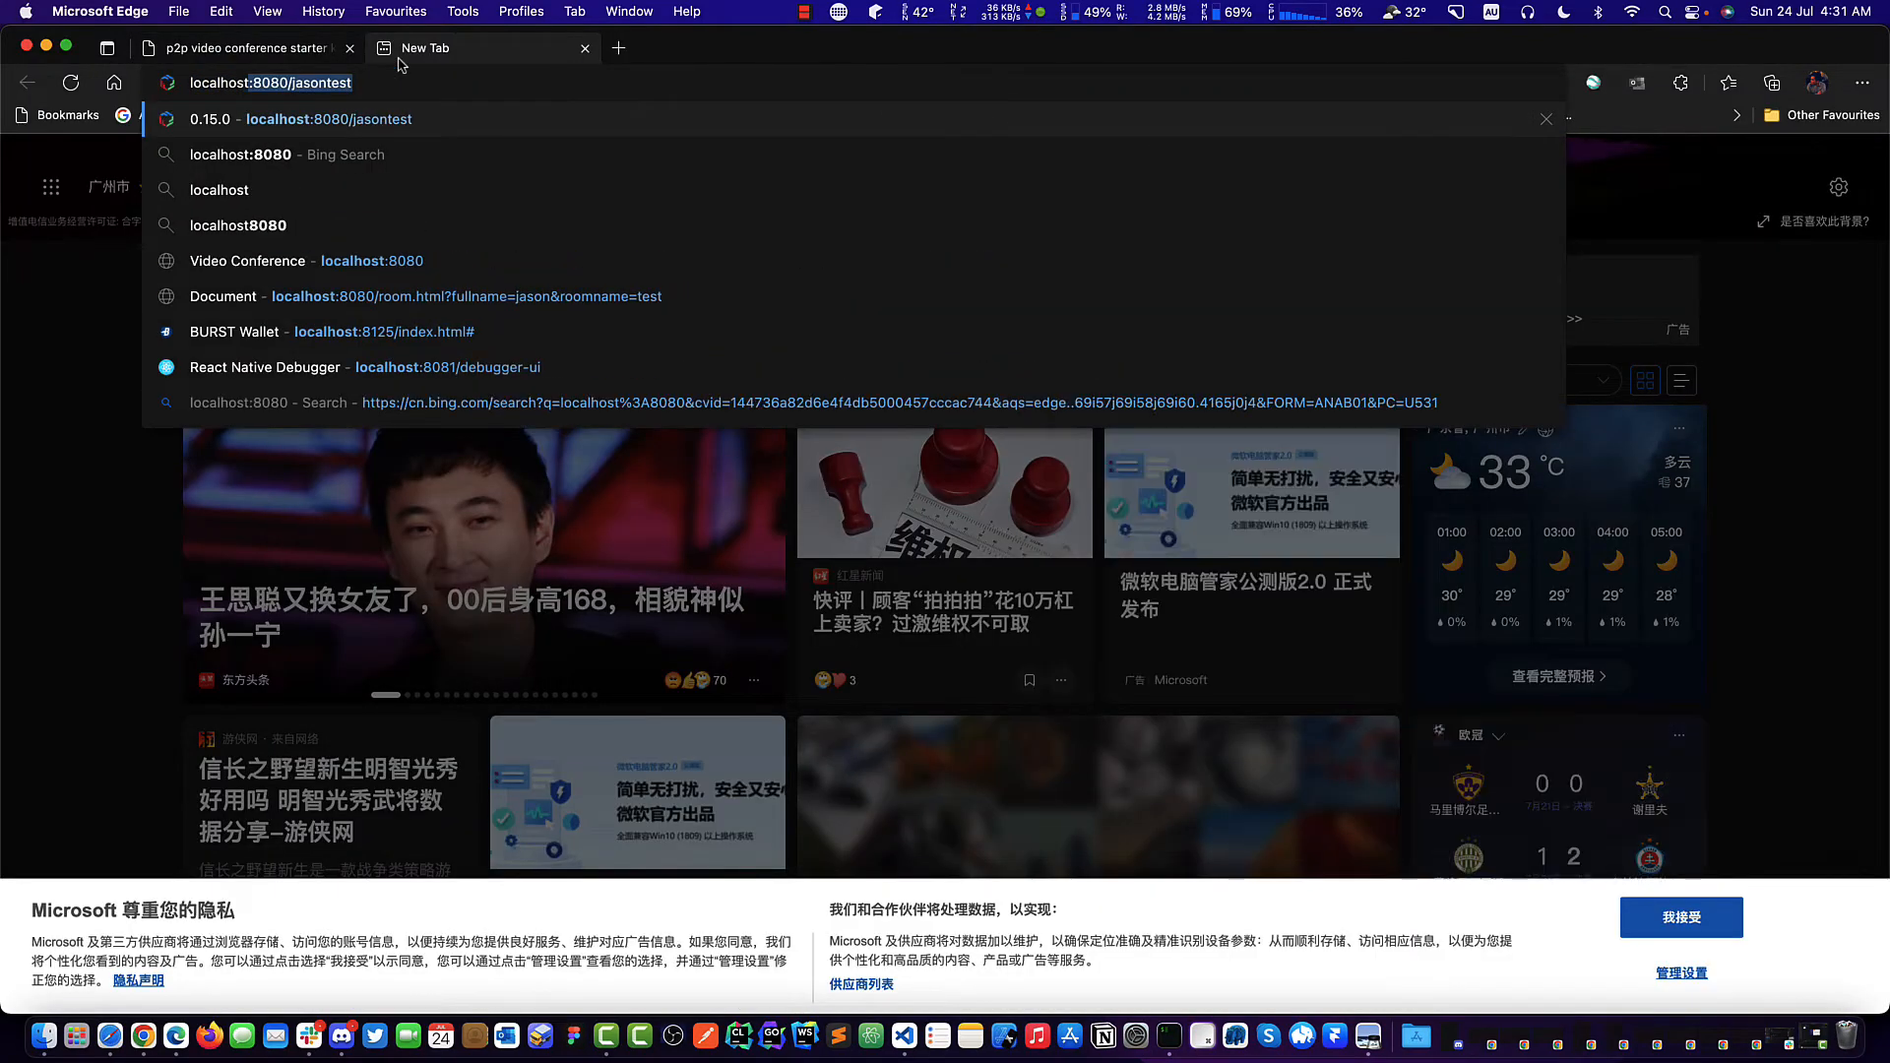
text(localhost:80890)
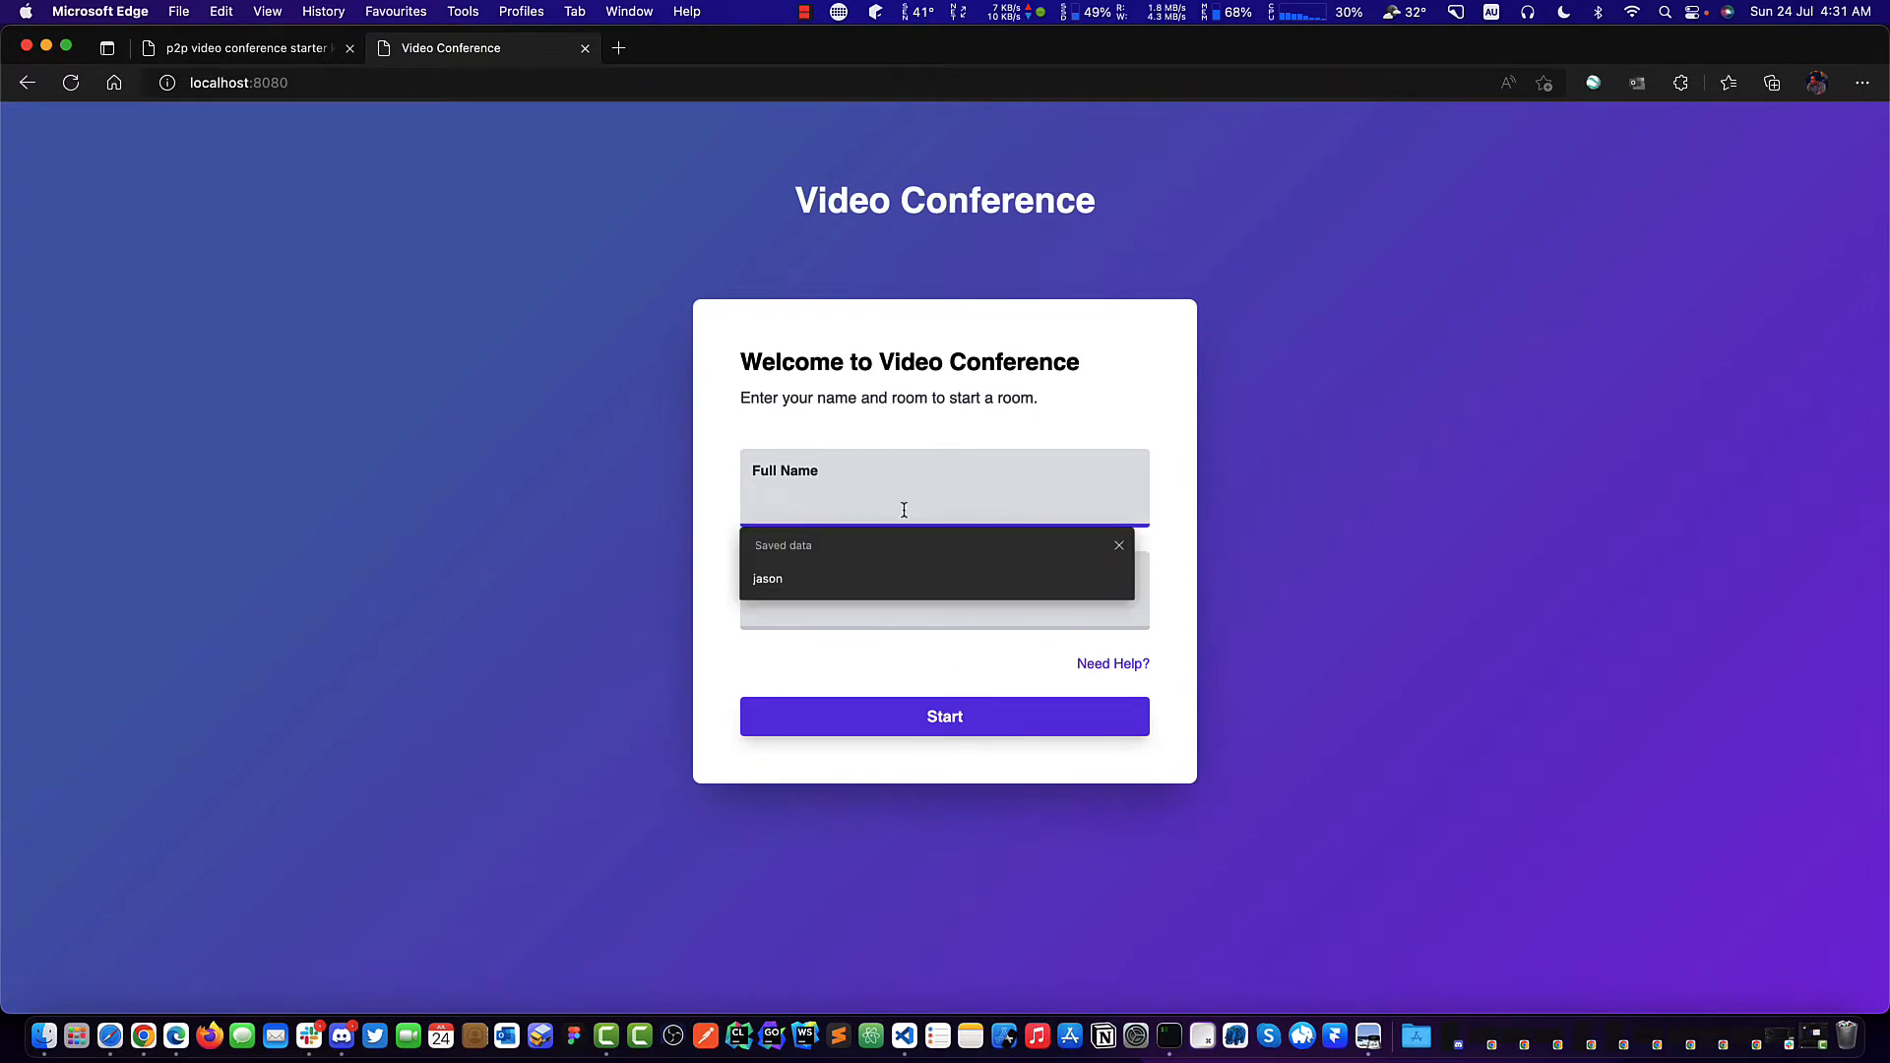
text(Jas)
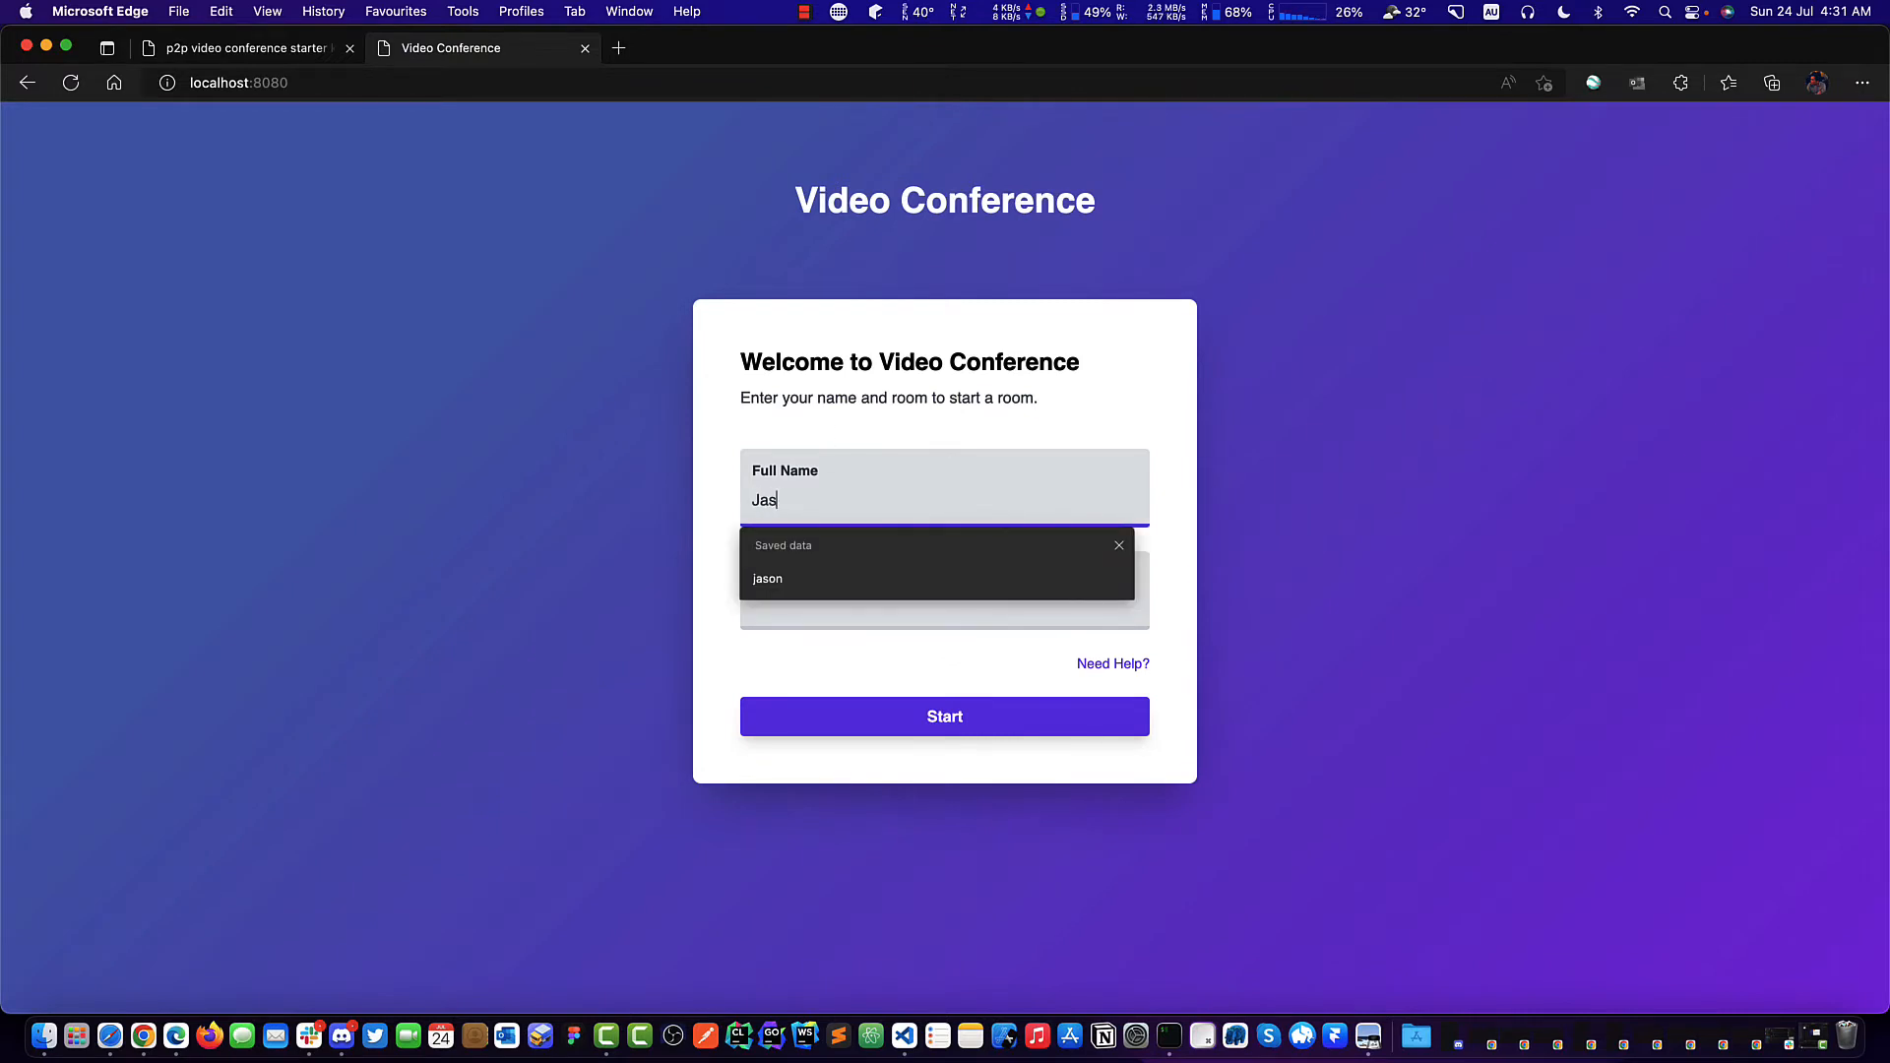
click(768, 579)
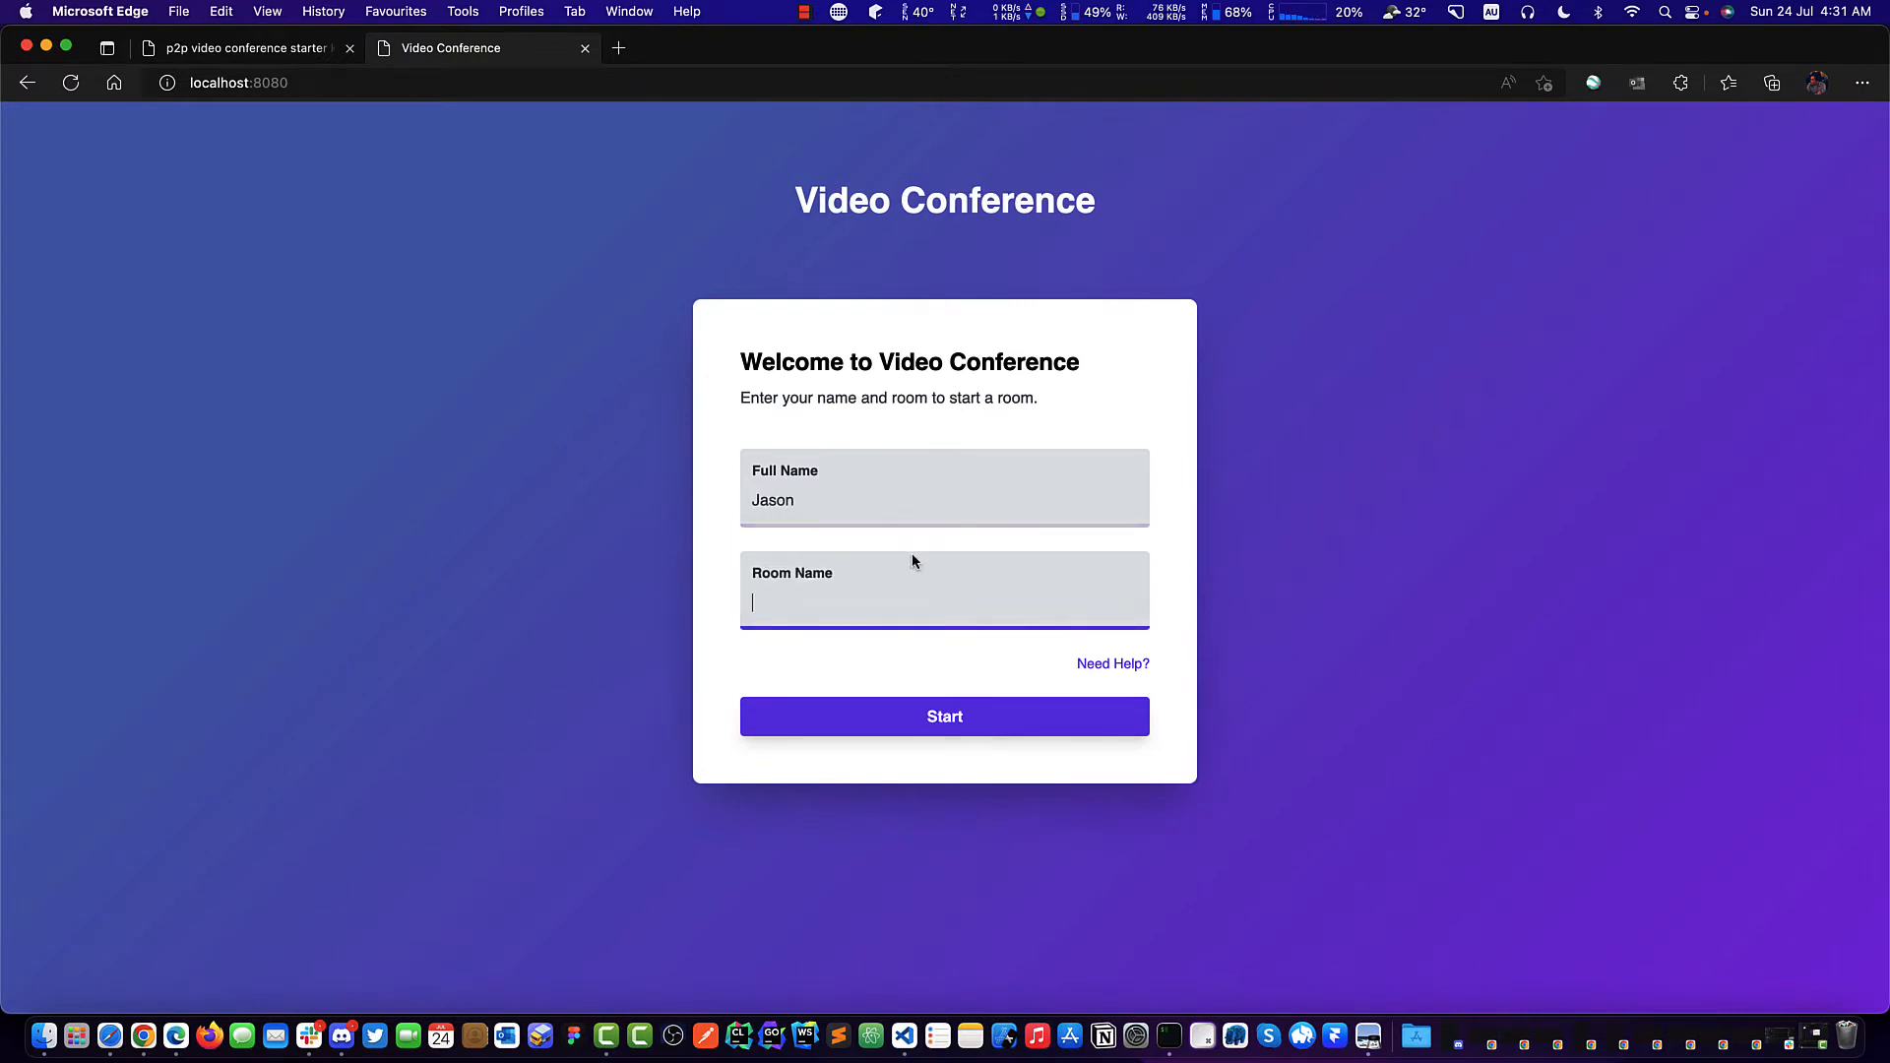
mouse_move(912, 595)
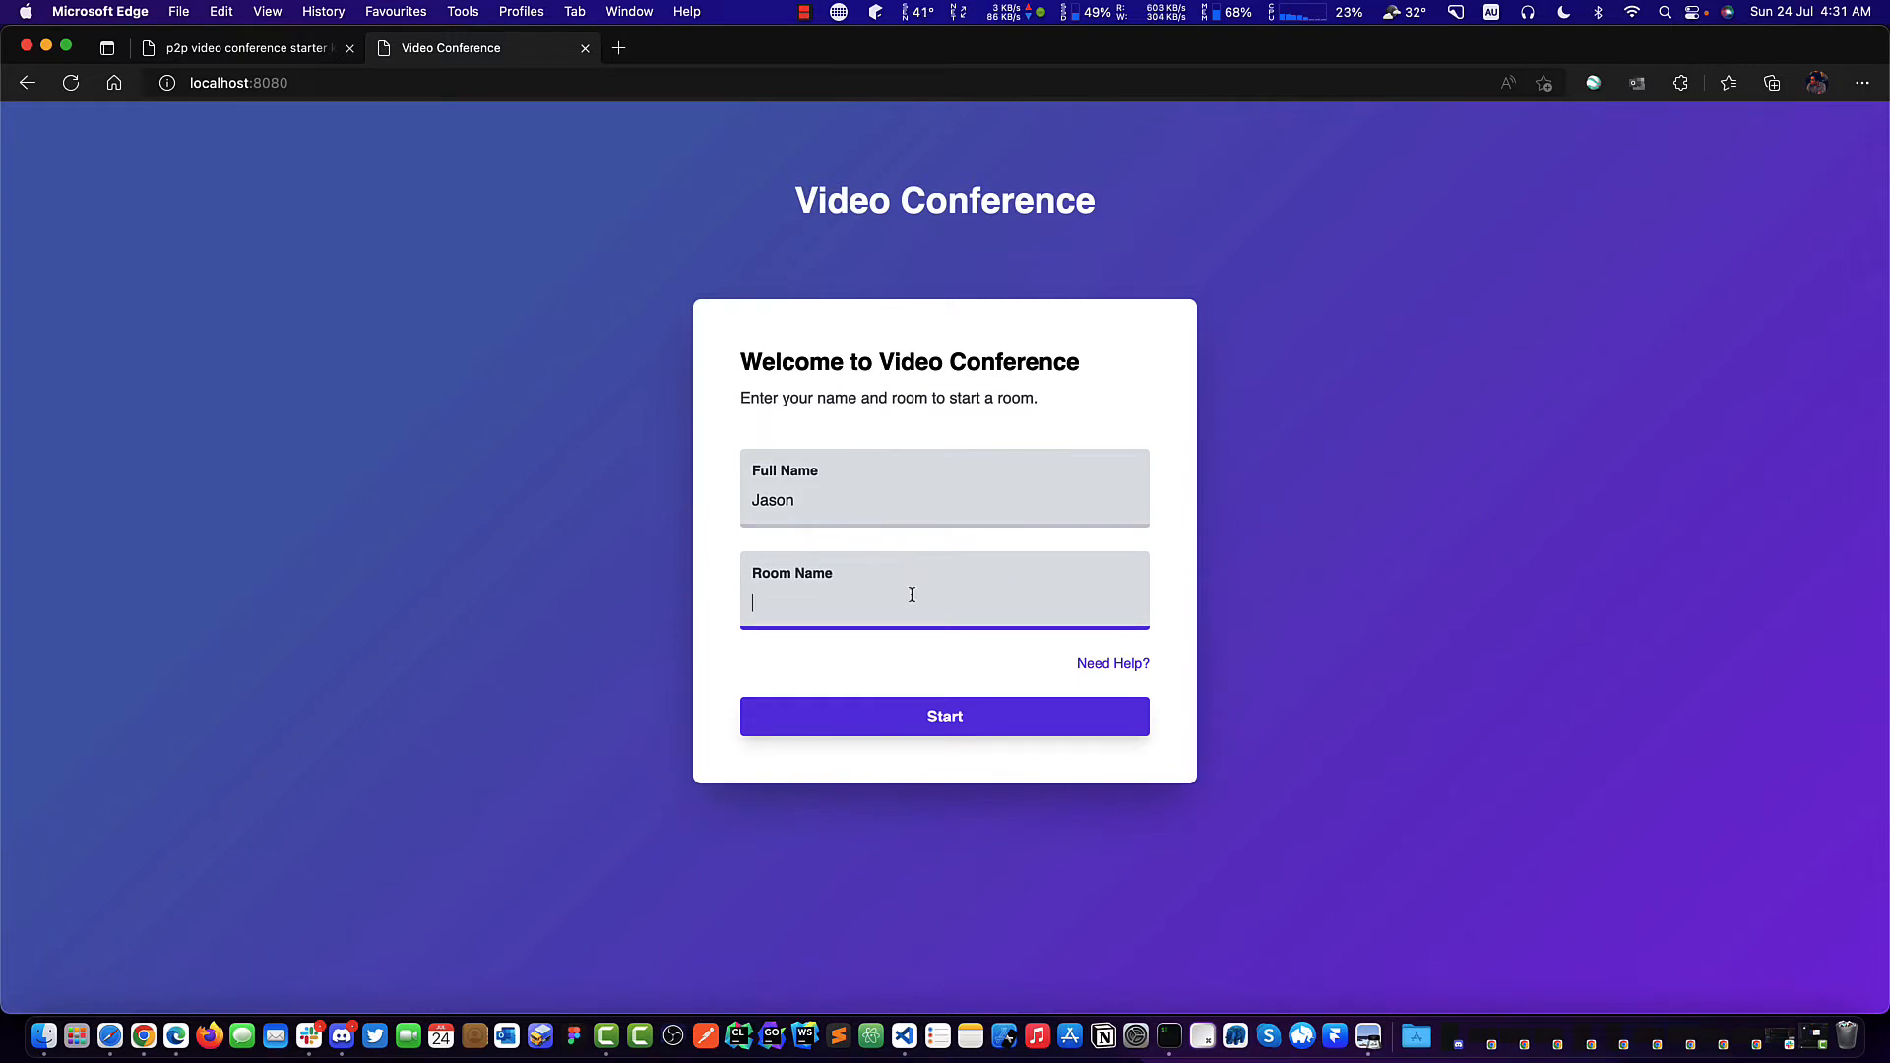
text(test)
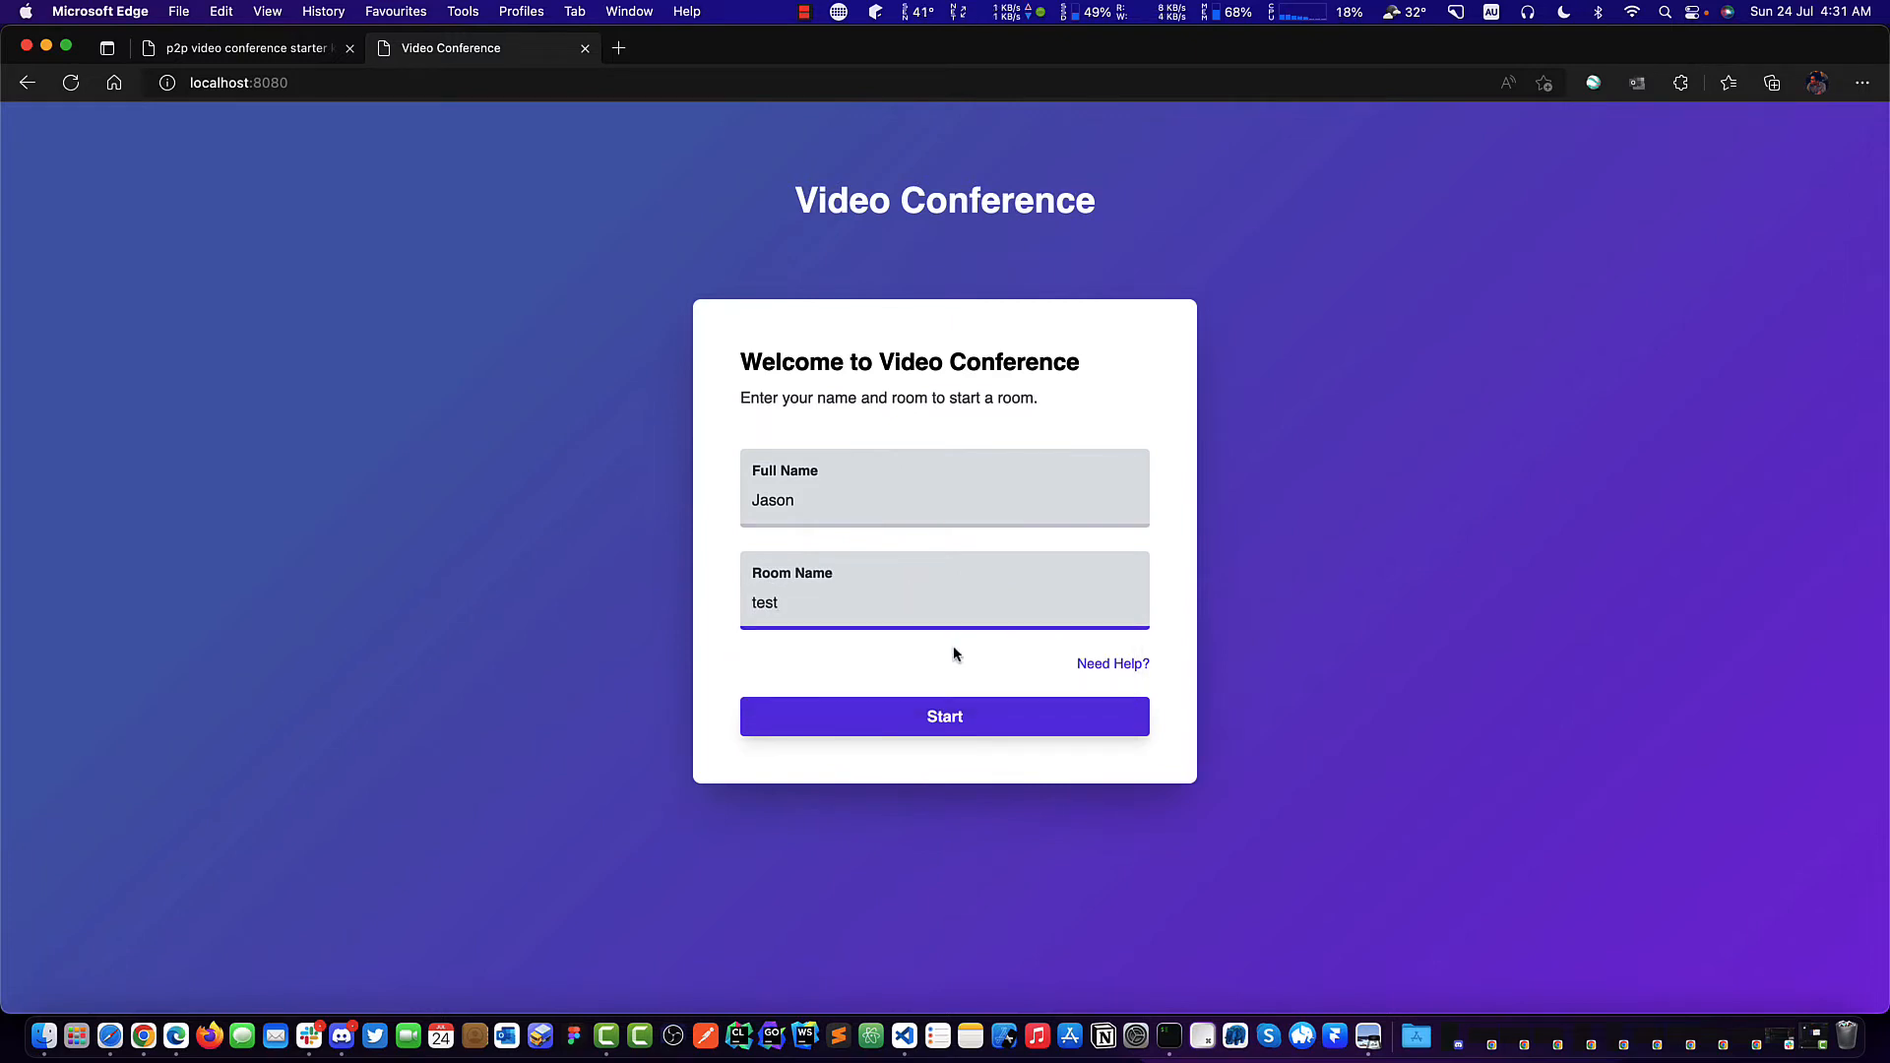
click(943, 717)
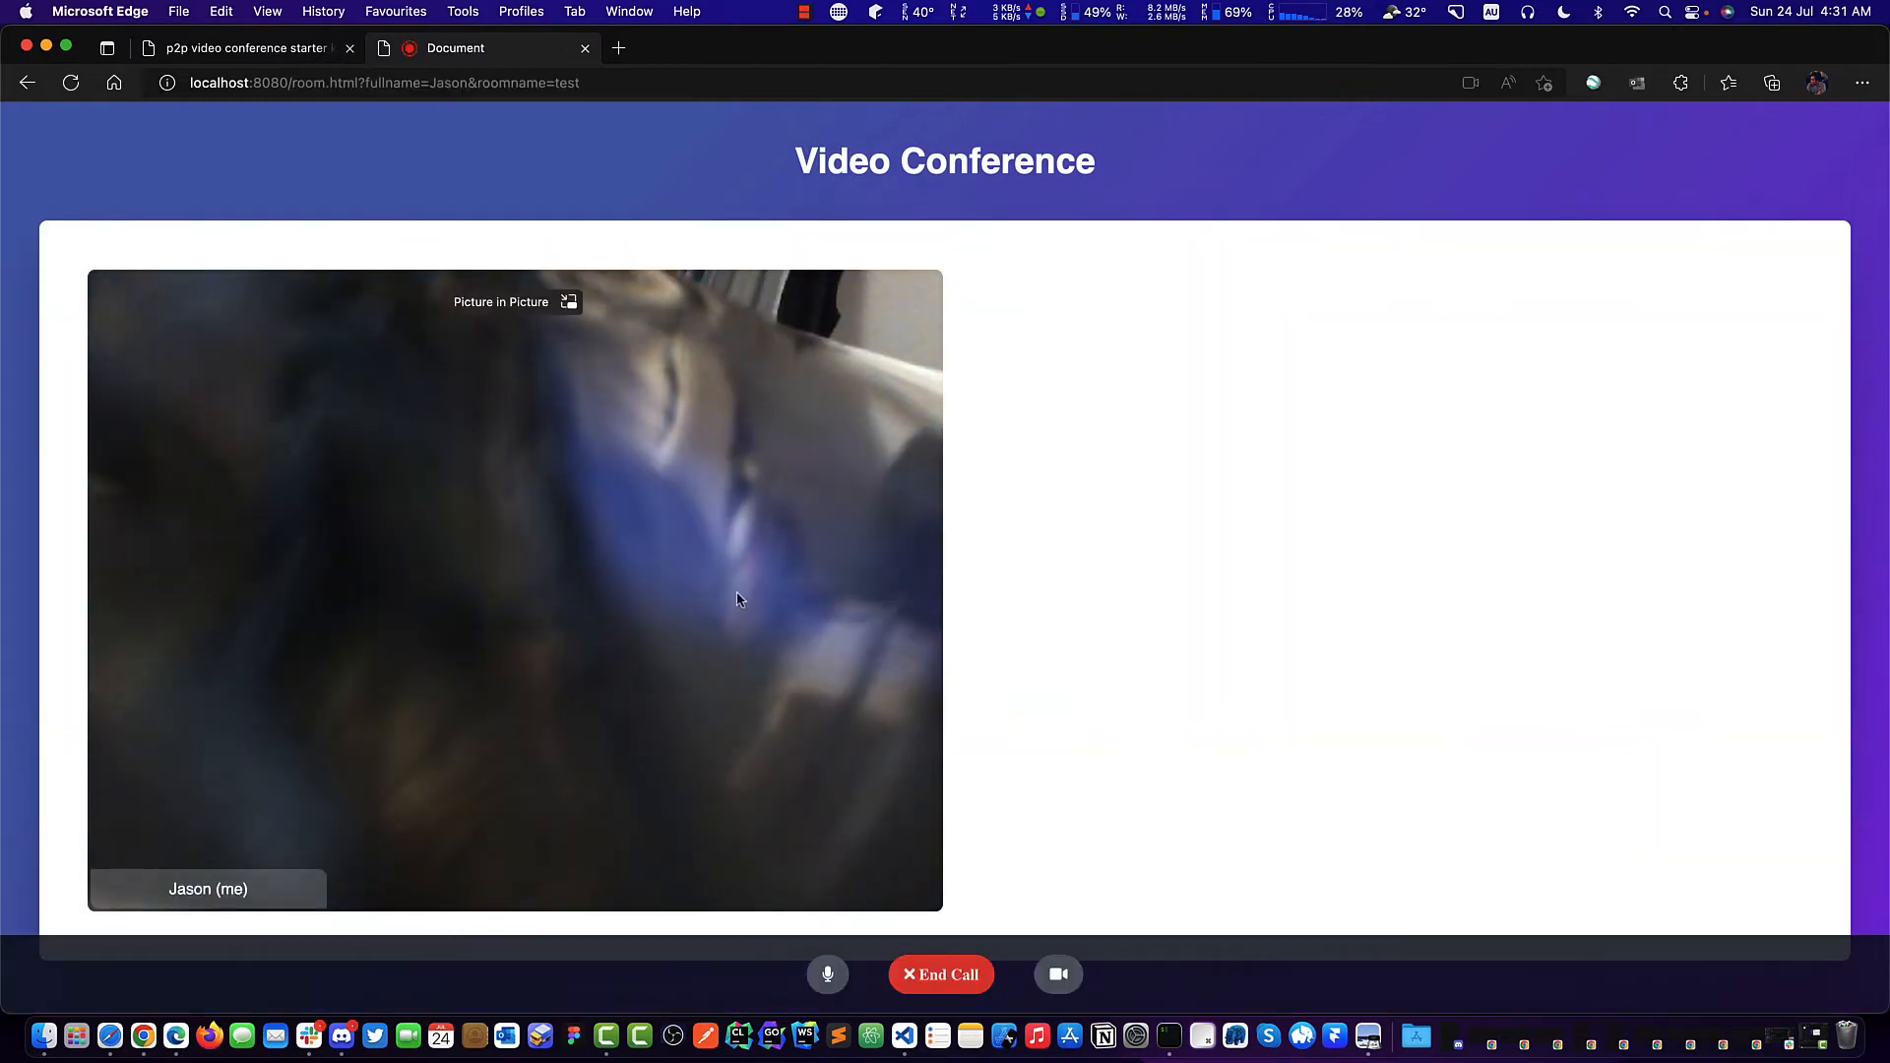
mouse_move(688, 461)
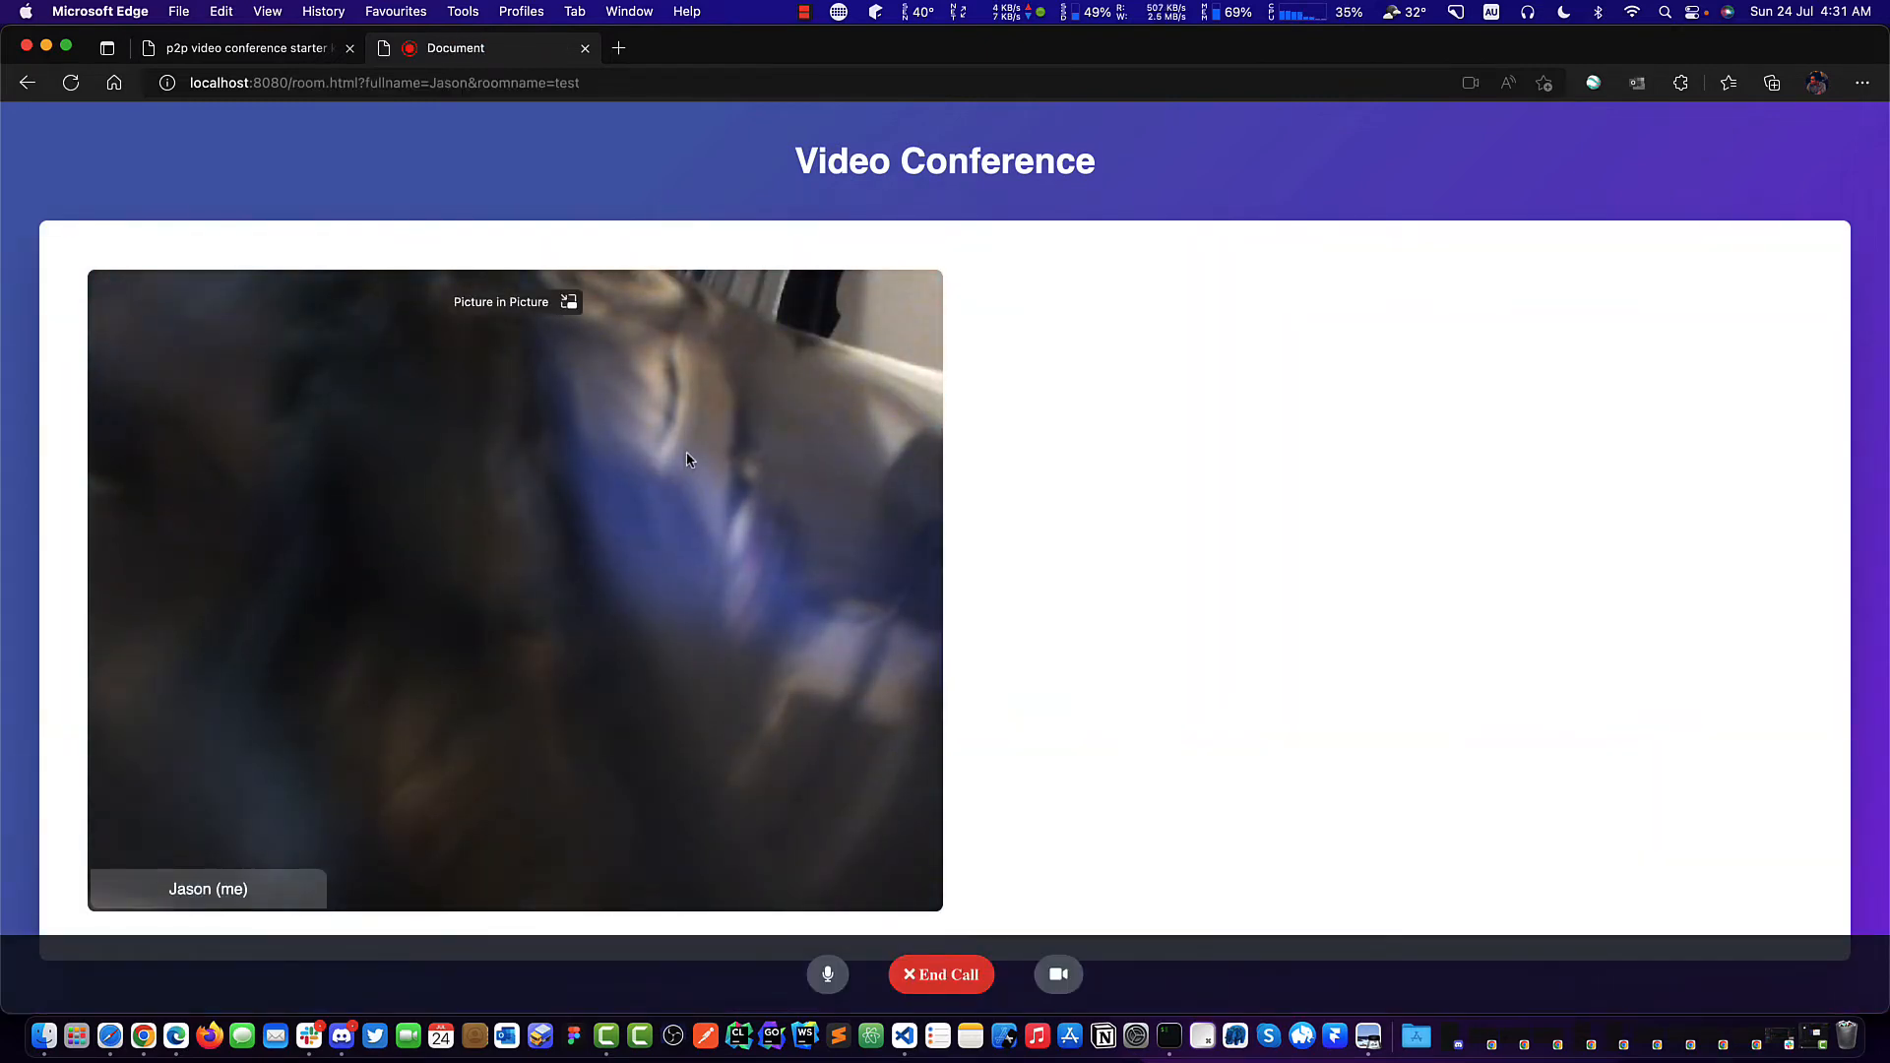
mouse_move(778, 510)
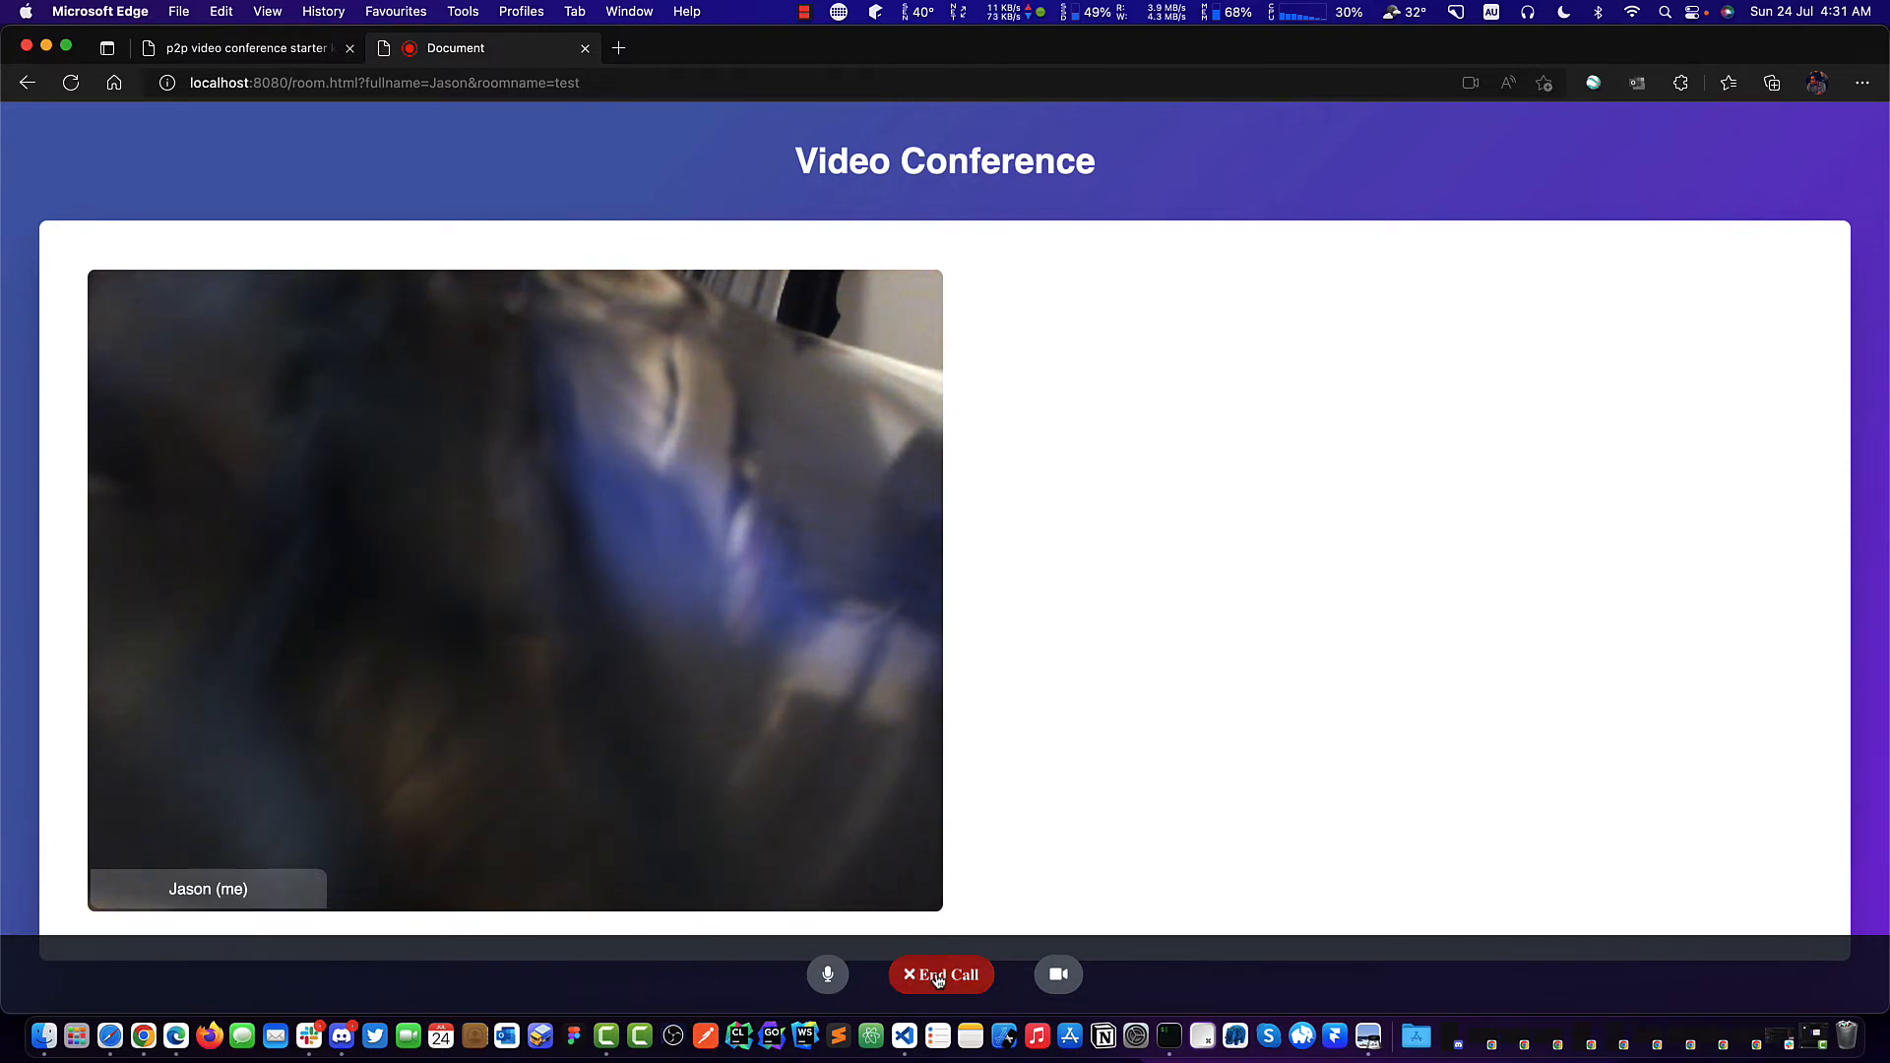
click(941, 974)
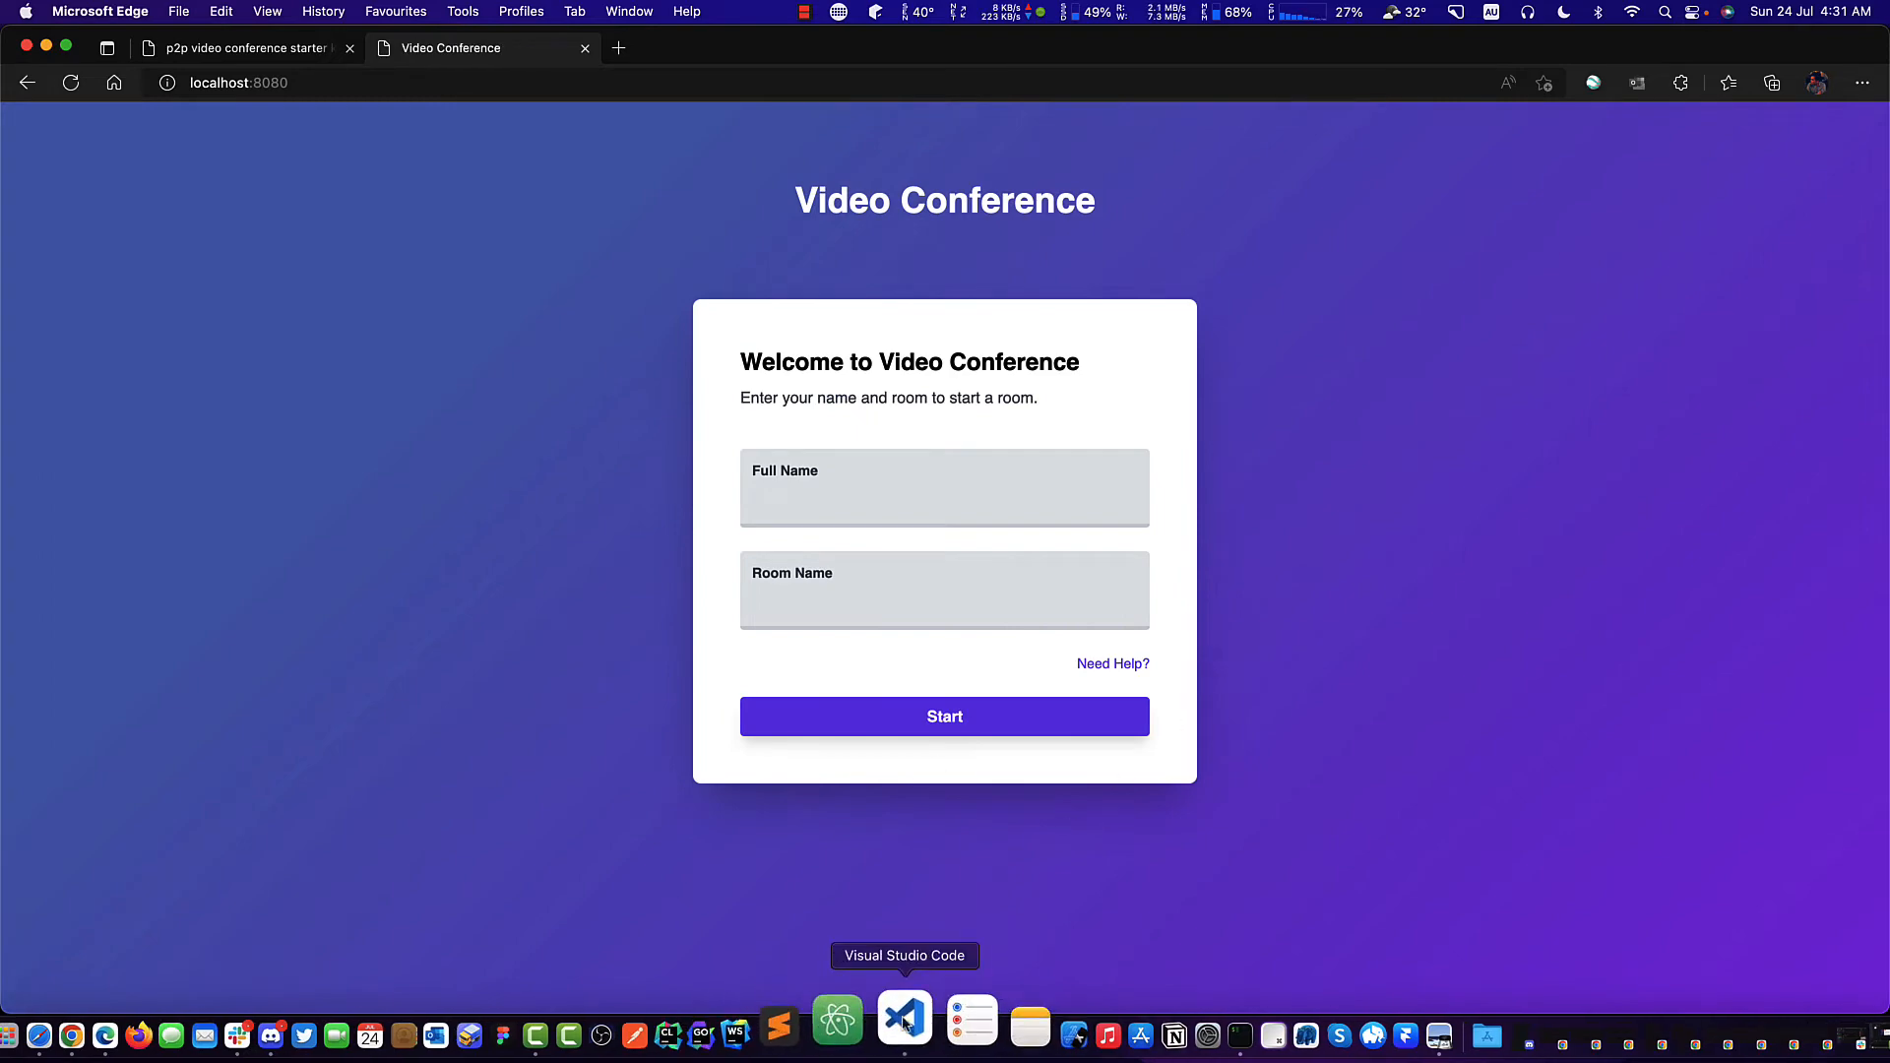
click(904, 1018)
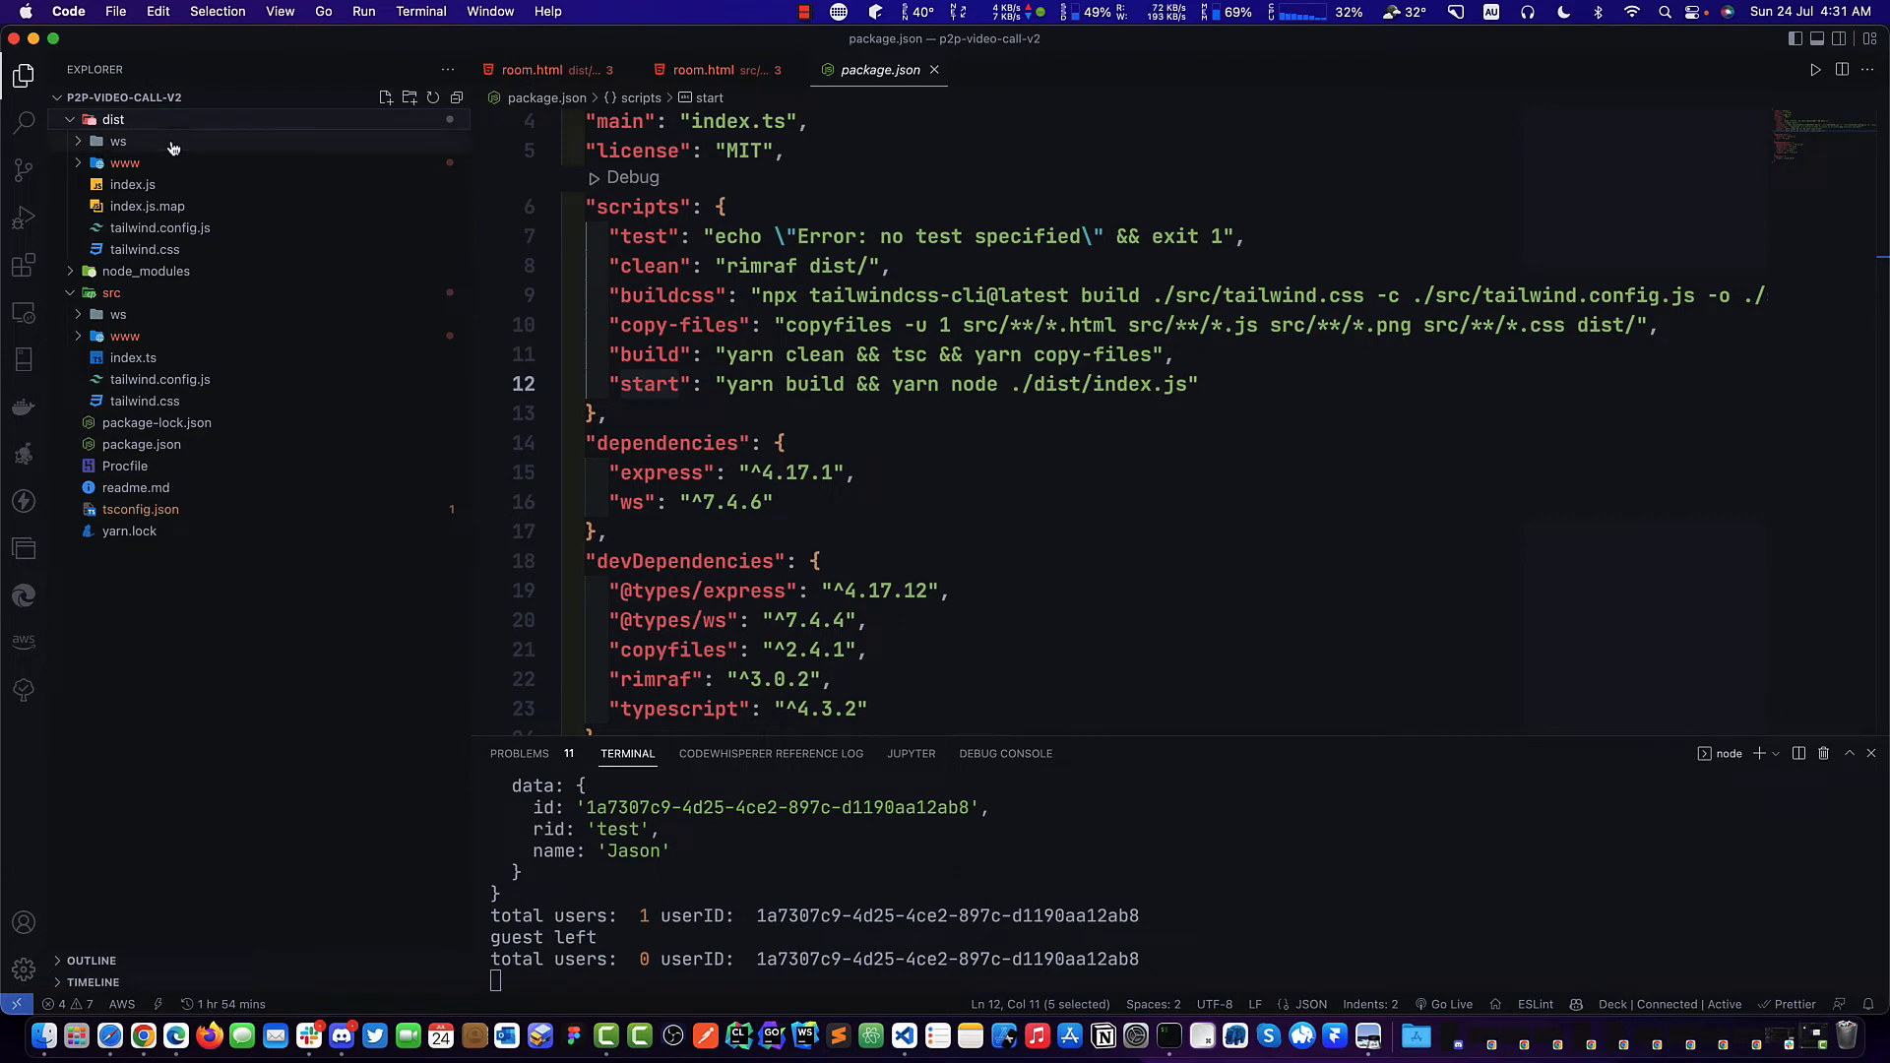
click(124, 164)
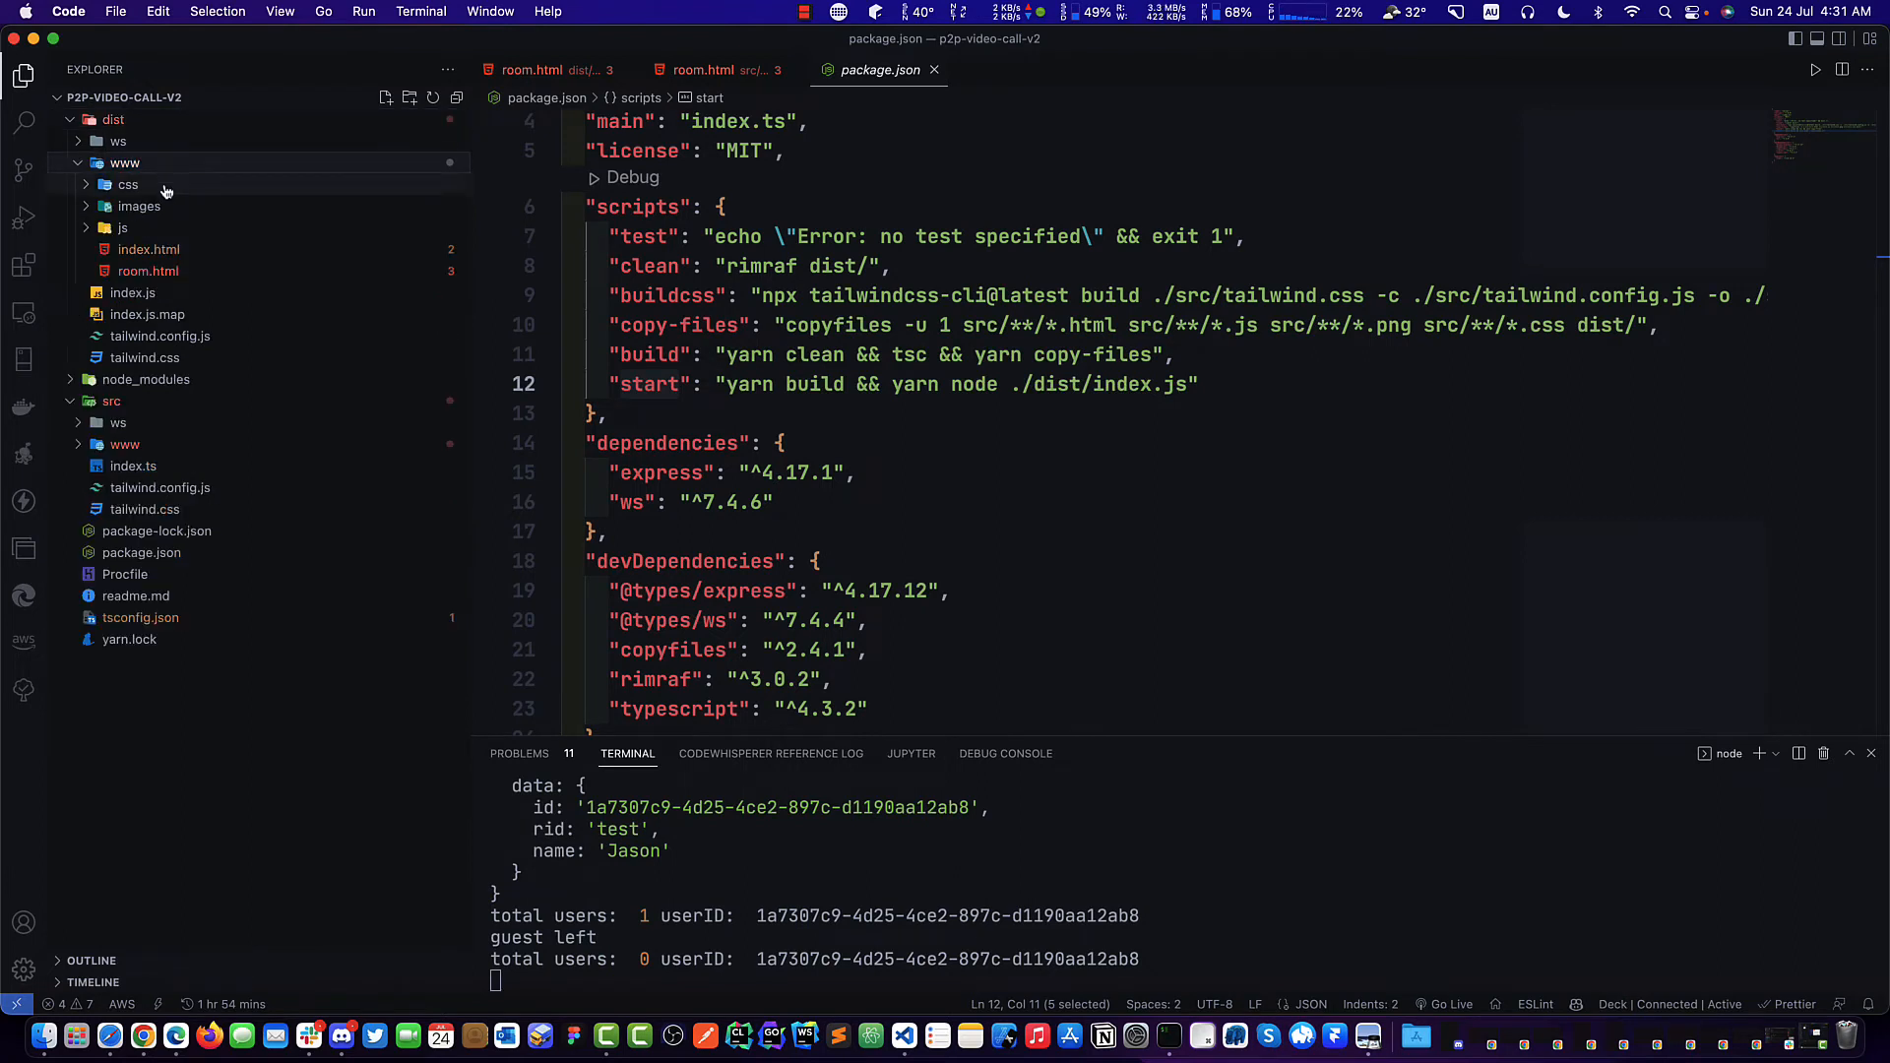
click(128, 185)
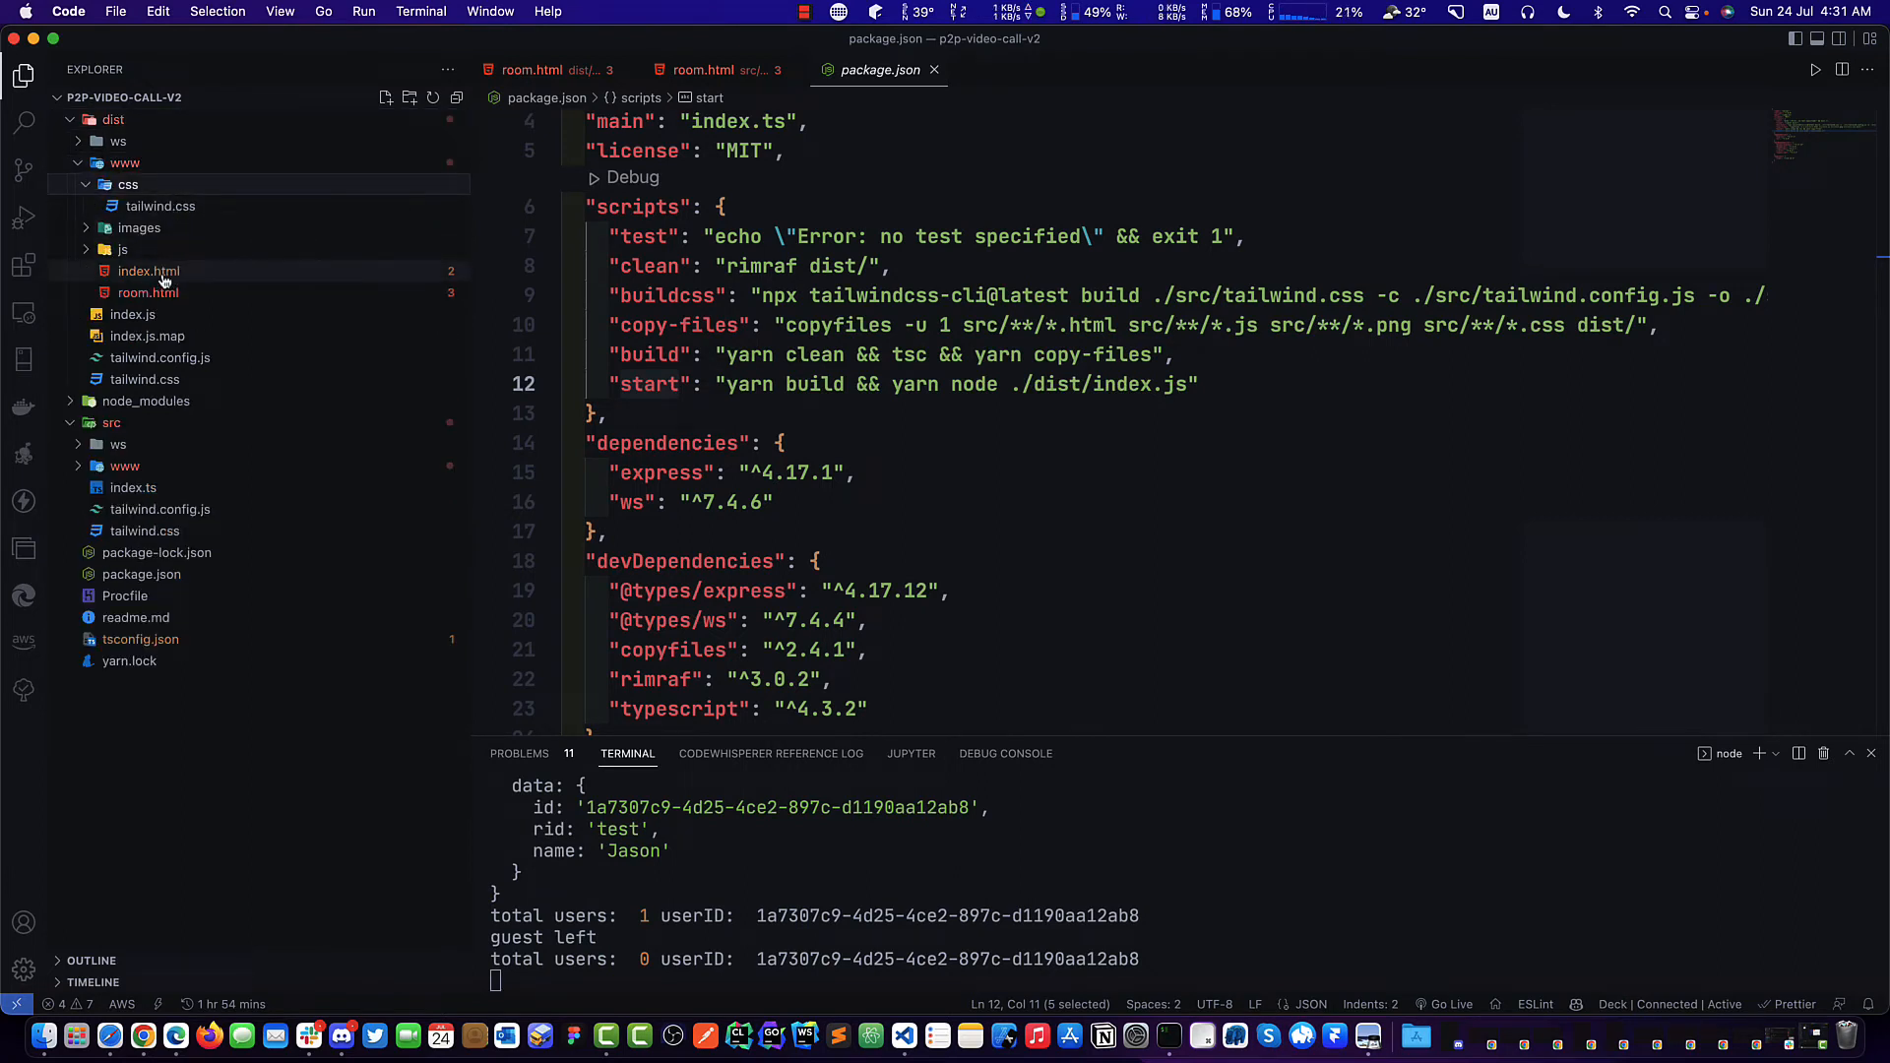
right_click(122, 251)
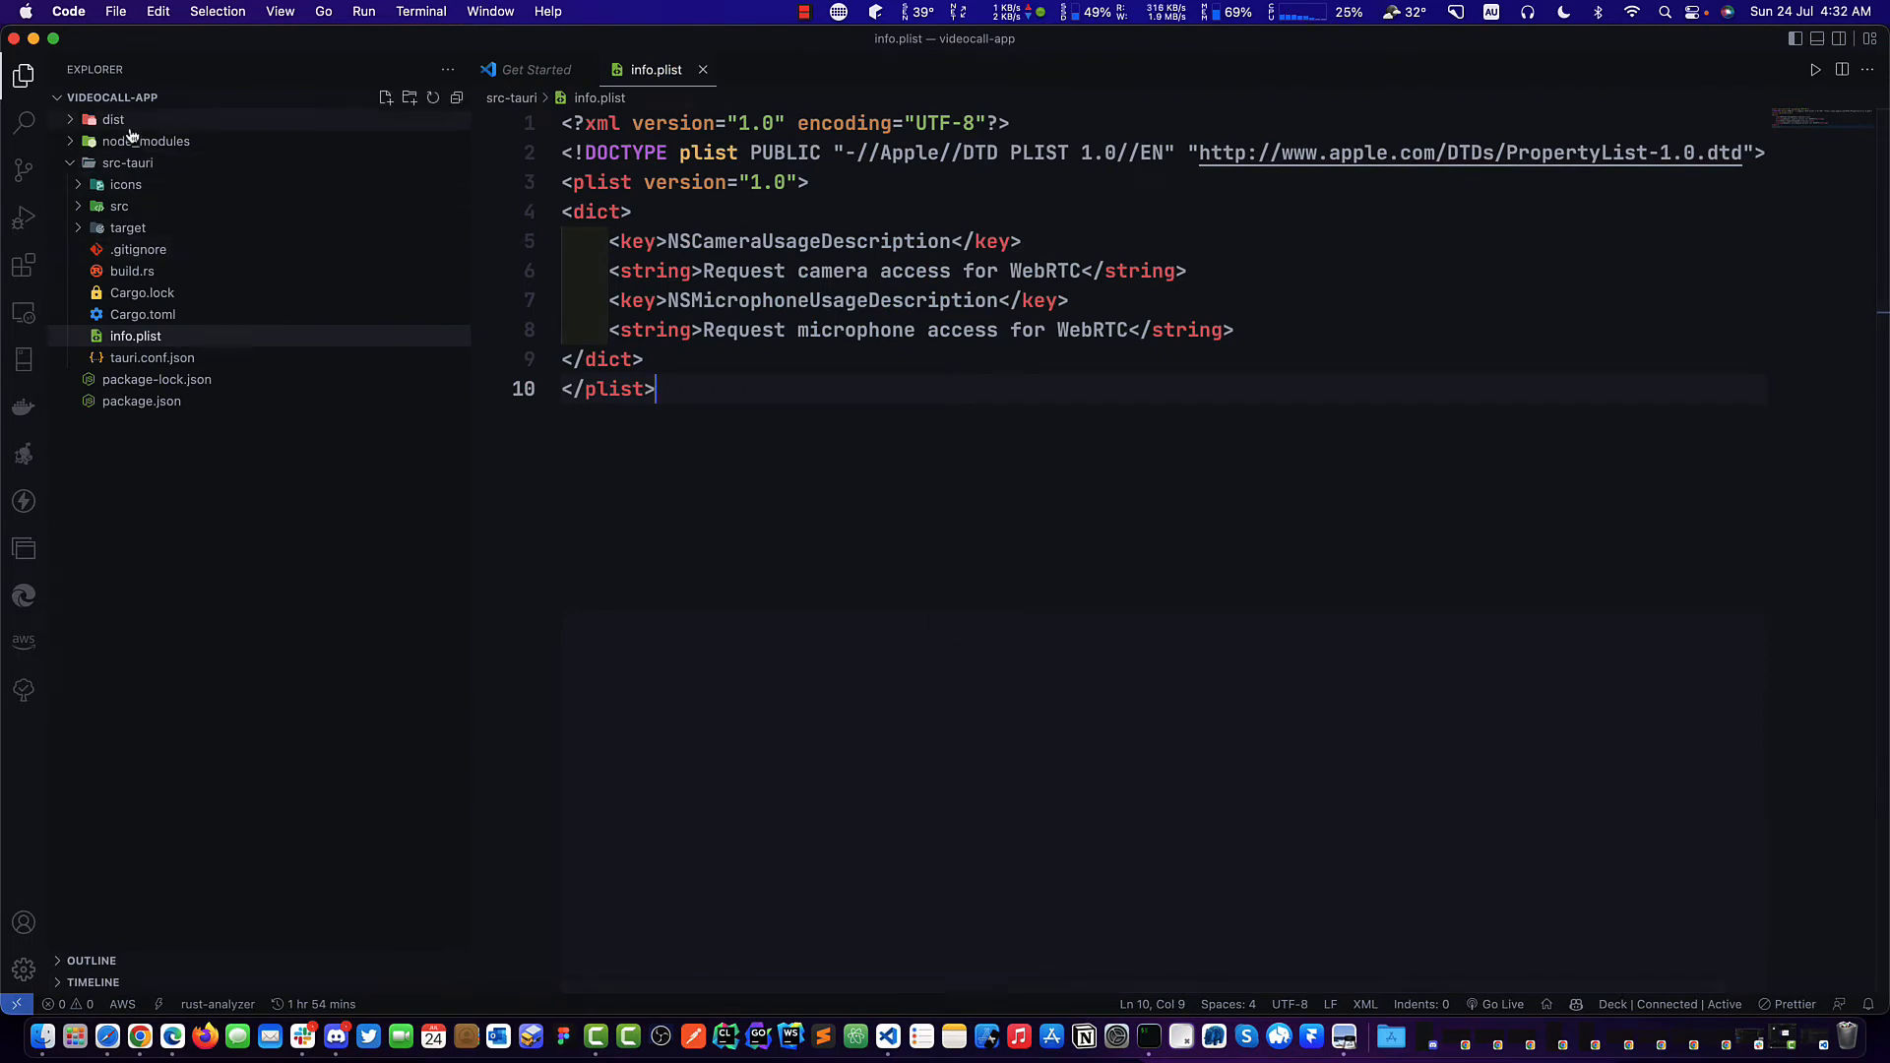
Replace videocall-app's placeholder index.html in dist with the copied web files.
right_click(140, 141)
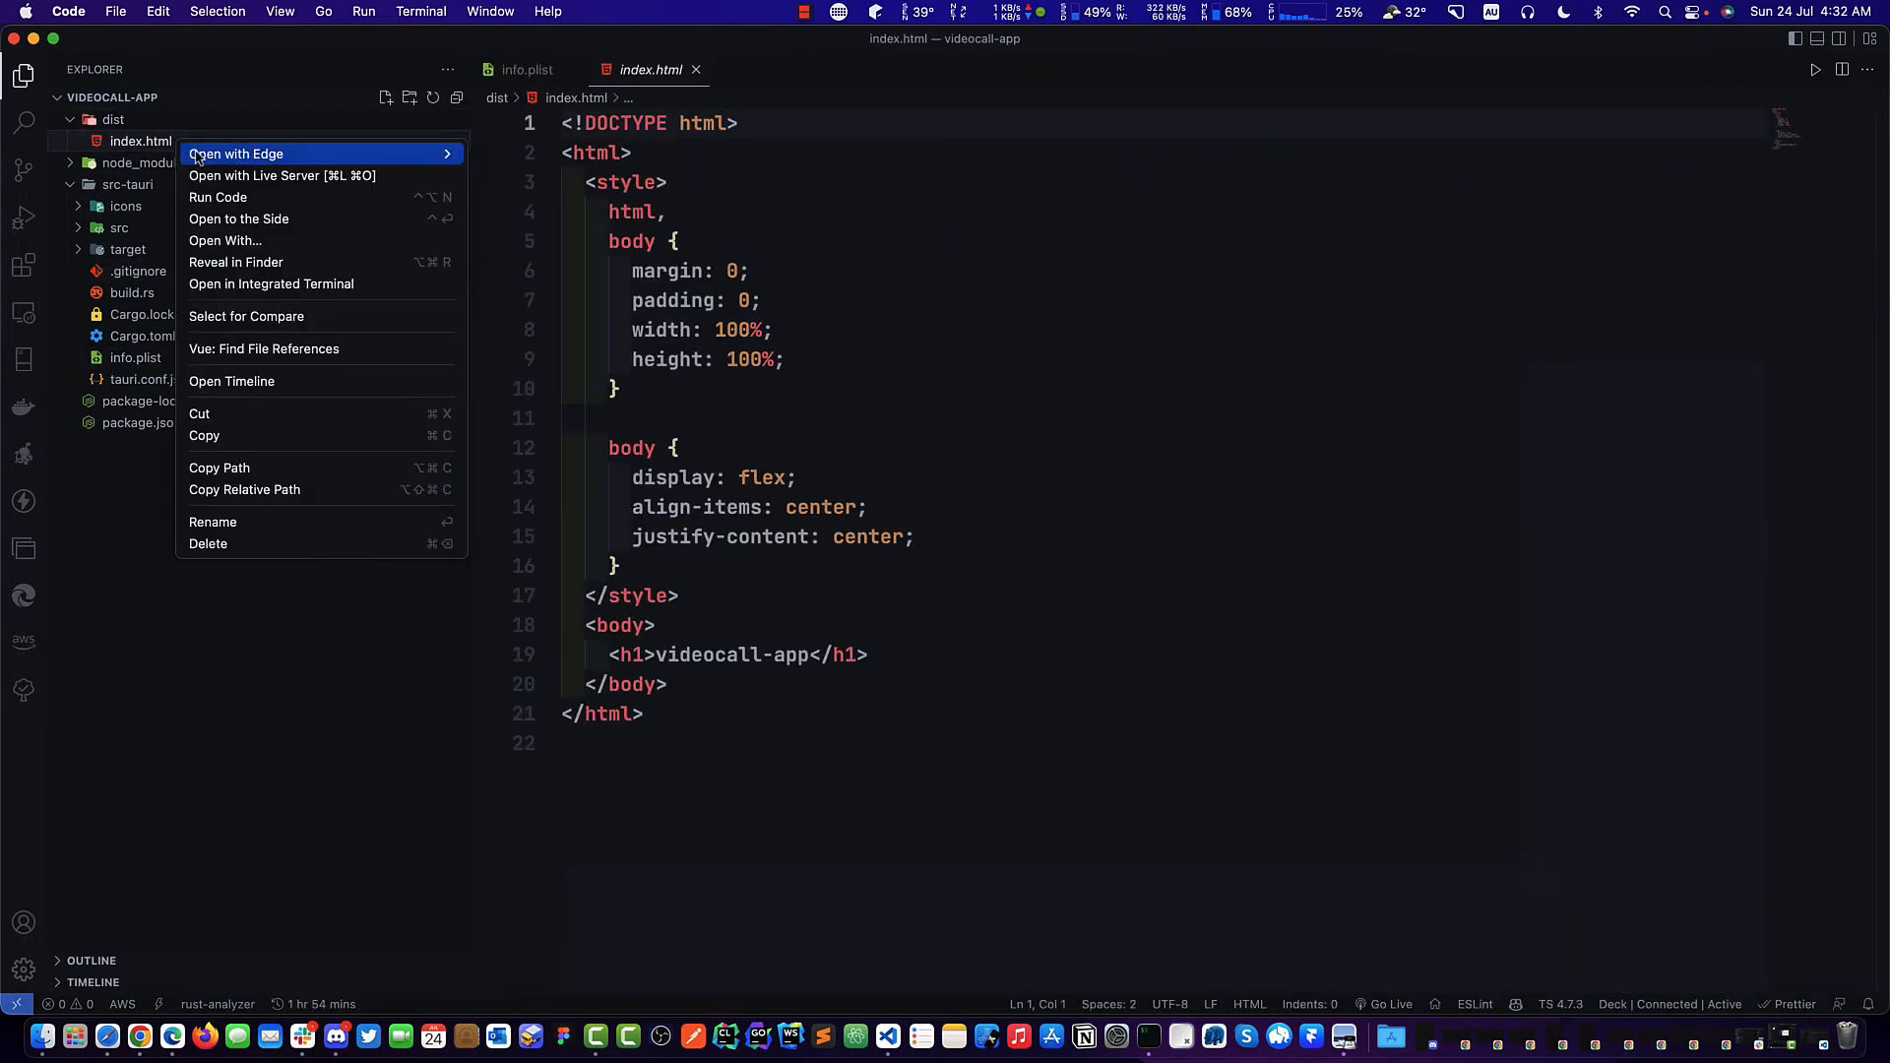
click(207, 543)
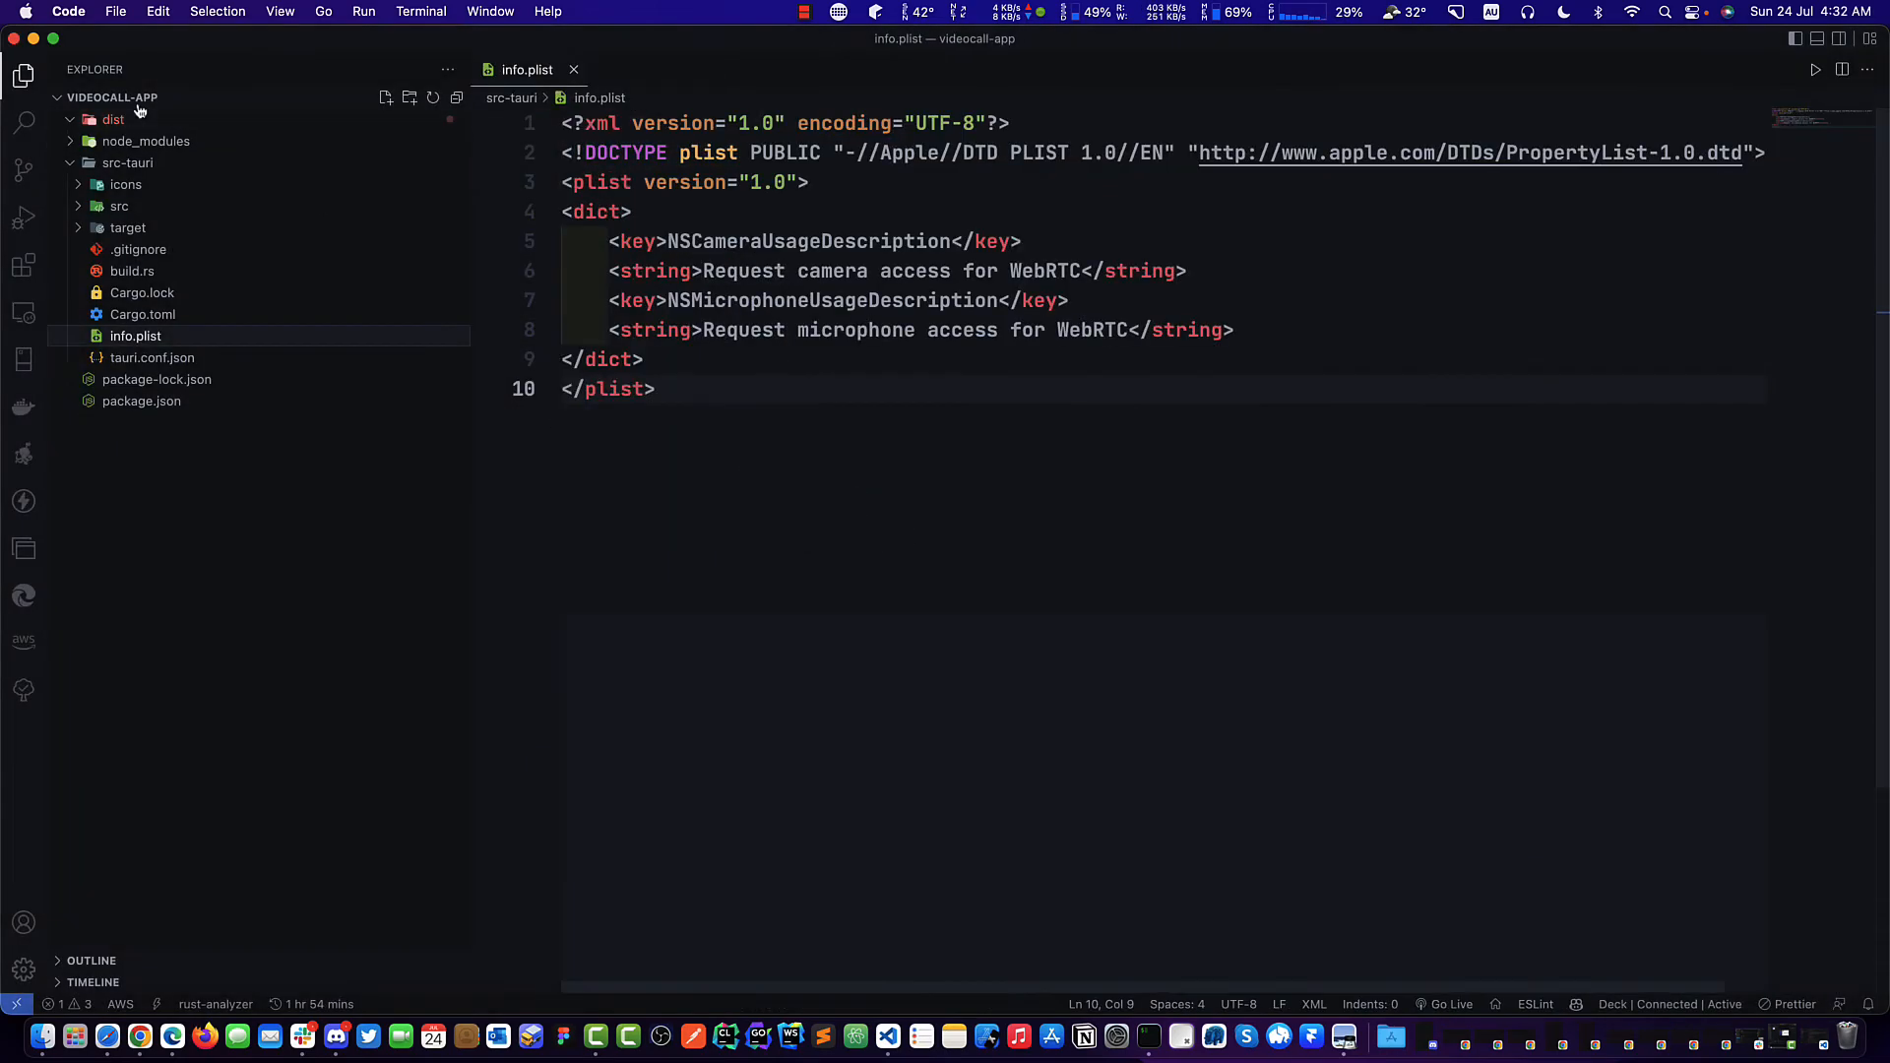
right_click(112, 120)
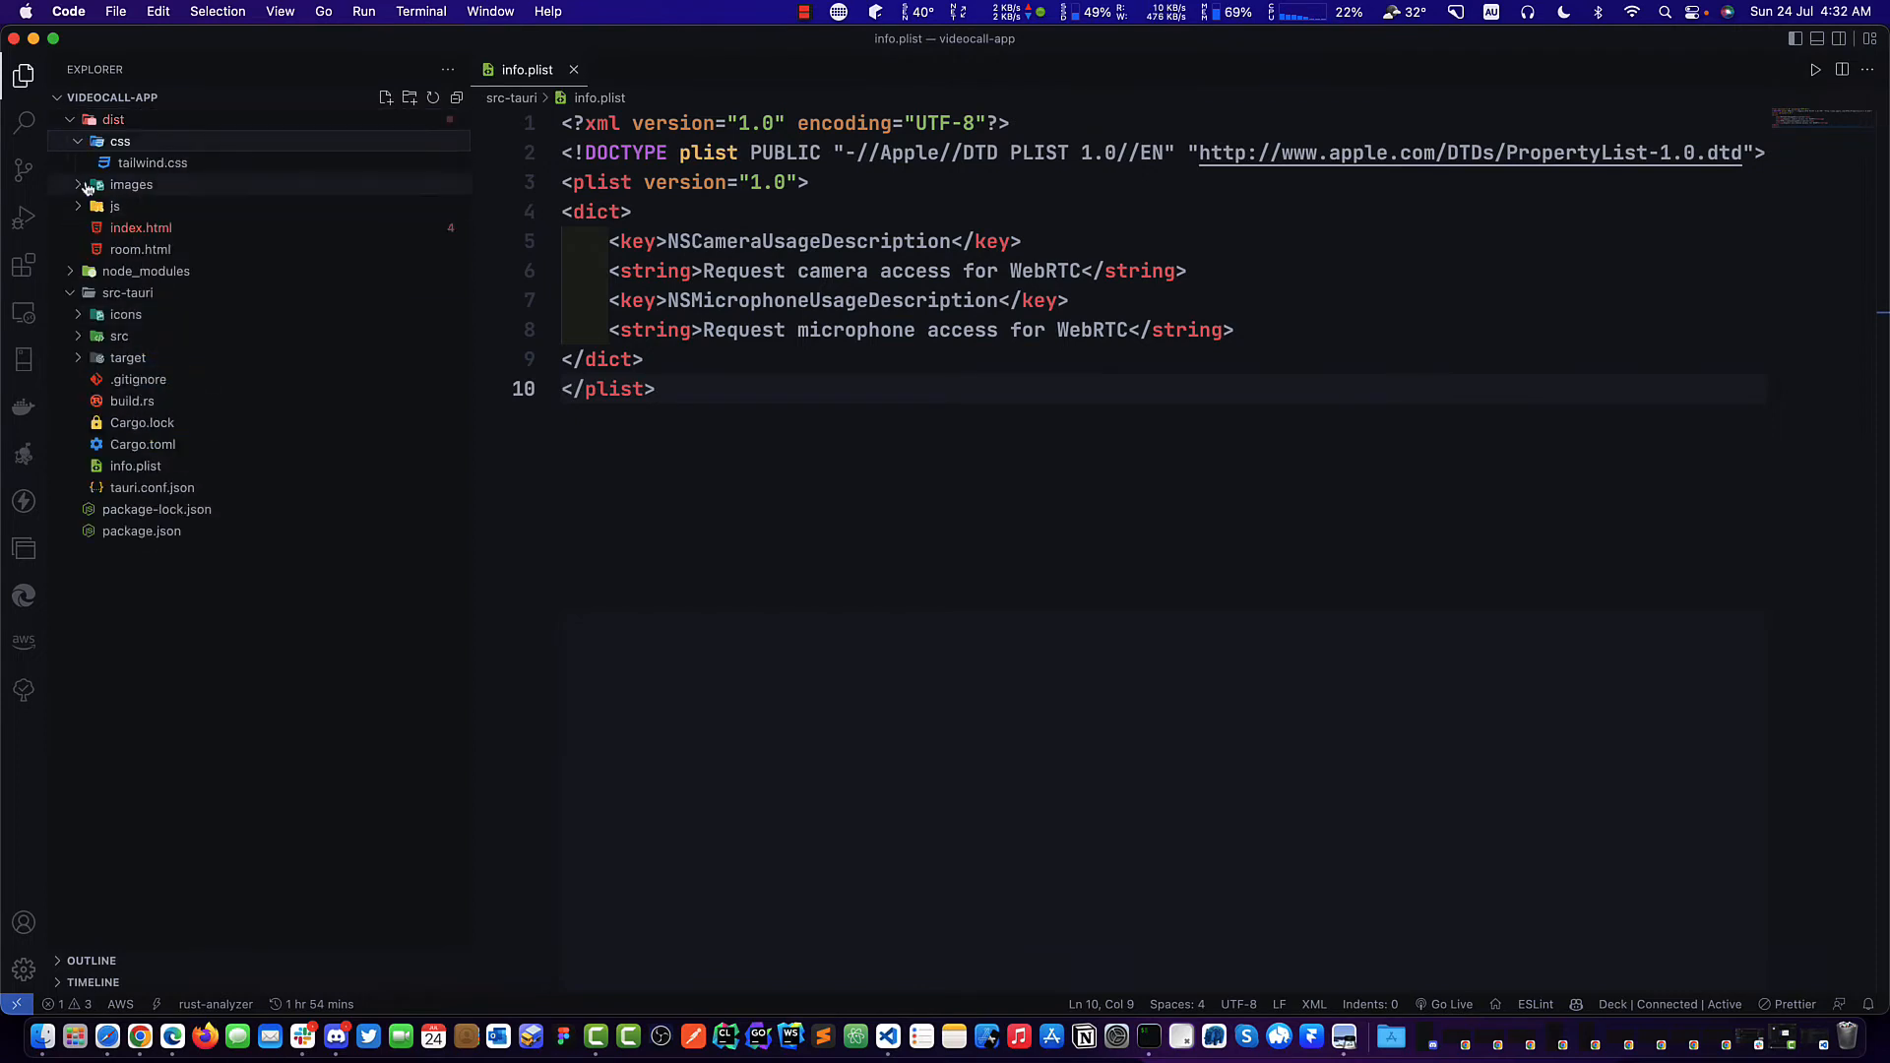
click(112, 119)
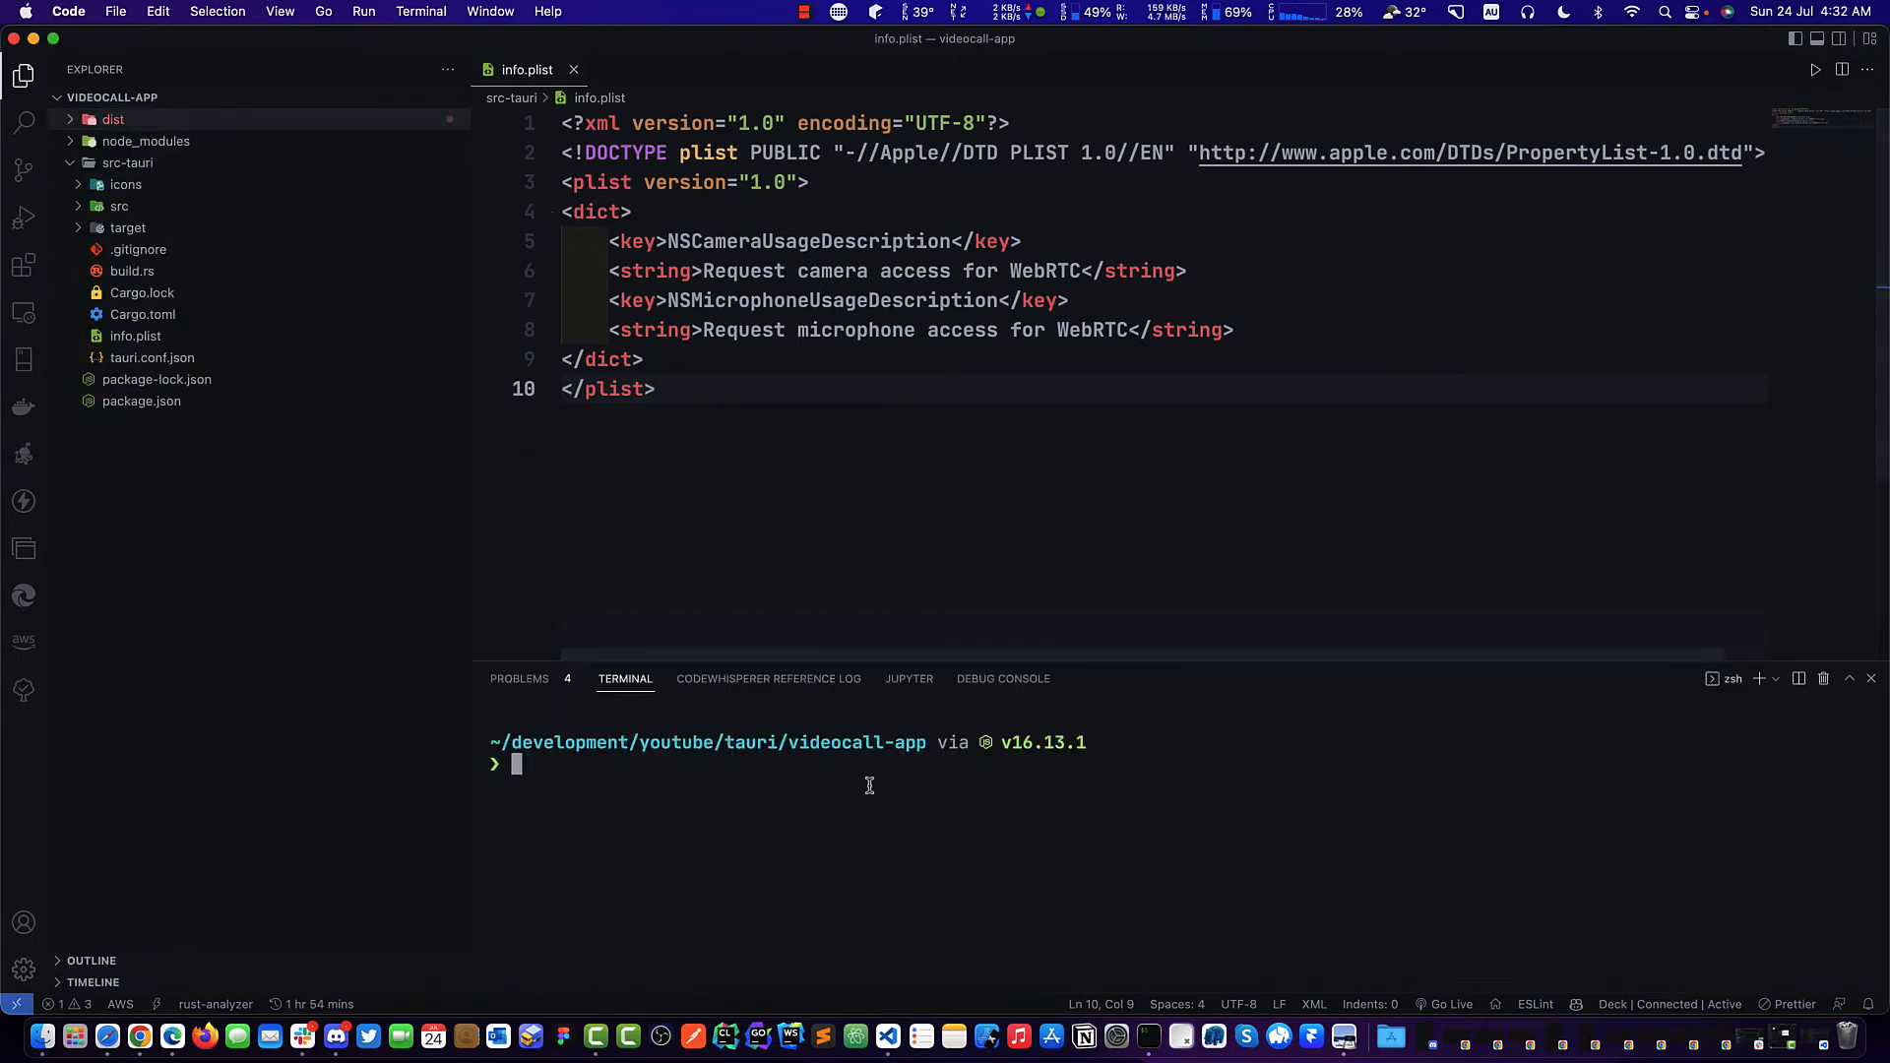
Run npm i and attempt the Tauri build, which fails on the default bundle identifier.
text(npm i)
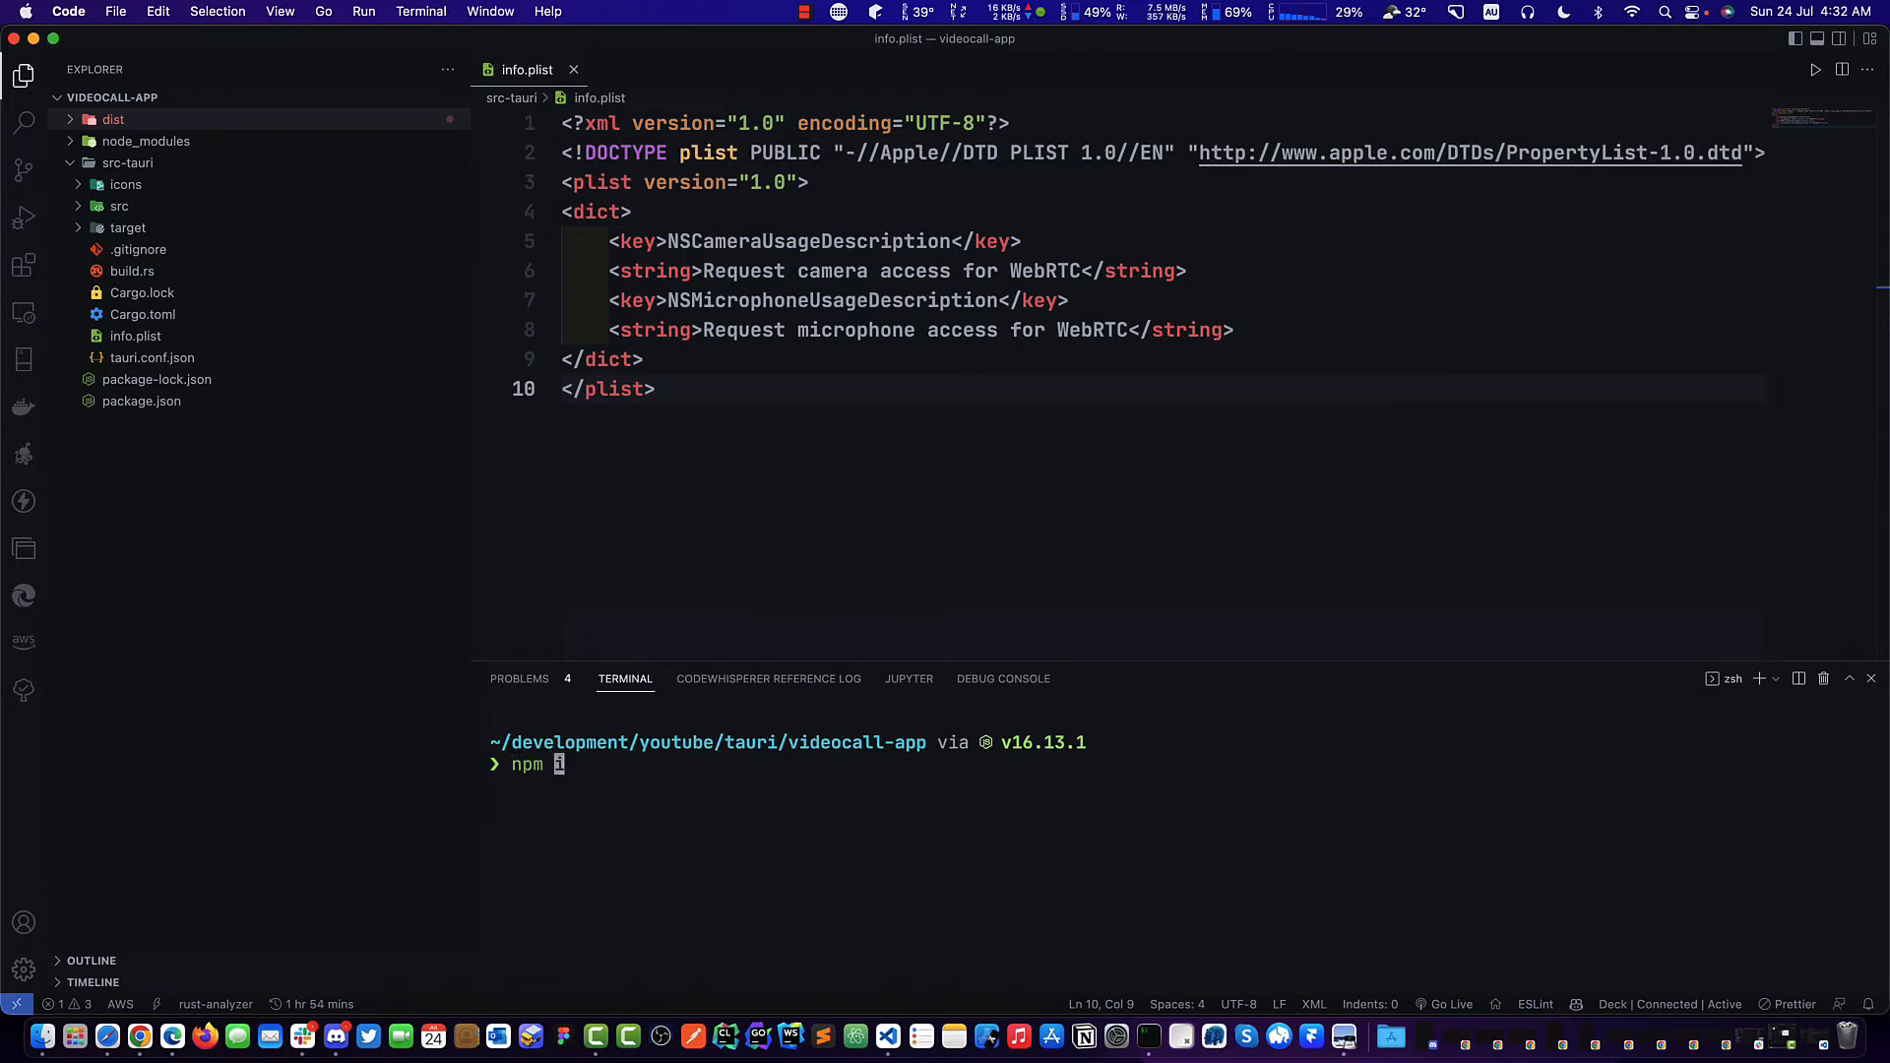
text(run start)
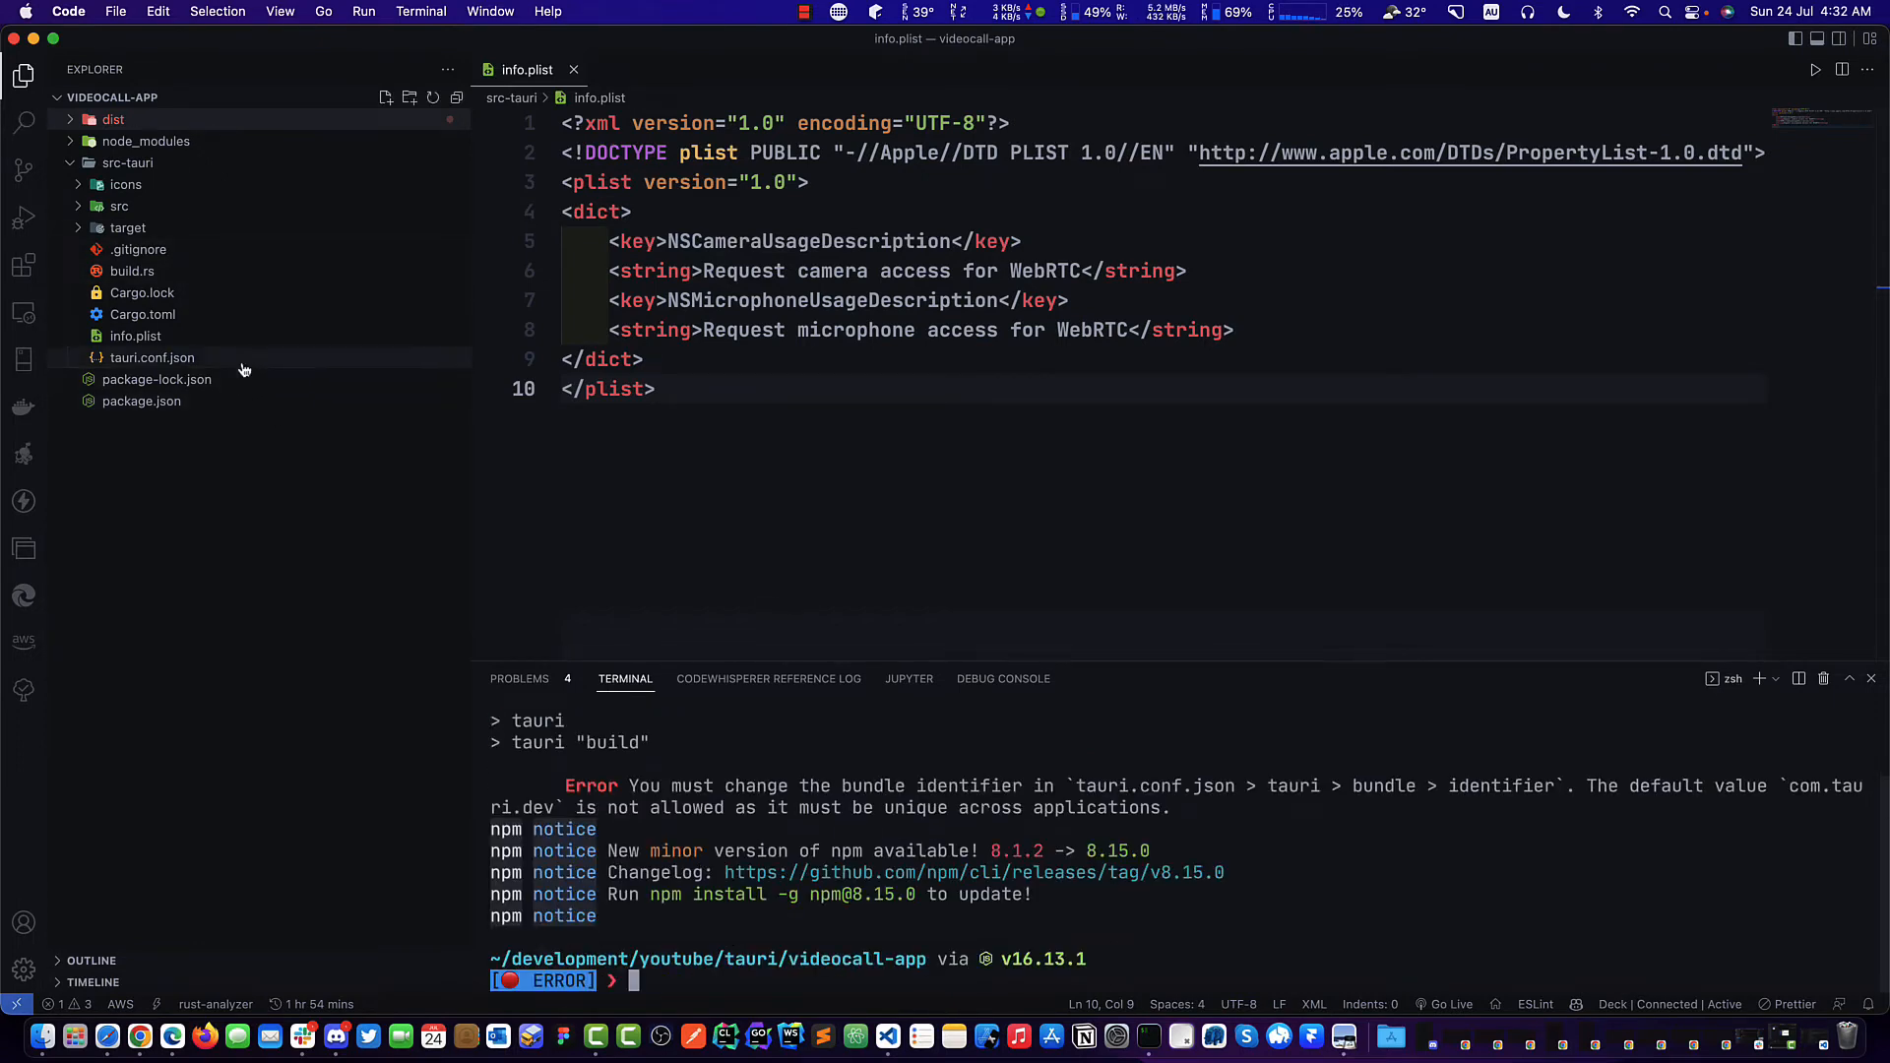
Set tauri.conf.json's bundle identifier to a unique jason…videocall value and rerun npm run tauri build.
click(152, 356)
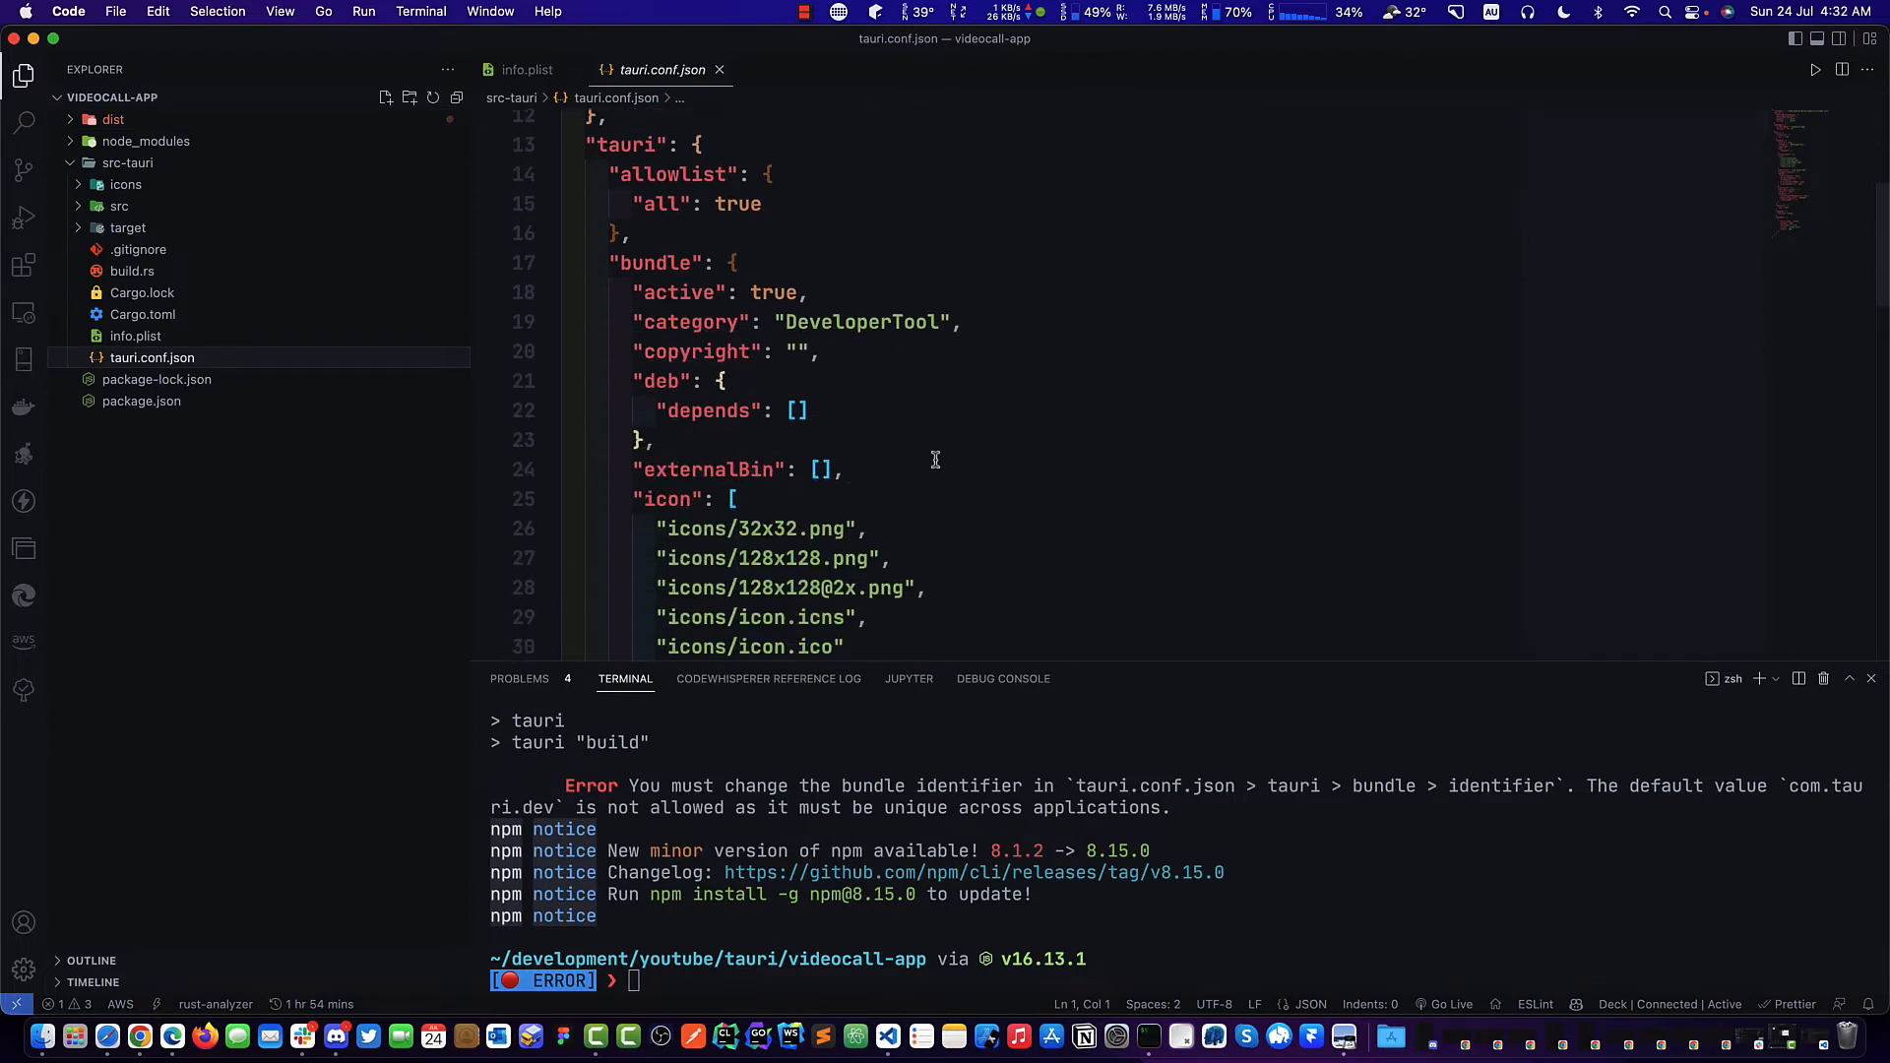
scroll(down, 3)
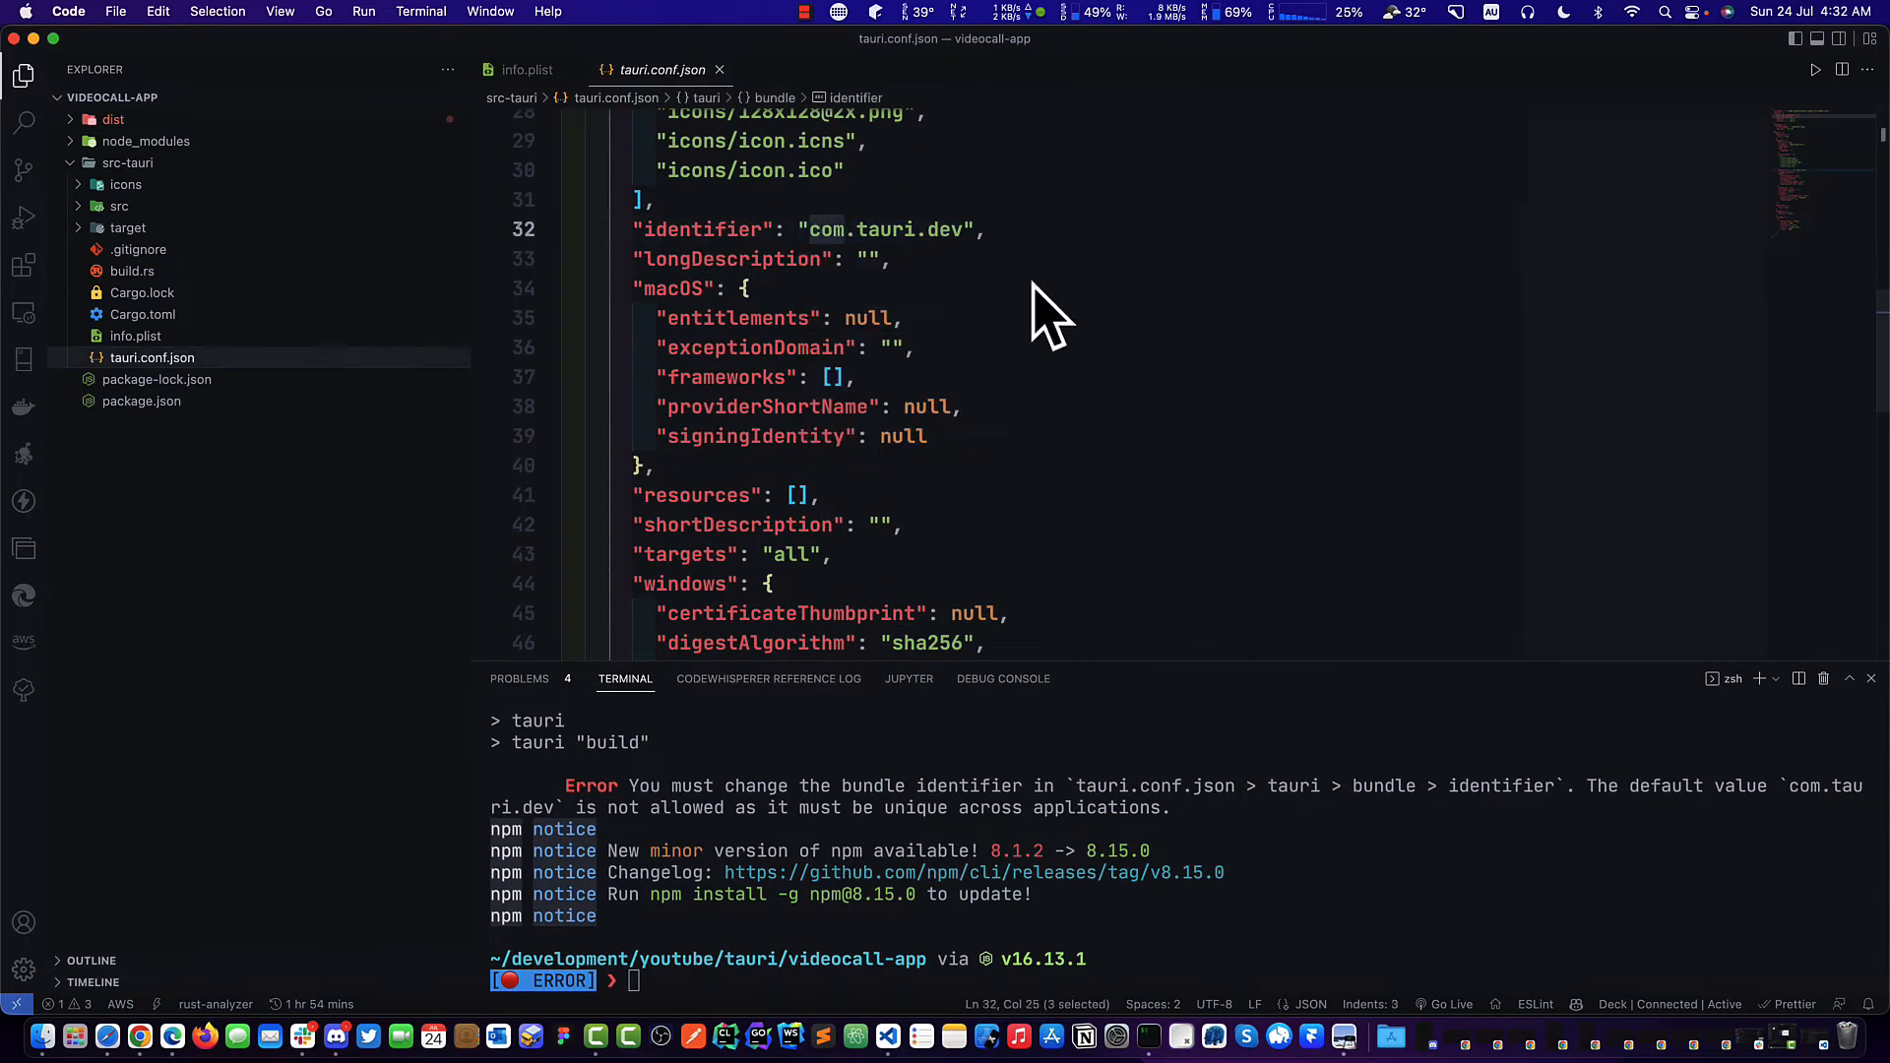
key(Backspace)
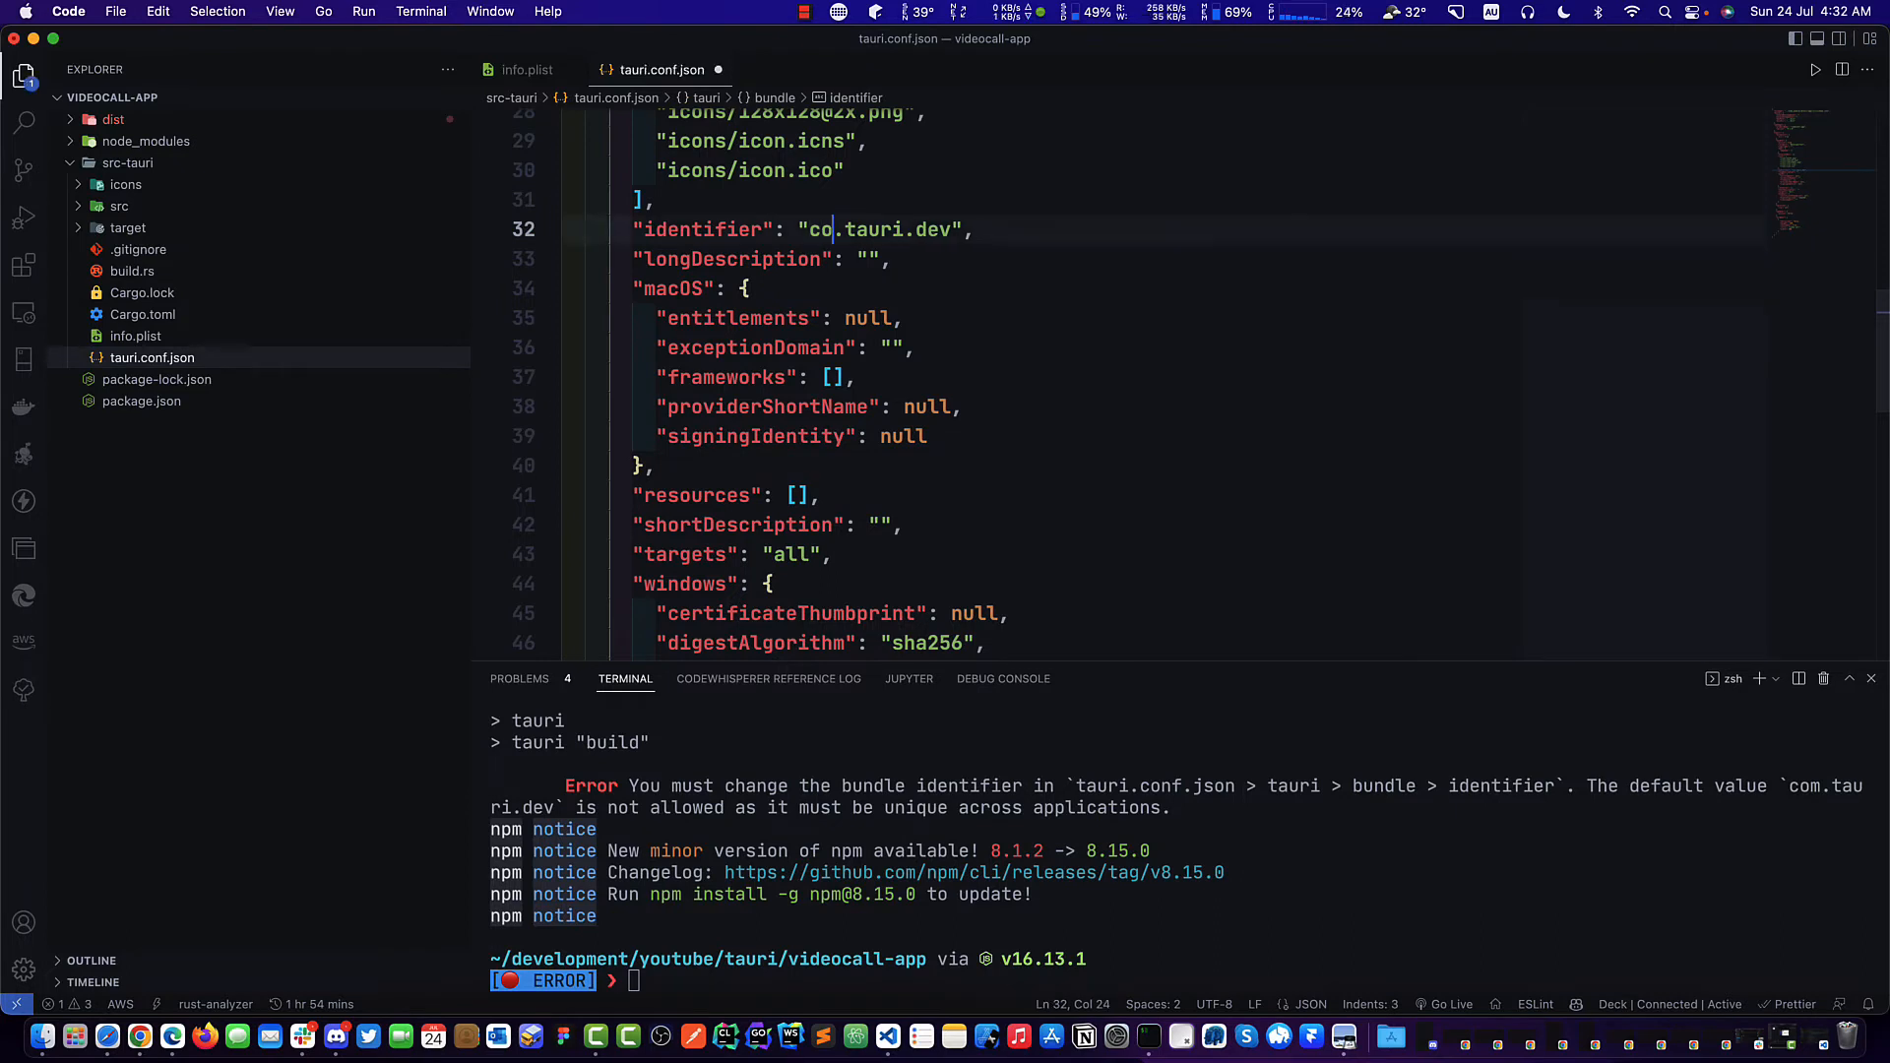
text(na.)
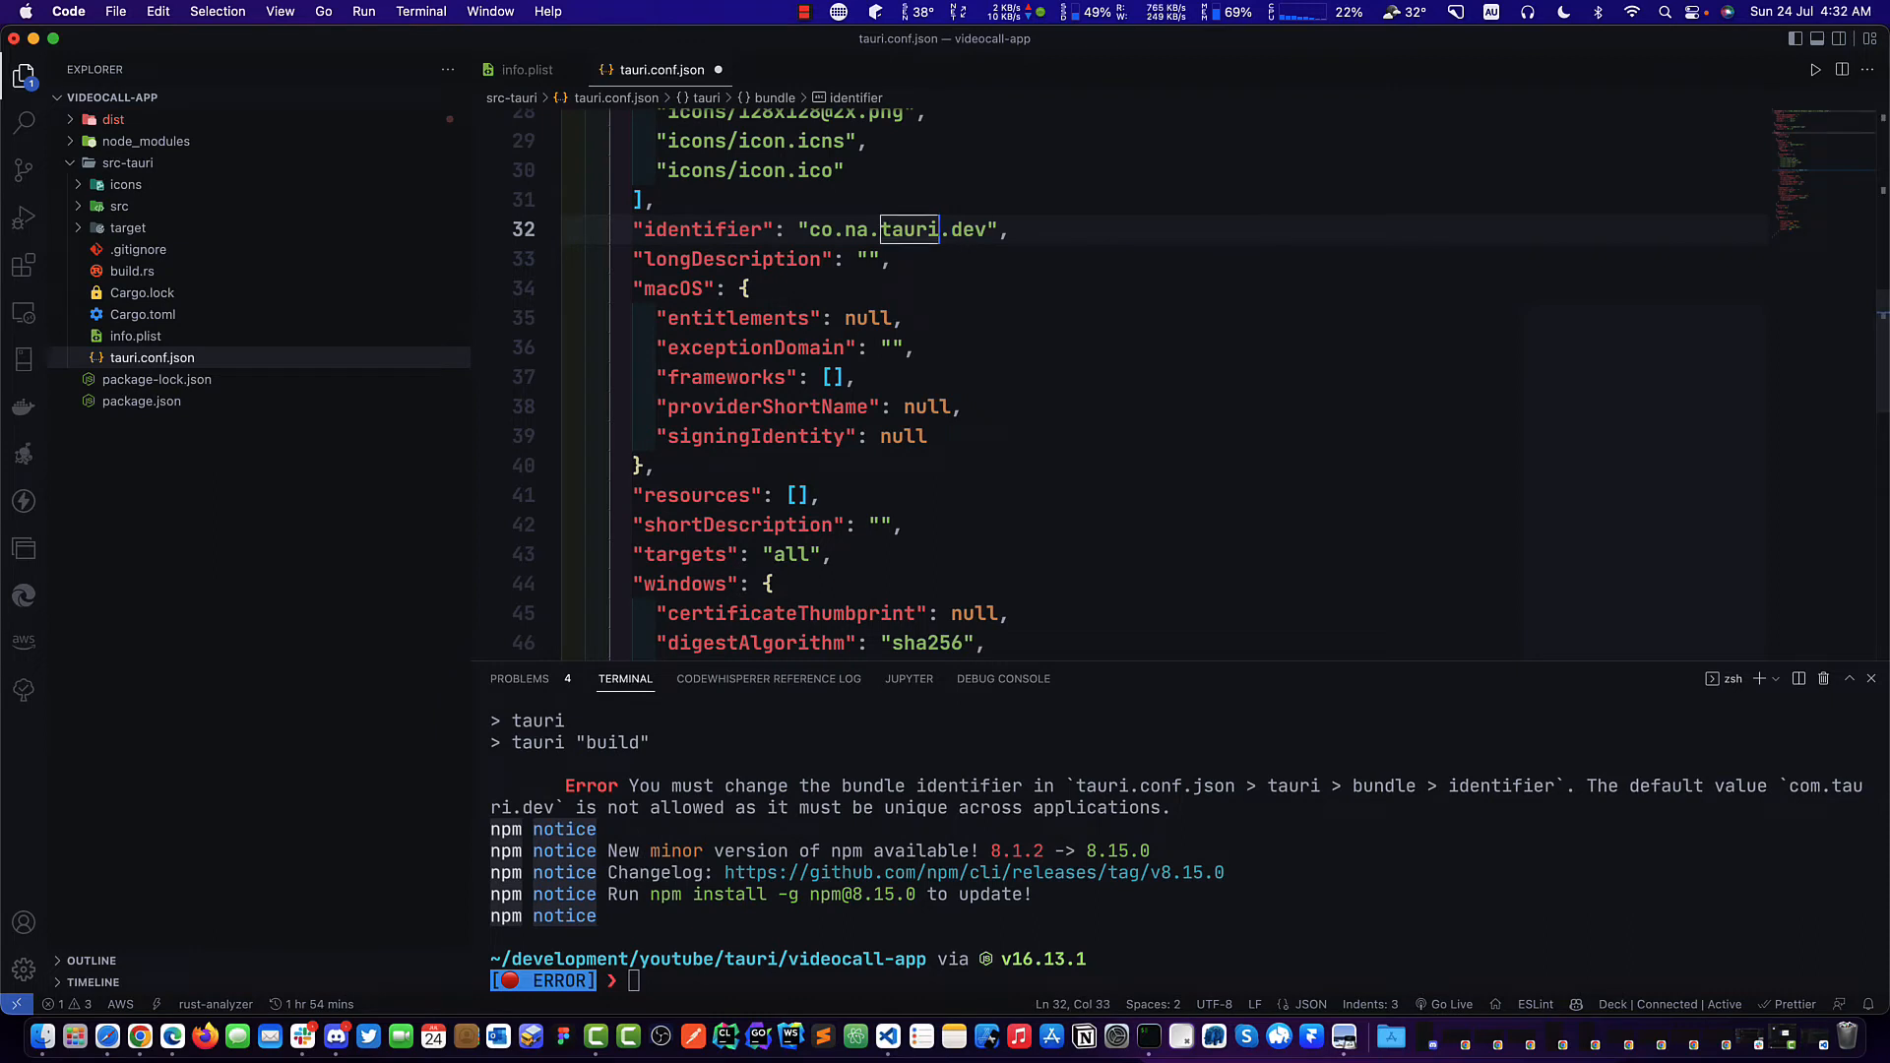
text(jason)
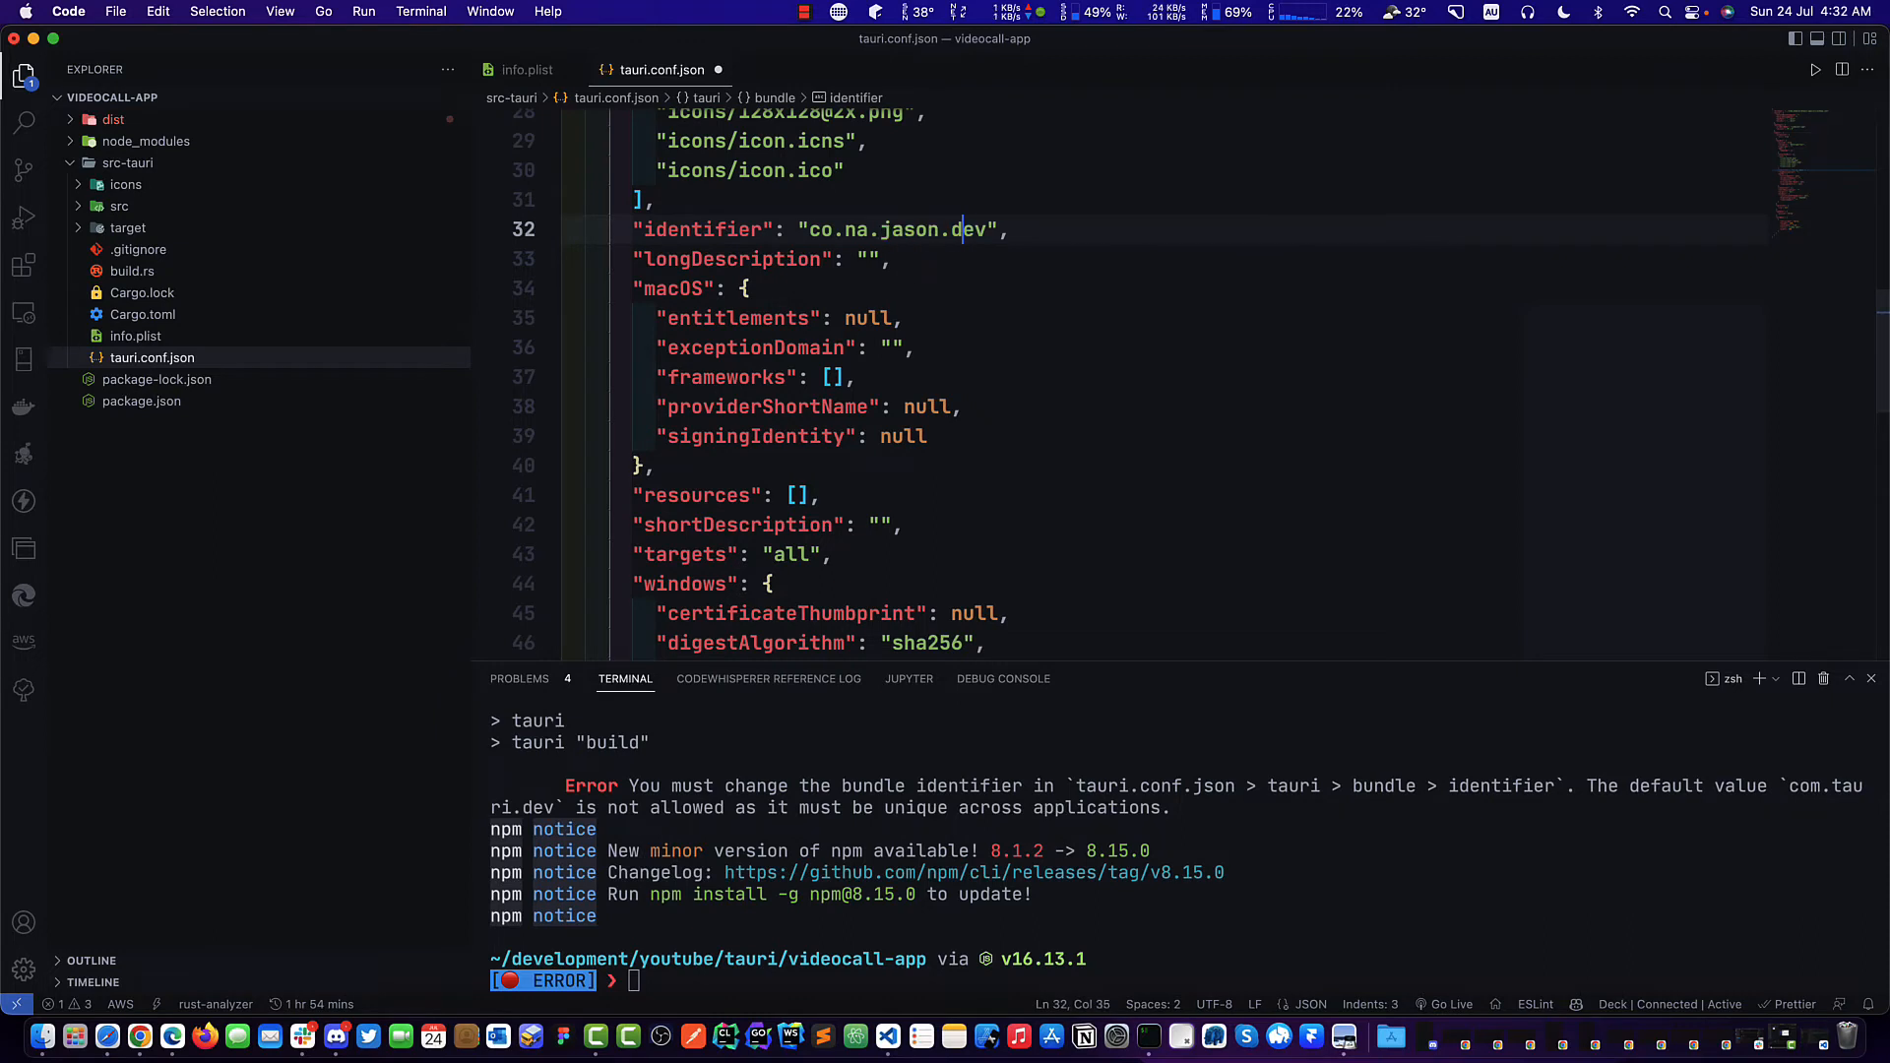
text(v)
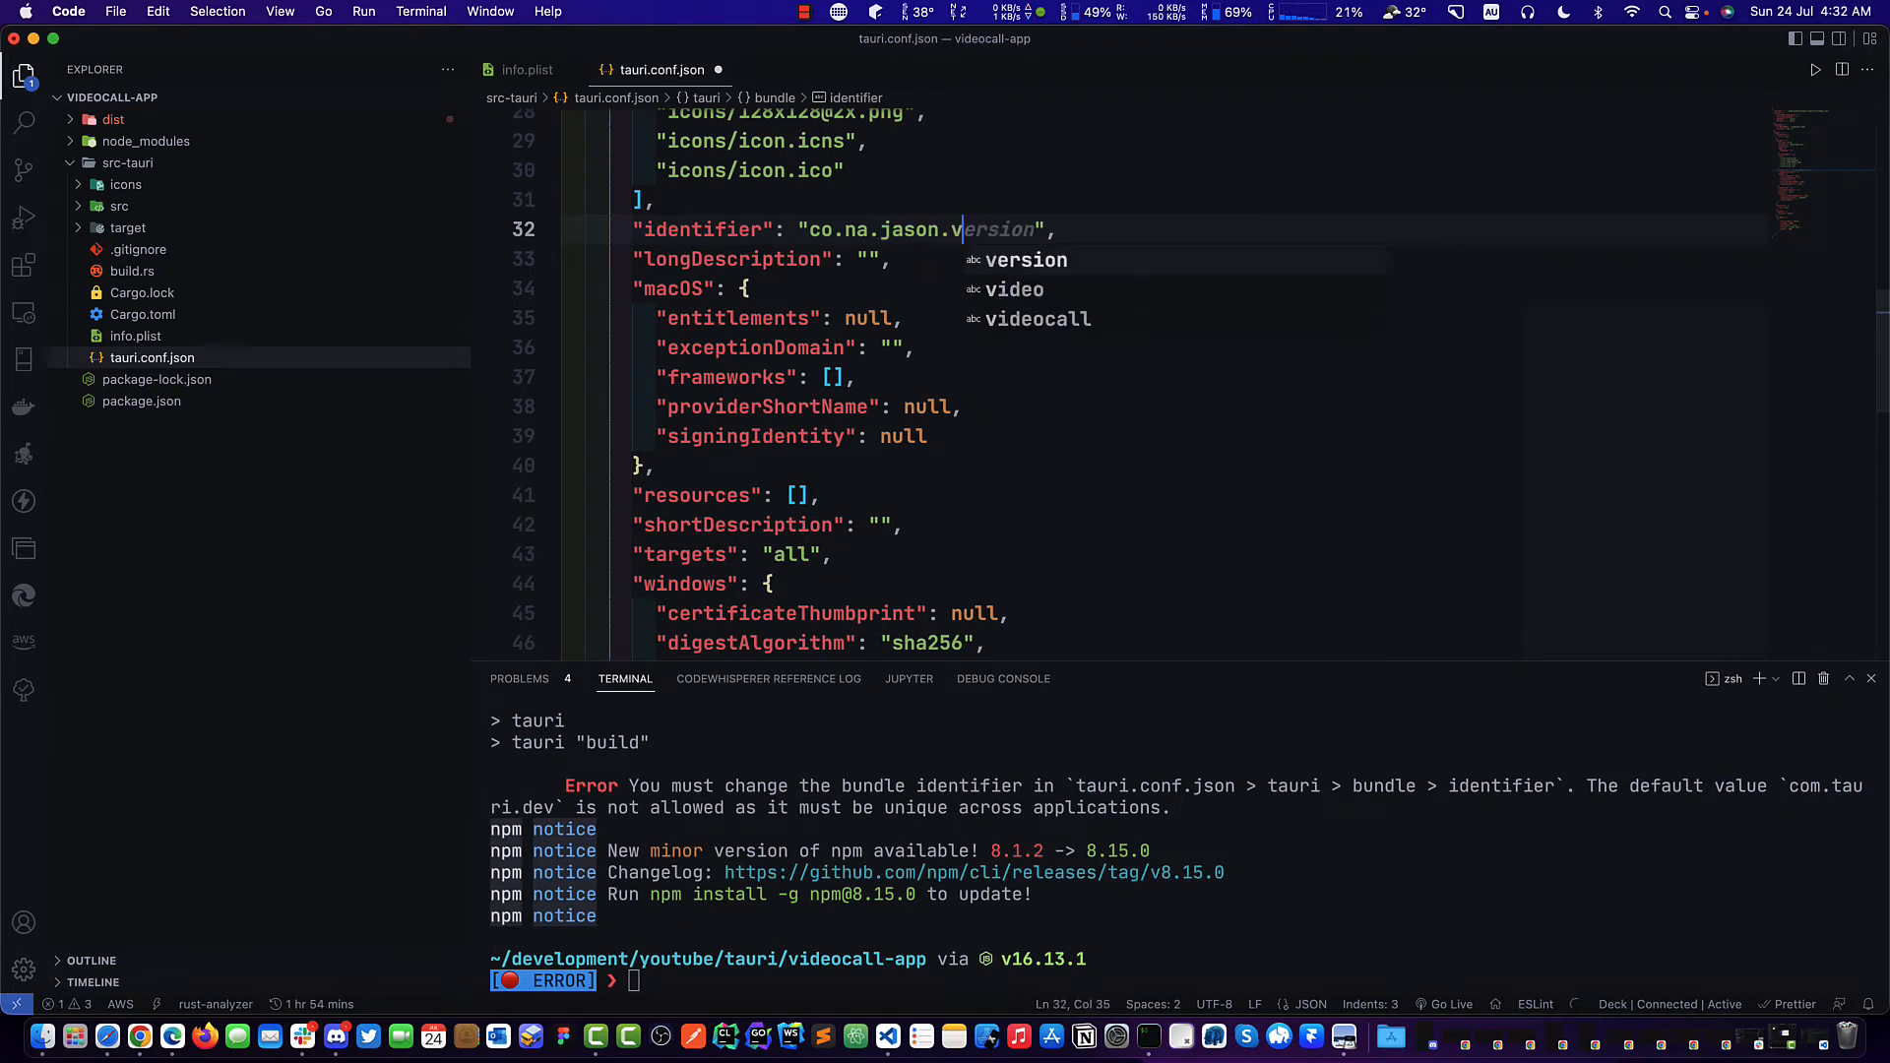
text(ideocall)
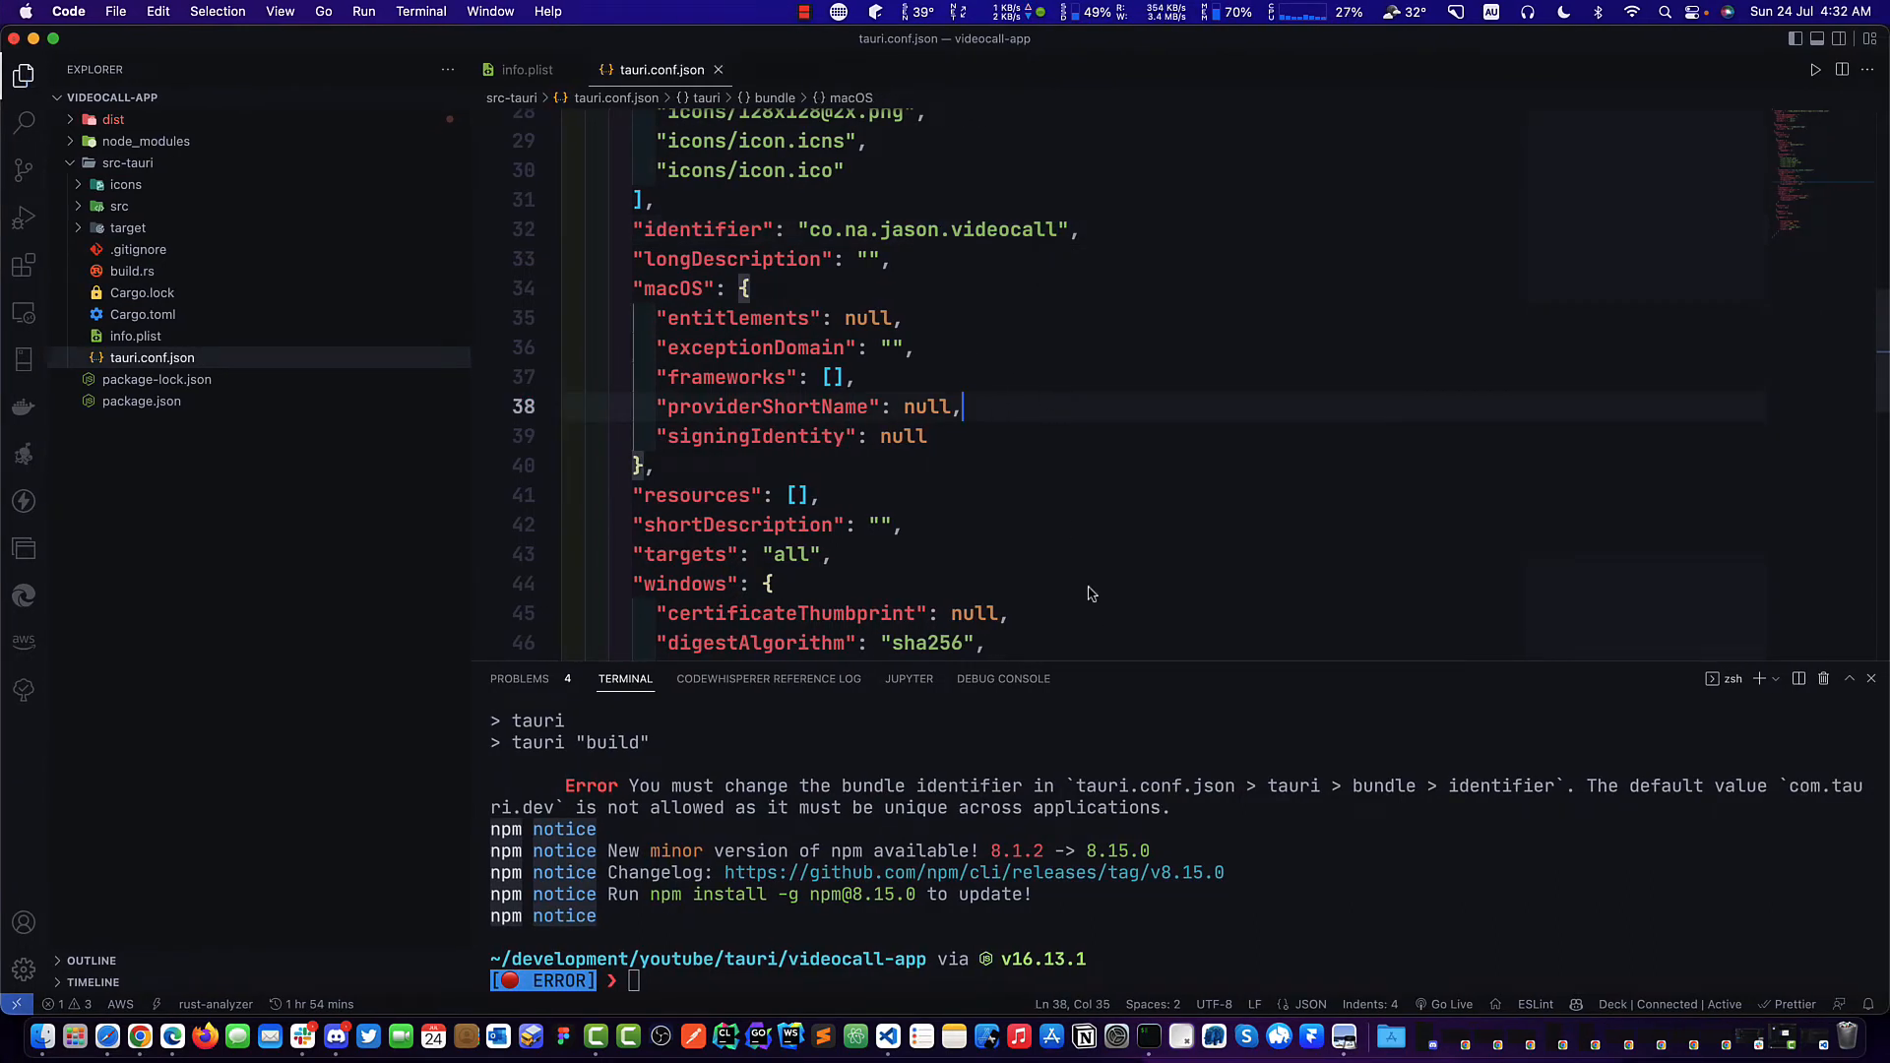
text(npm run tauri build)
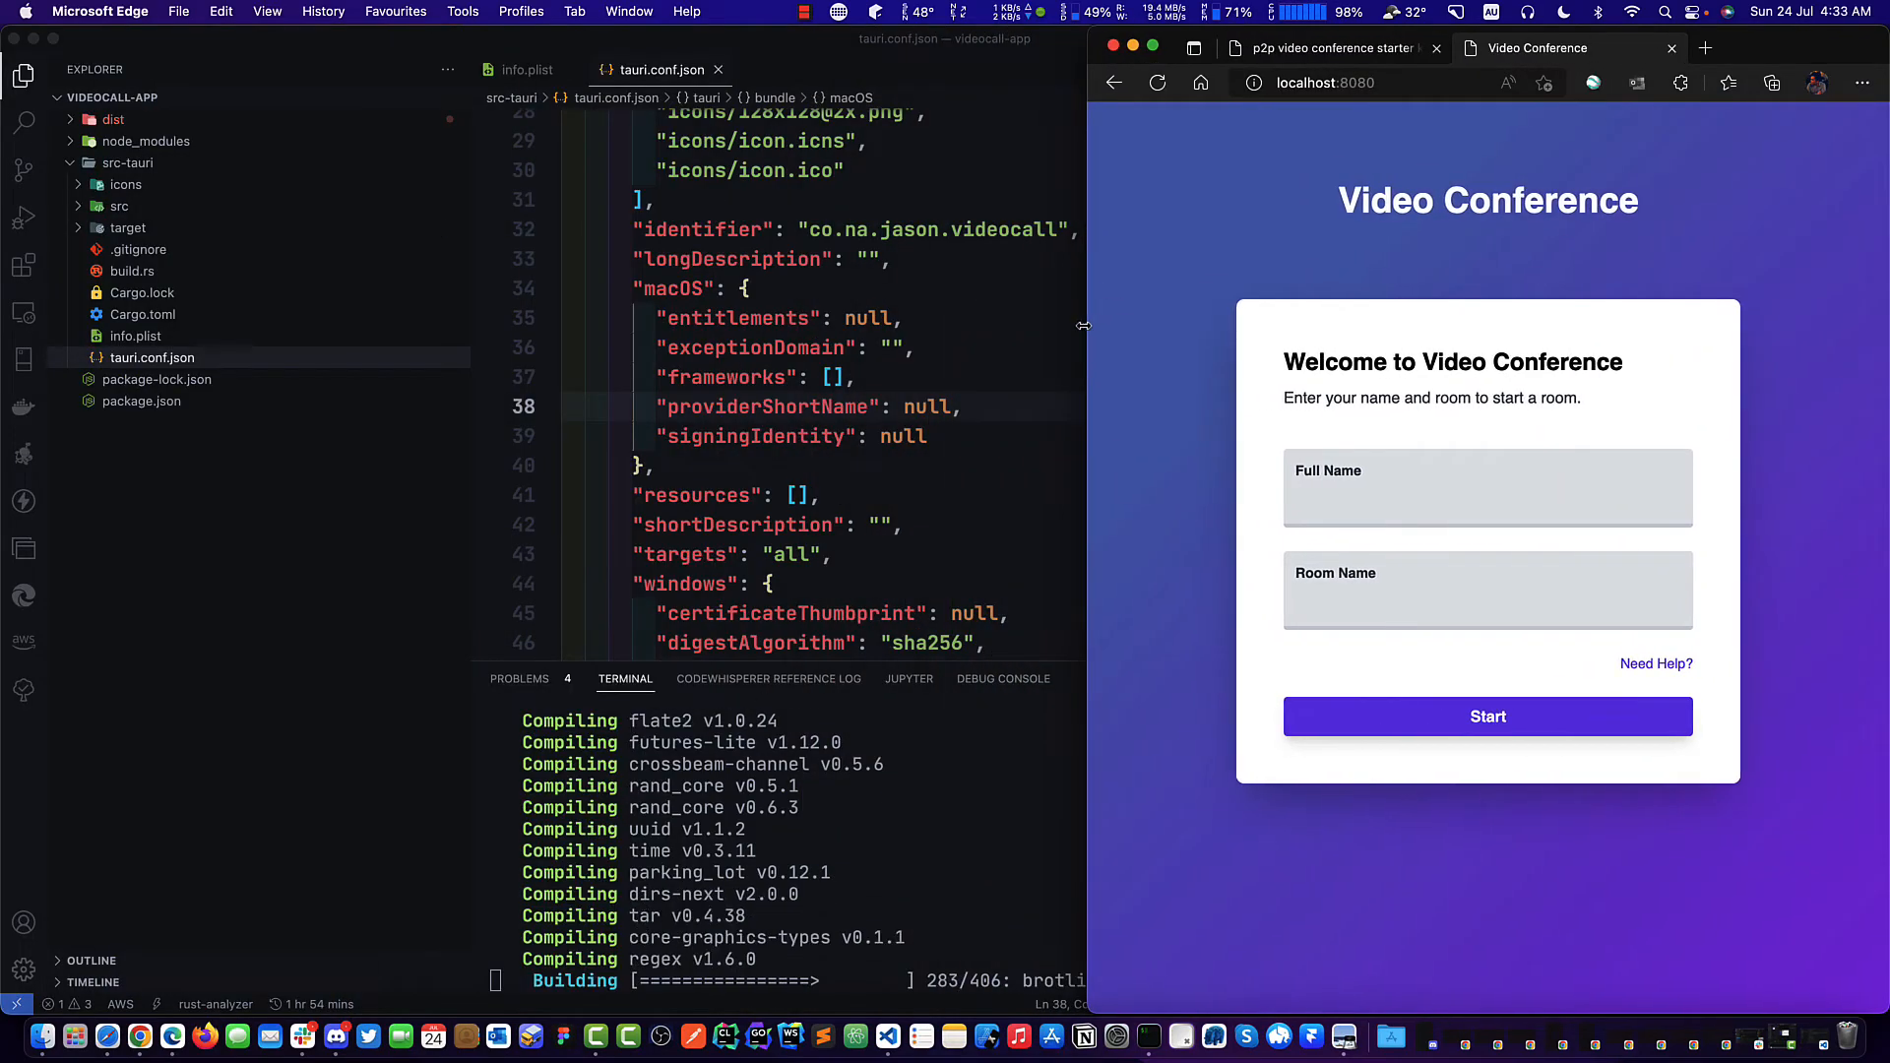
Enter room name test and start the call, showing the live camera feed.
click(1489, 489)
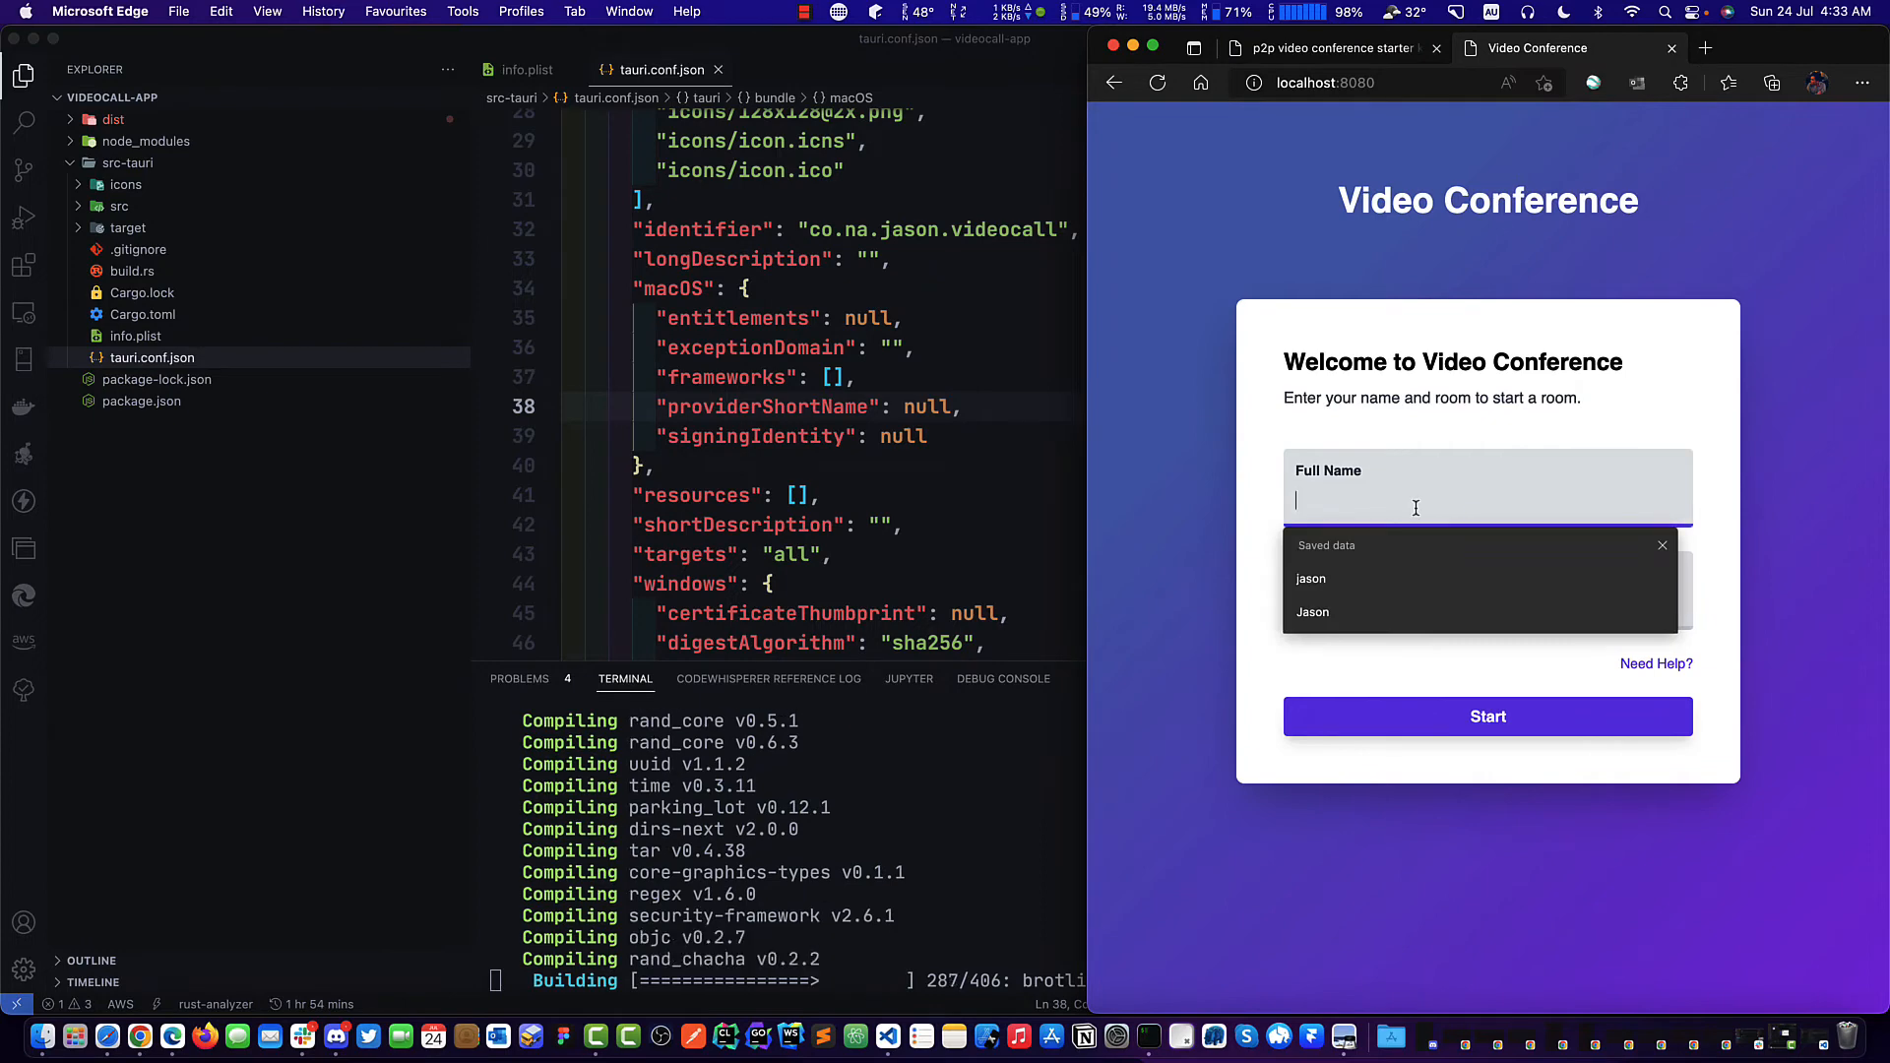
click(1312, 579)
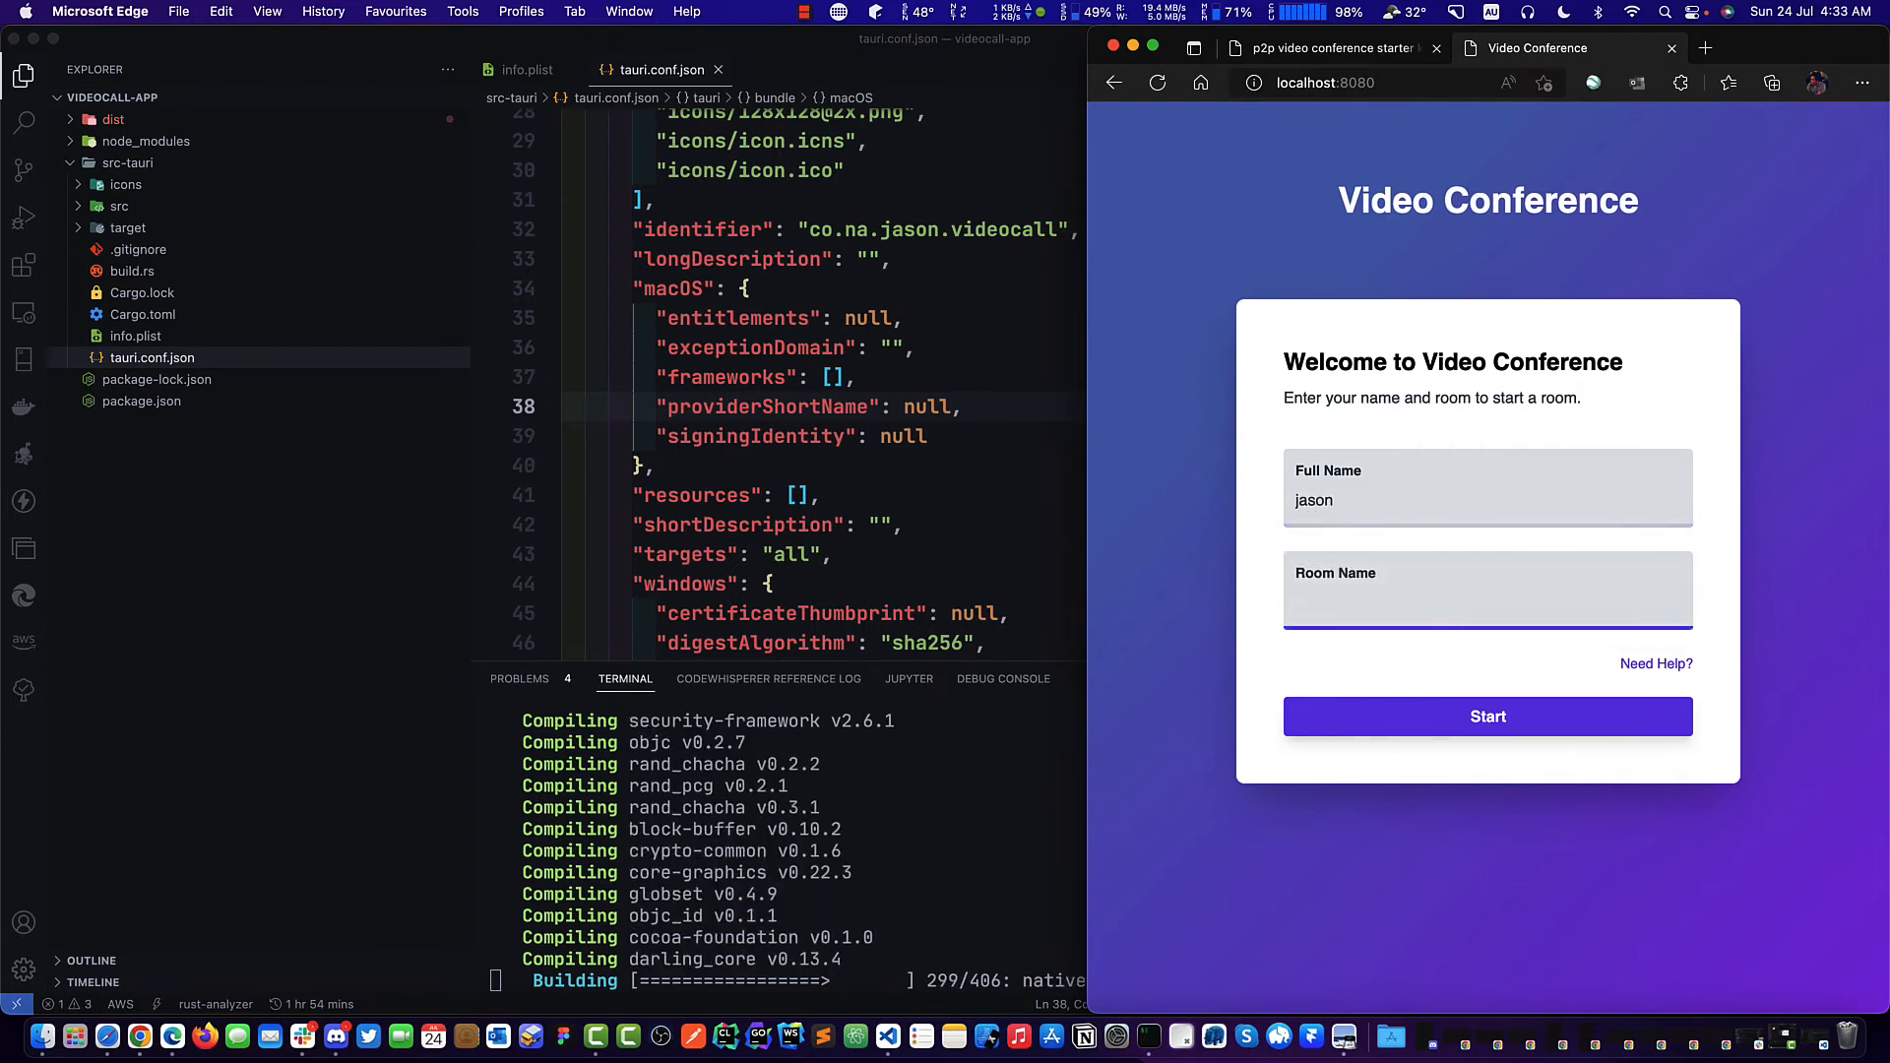
text(test)
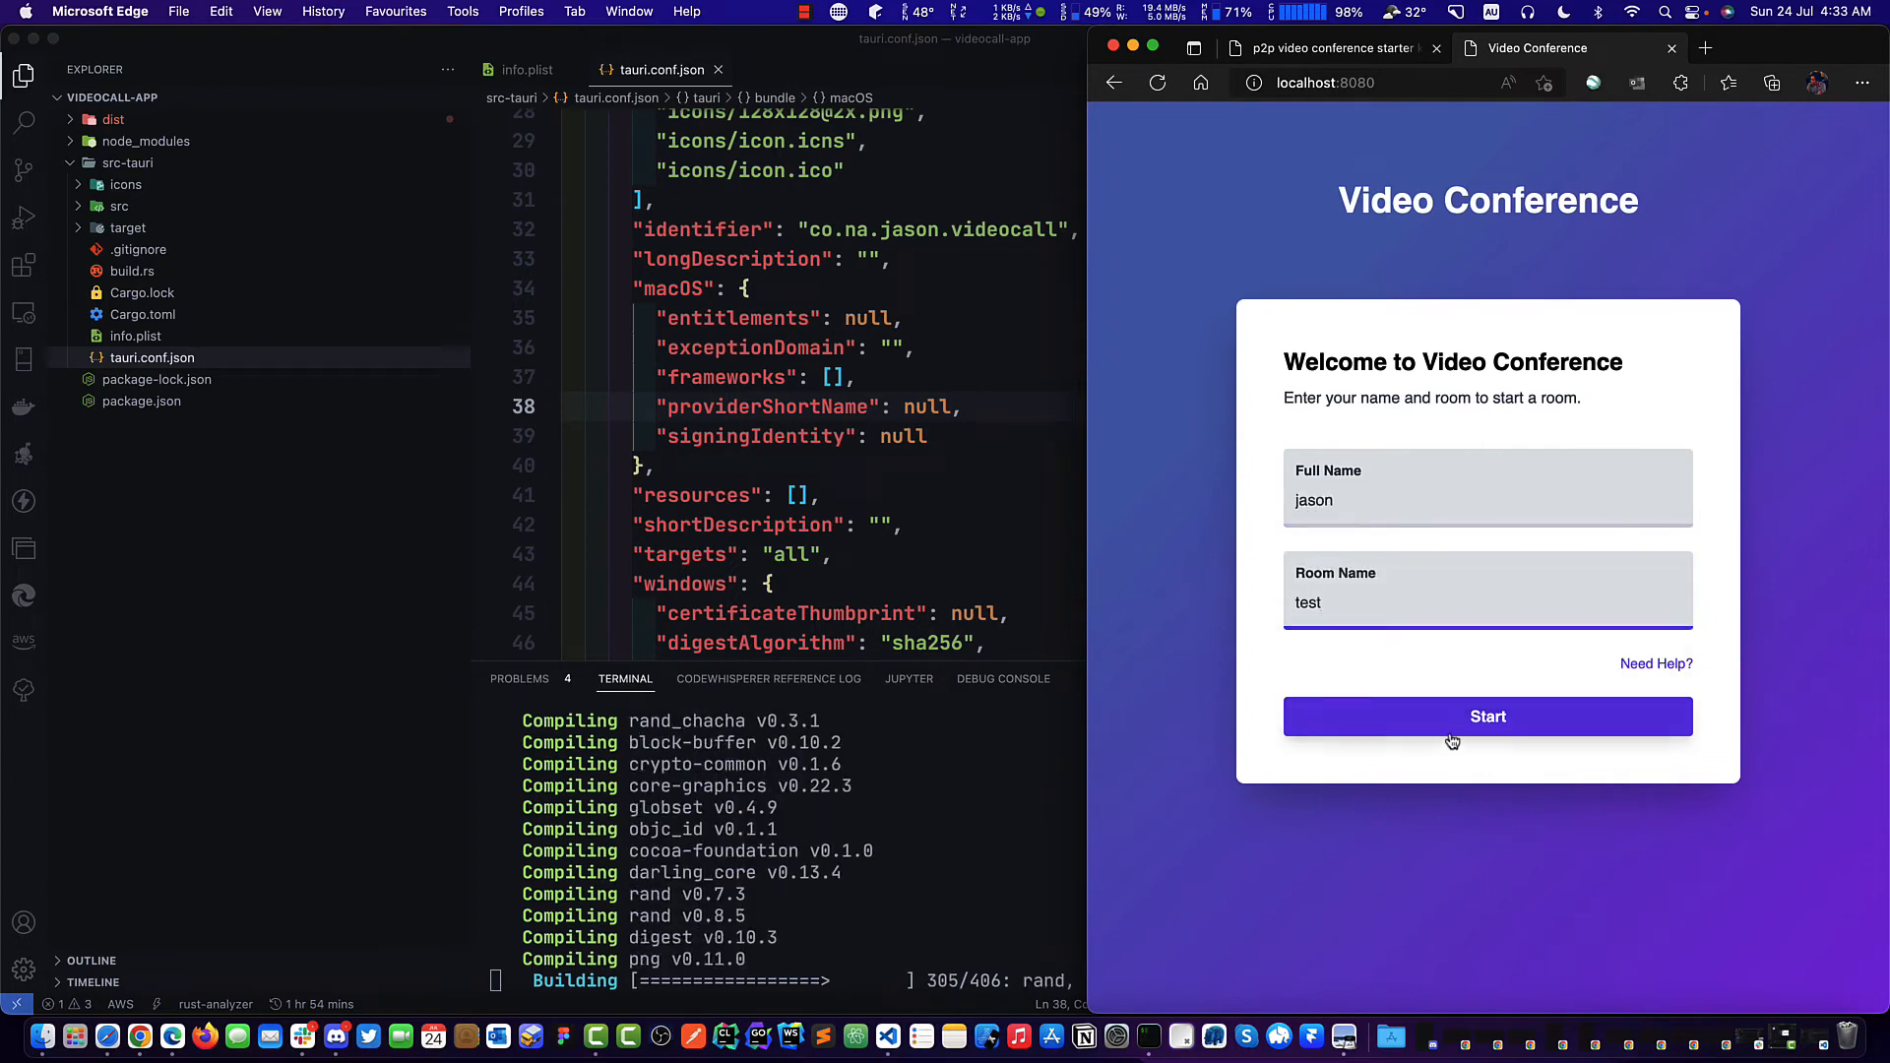
click(1487, 716)
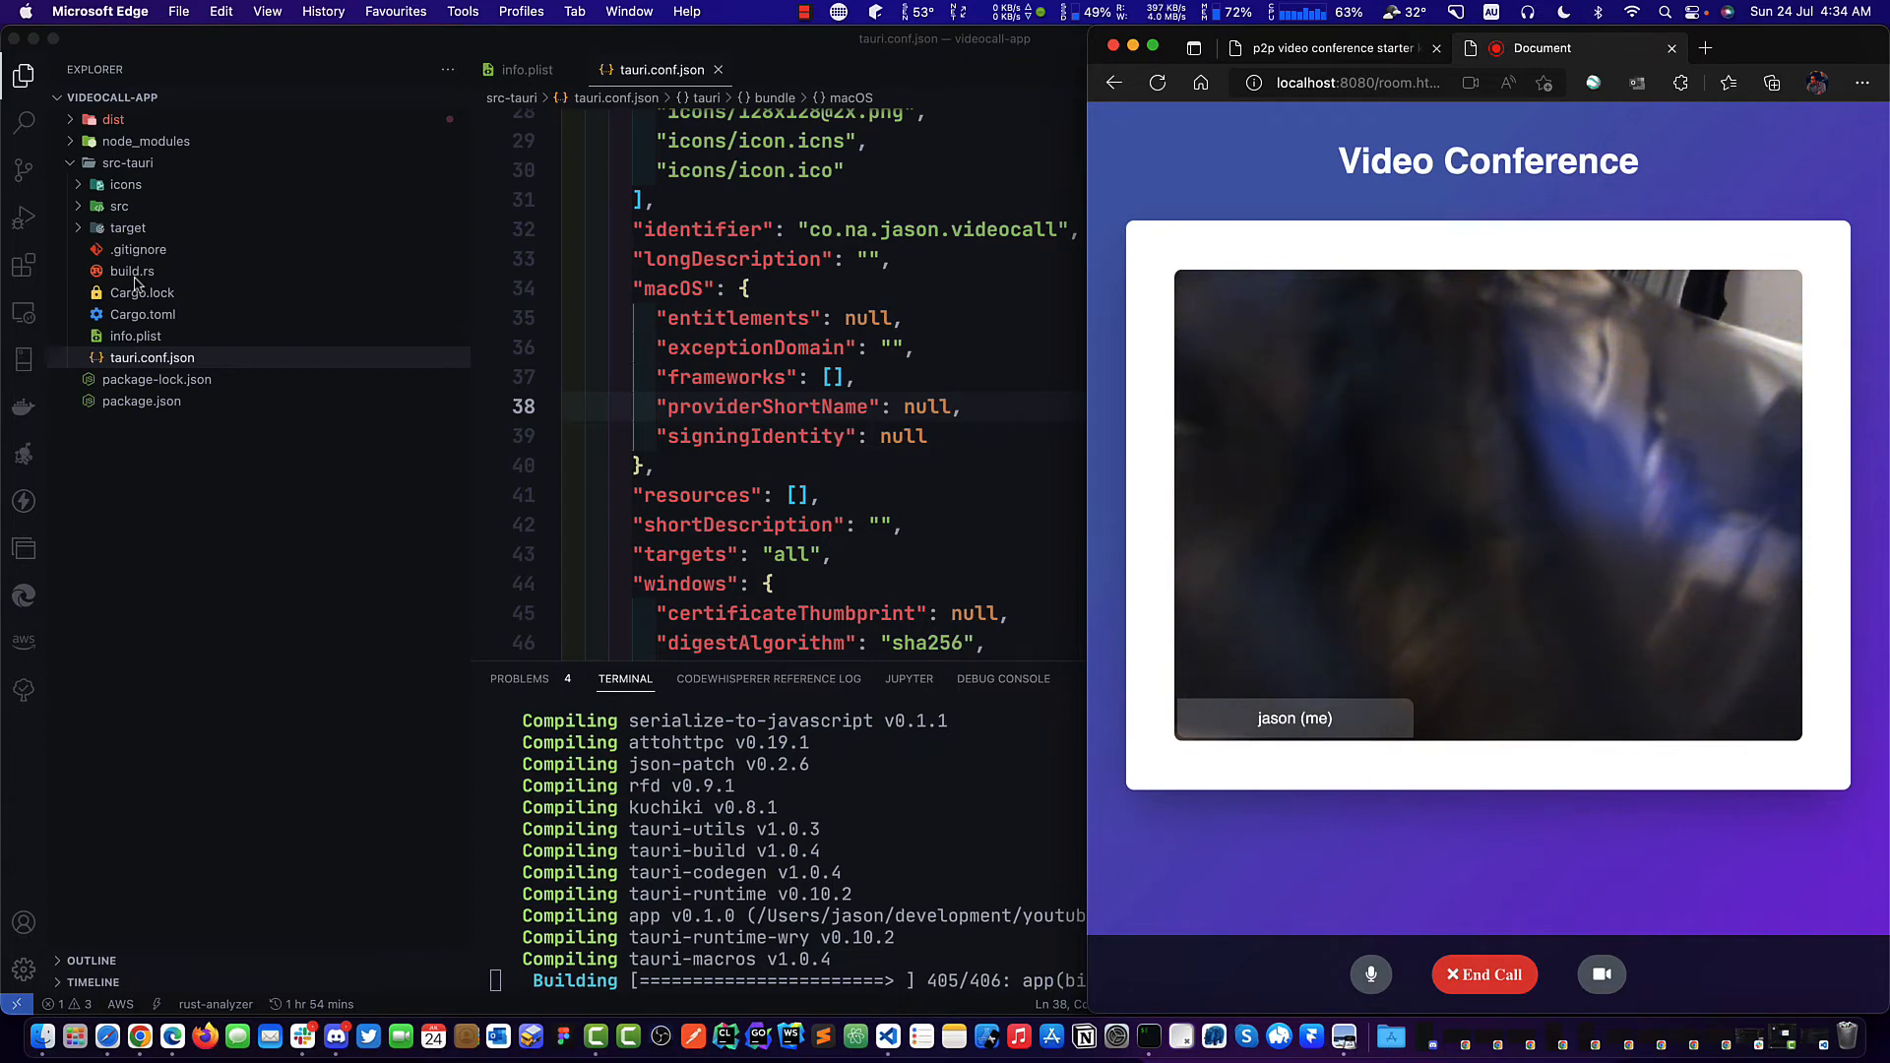
mouse_move(1646, 432)
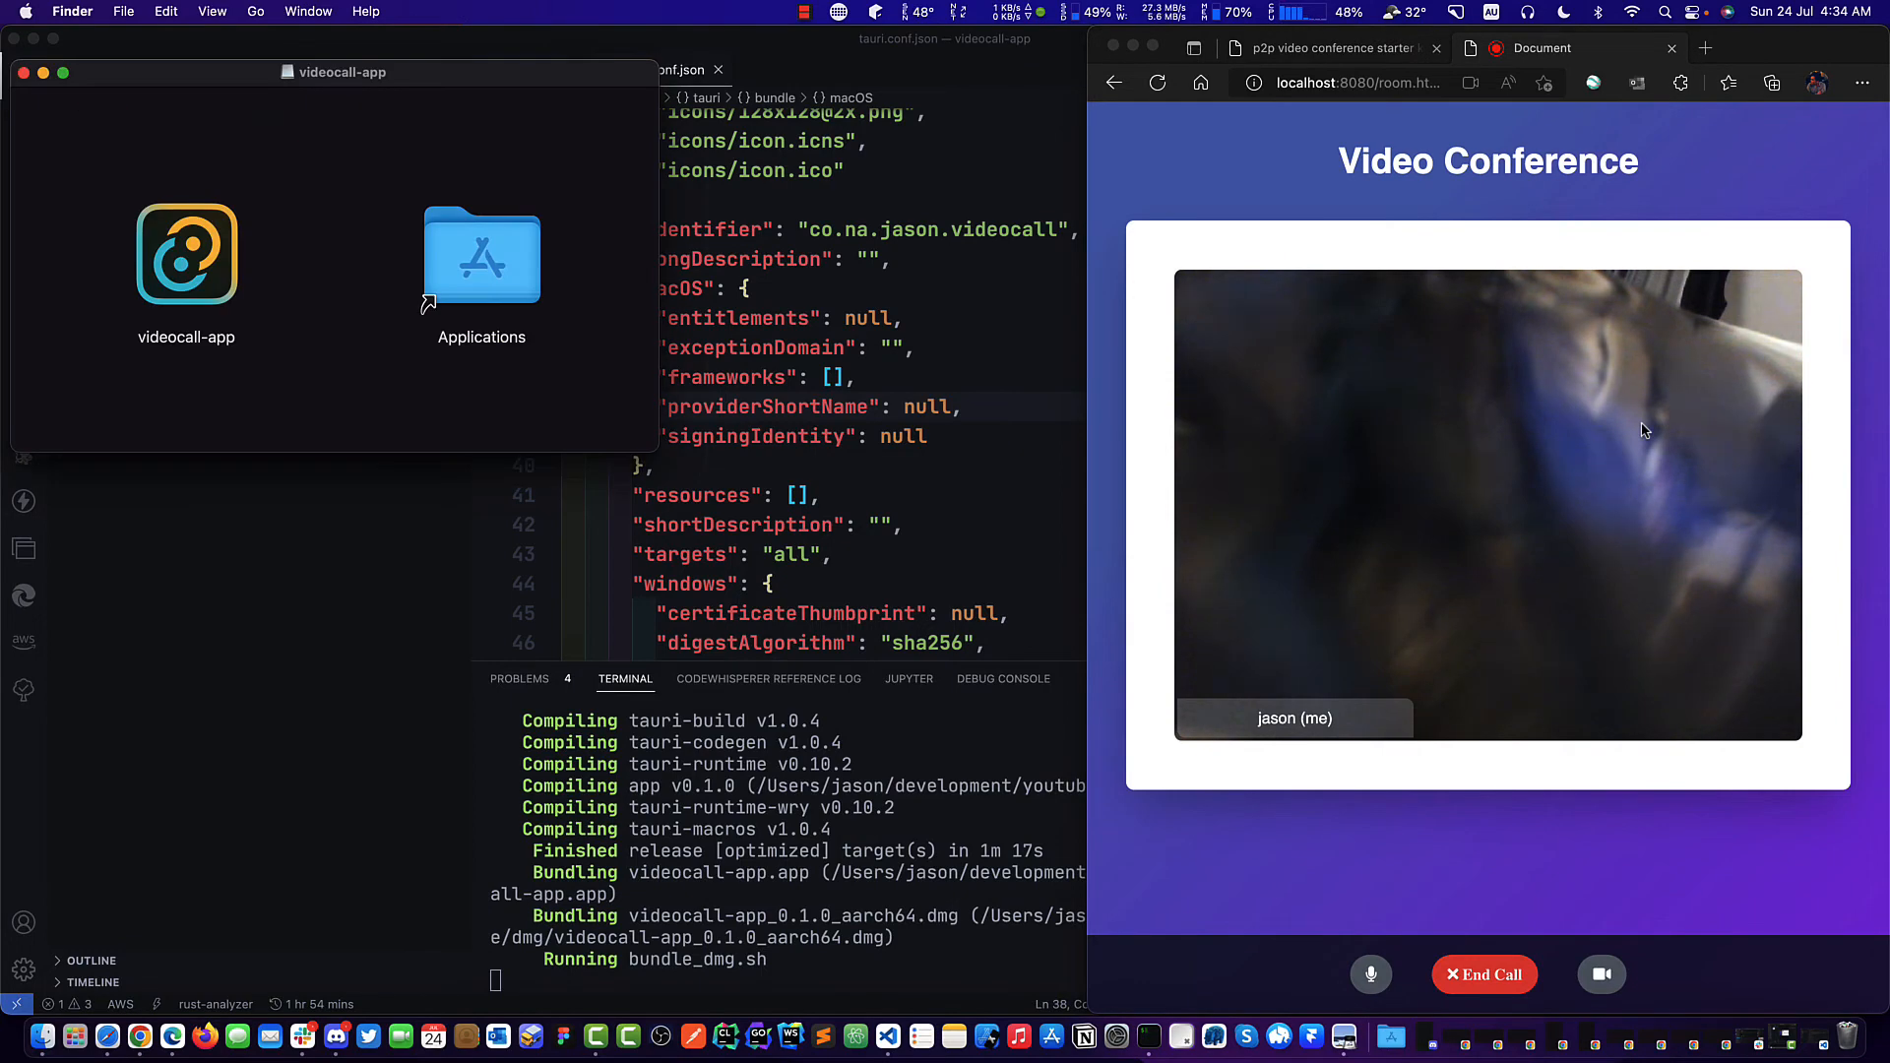
mouse_move(1182, 559)
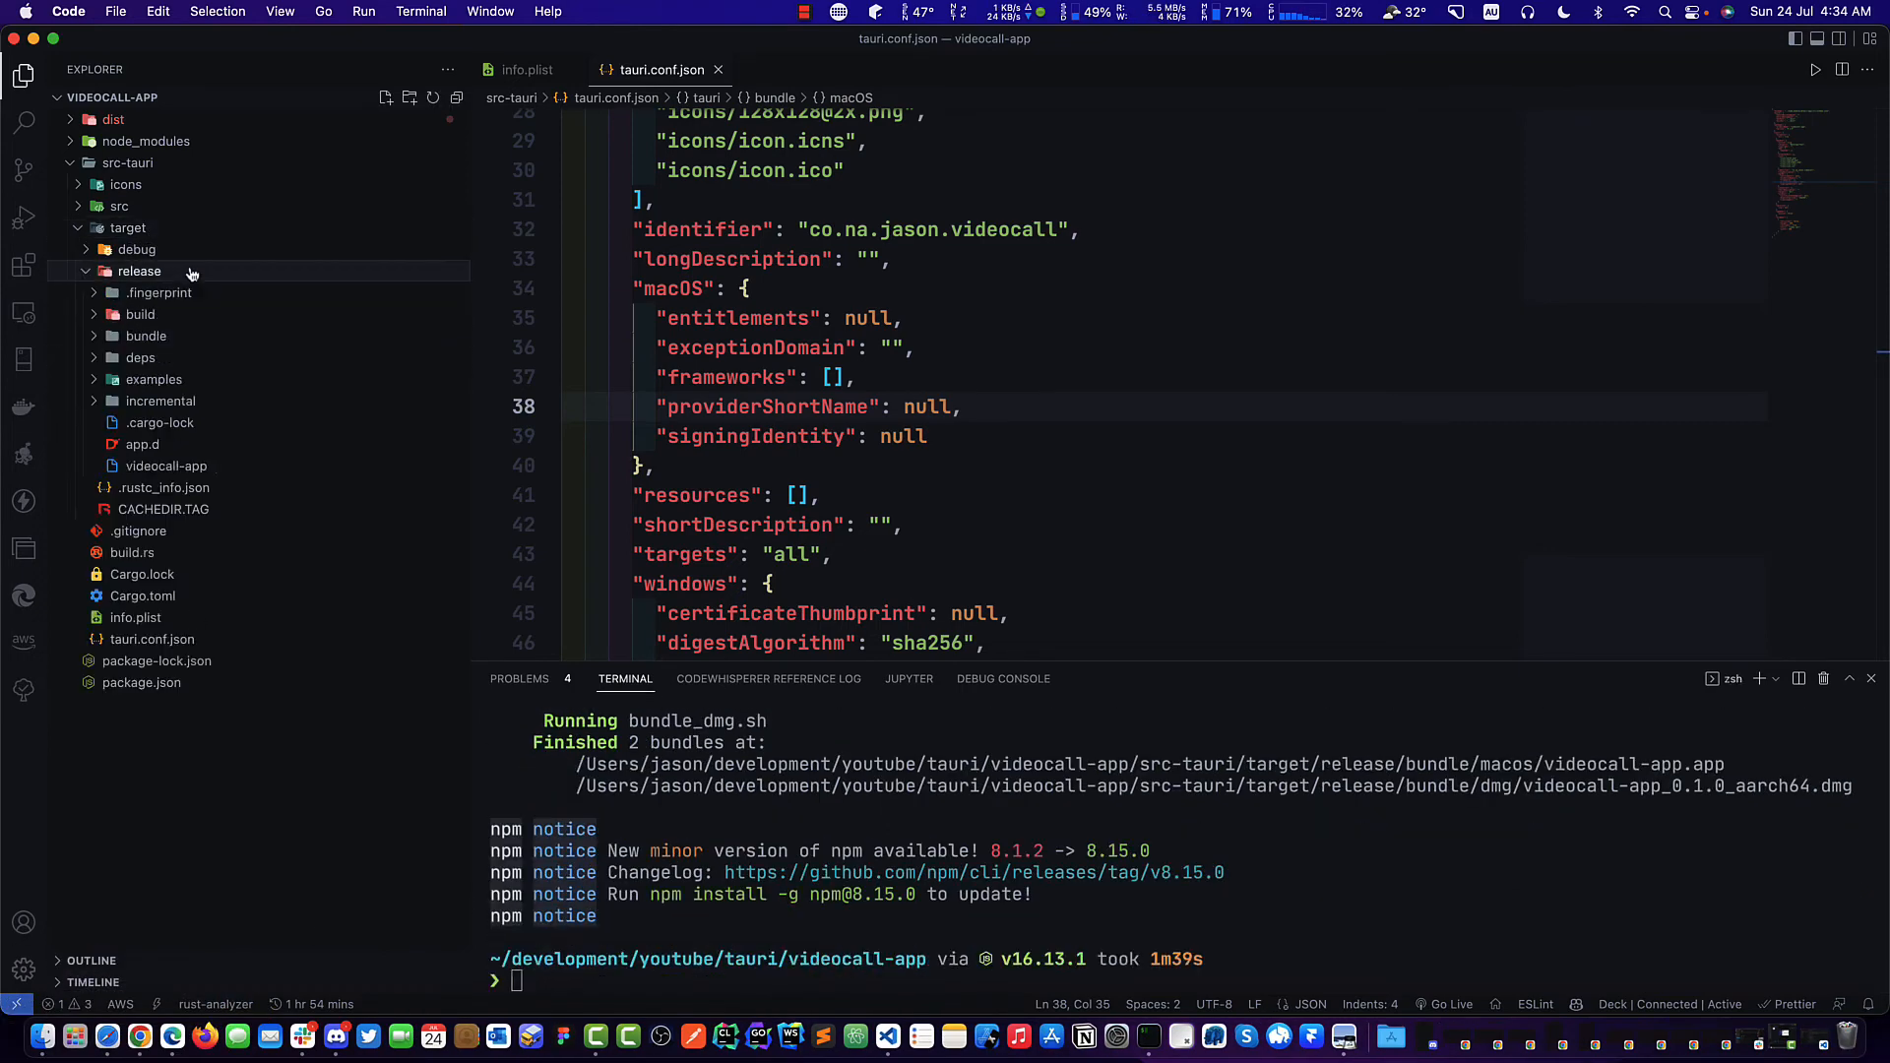
Reveal the release folder in Finder and select videocall-app inside bundle > macos.
right_click(138, 270)
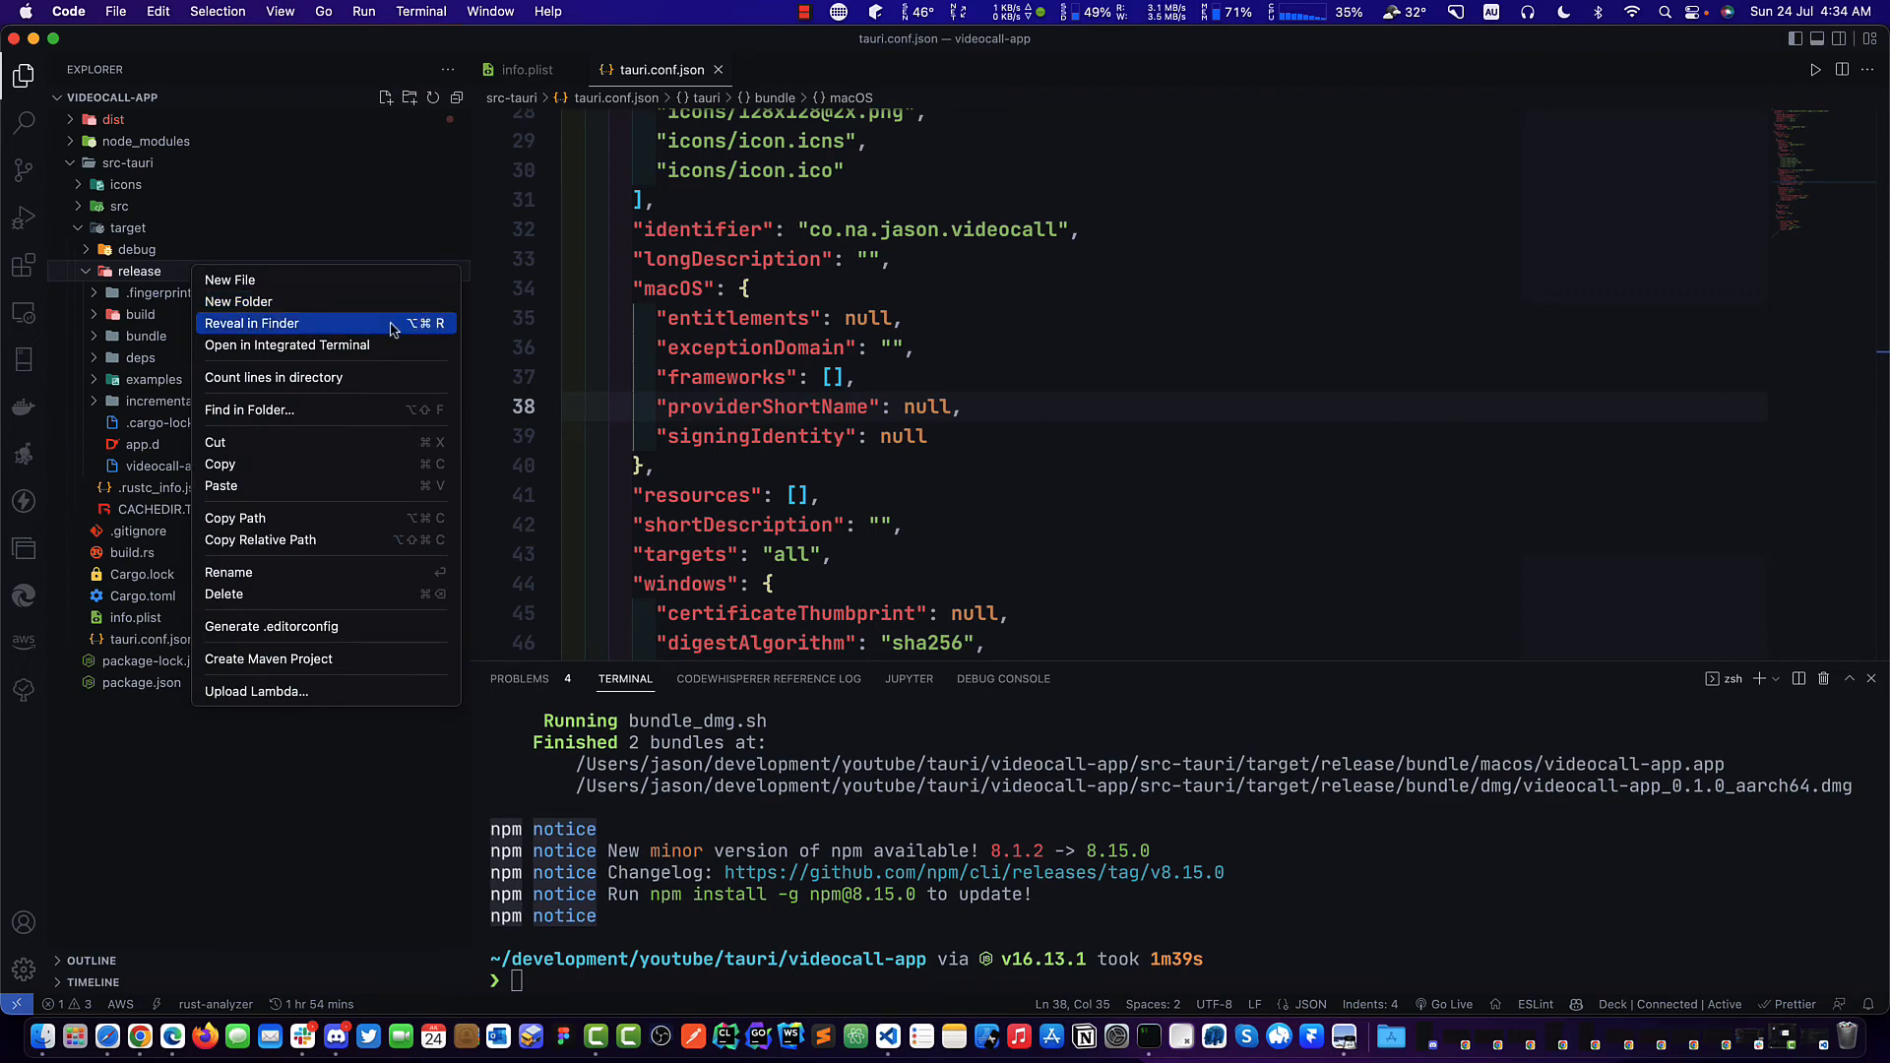
click(250, 323)
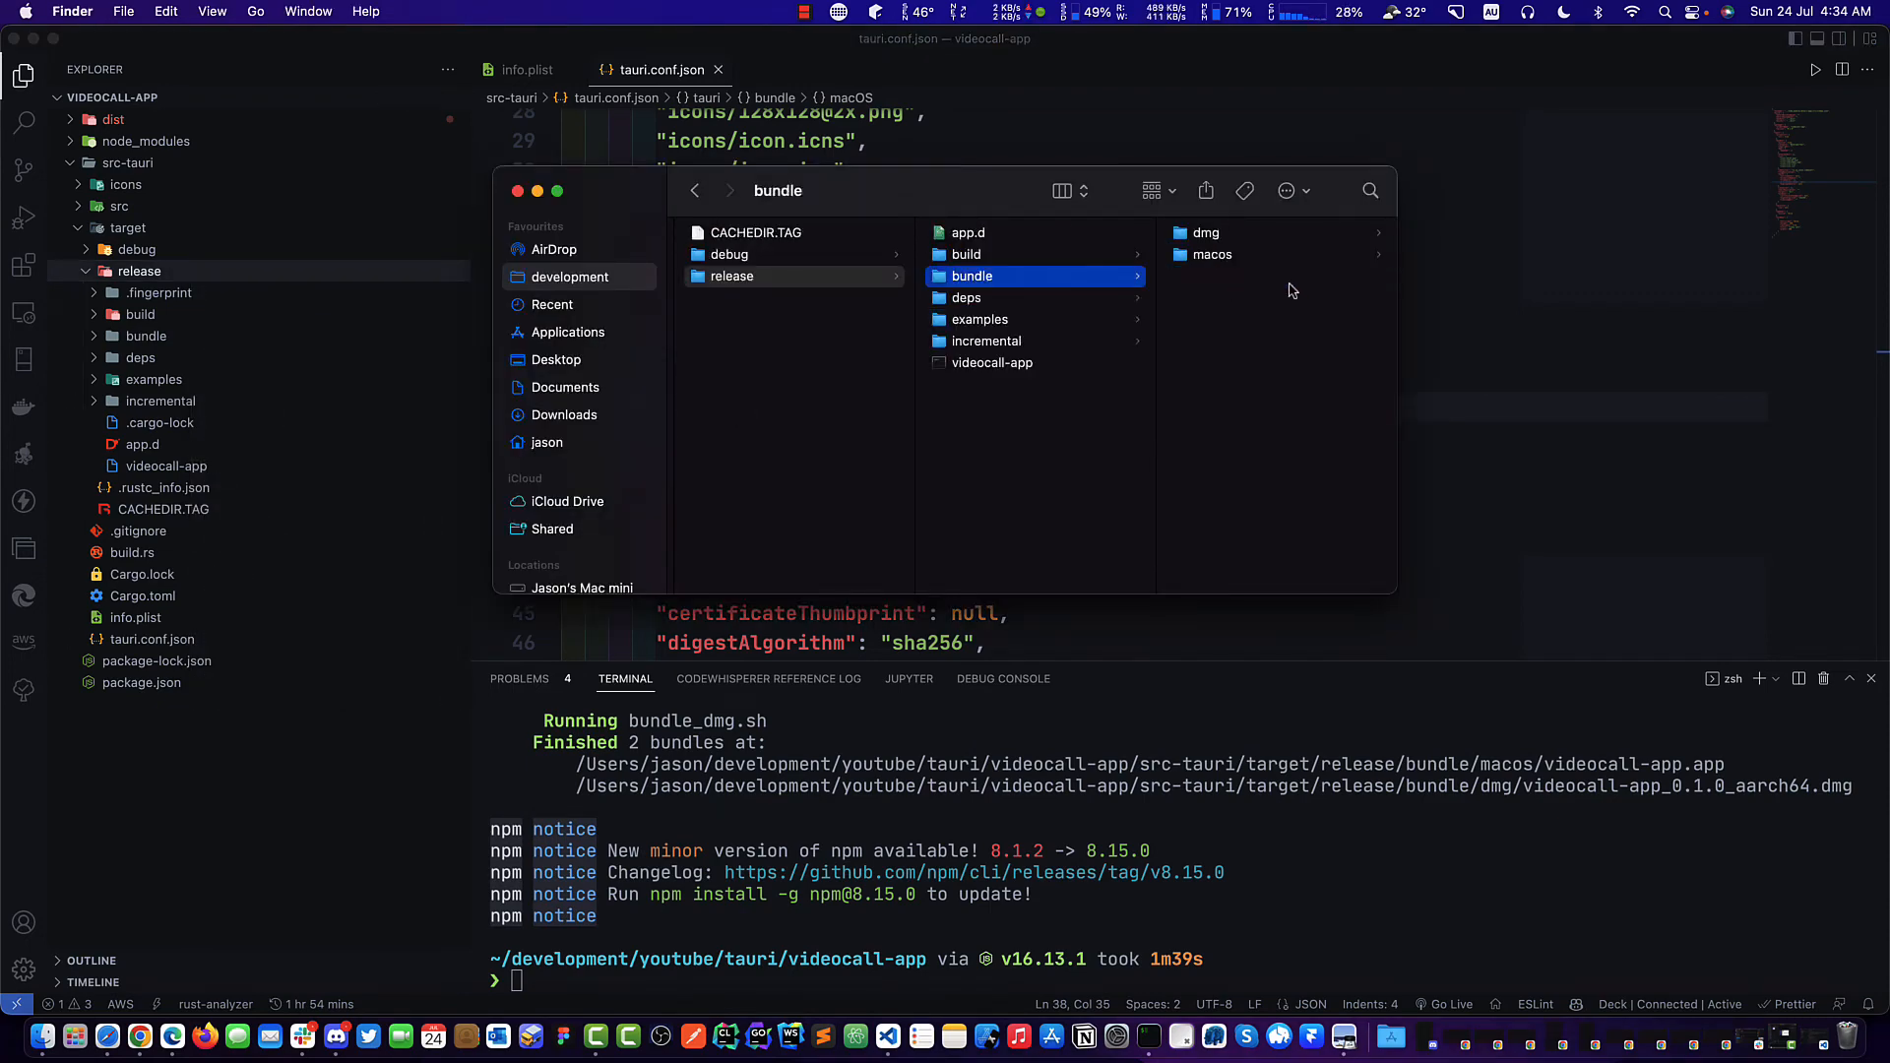
click(1211, 254)
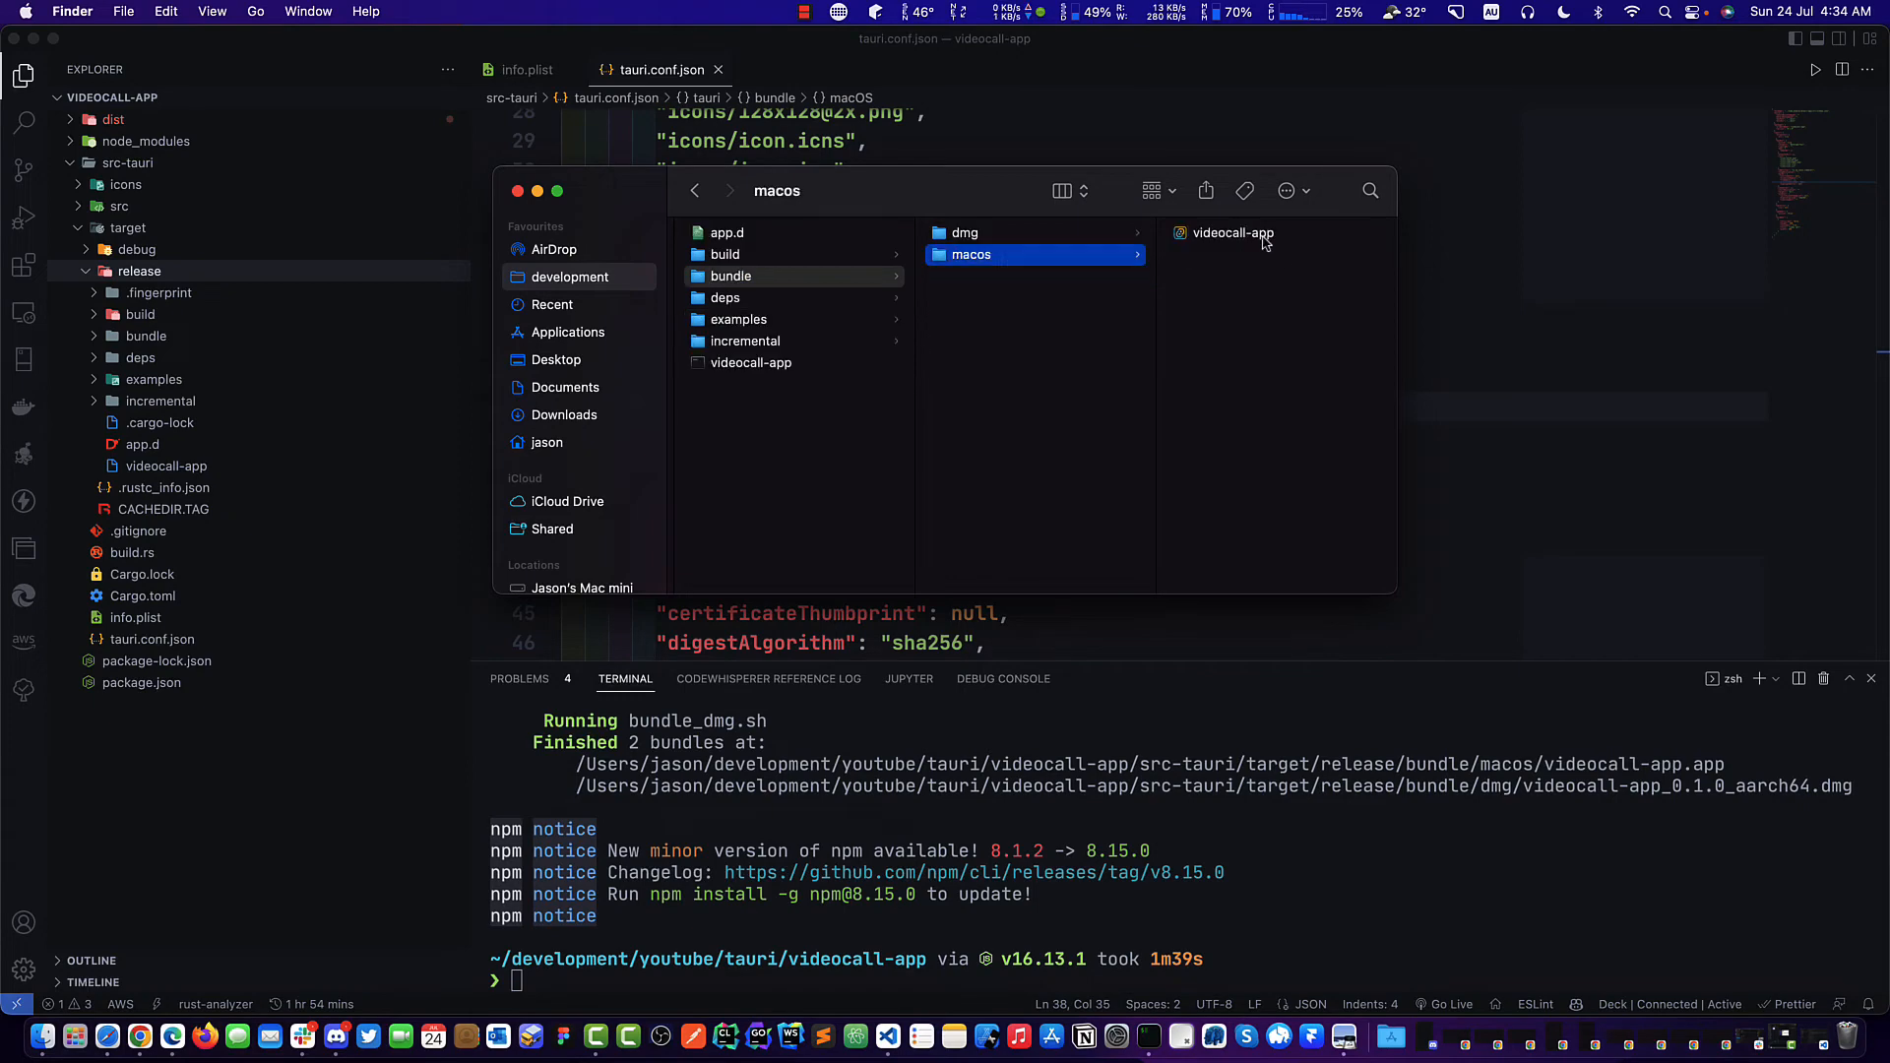
click(1231, 232)
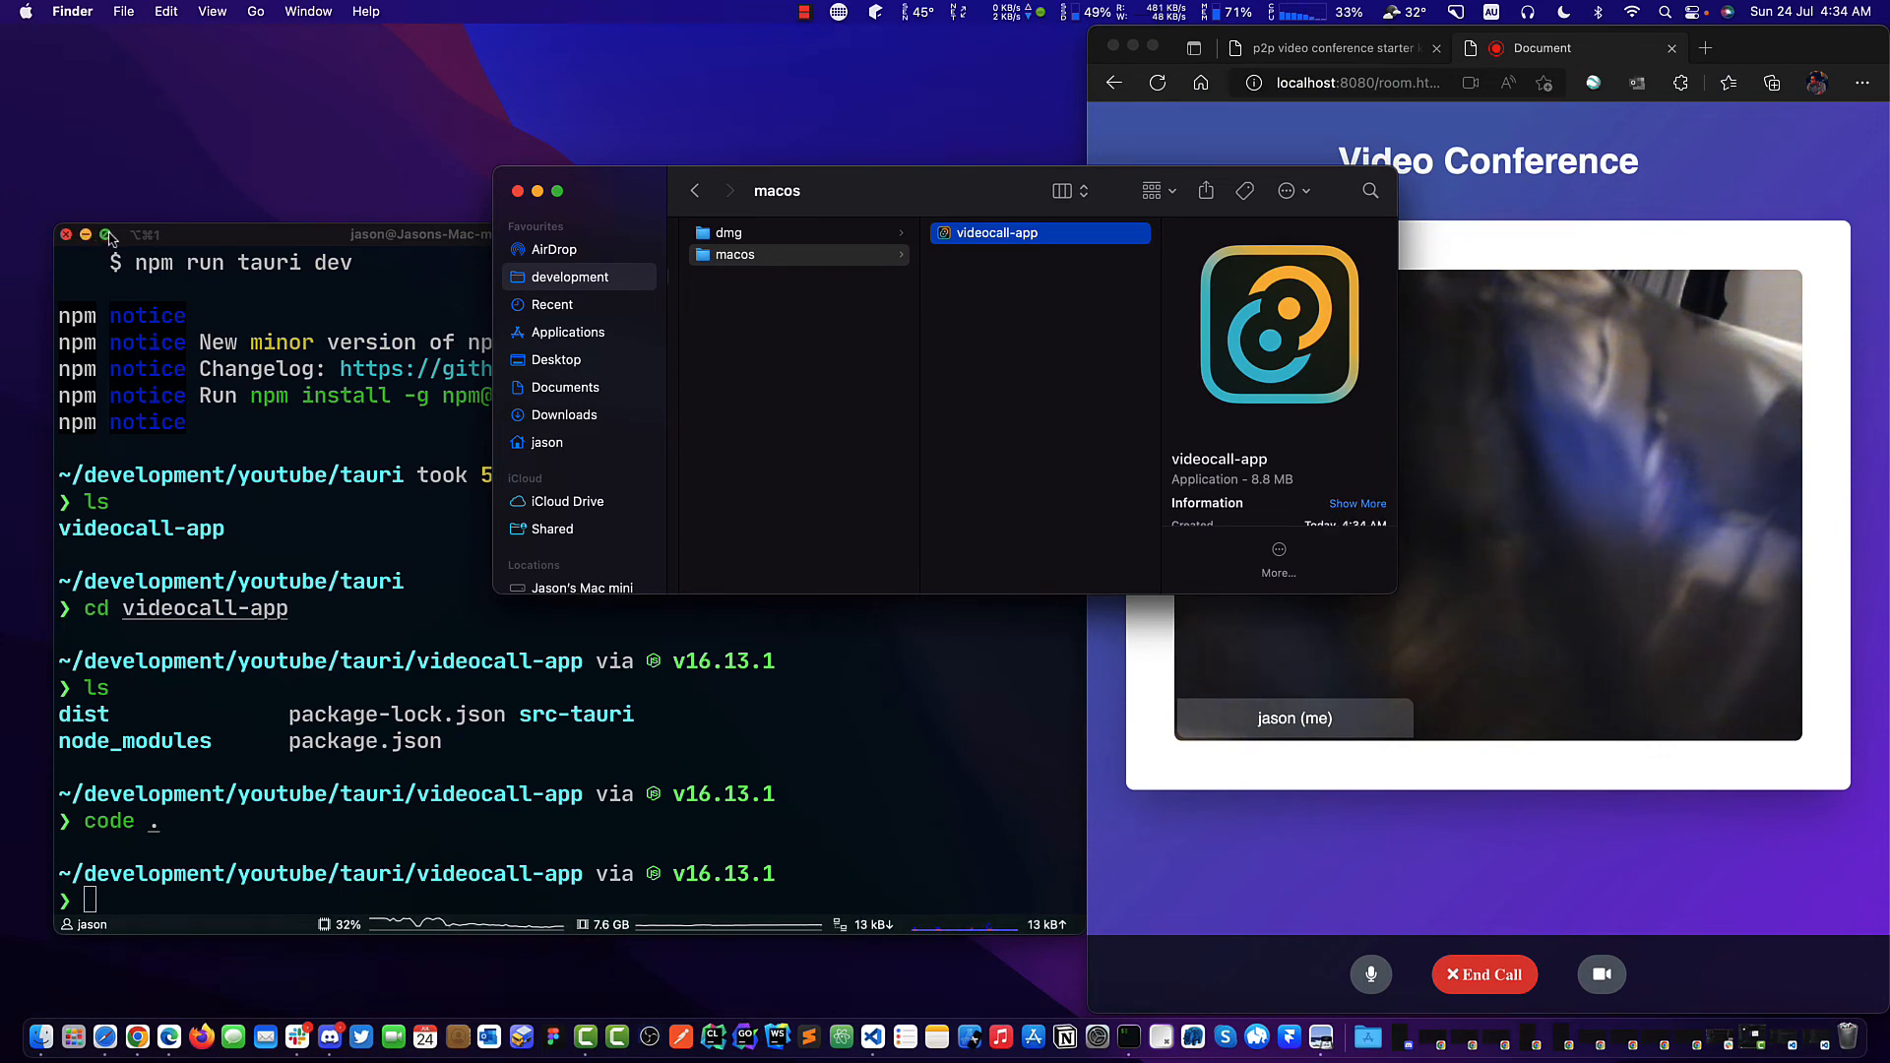
Show the videocall-app package contents and scroll through the Info.plist preview.
click(87, 235)
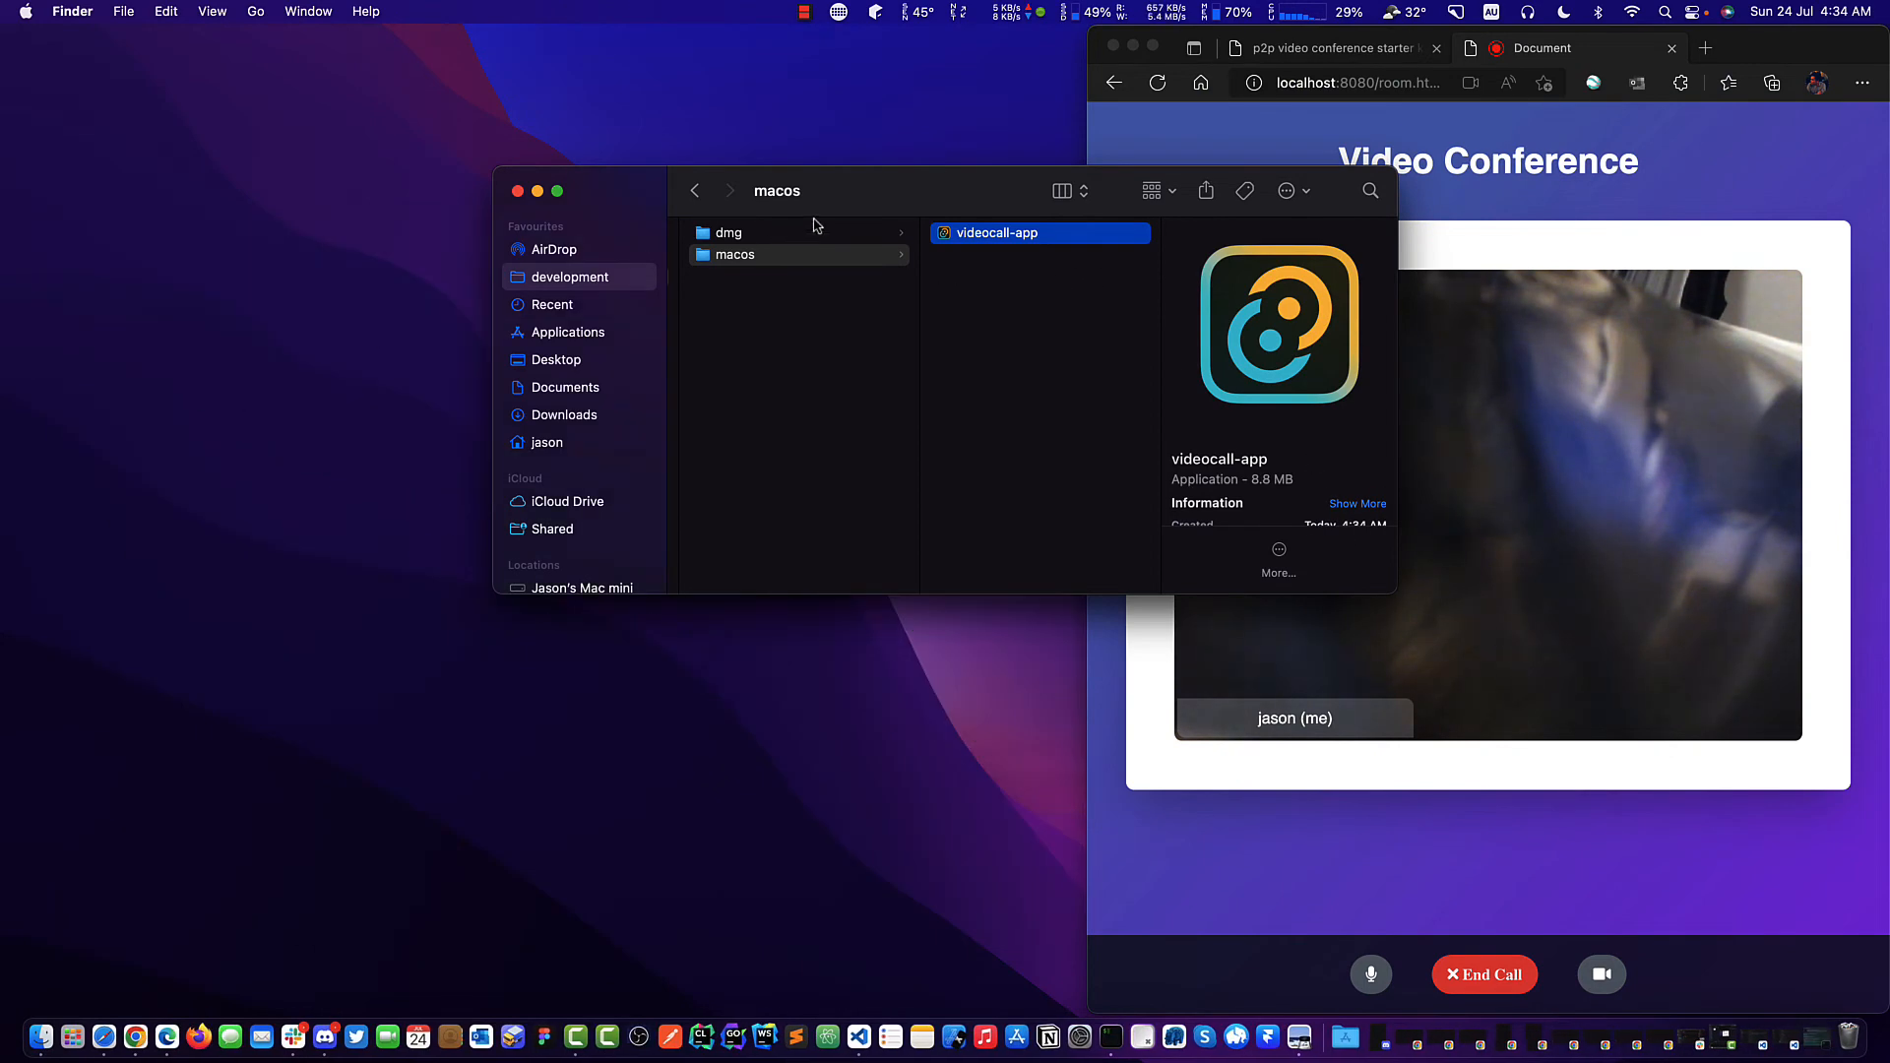
right_click(996, 233)
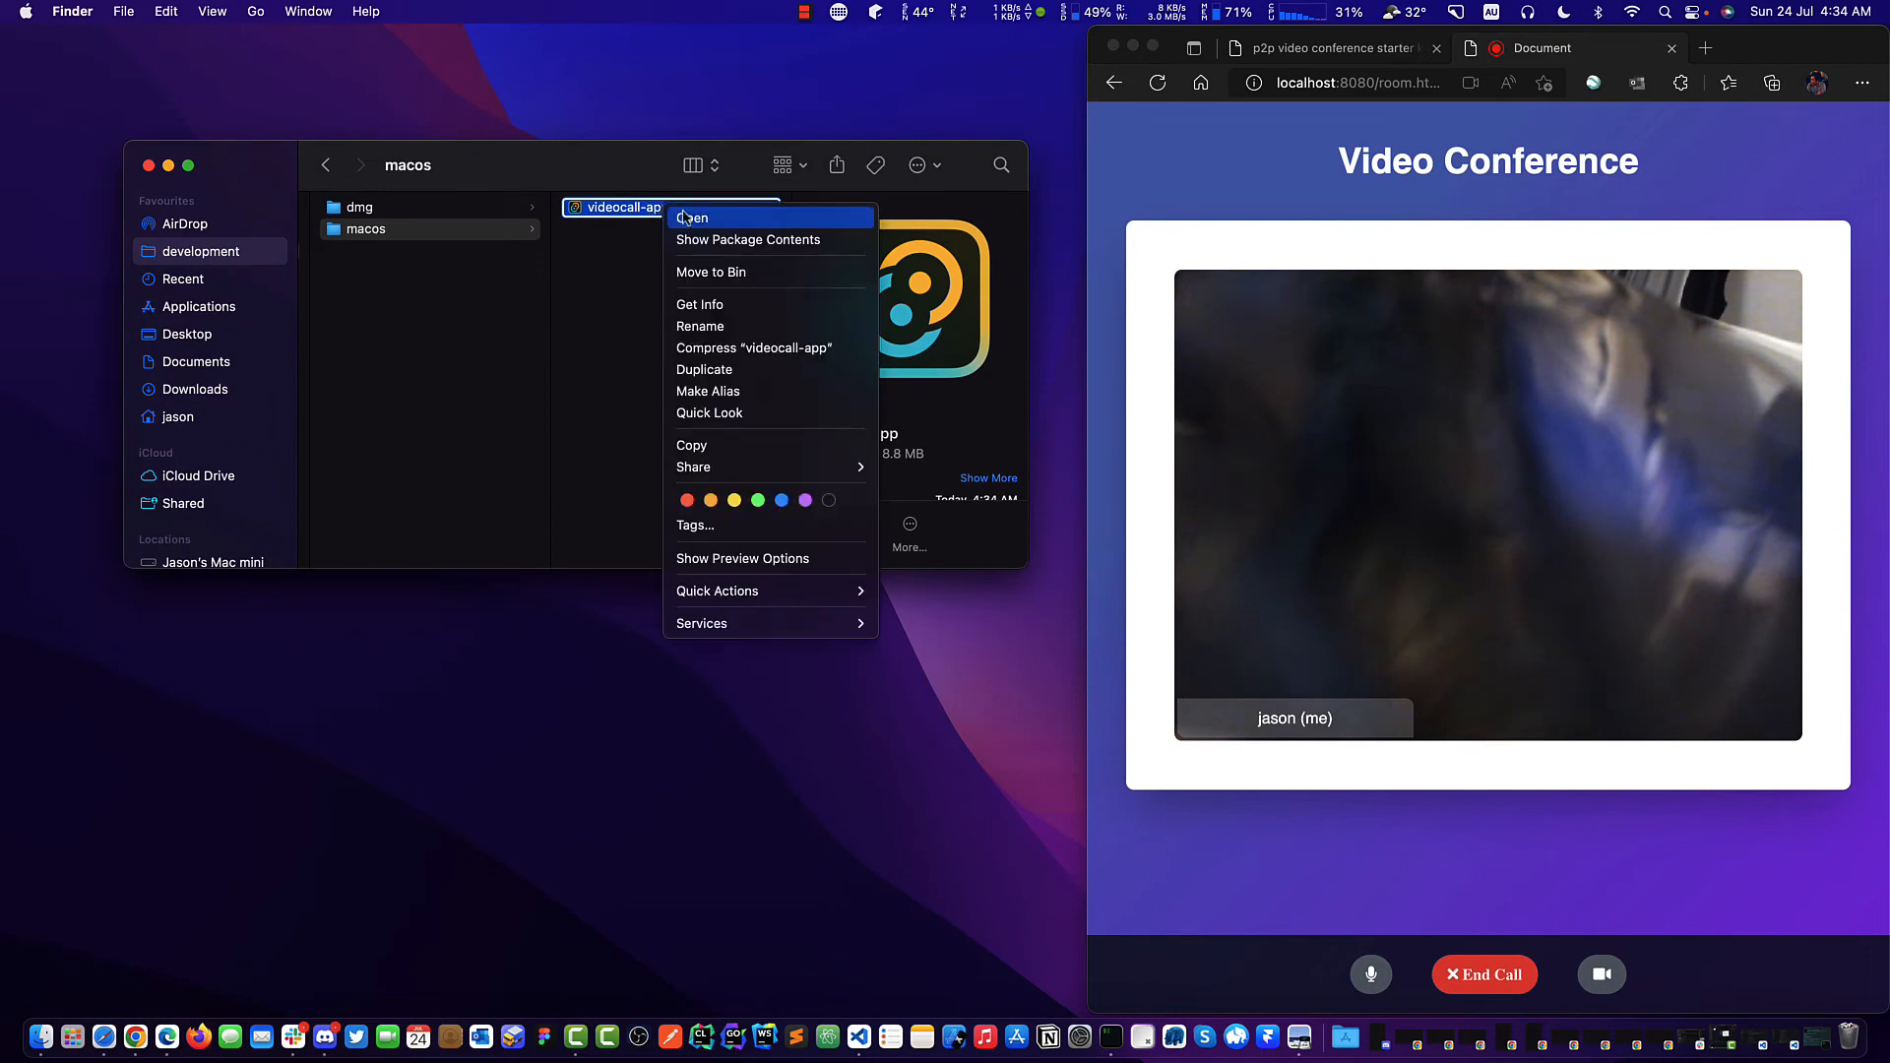
click(748, 238)
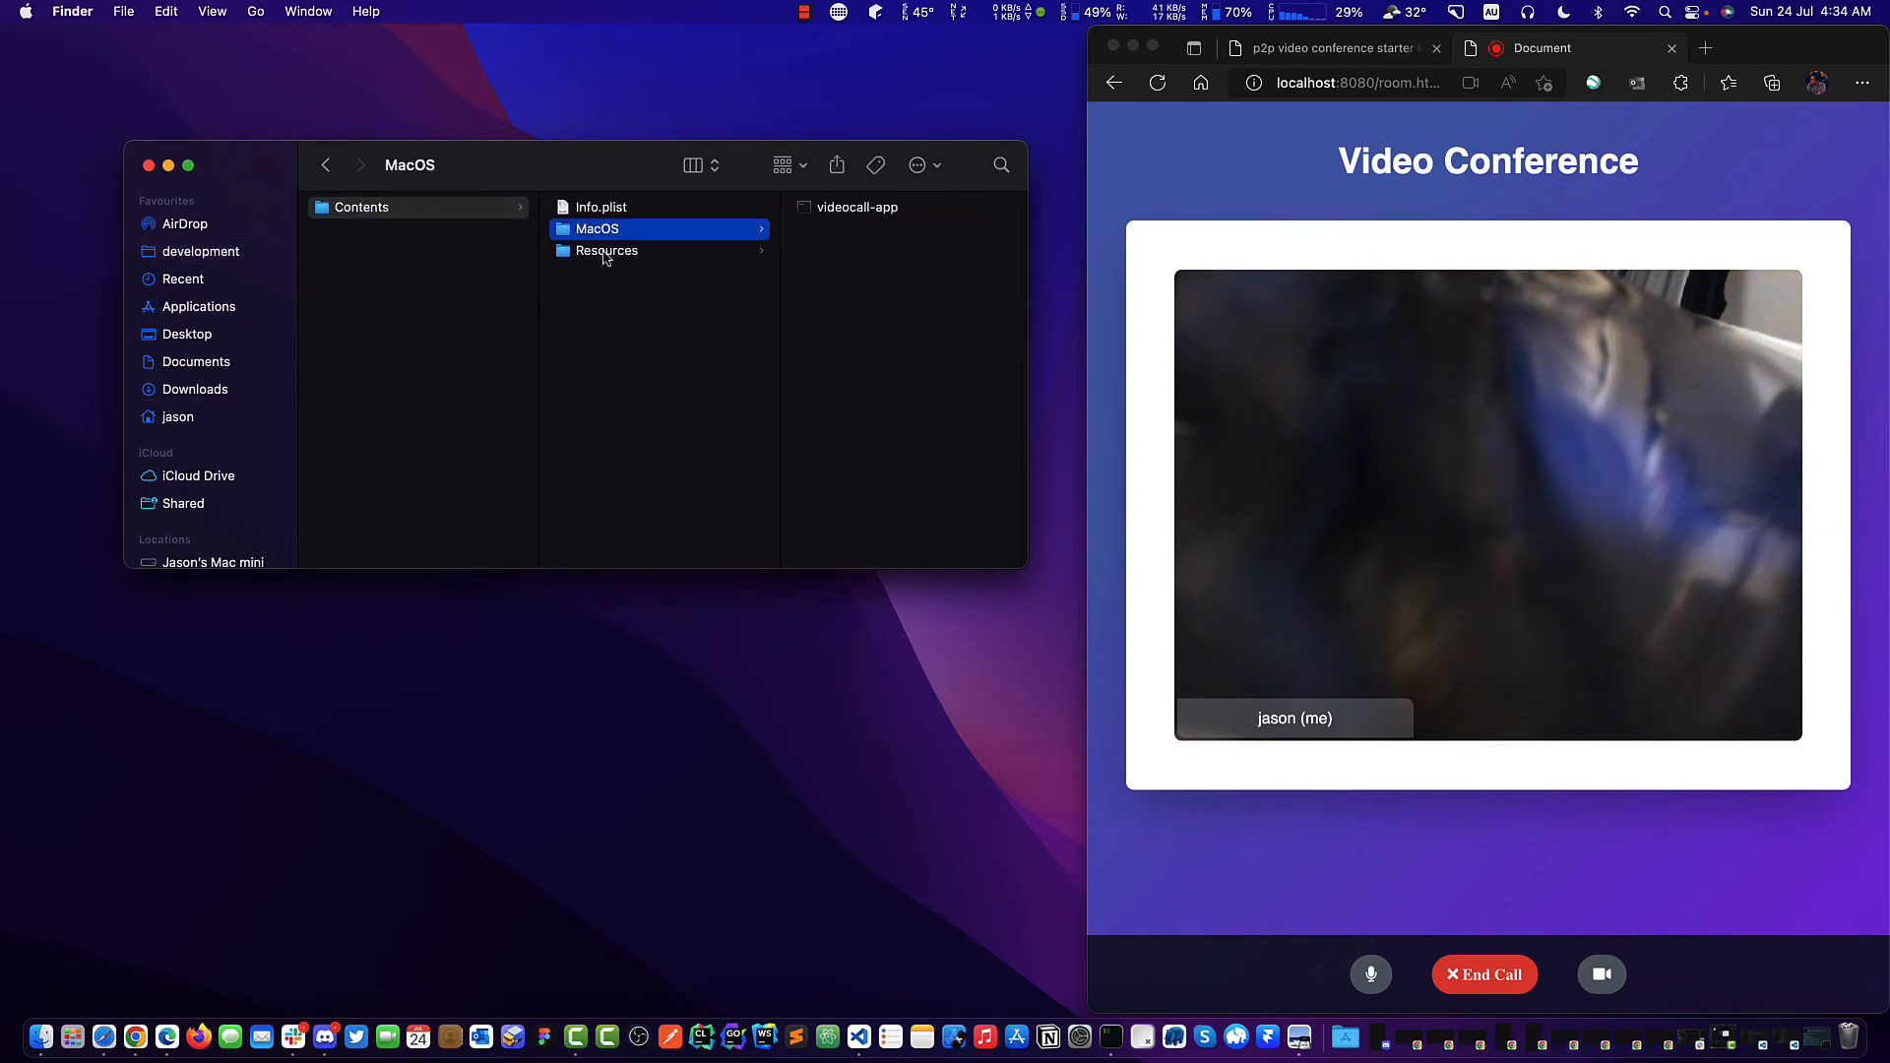
click(601, 207)
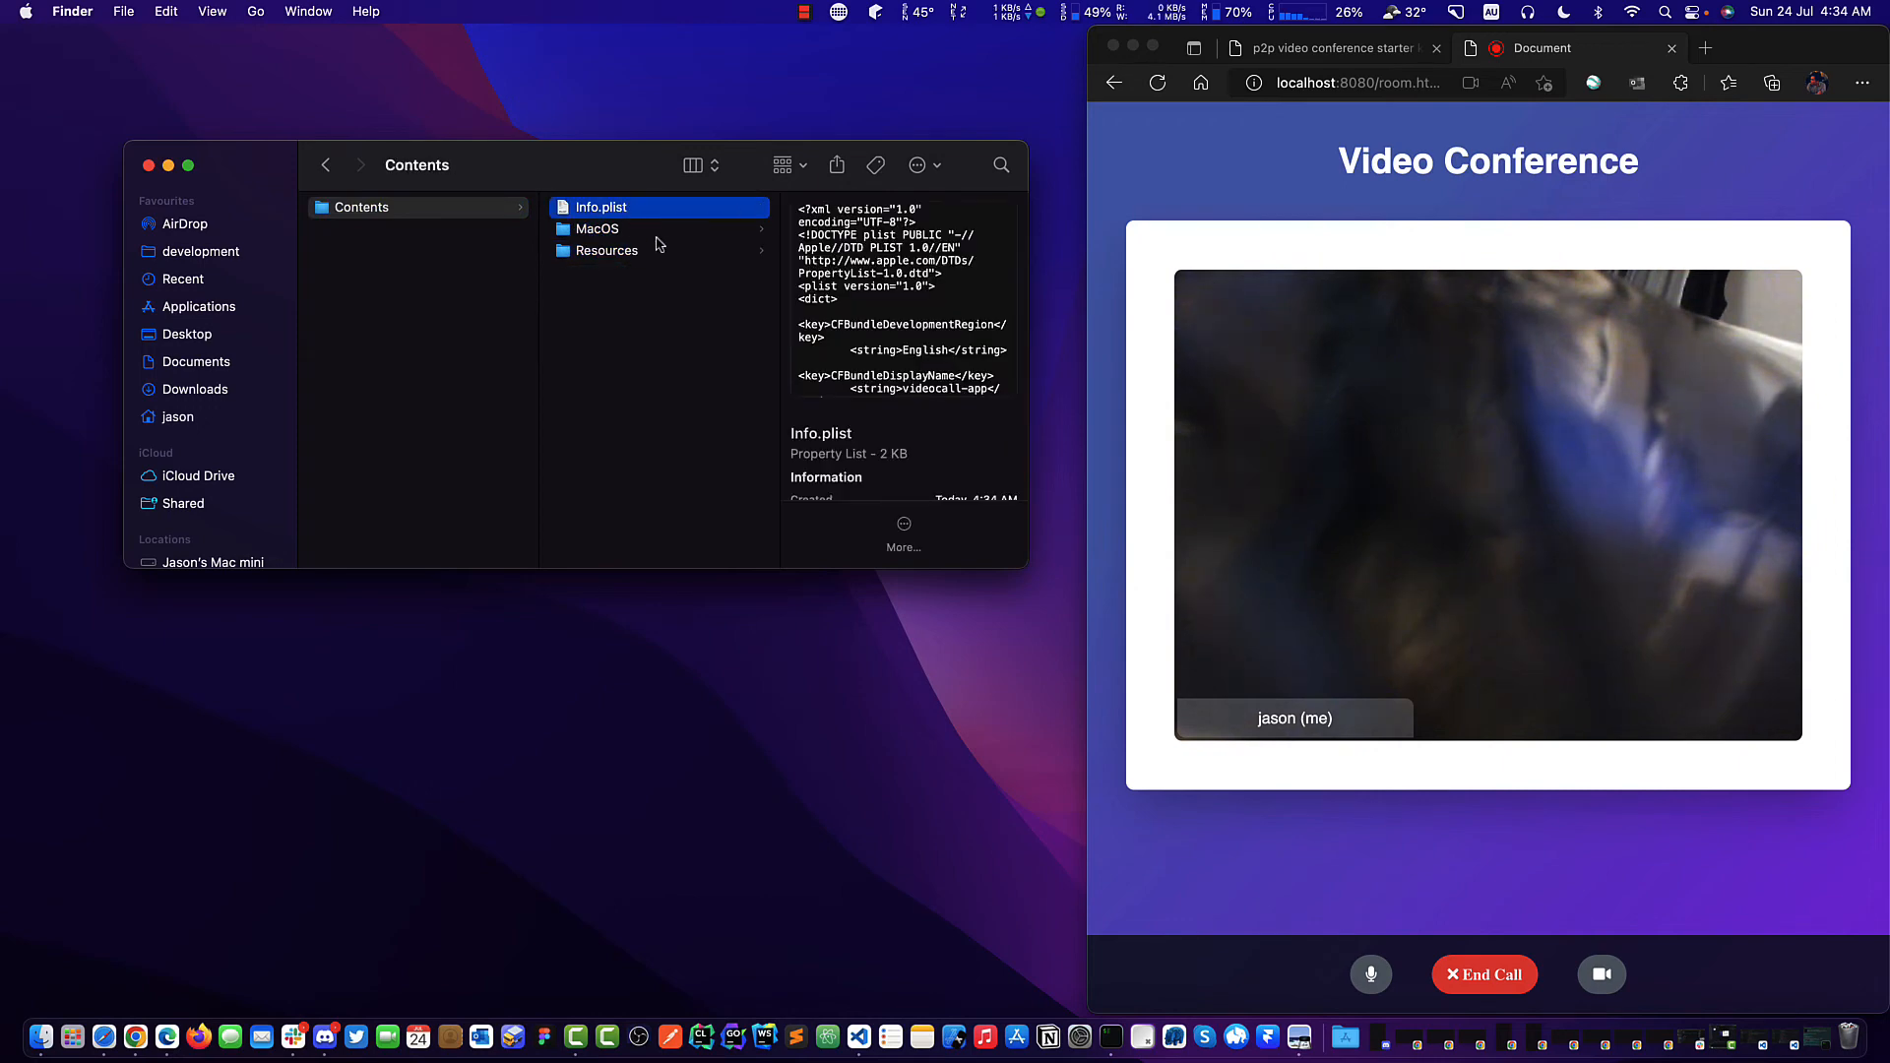
mouse_move(618, 226)
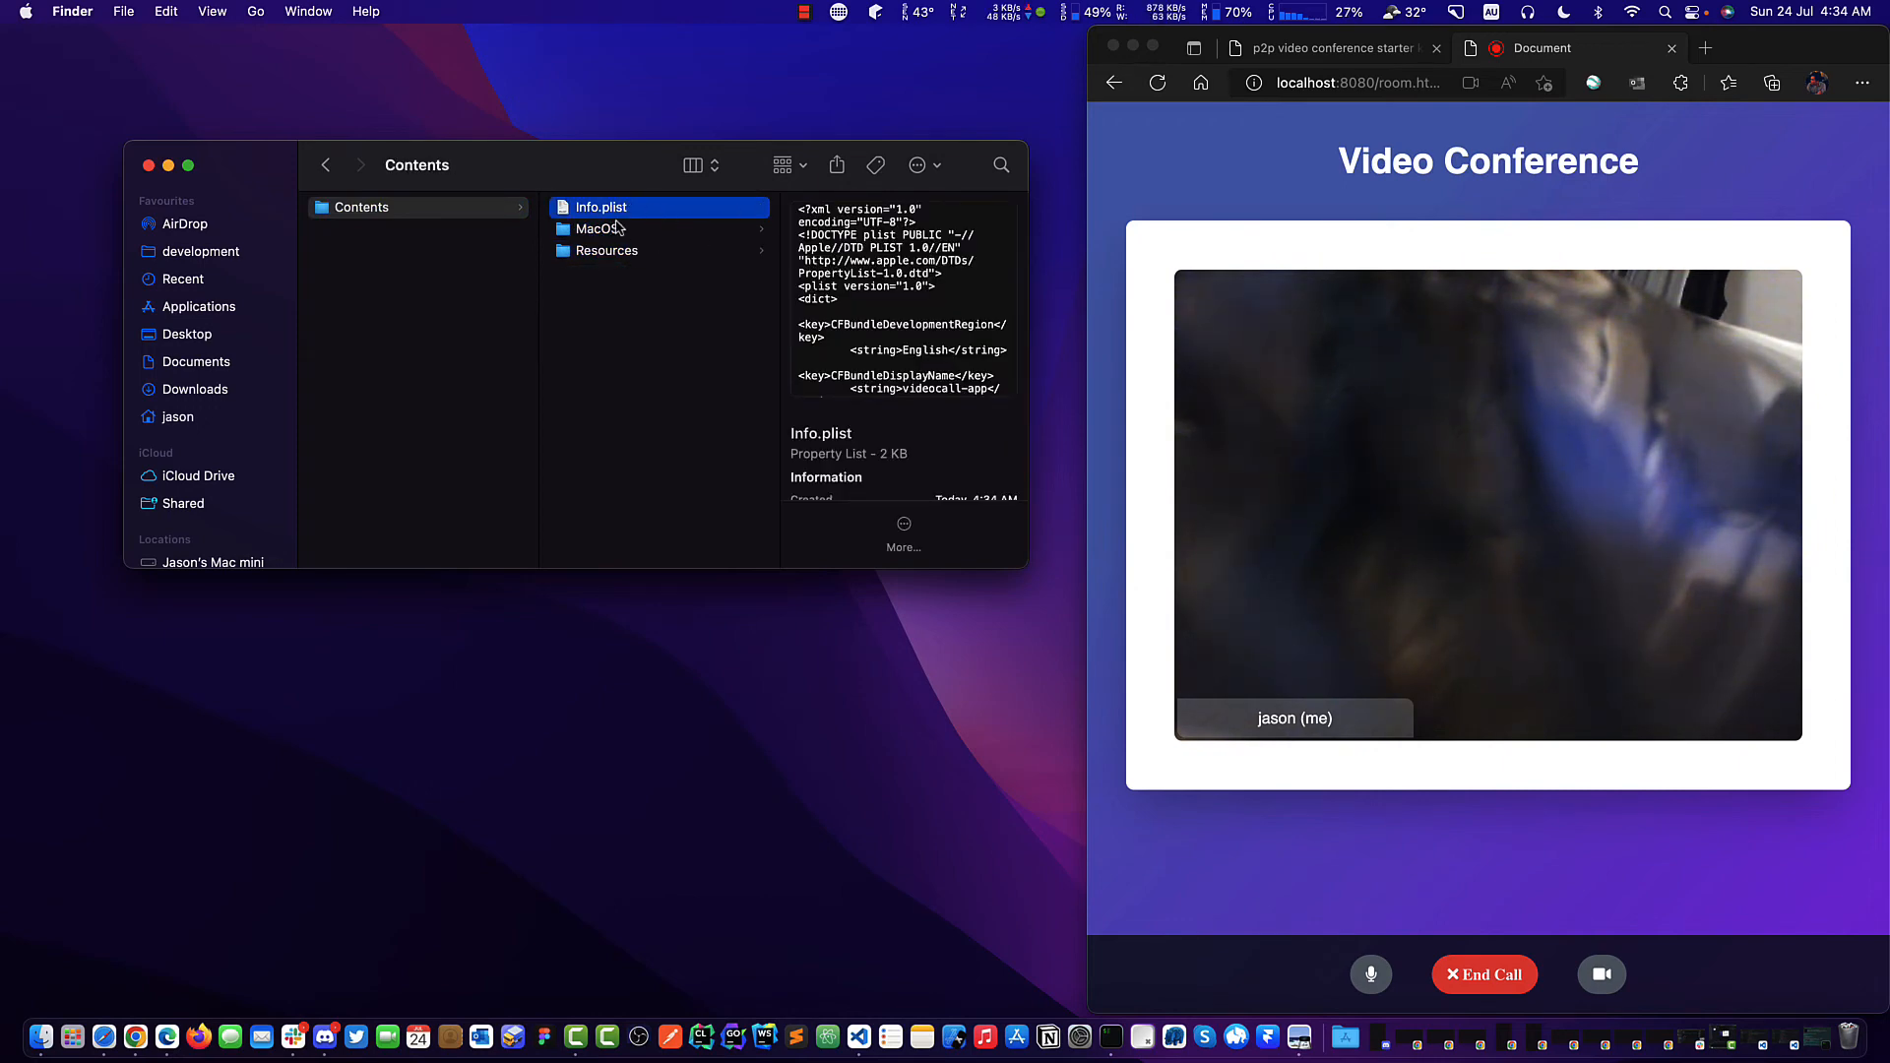
scroll(down, 3)
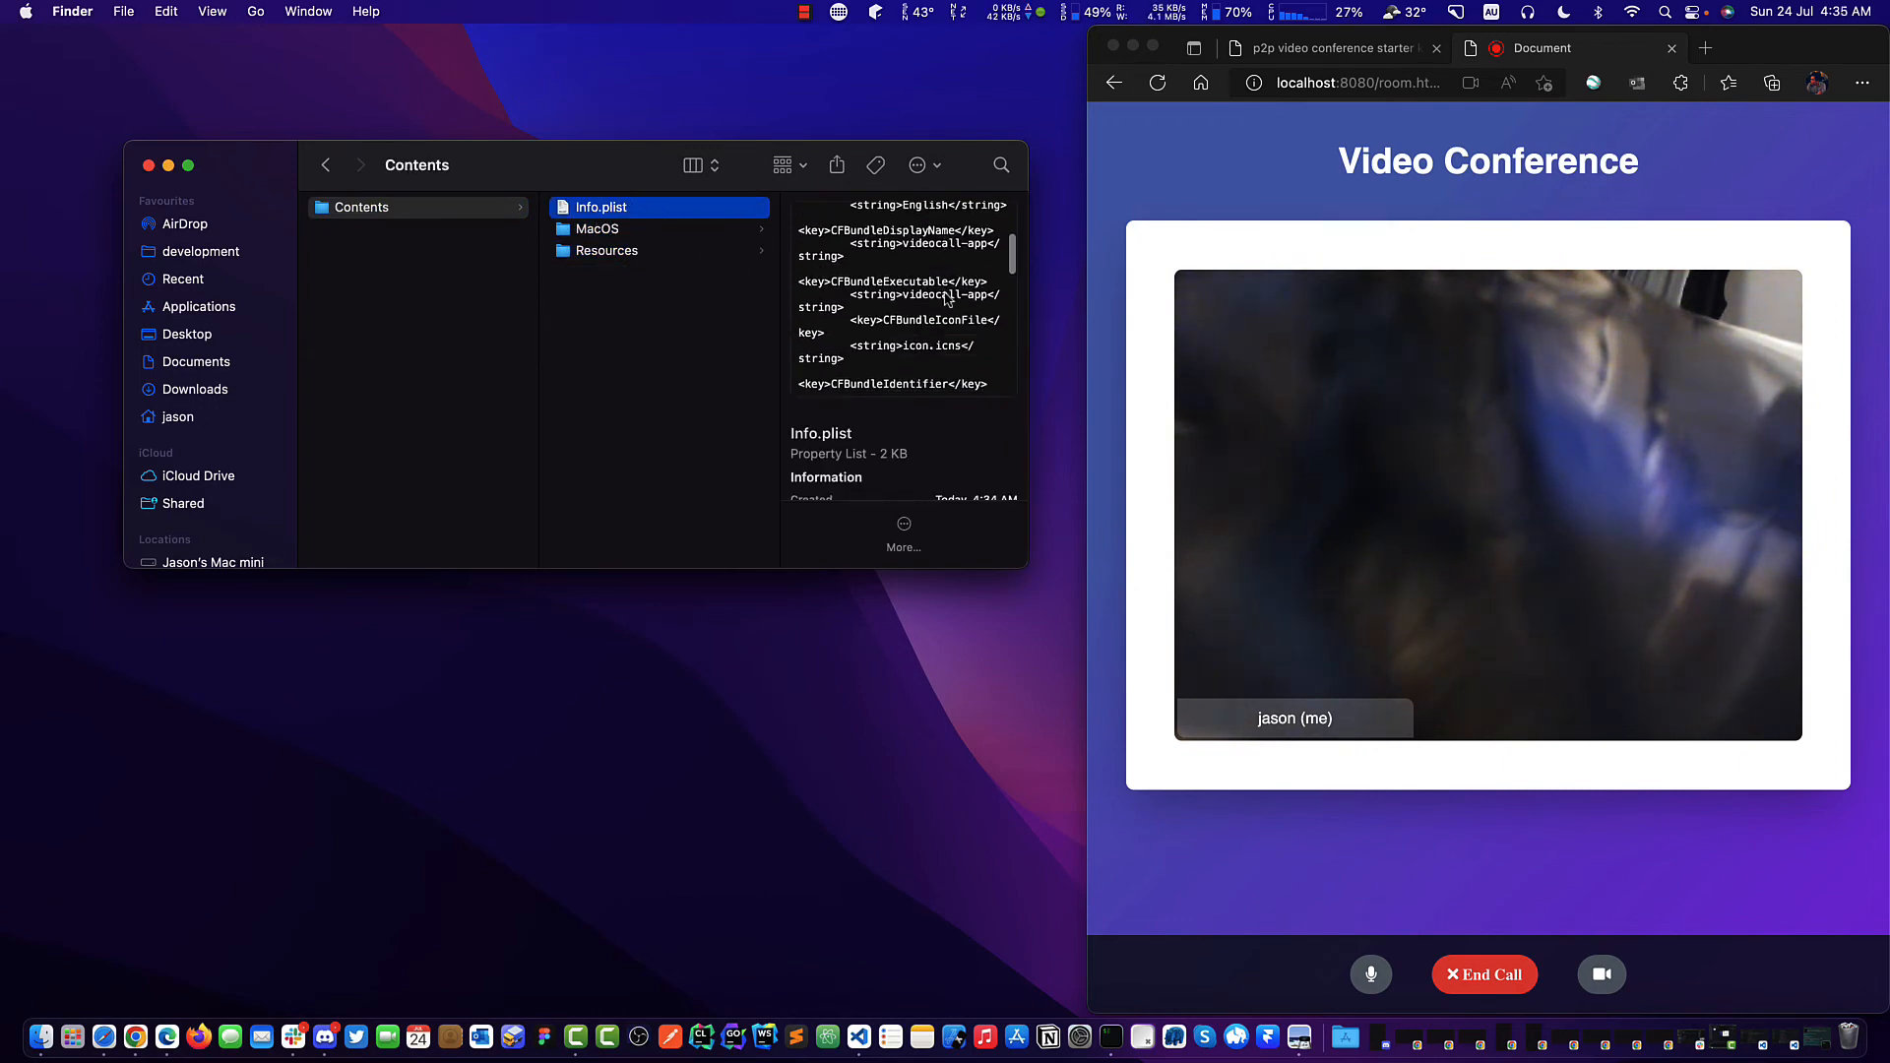
scroll(down, 3)
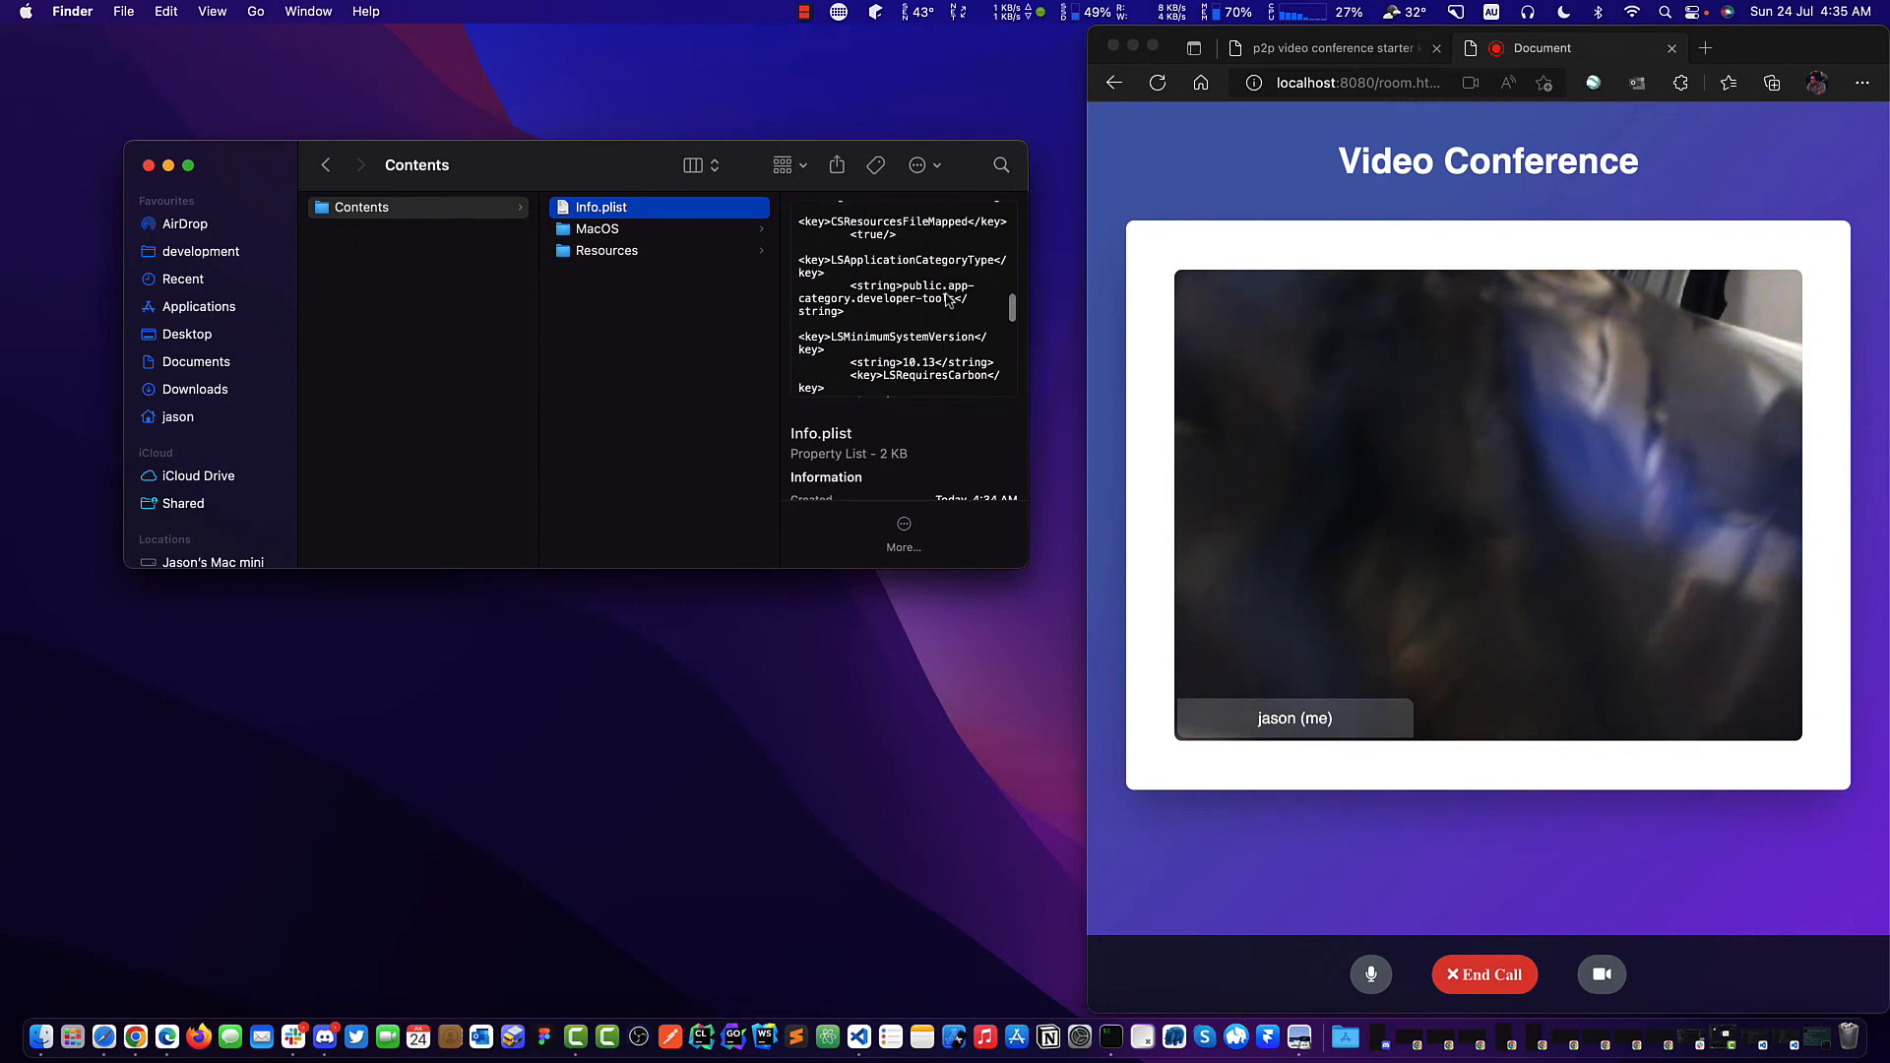
View the Resources folder's icon file, then return to the macos bundle folder.
click(606, 250)
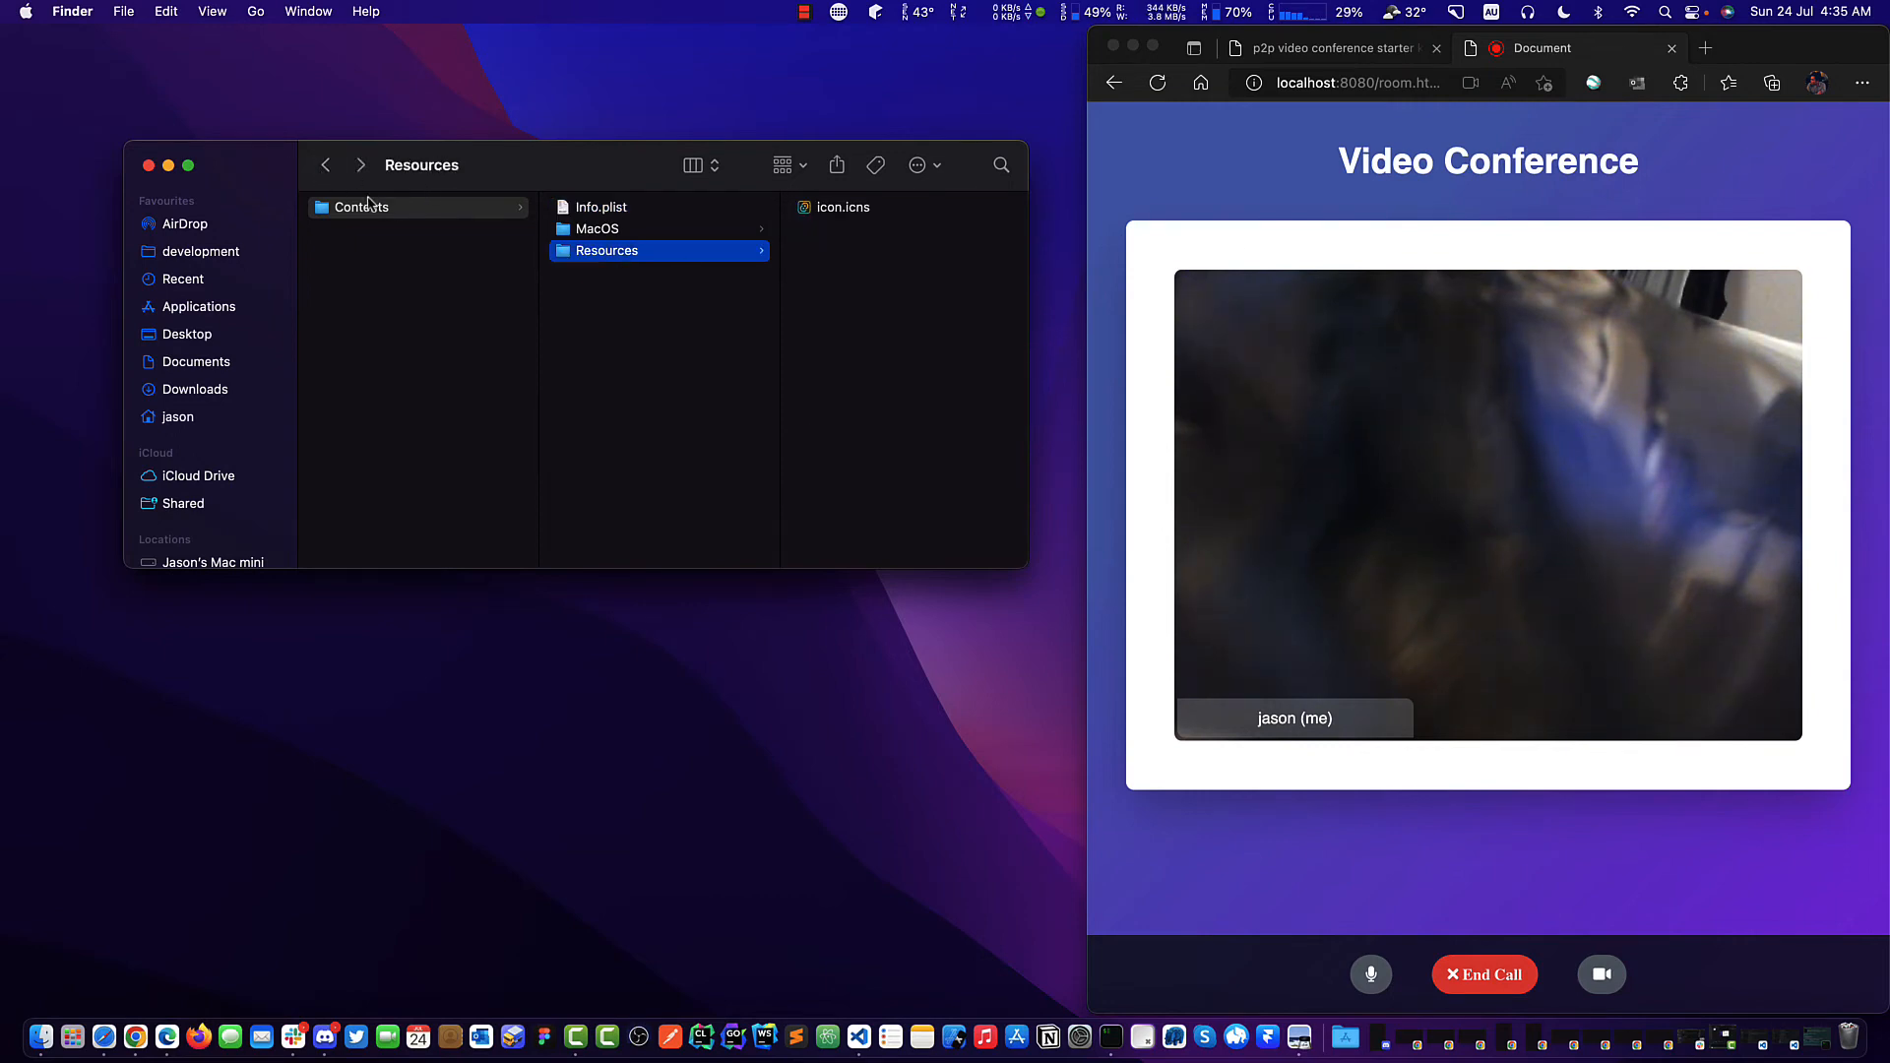
click(324, 166)
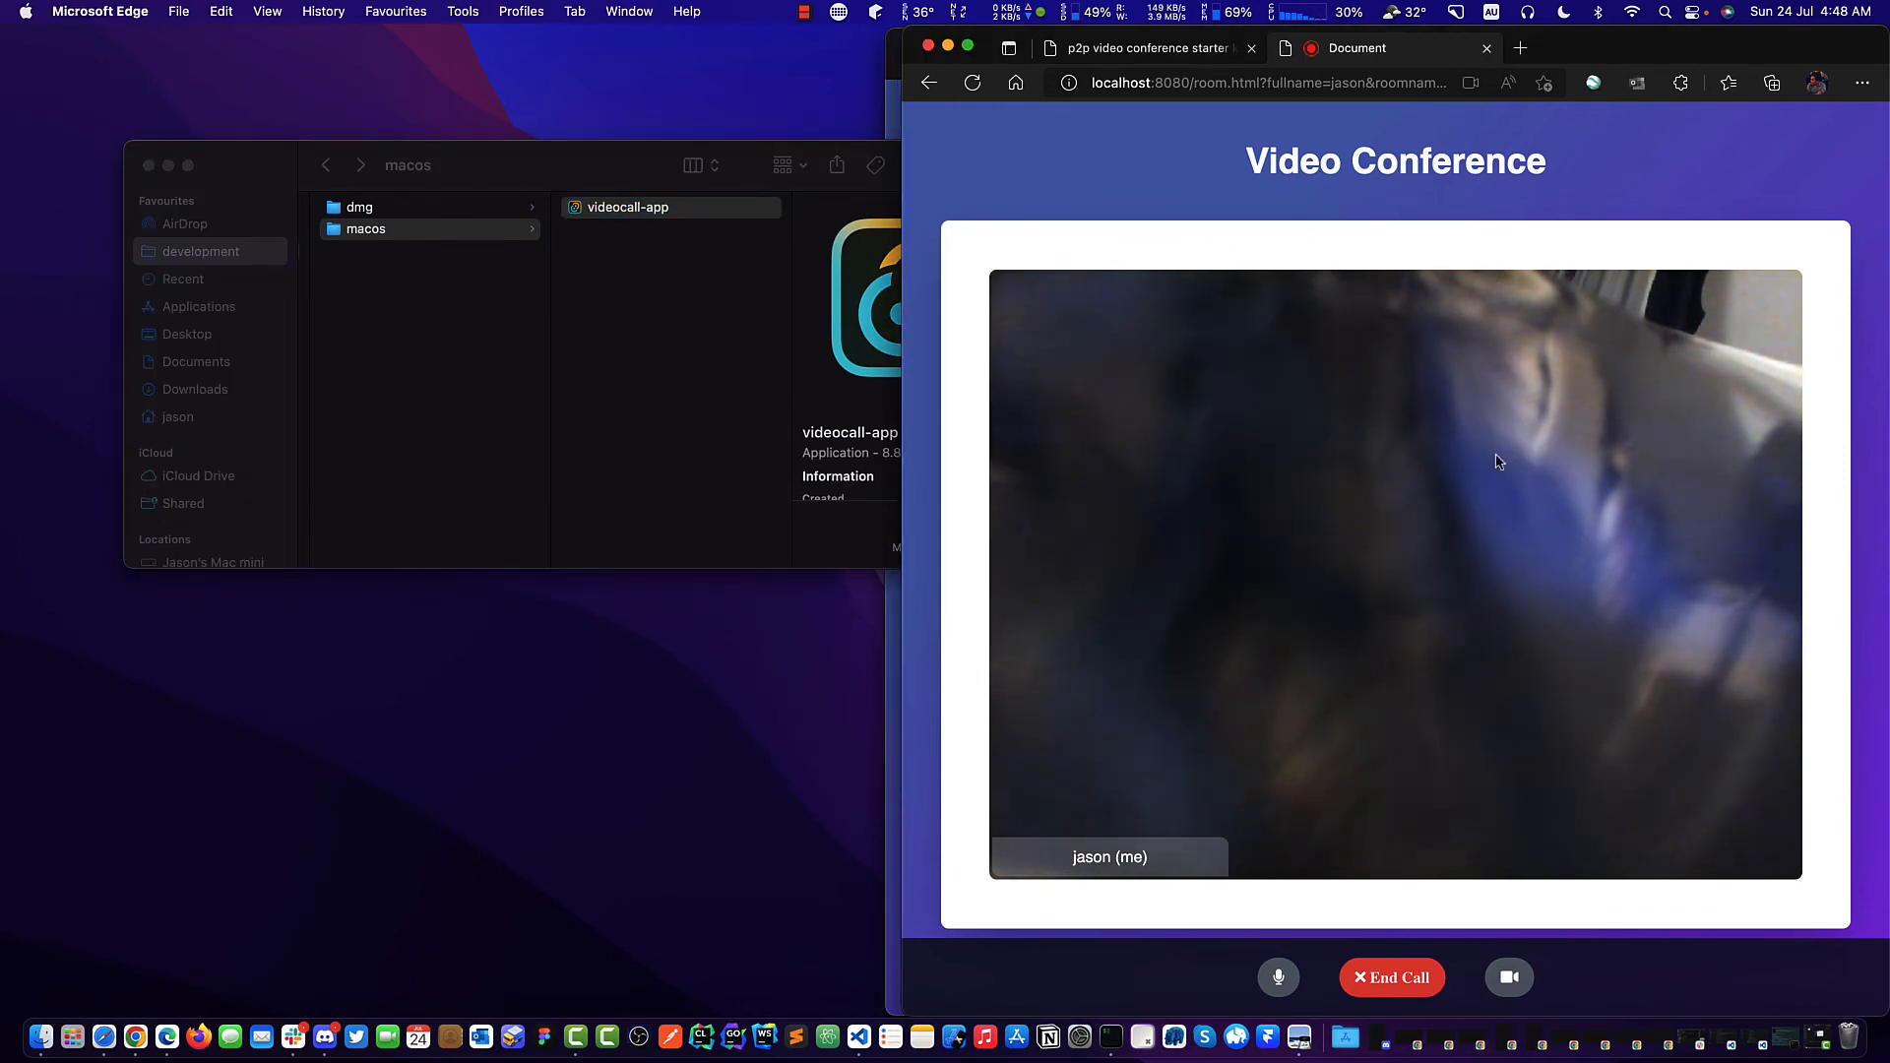
Launch the packaged videocall-app from the Finder macos folder.
double_click(626, 207)
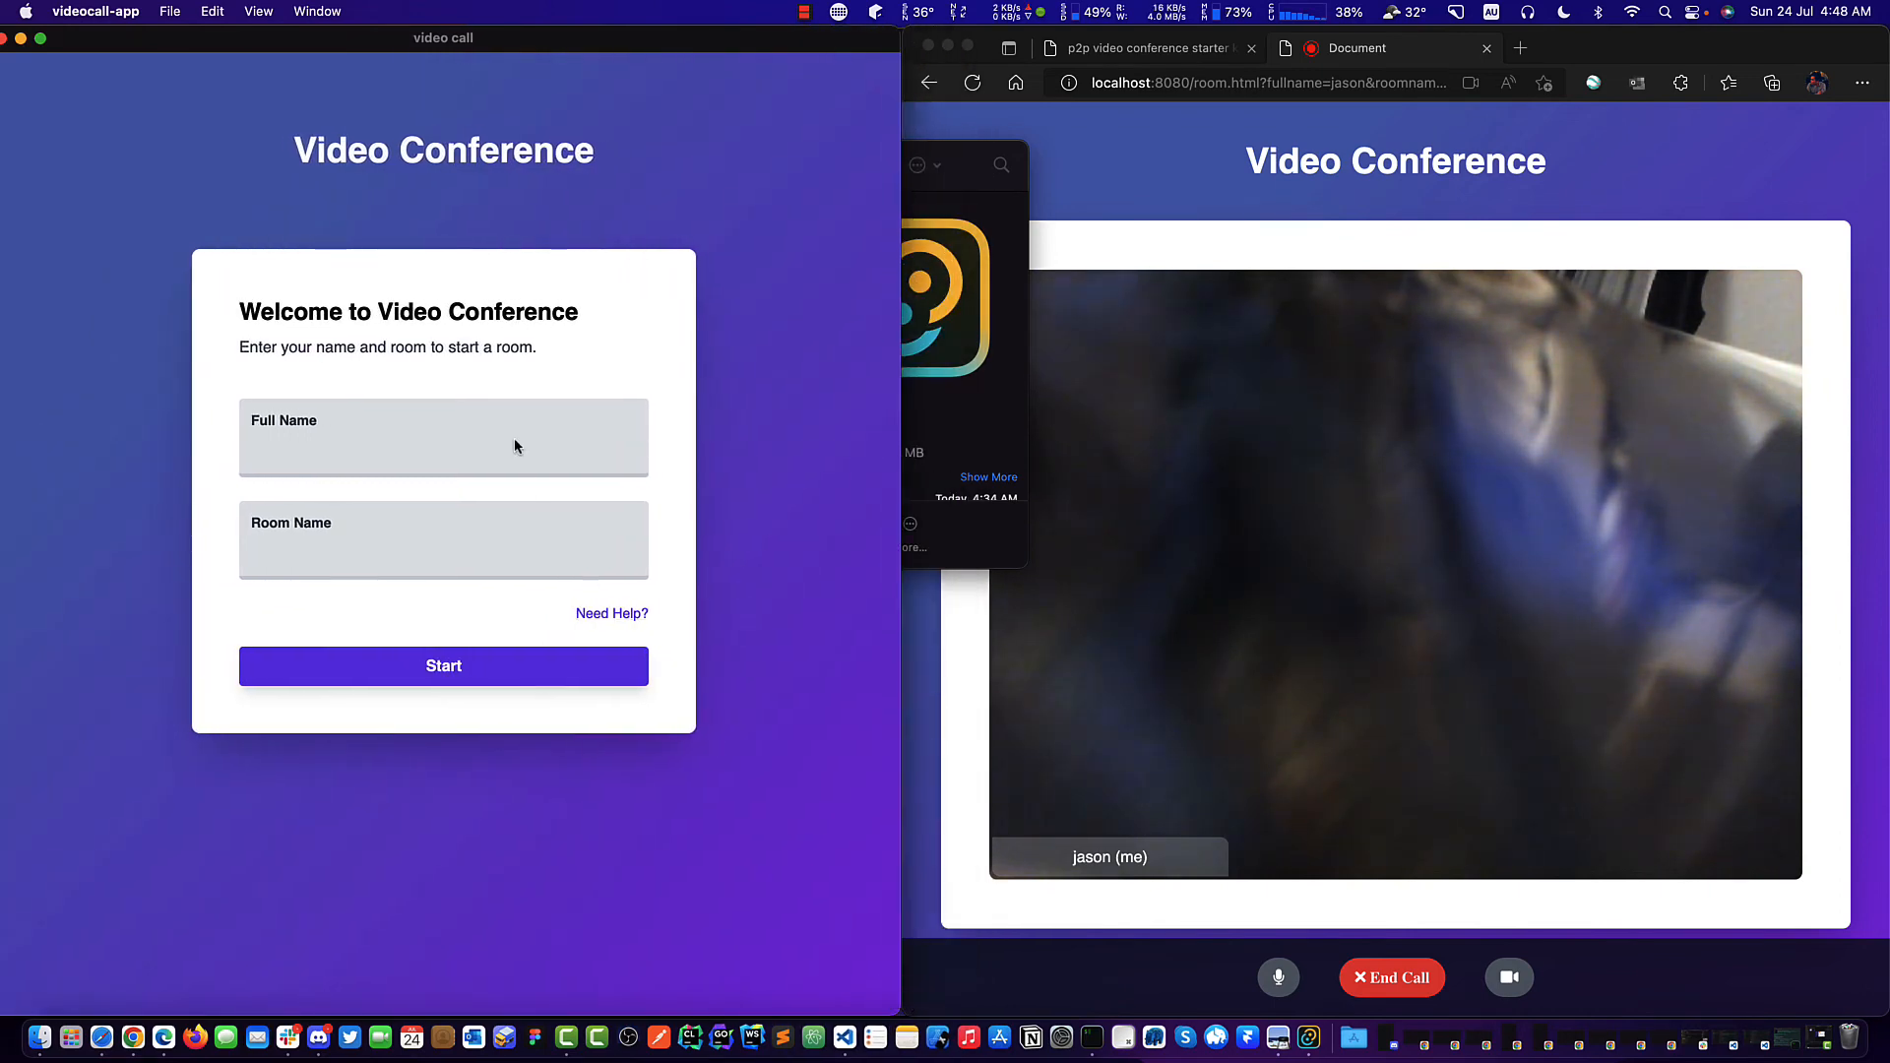
Join room 'test' as 'john' and allow camera and microphone access.
text(j)
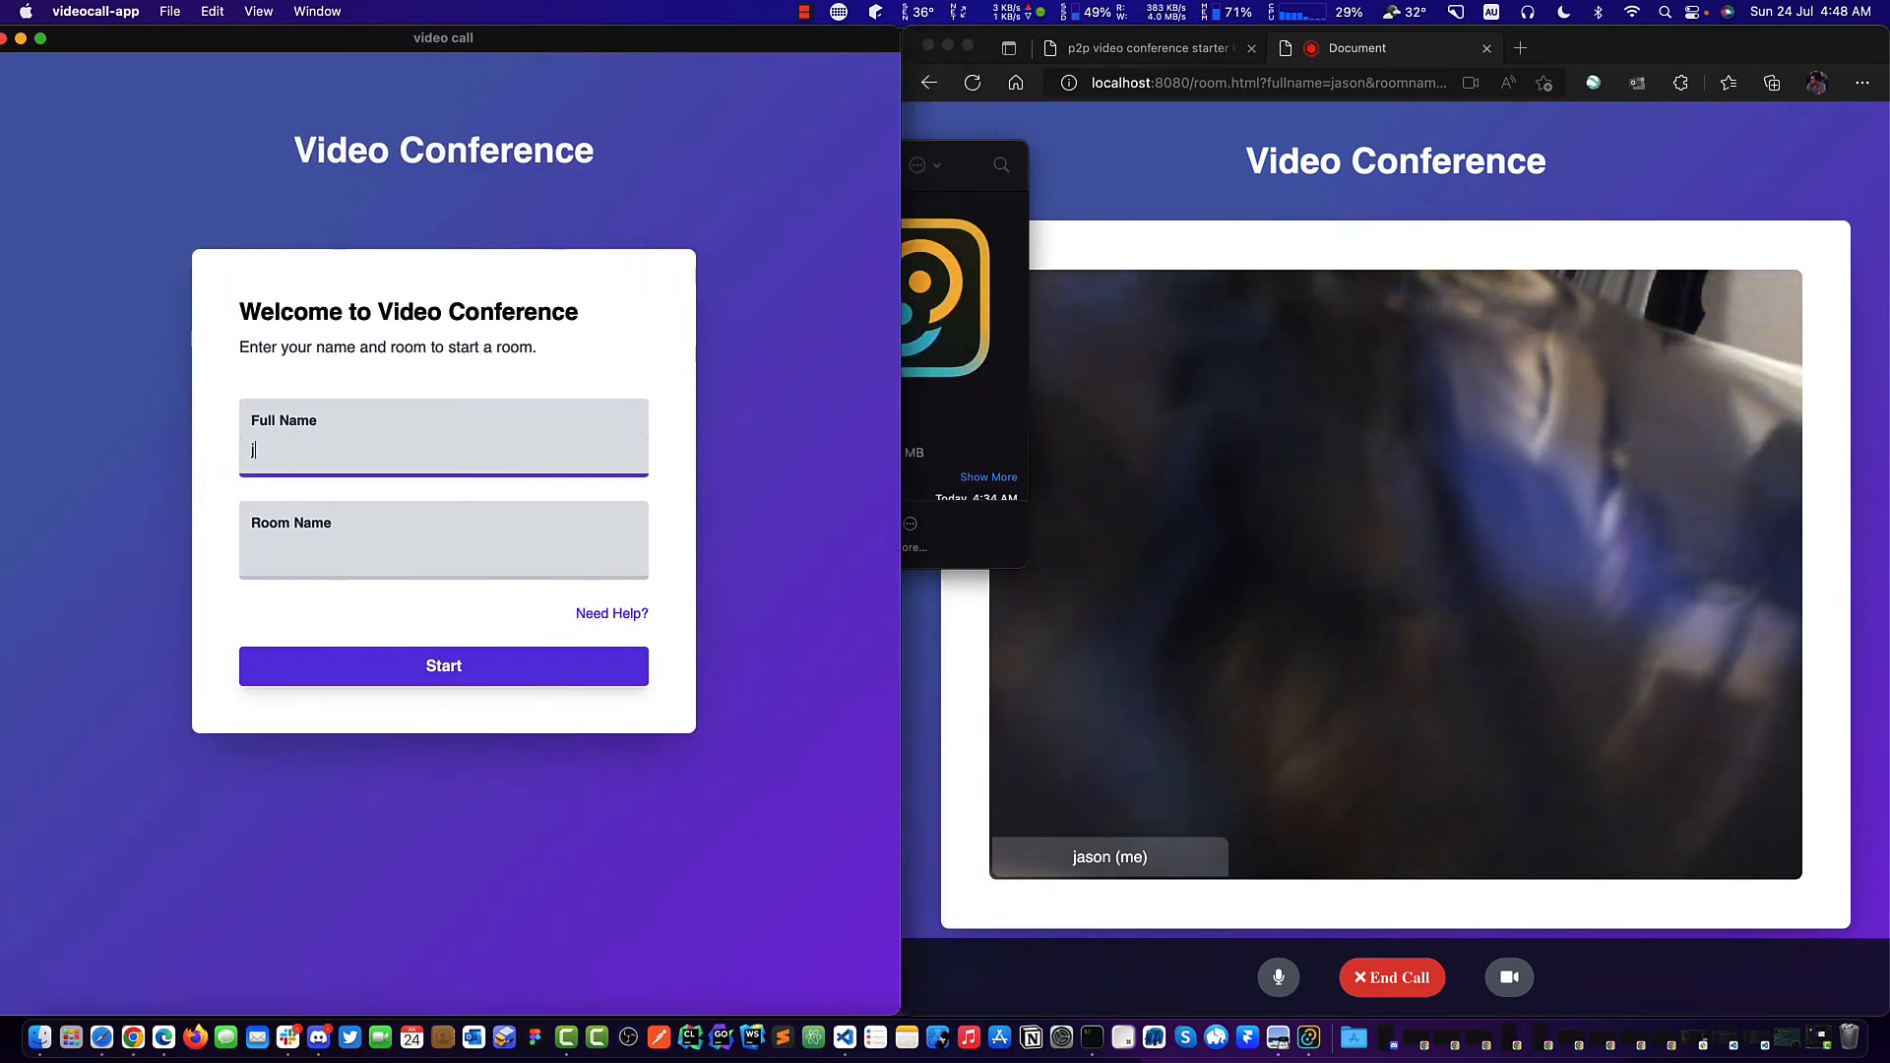
text(ohn)
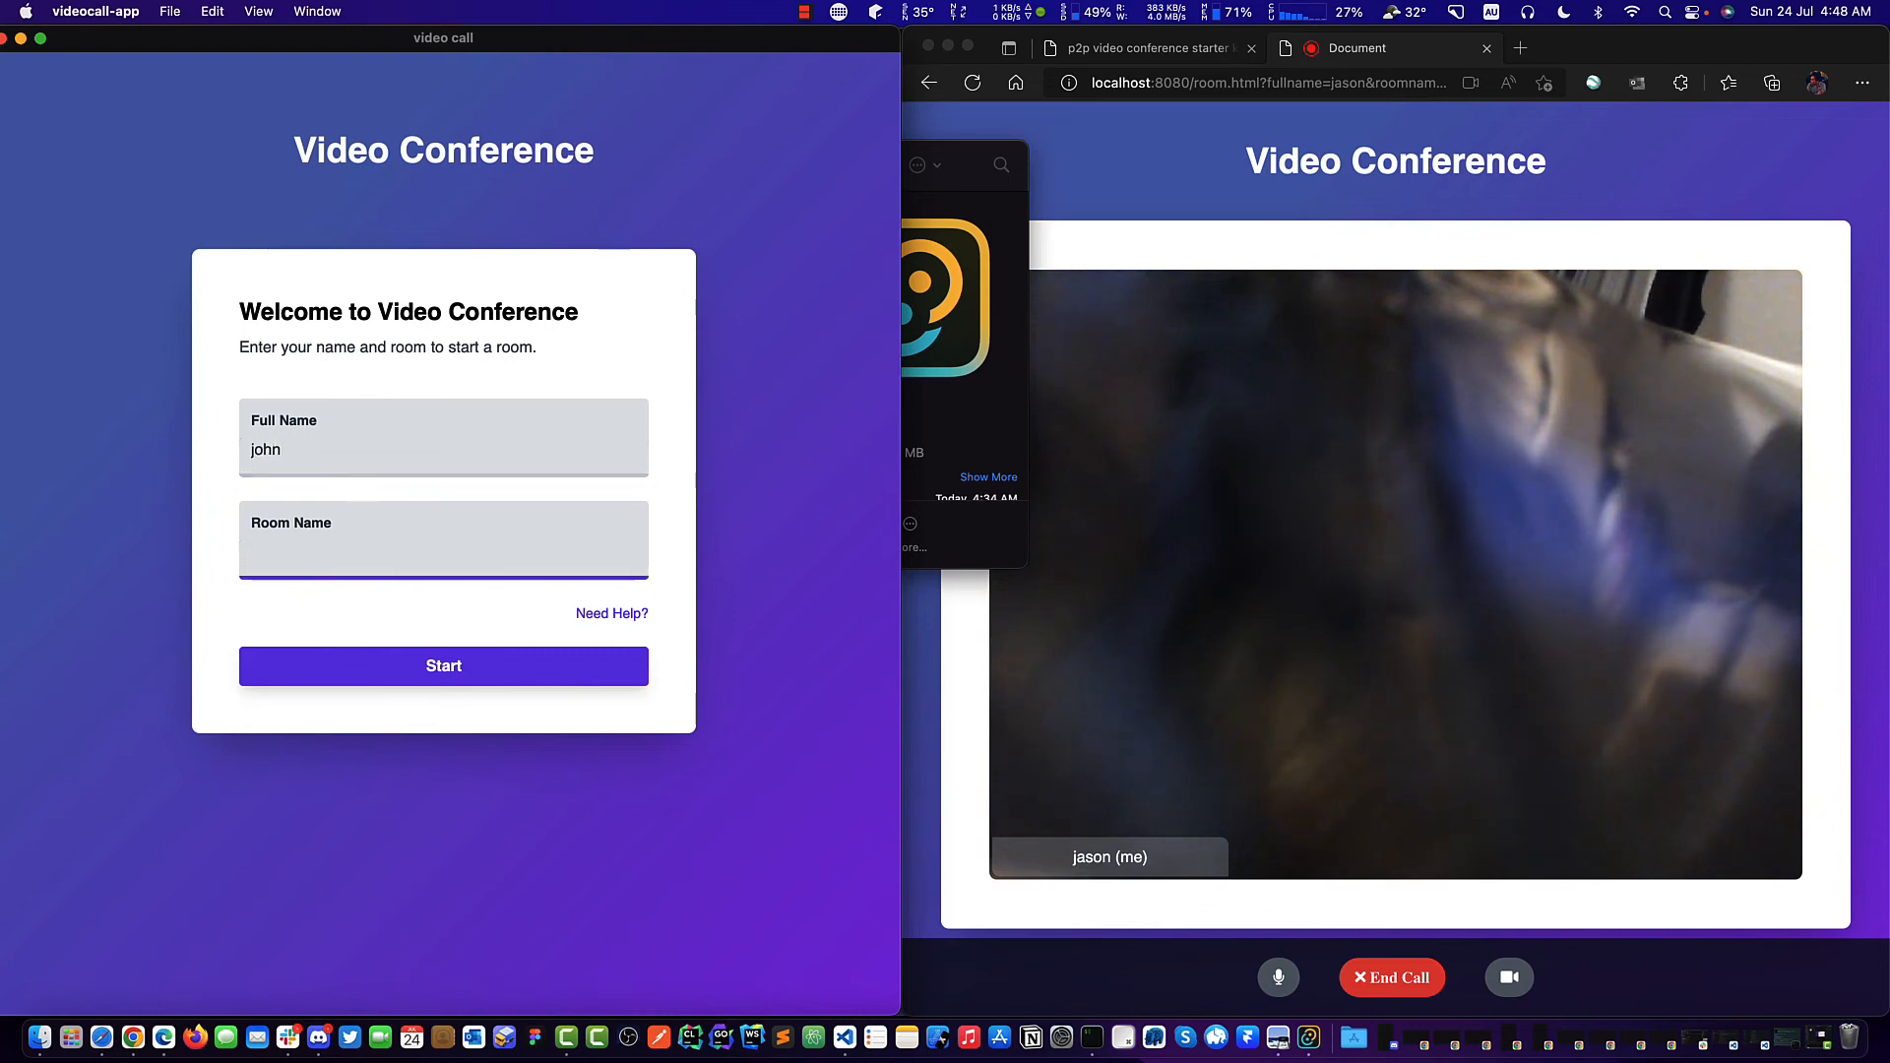
text(test)
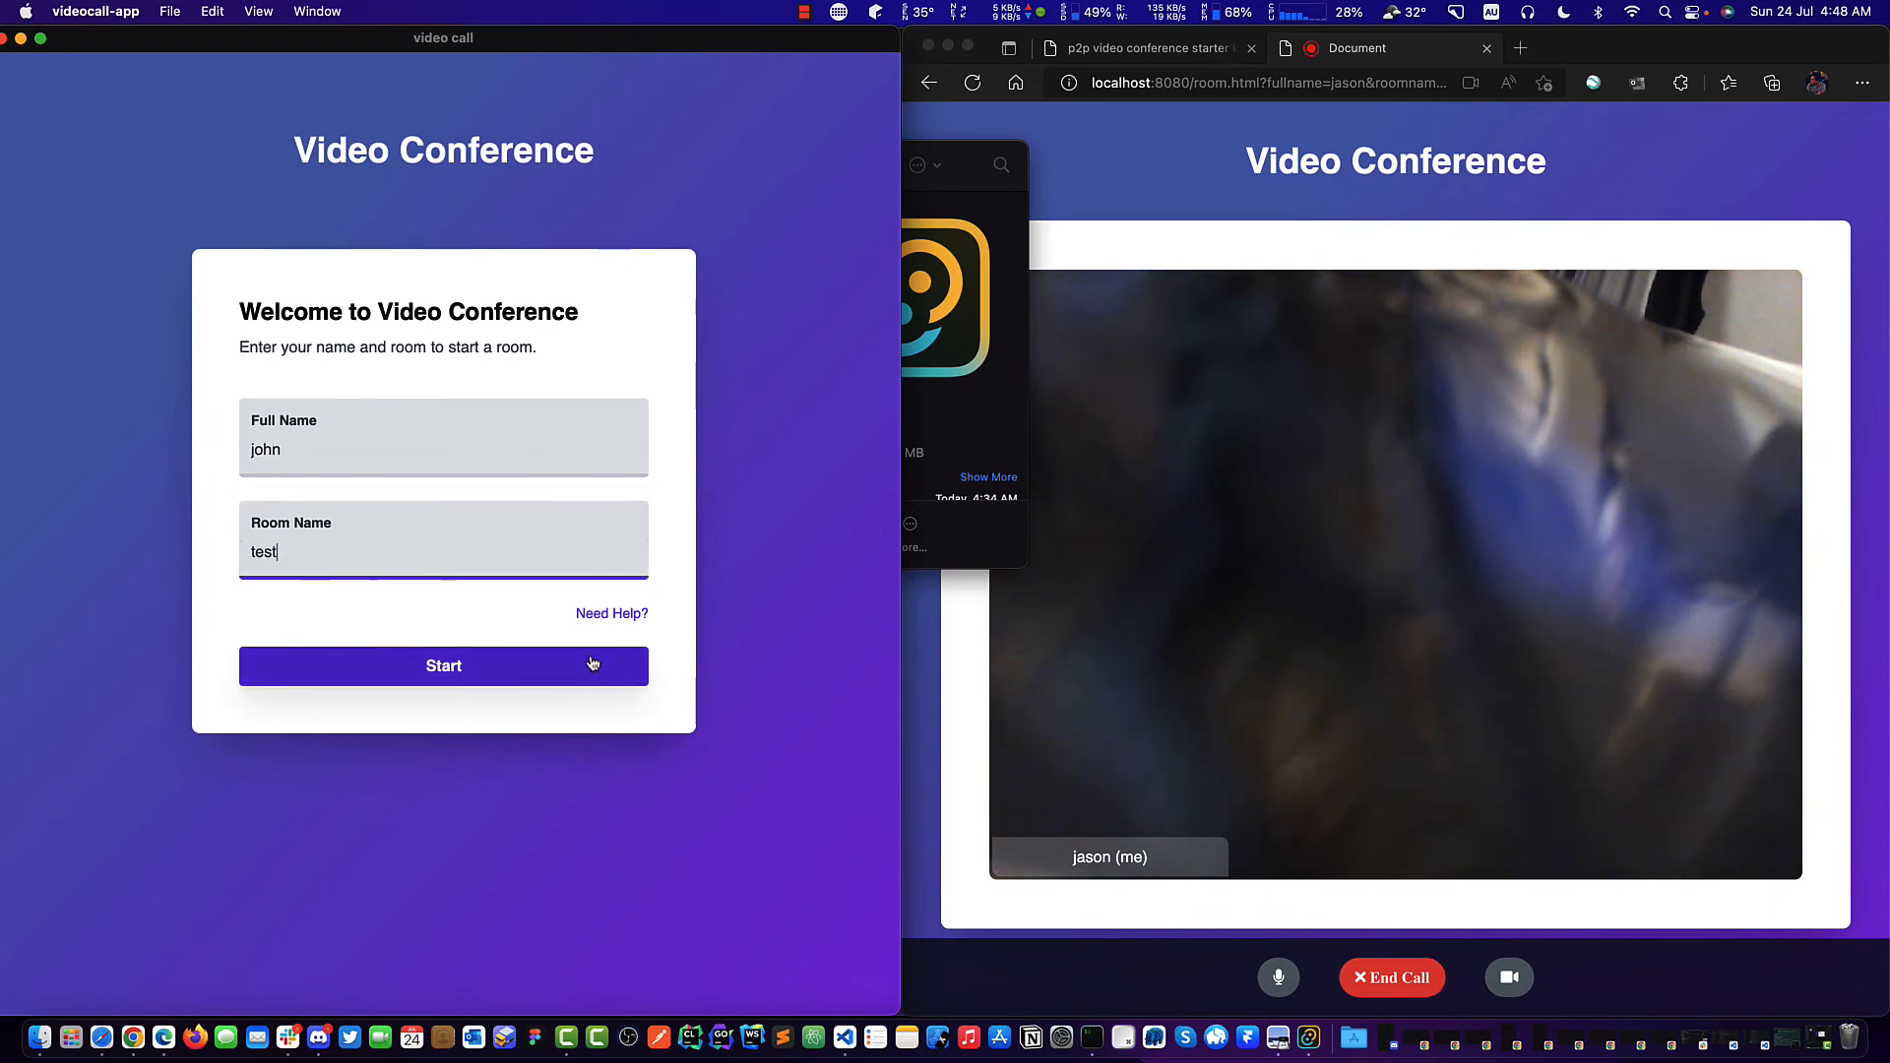
click(443, 666)
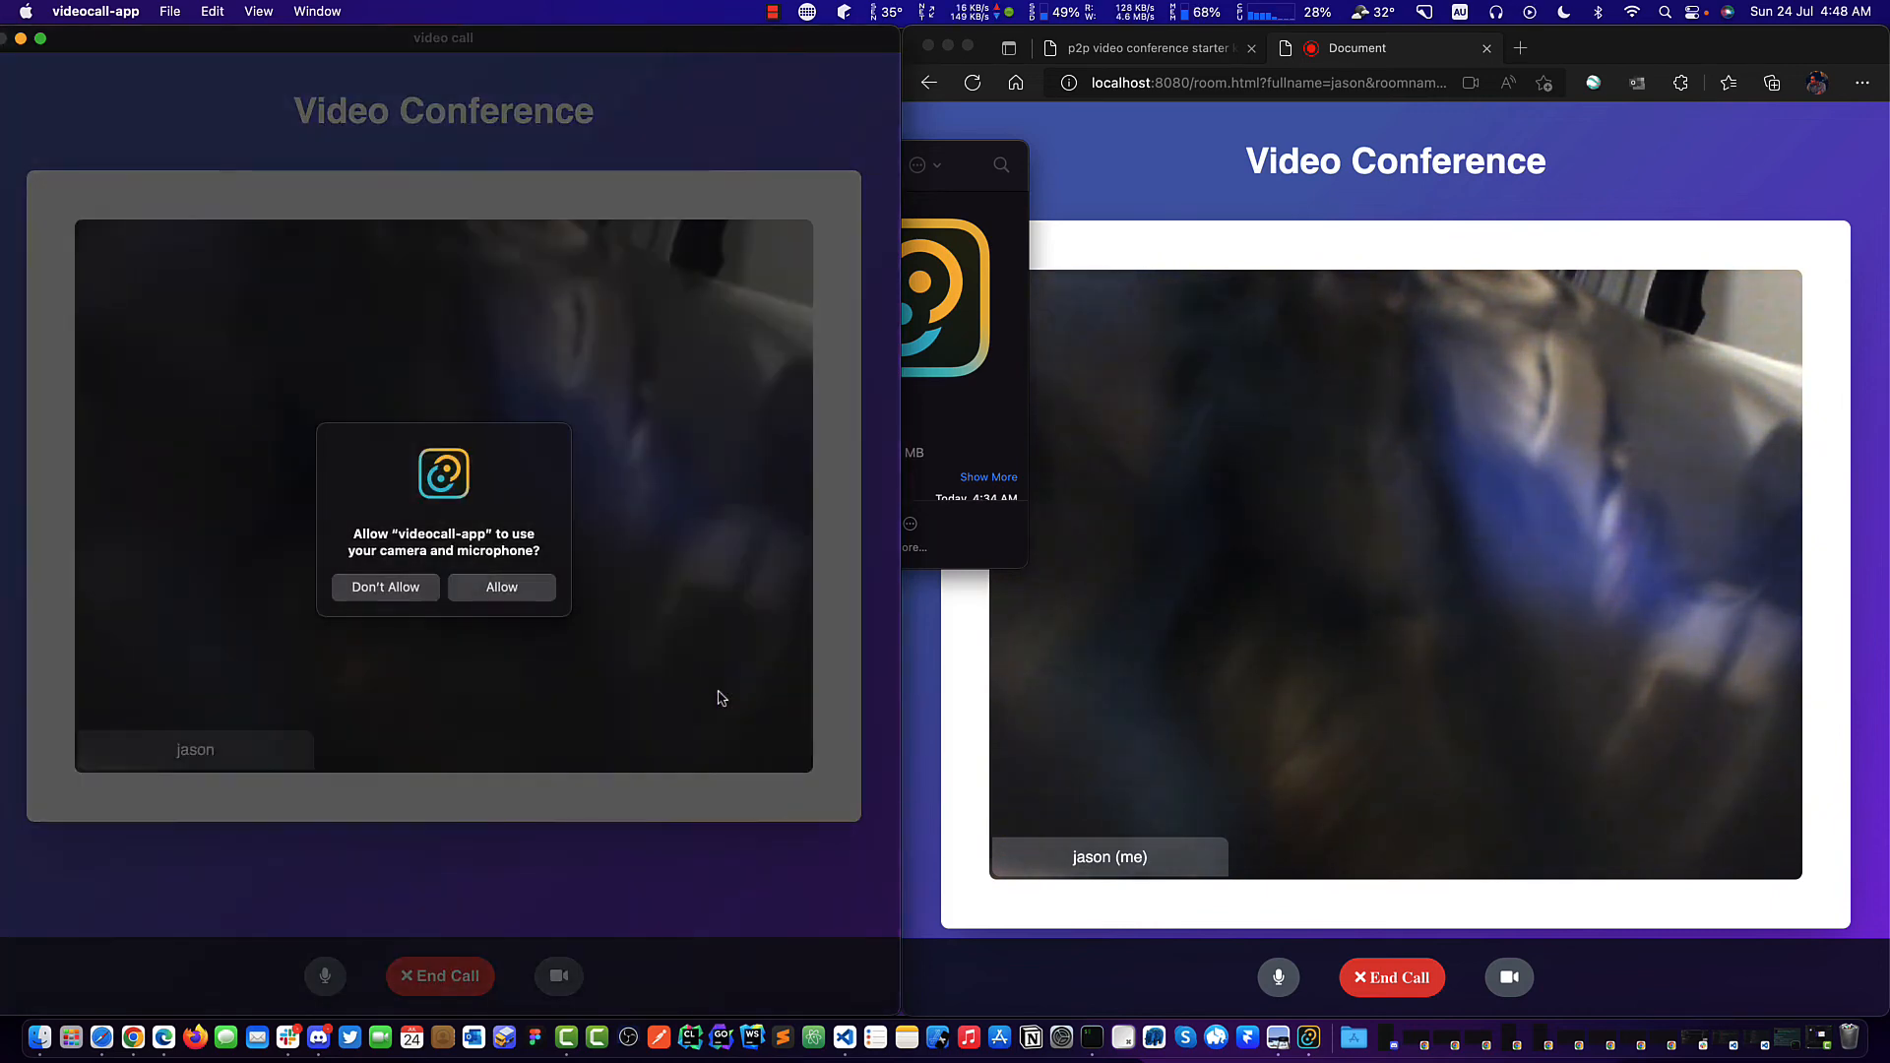
click(500, 587)
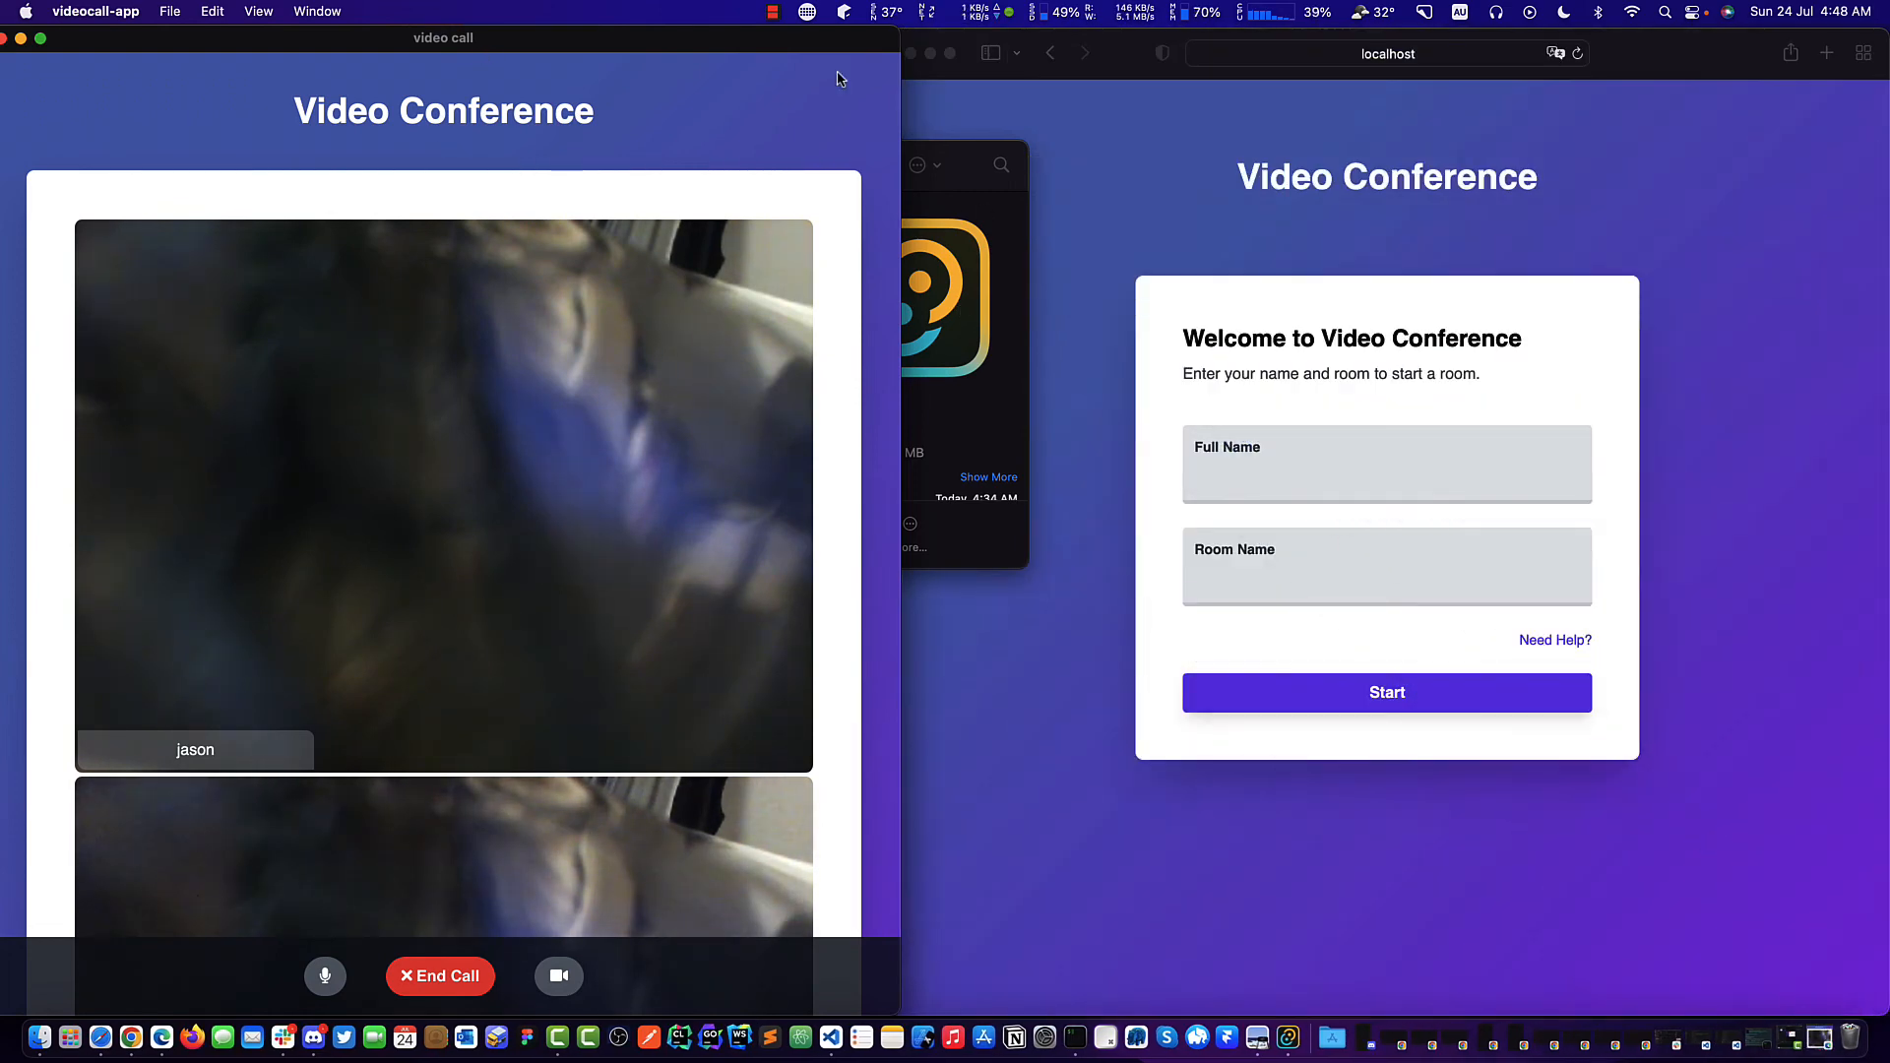
Hide Safari so the packaged app's call window remains in view.
click(1386, 53)
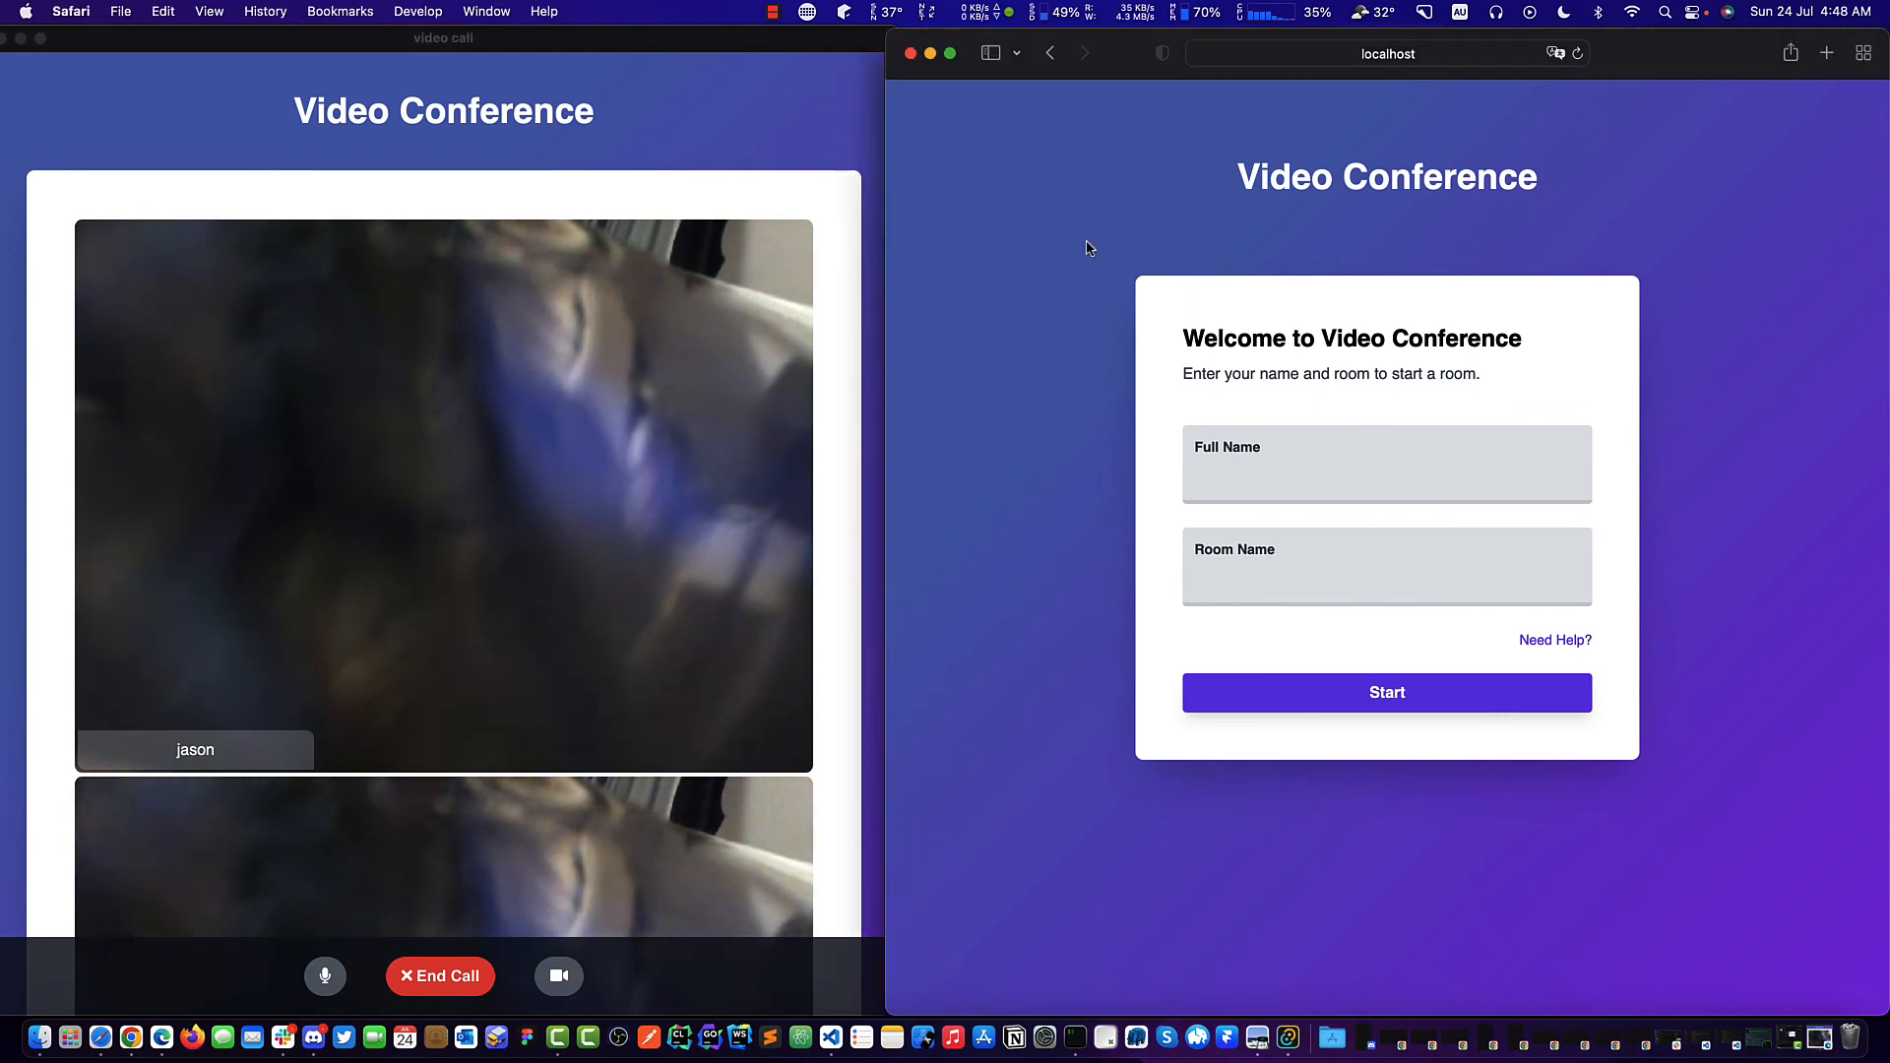
click(71, 12)
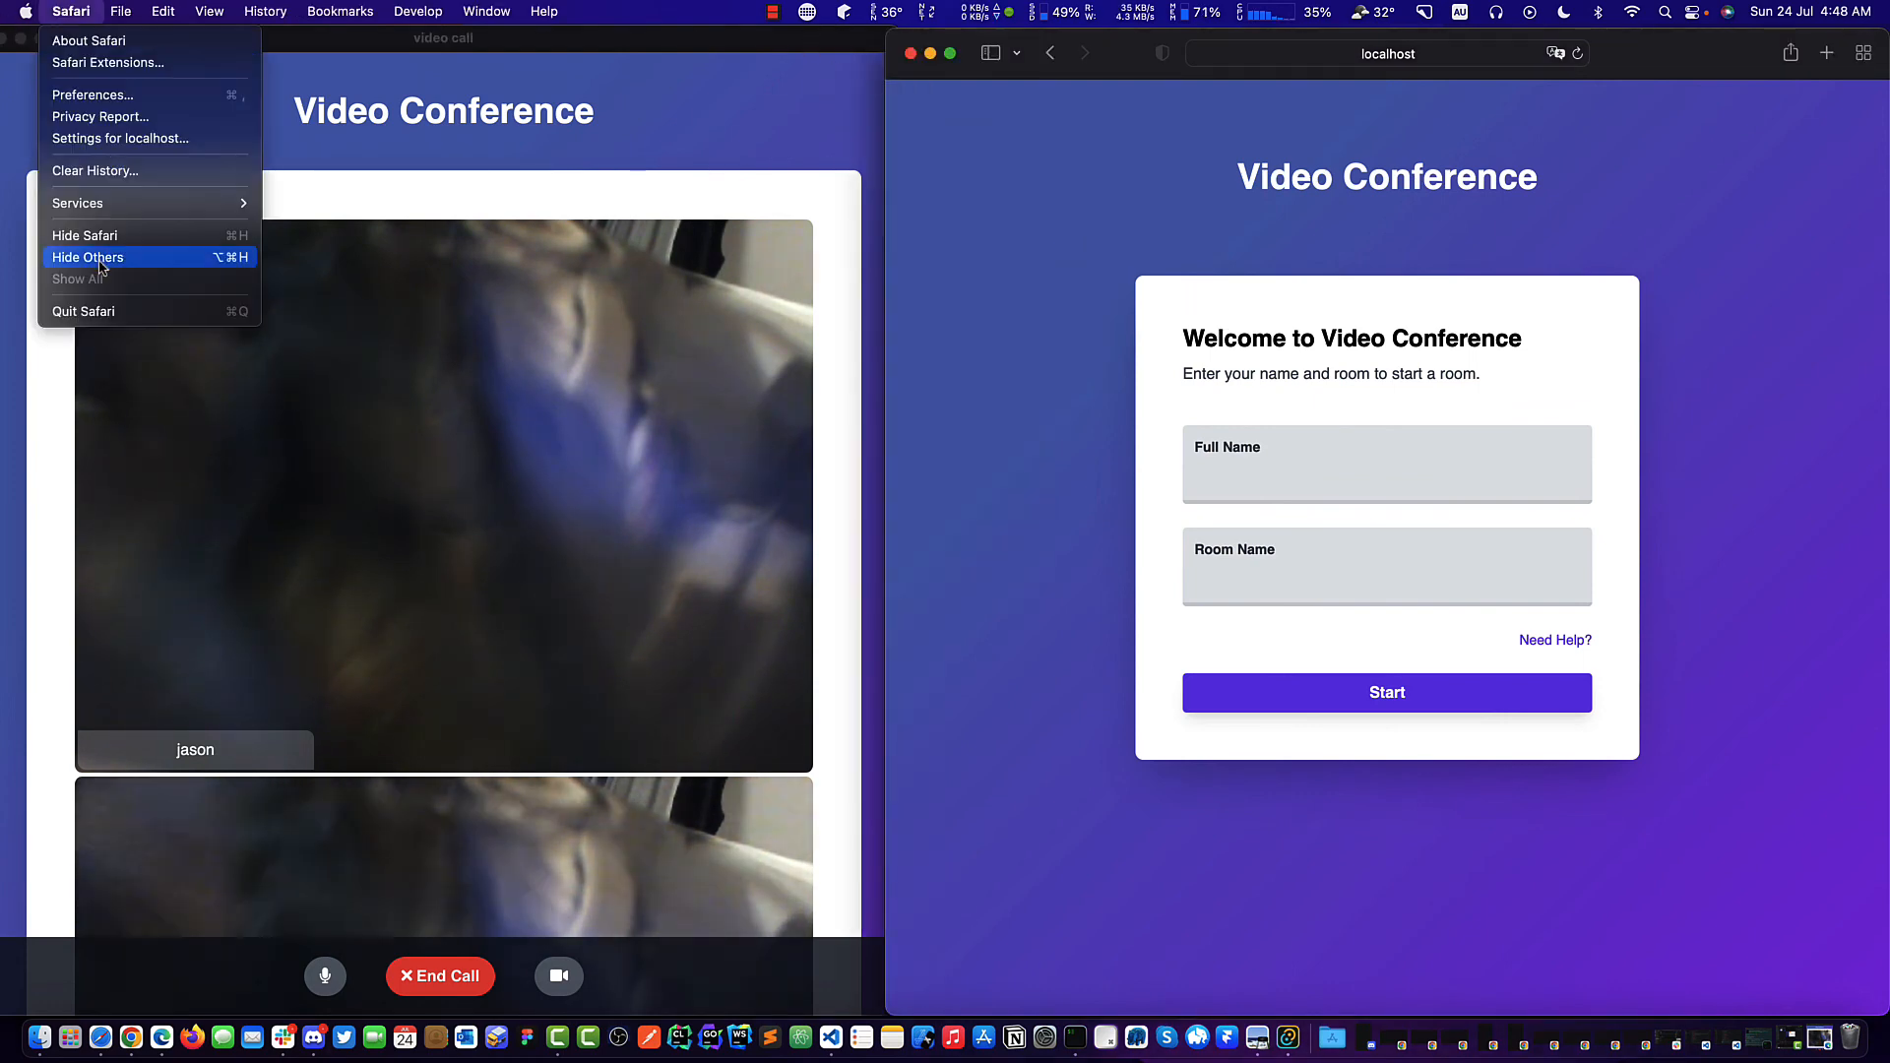
click(87, 256)
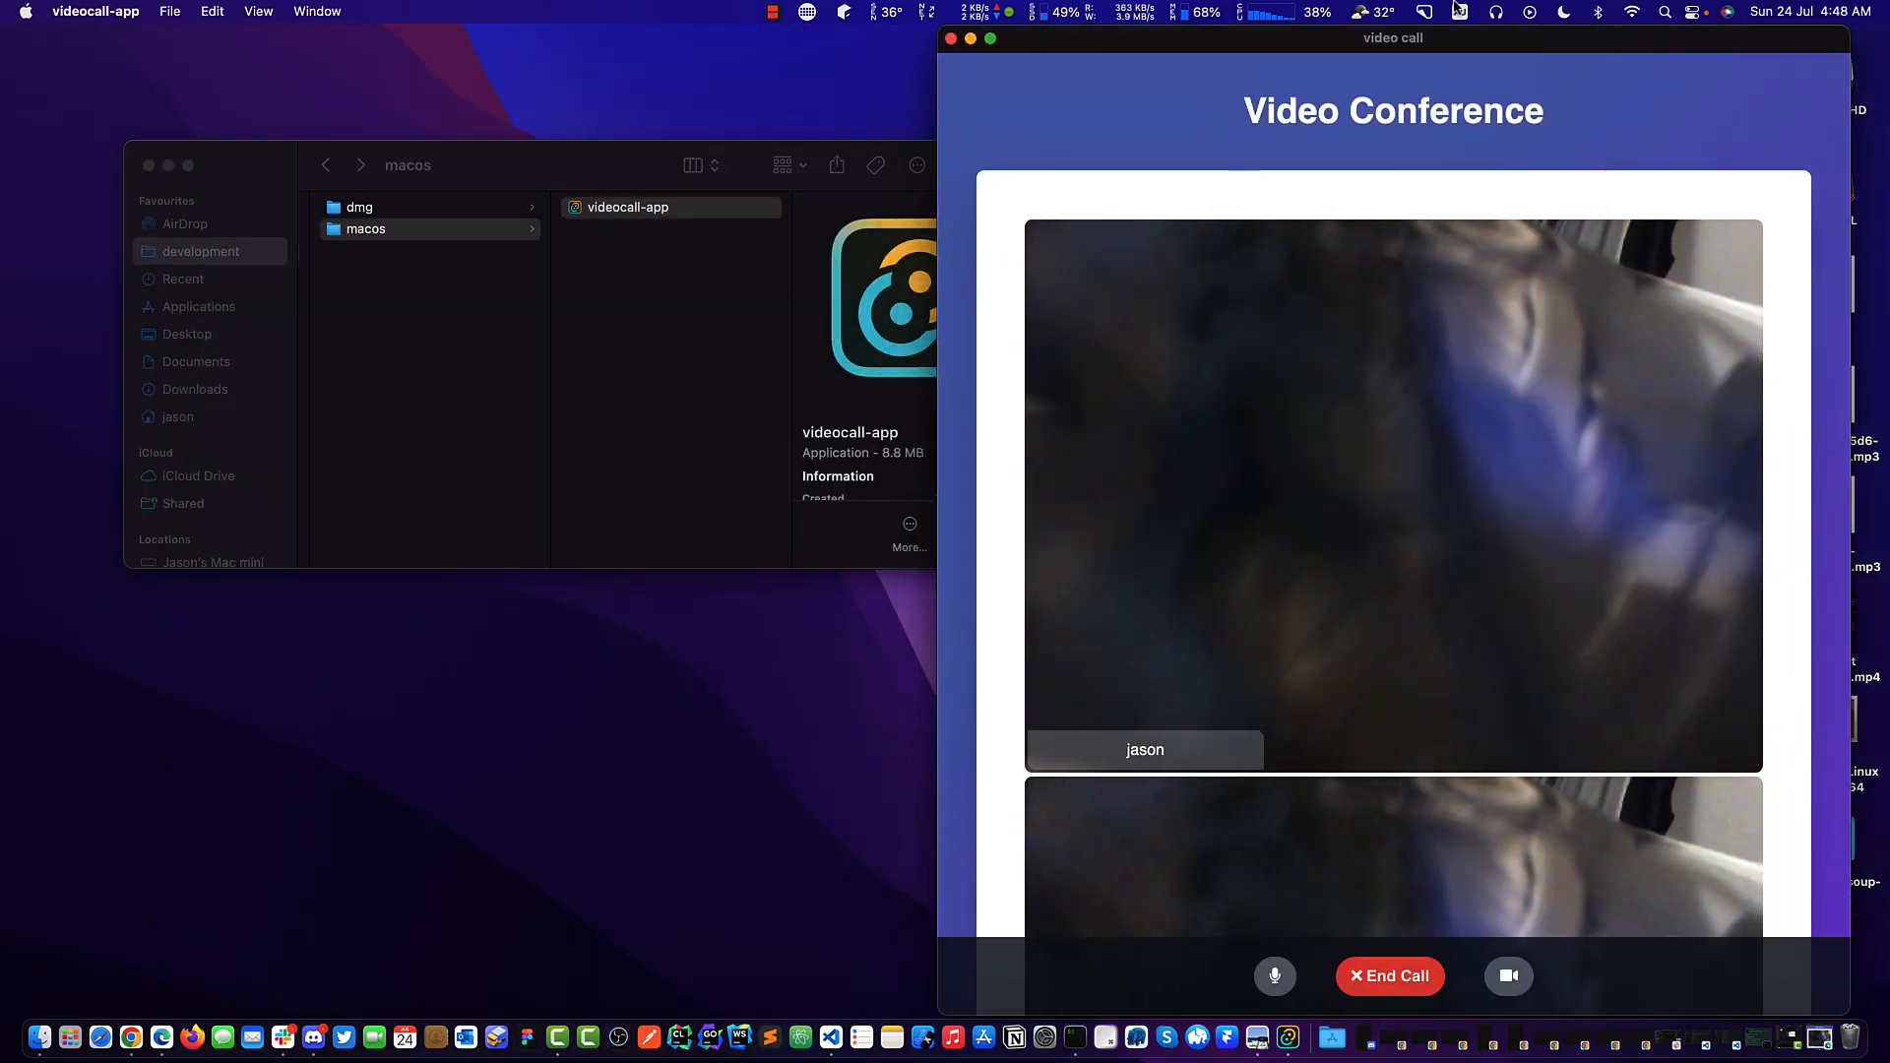
scroll(down, 3)
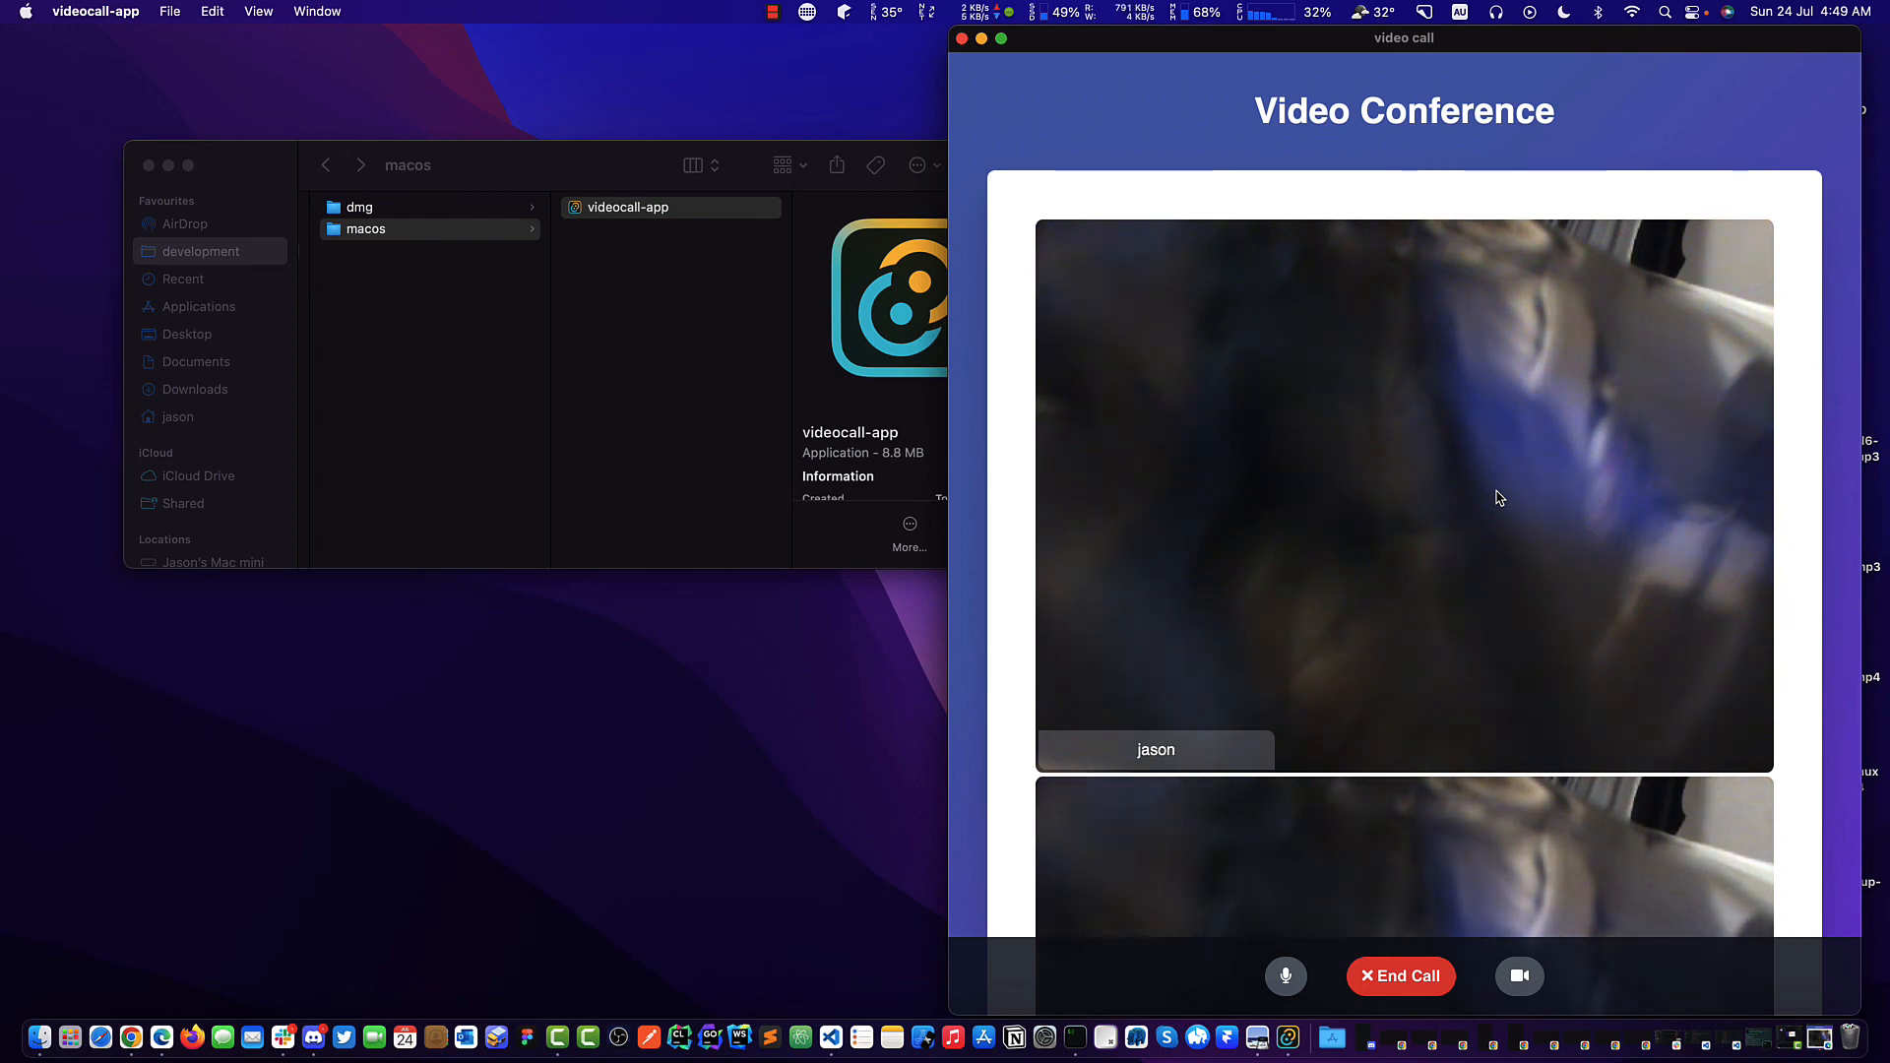
mouse_move(1022, 390)
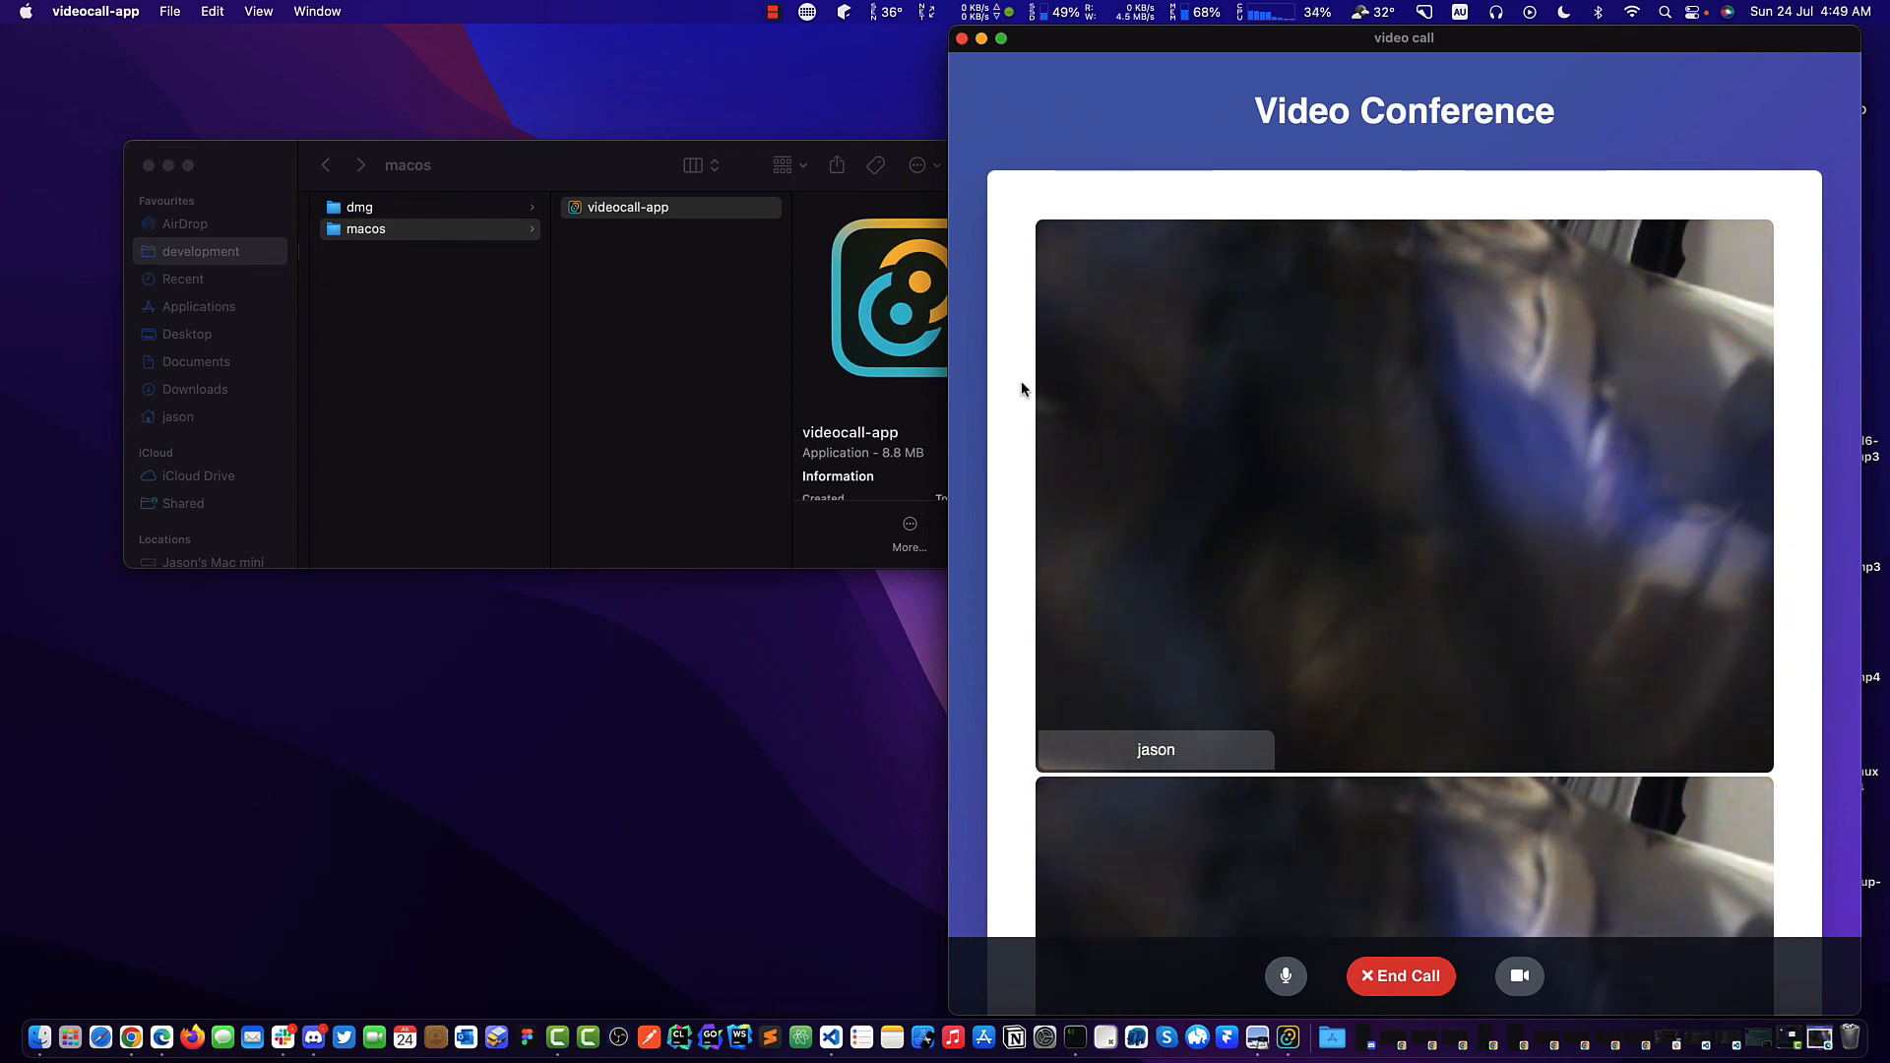